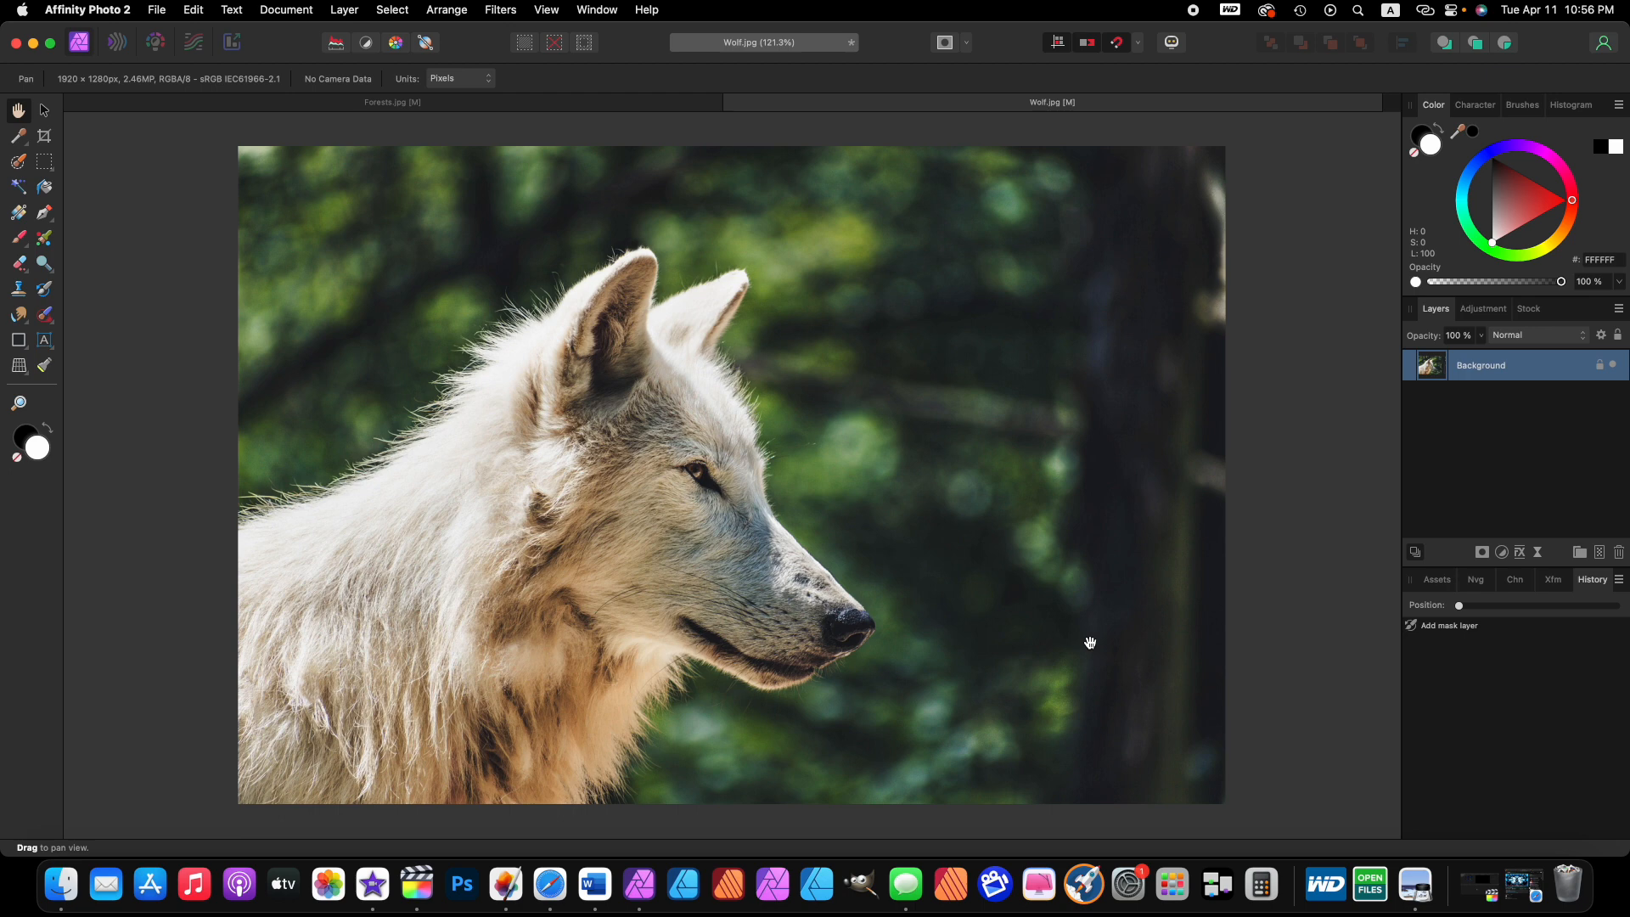
pyautogui.moveTo(1007, 652)
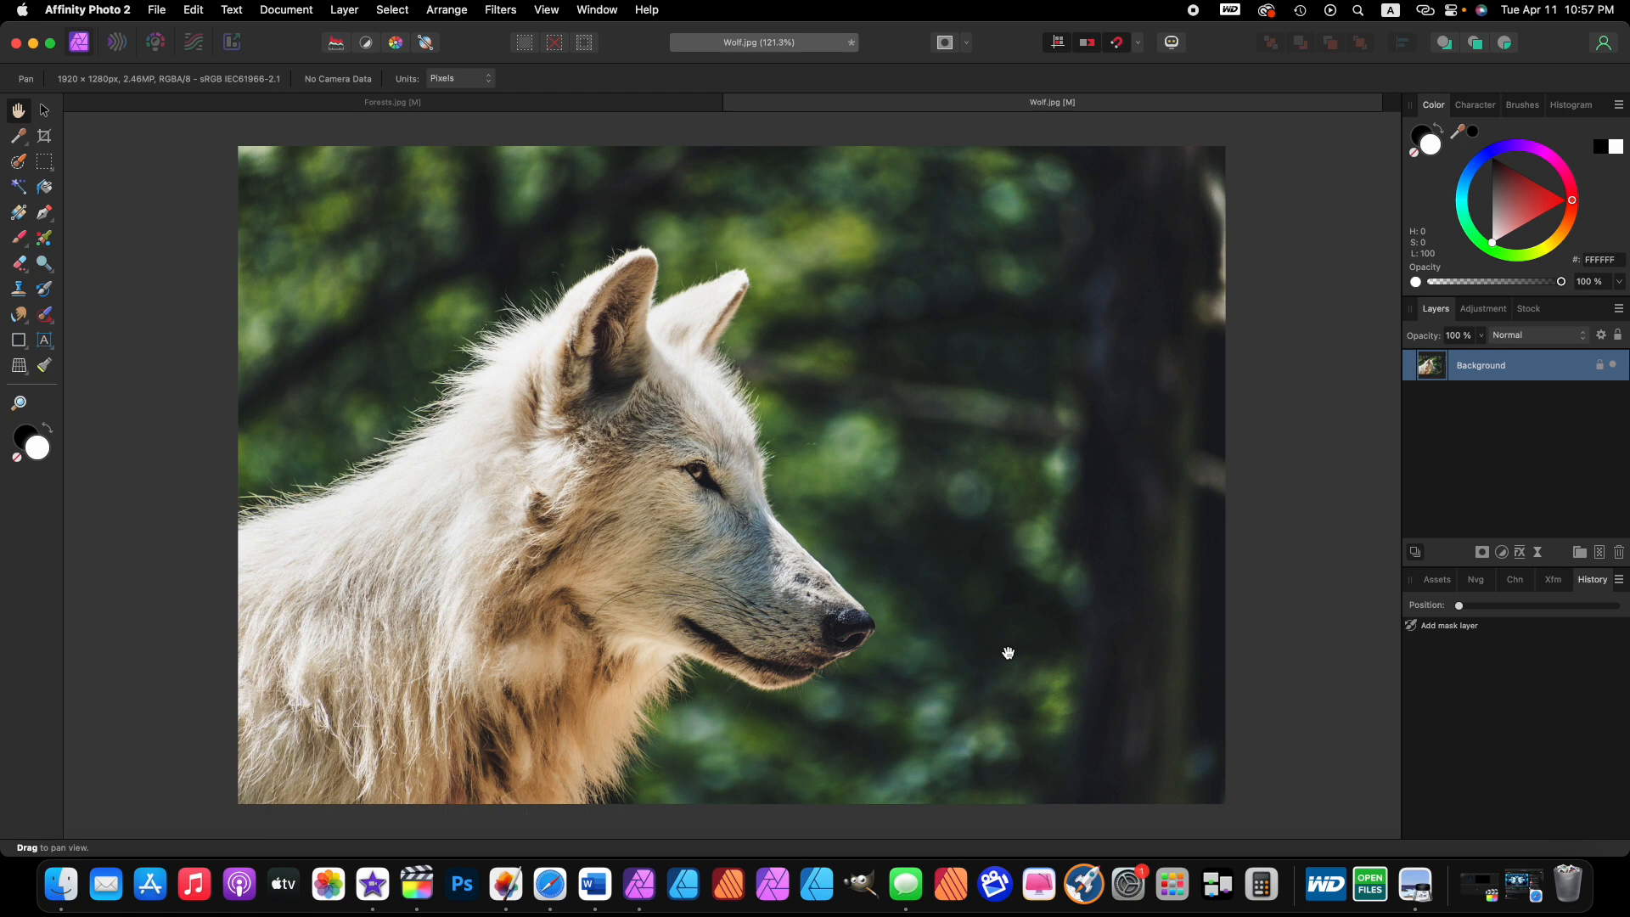
pyautogui.moveTo(613, 380)
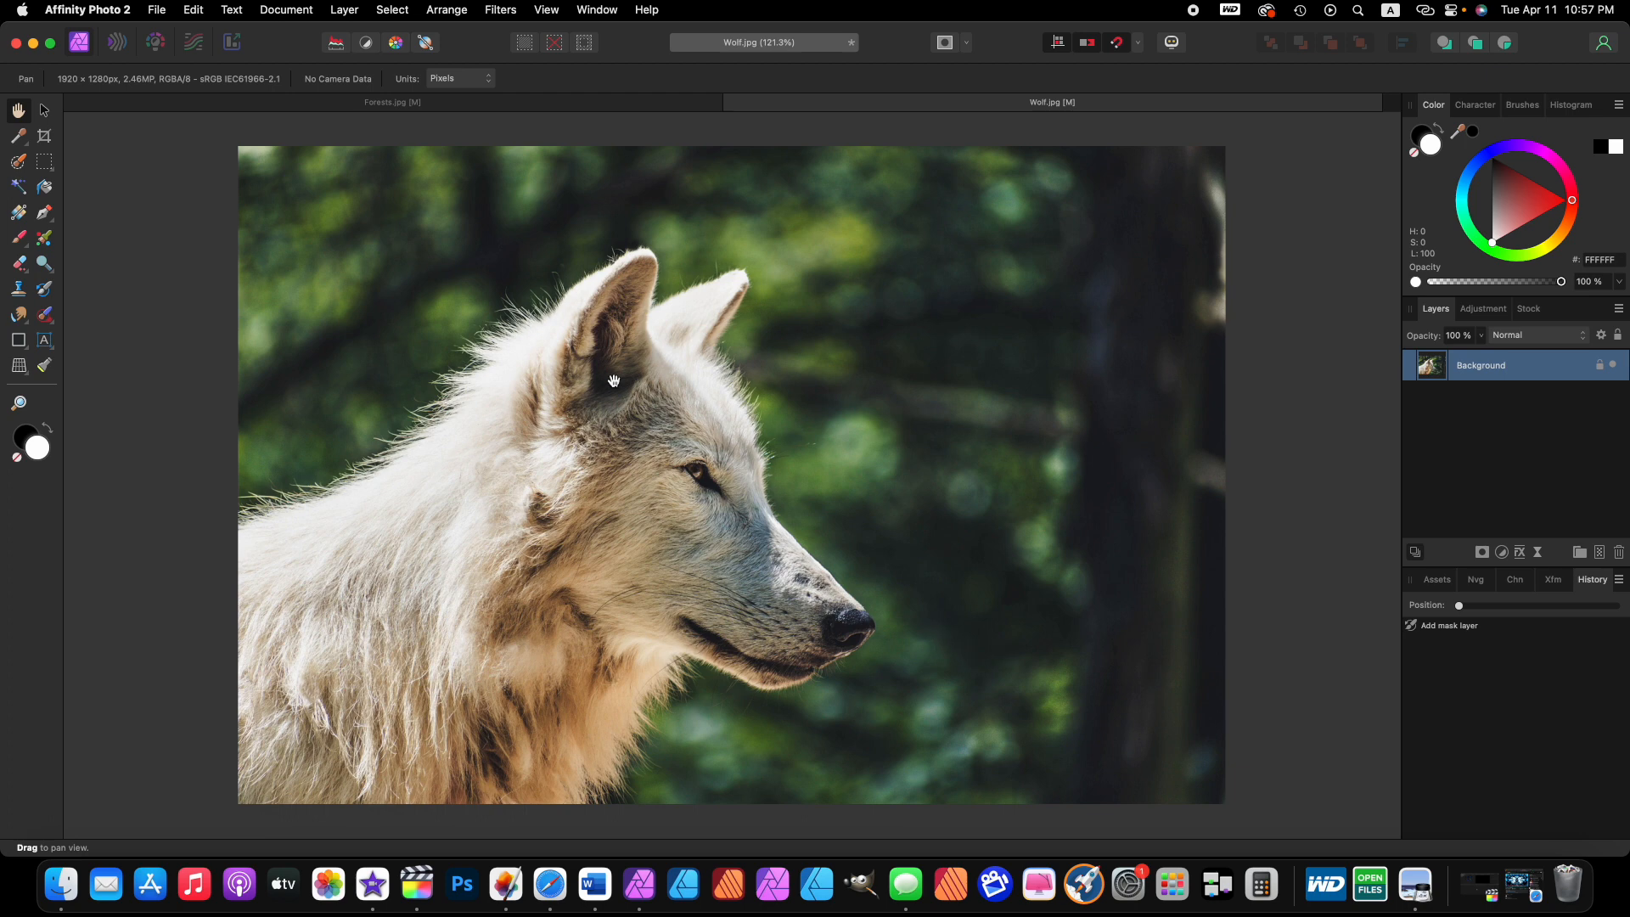
pyautogui.moveTo(745, 472)
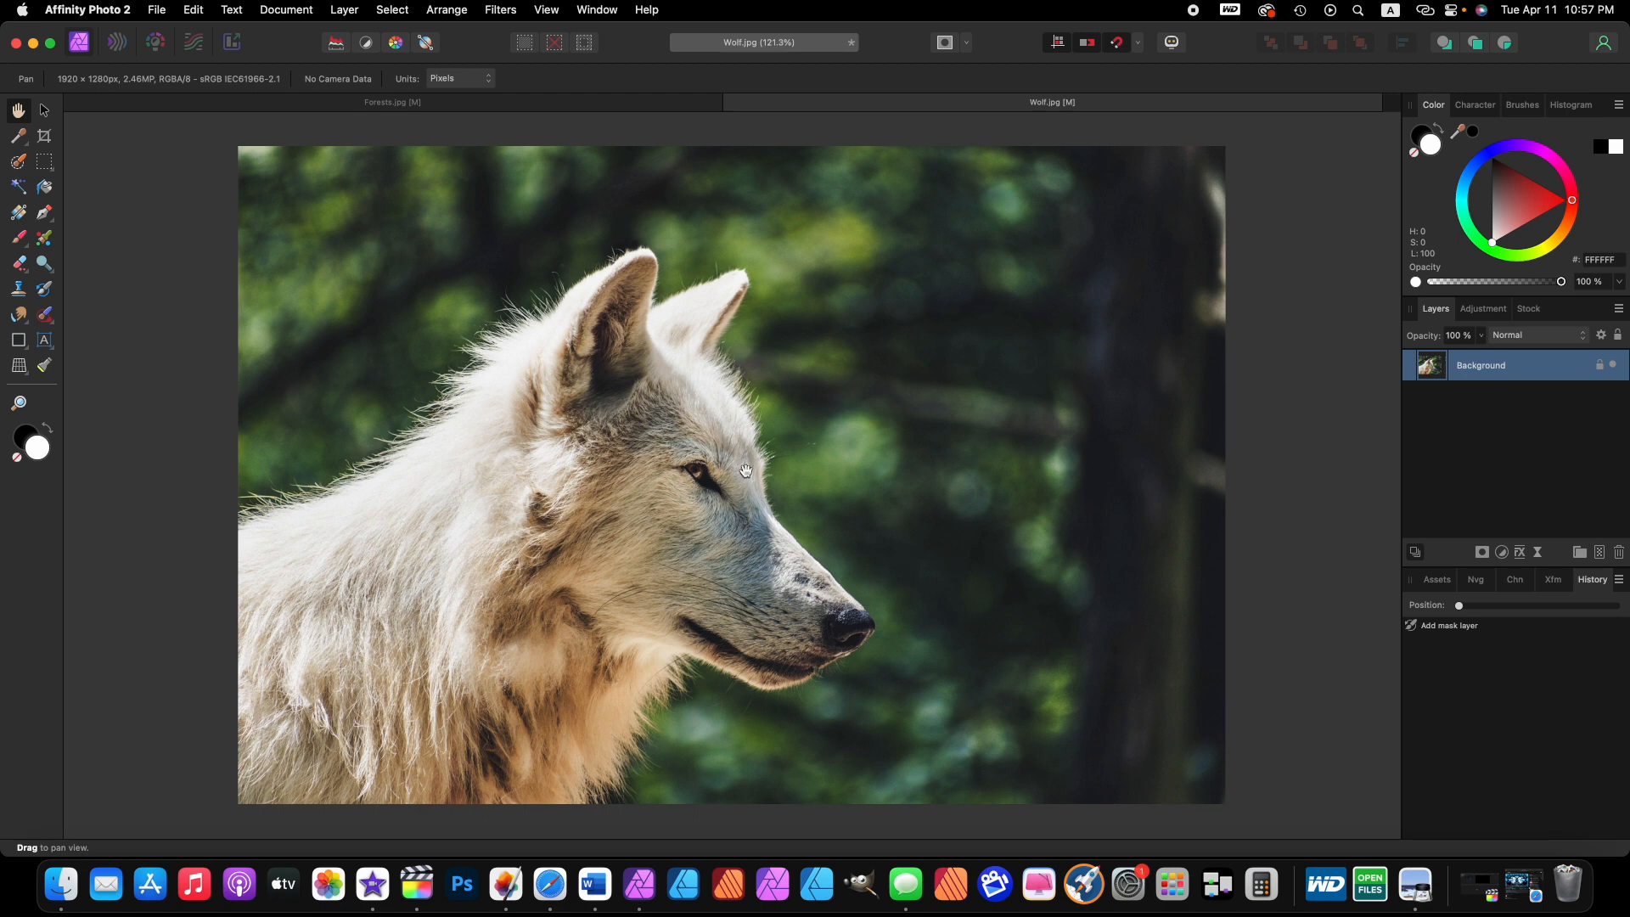
pyautogui.moveTo(908, 462)
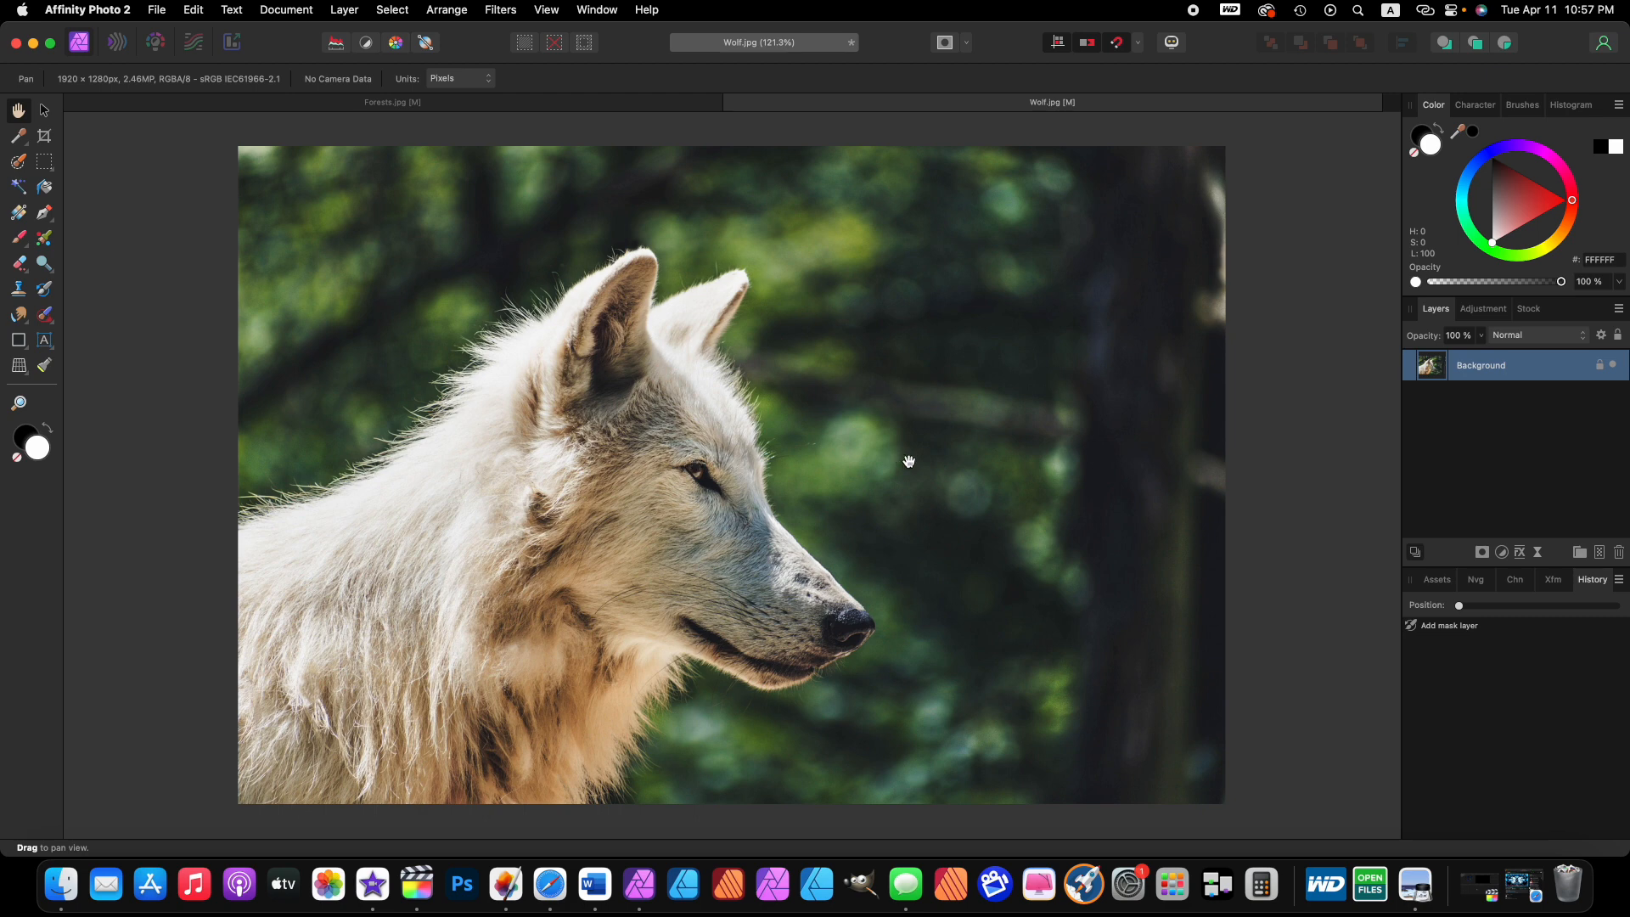
# Step: Crop the wolf photo to about 1360 × 1180 px by pulling in the right and top edges
pyautogui.click(42, 136)
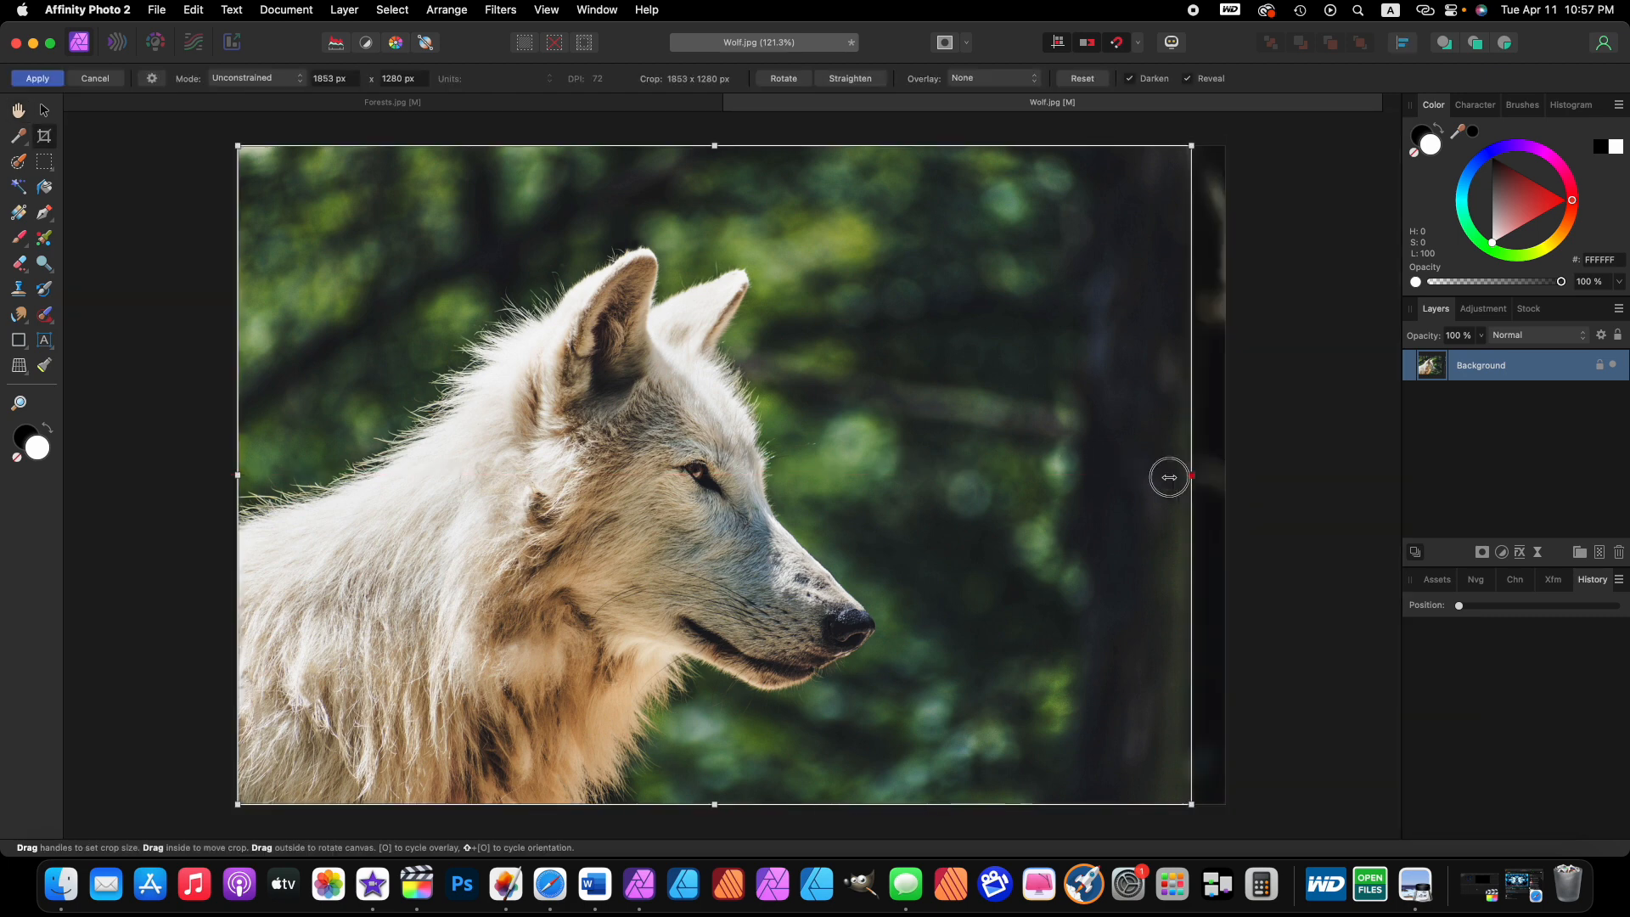
pyautogui.moveTo(1190, 476); pyautogui.dragTo(935, 483)
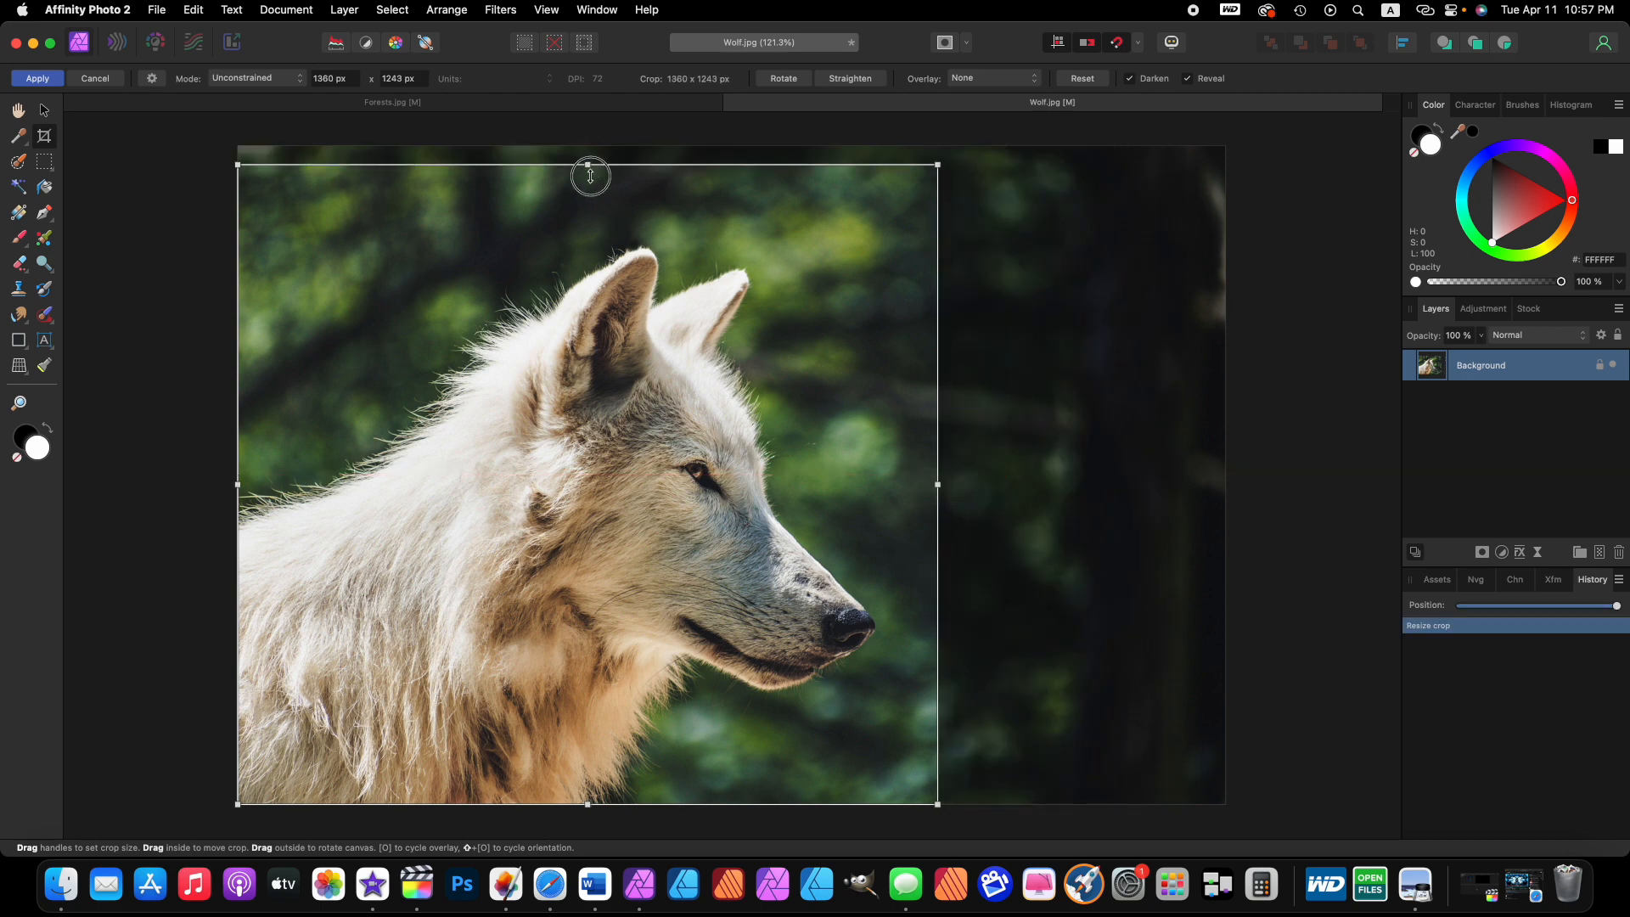
pyautogui.moveTo(589, 172); pyautogui.dragTo(589, 196)
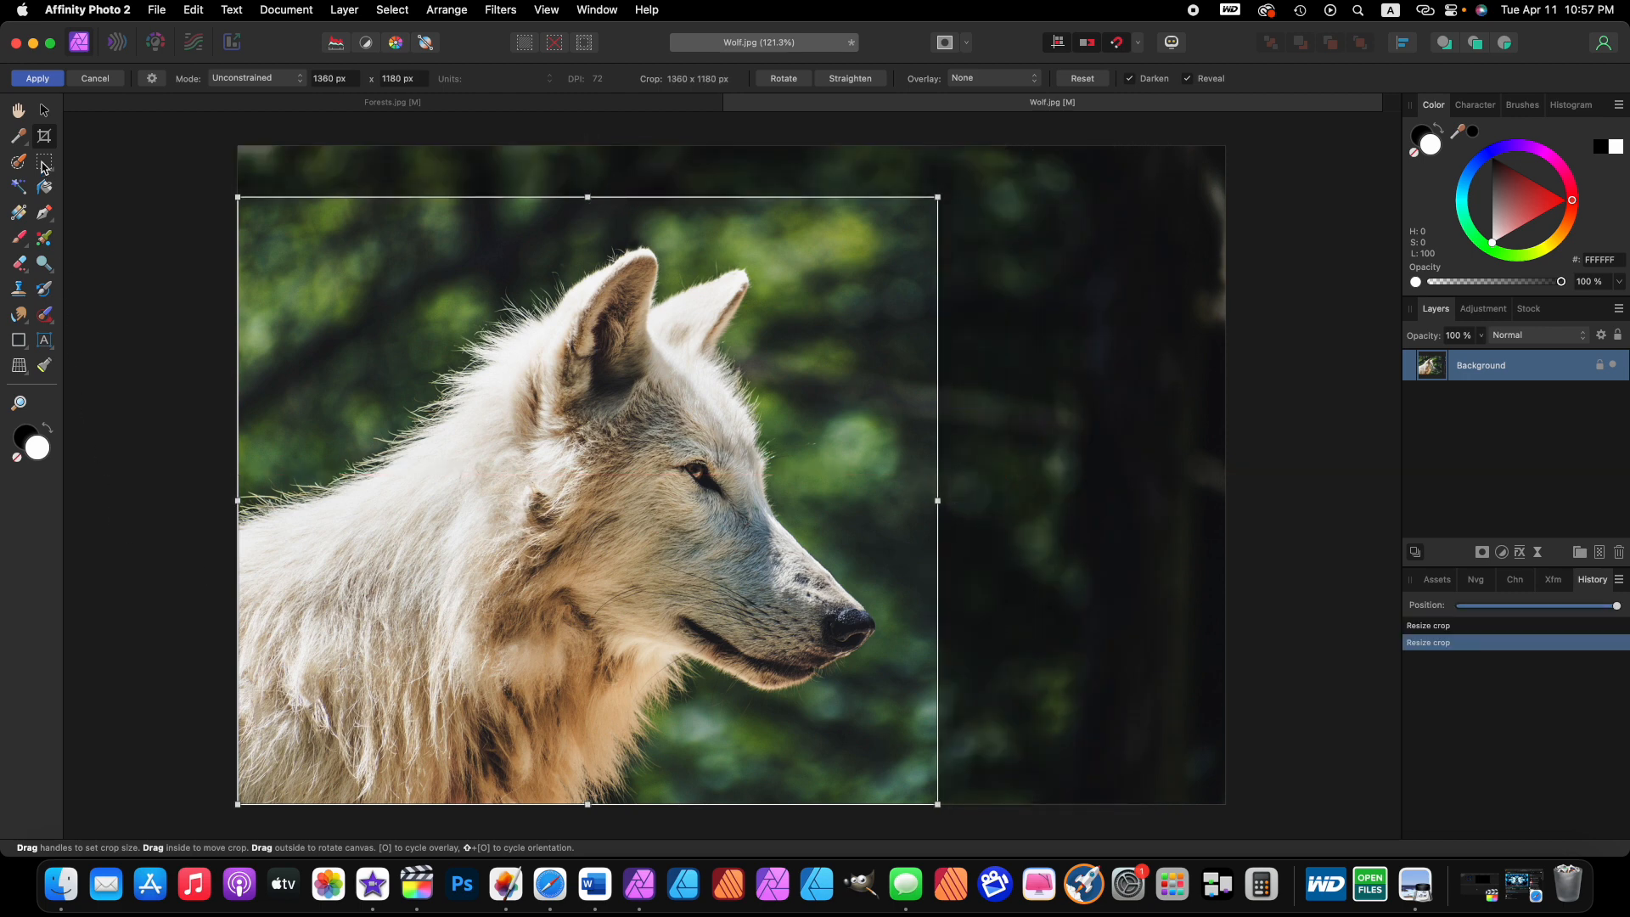
pyautogui.click(37, 78)
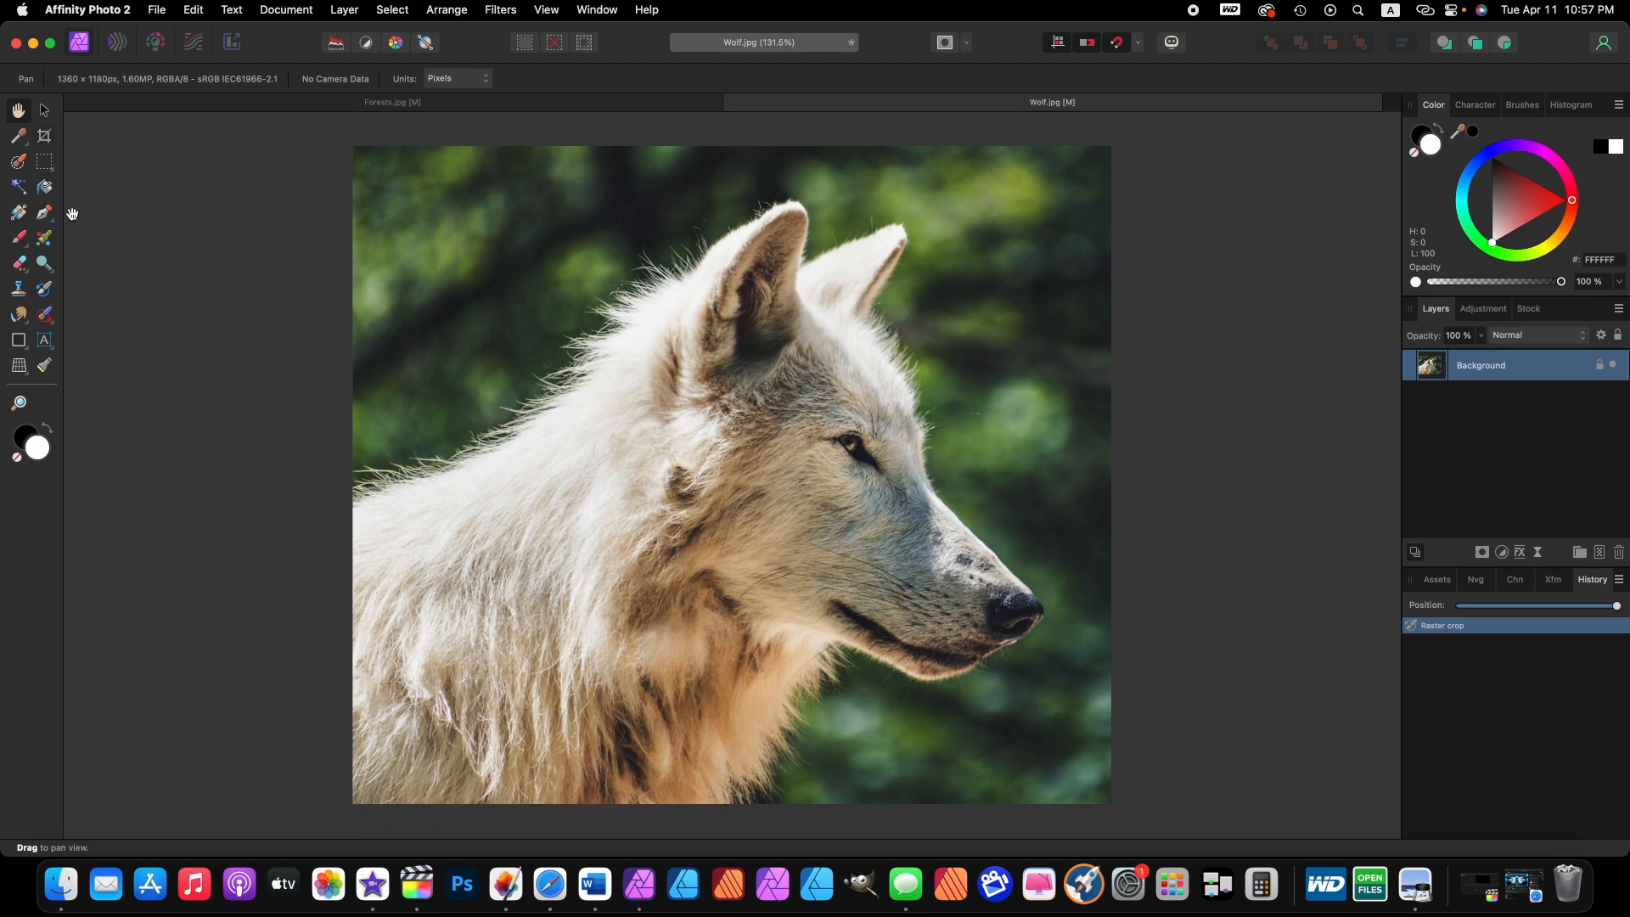
pyautogui.moveTo(19, 161)
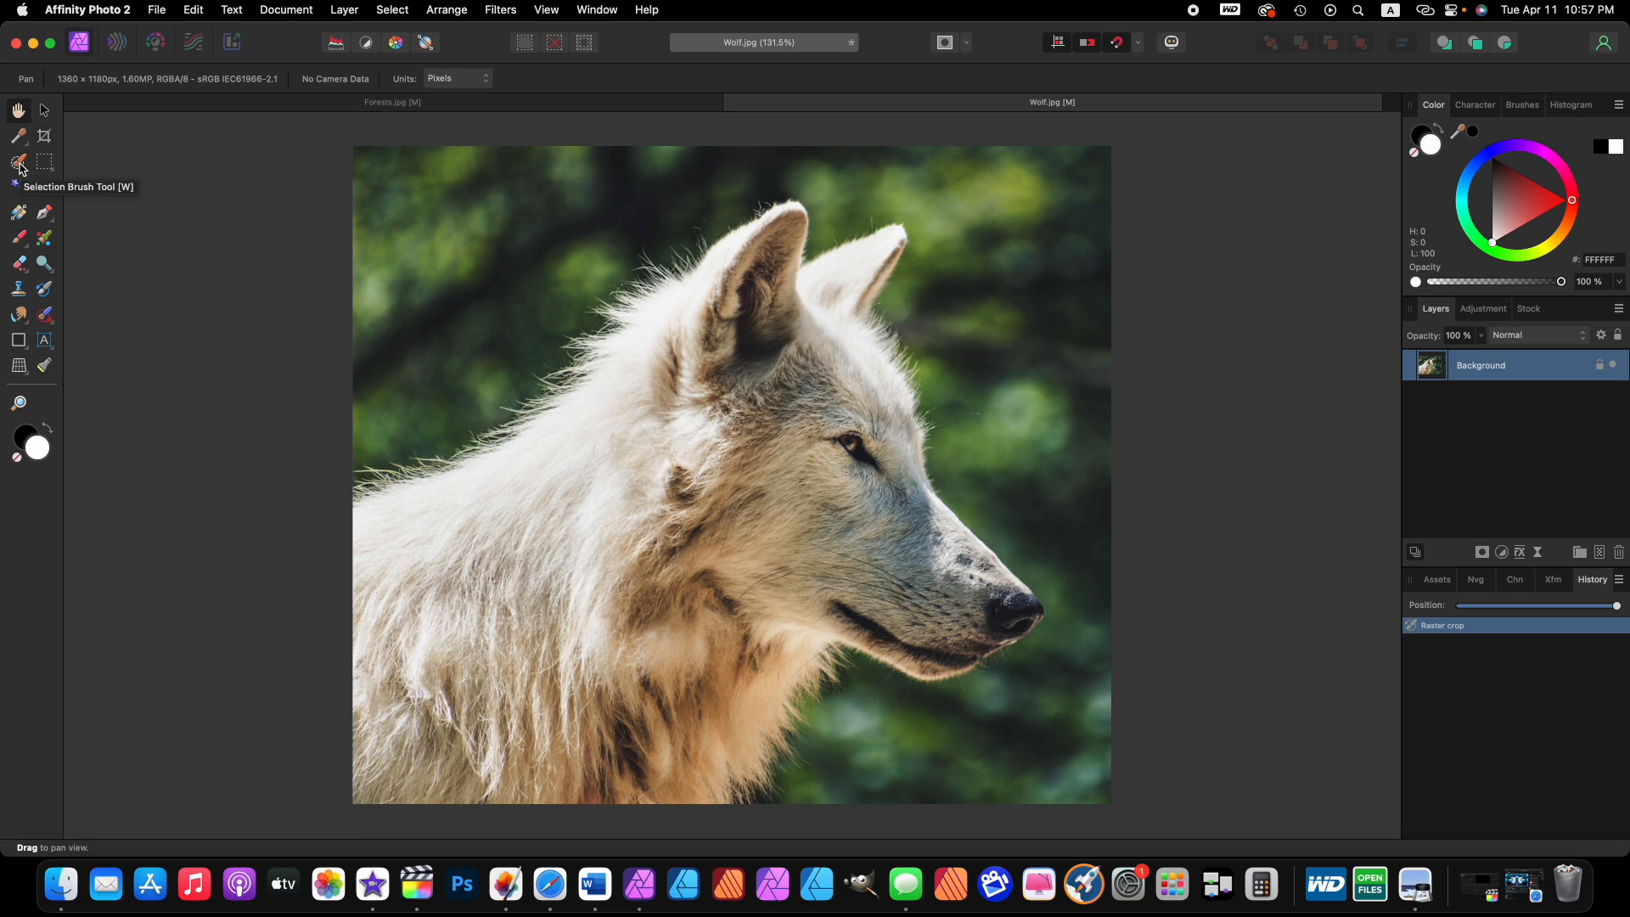
# Step: Paint a Selection Brush selection over the wolf's face, ears, lower body and jaw
pyautogui.click(18, 161)
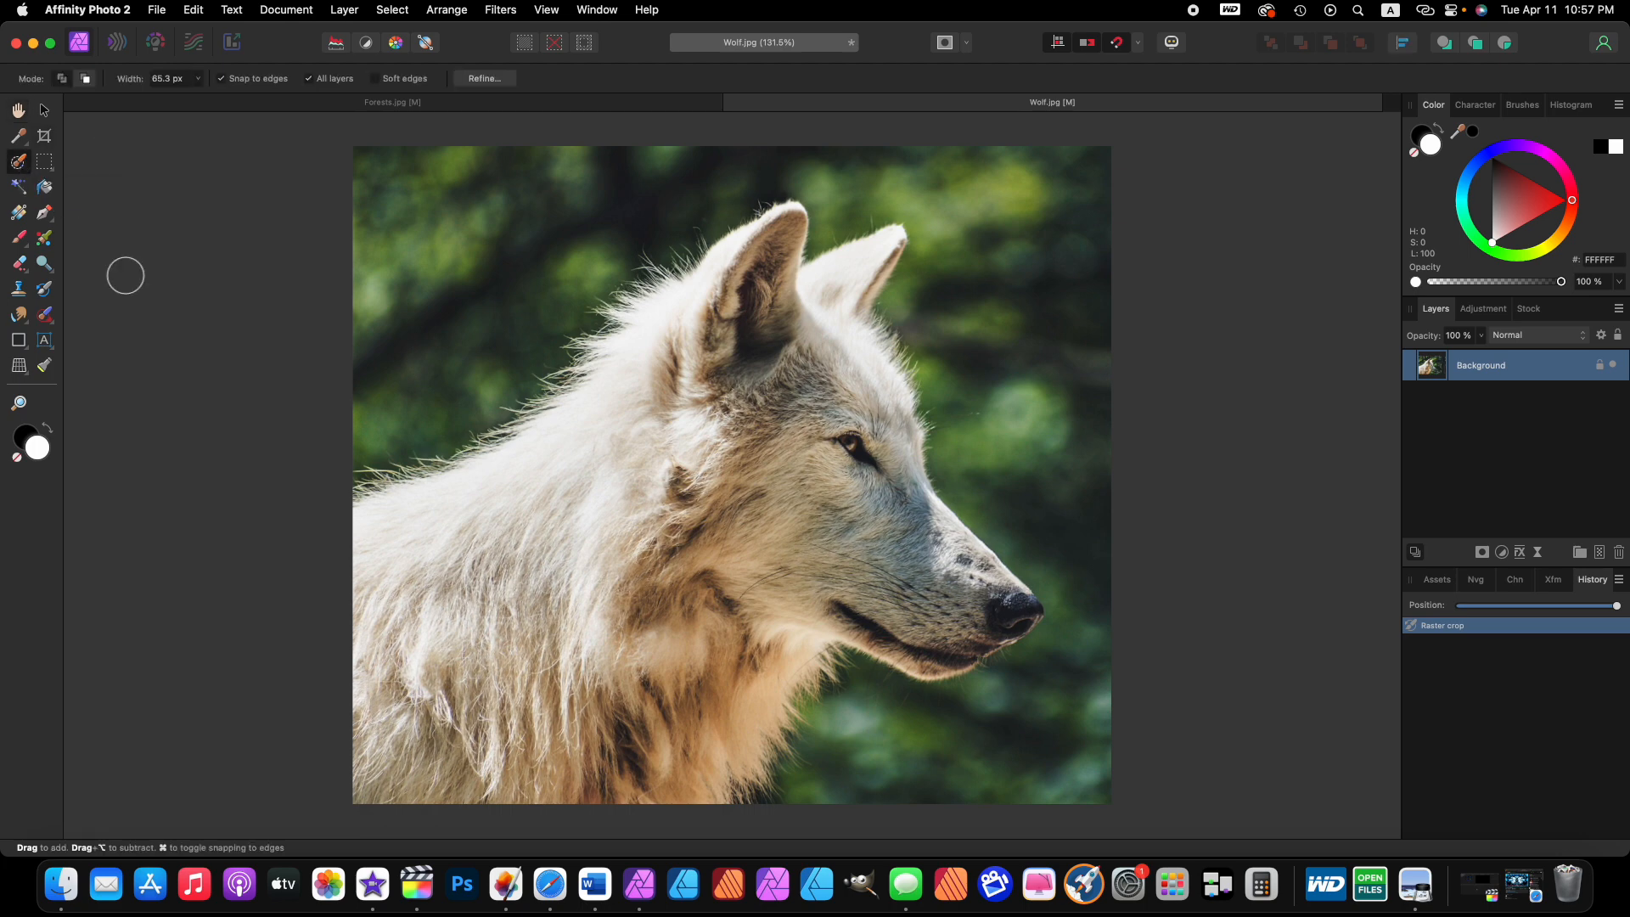
pyautogui.moveTo(904, 569)
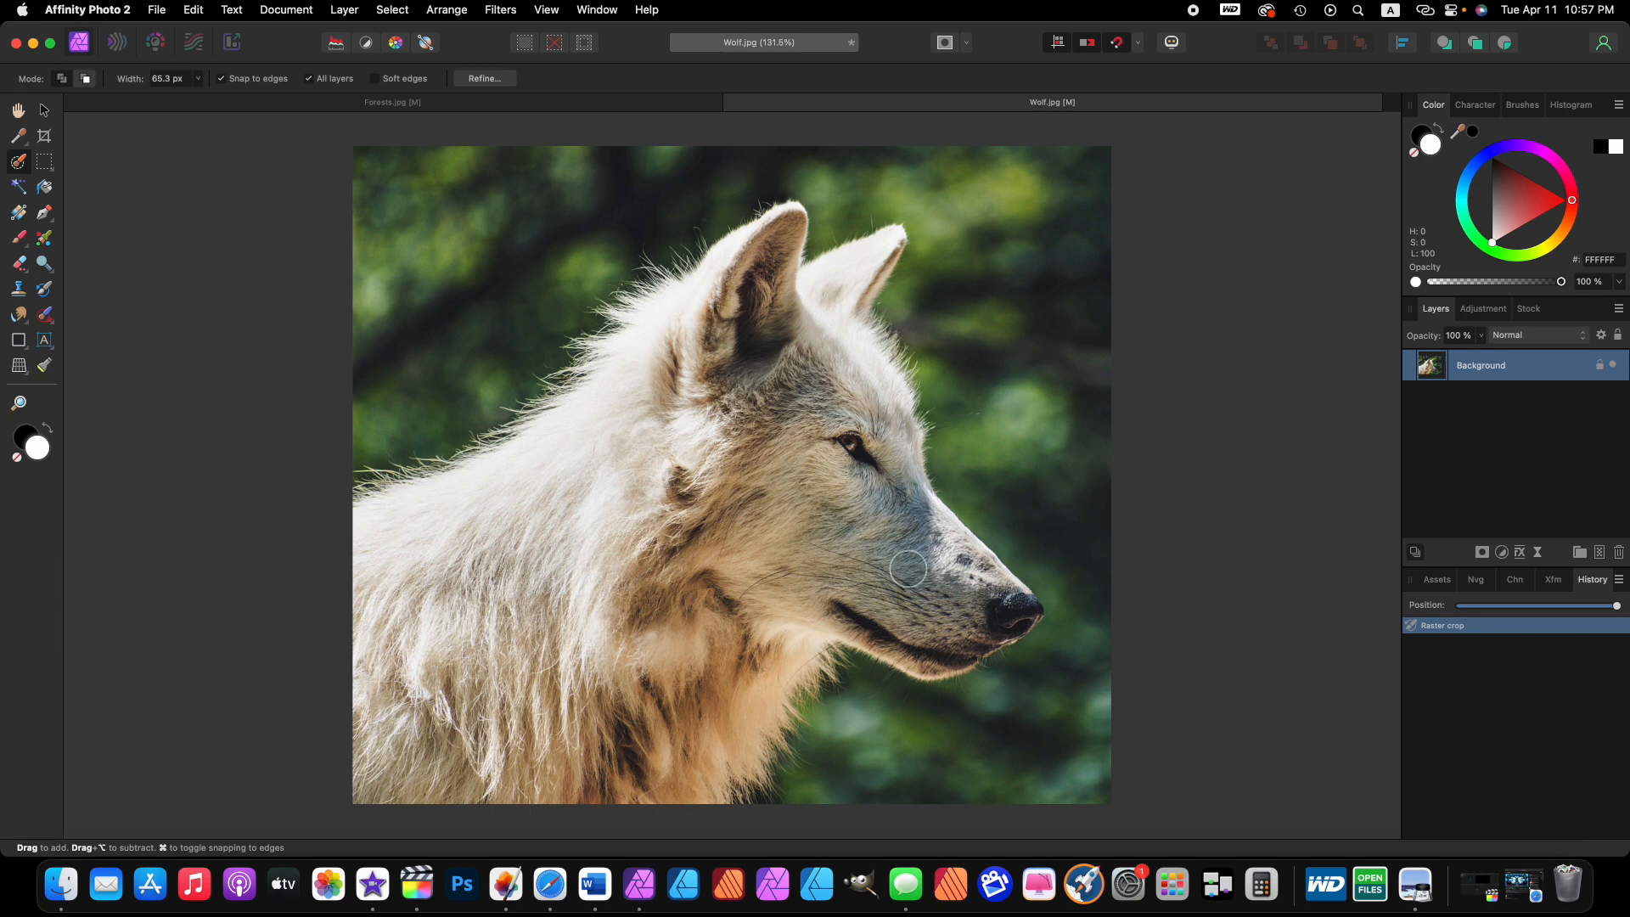
pyautogui.moveTo(904, 569); pyautogui.dragTo(759, 270)
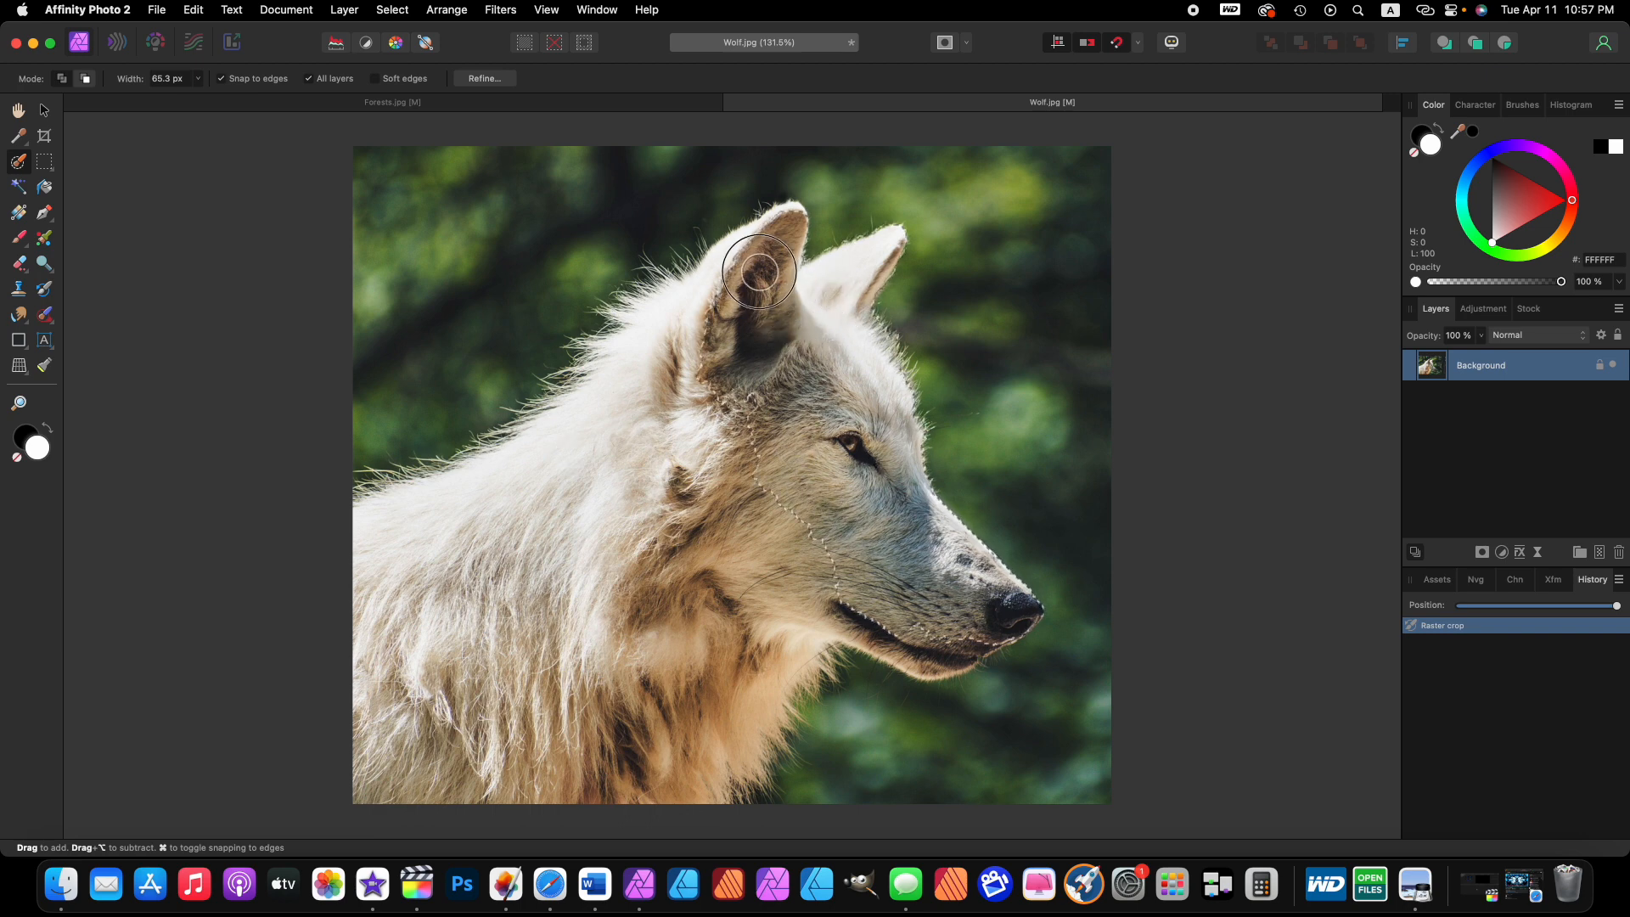
pyautogui.moveTo(759, 270); pyautogui.dragTo(769, 613)
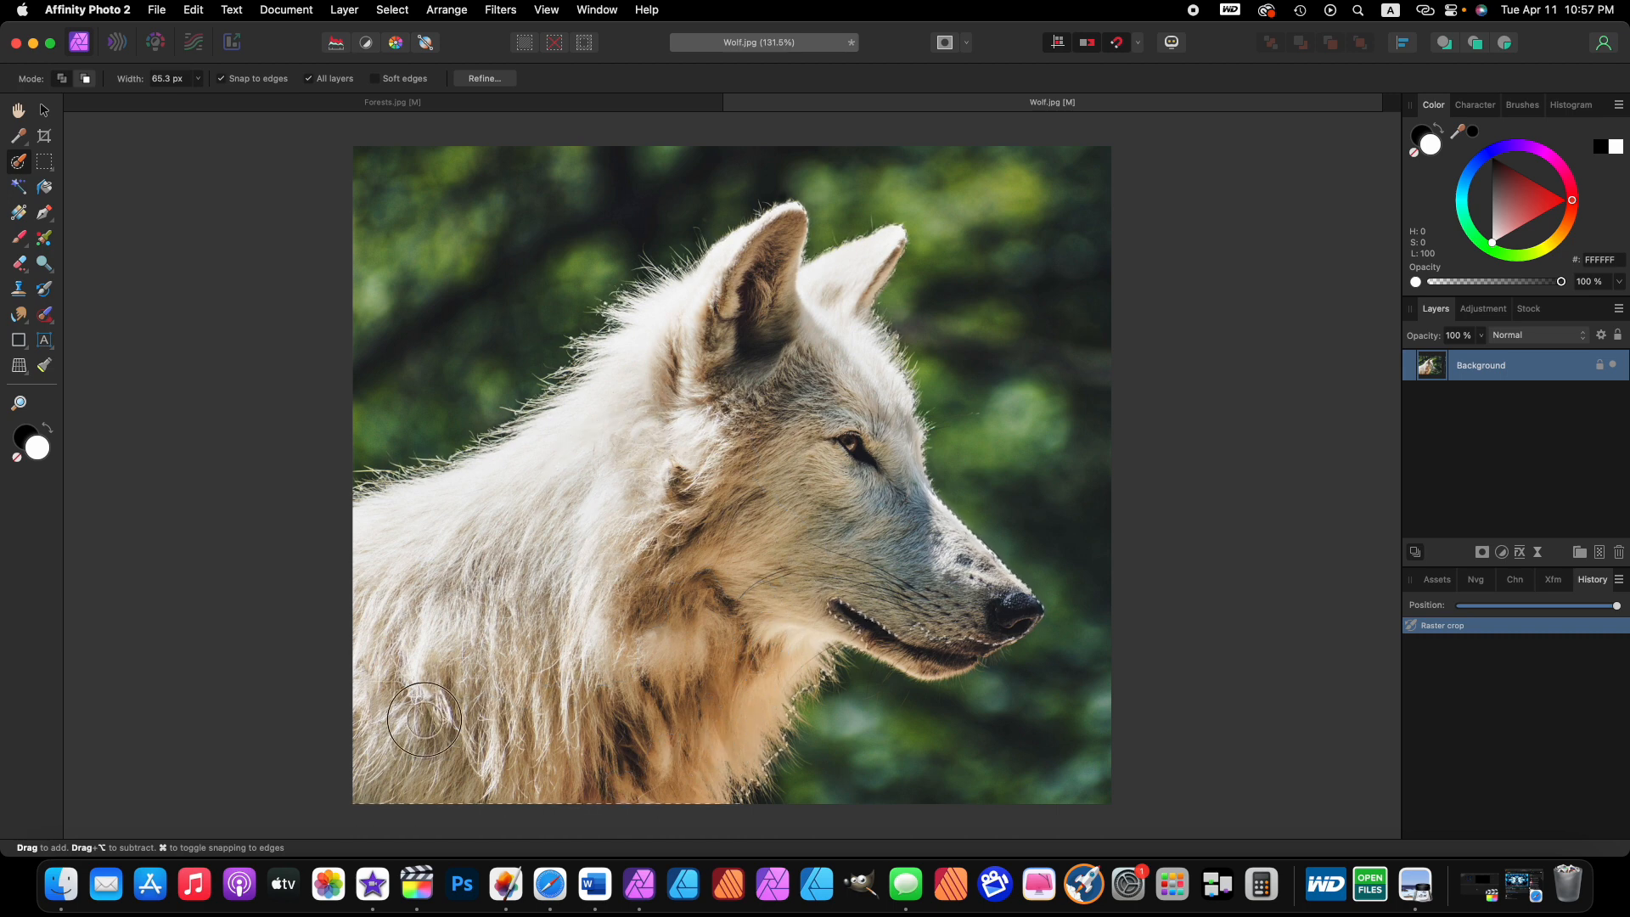
pyautogui.moveTo(421, 721); pyautogui.dragTo(918, 639)
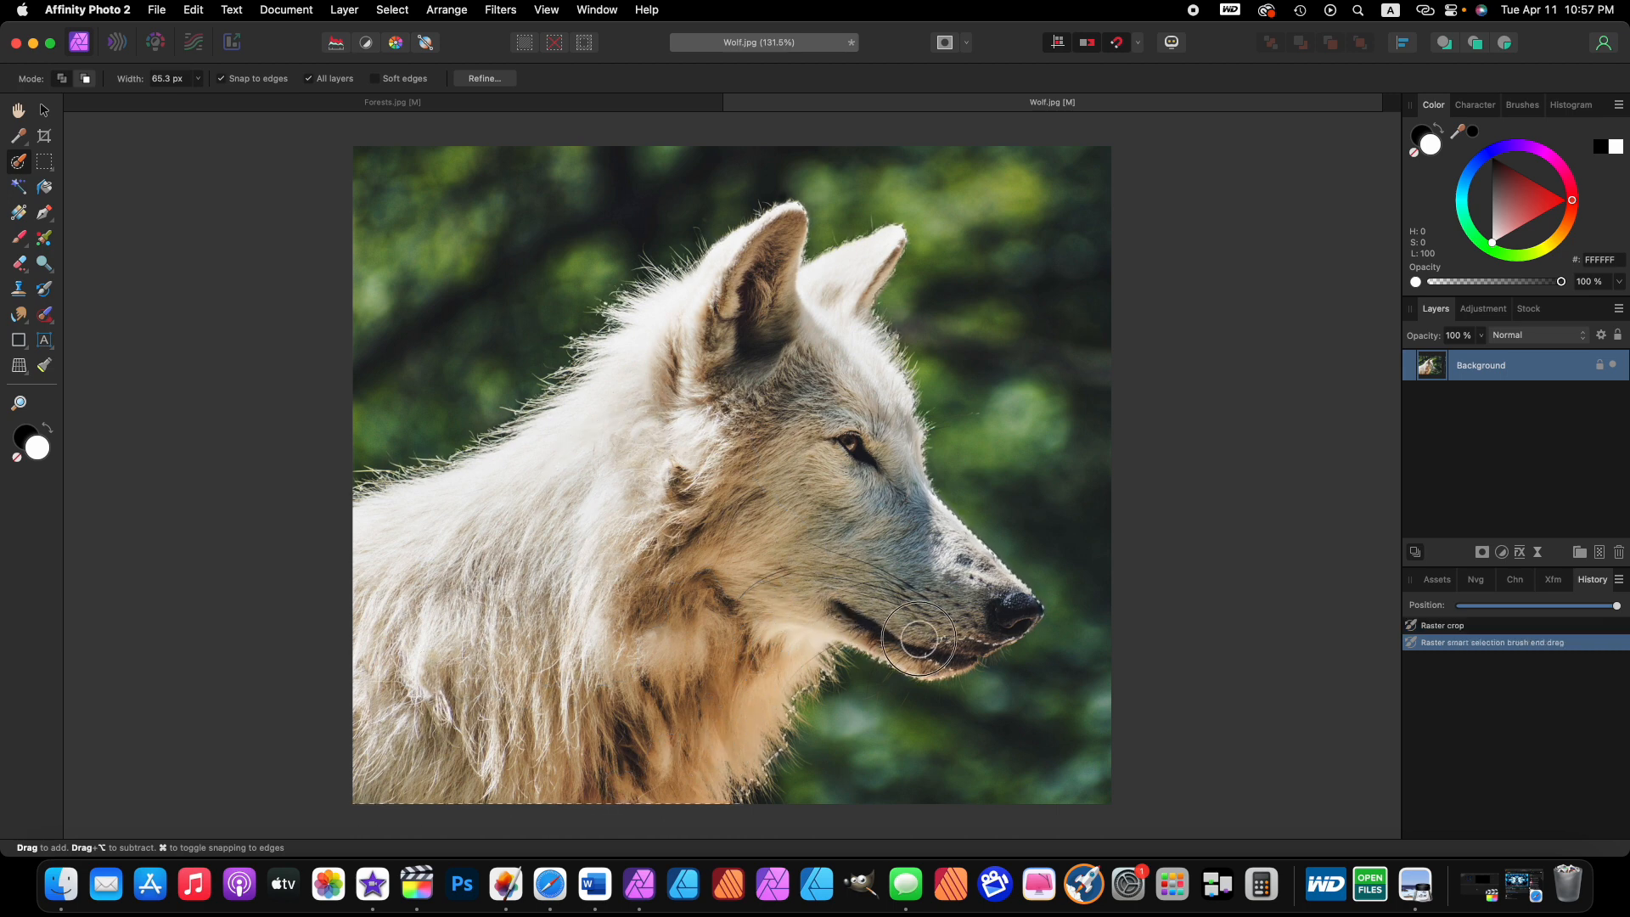
pyautogui.moveTo(918, 639); pyautogui.dragTo(908, 473)
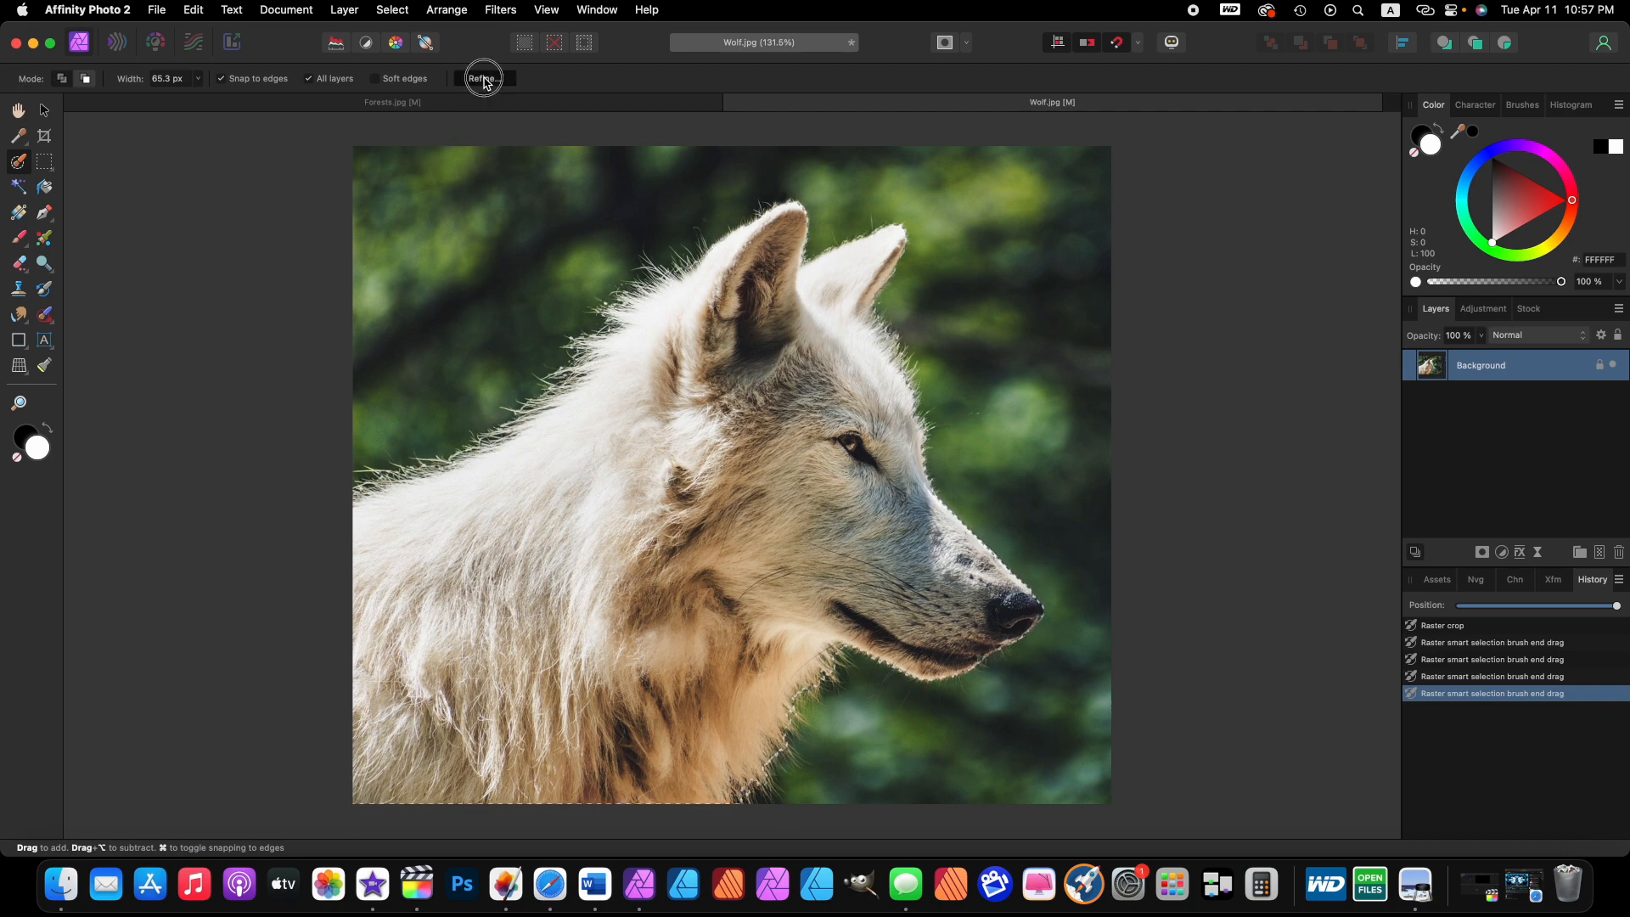
# Step: Refine the selection's fur edges along neck, ears, face, muzzle, jaw and chest, then apply
pyautogui.click(482, 78)
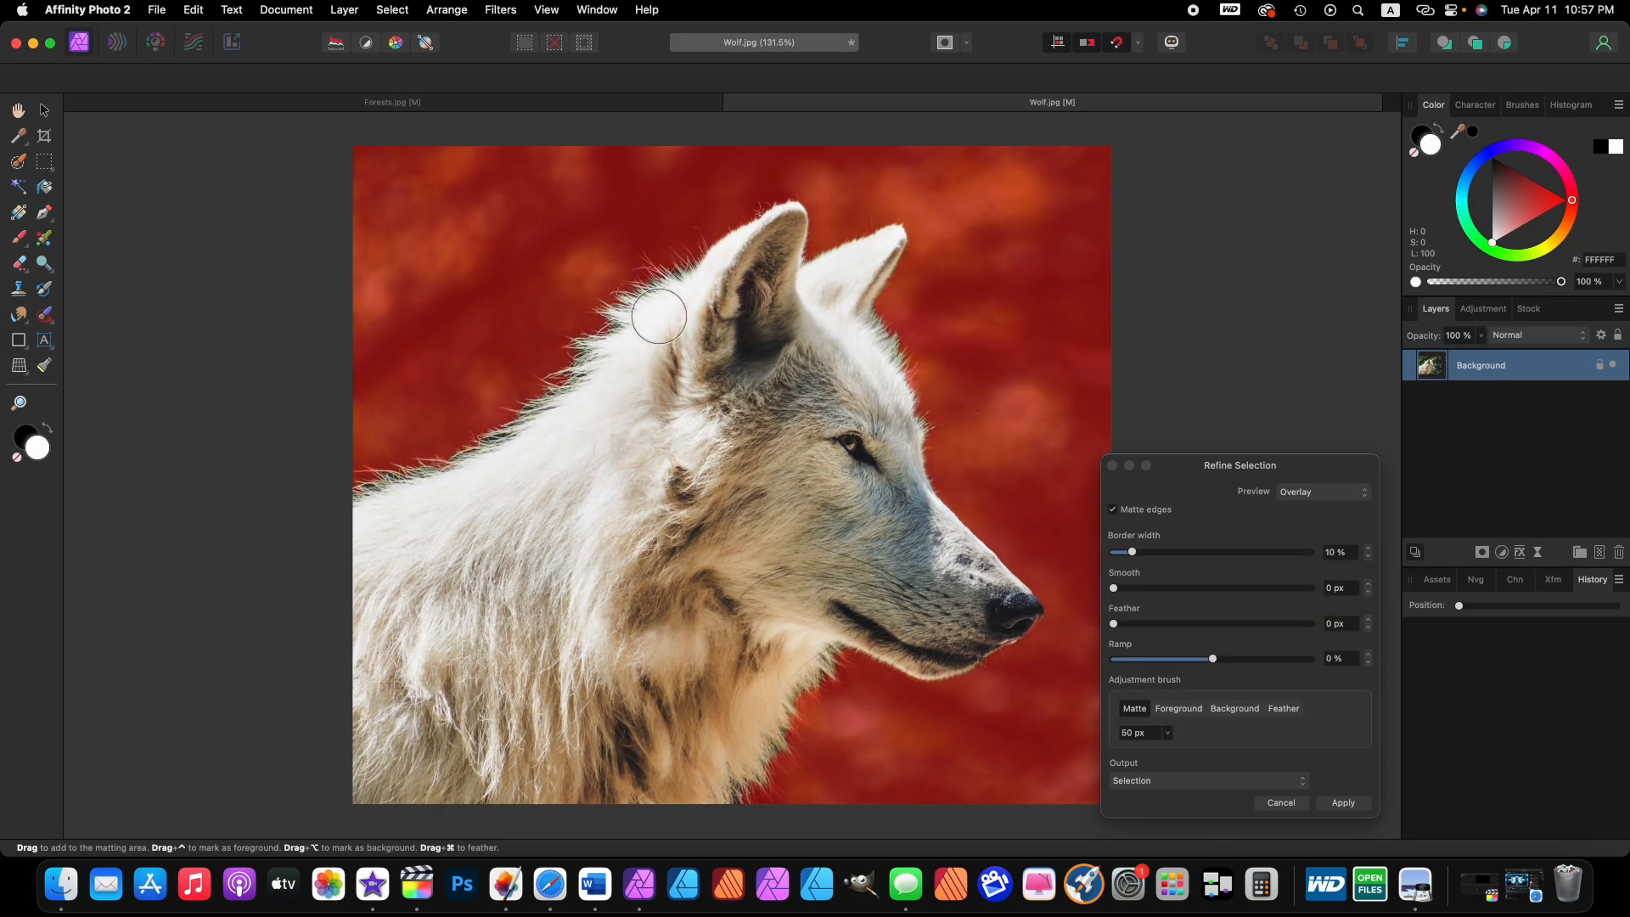
pyautogui.moveTo(658, 315); pyautogui.dragTo(362, 486)
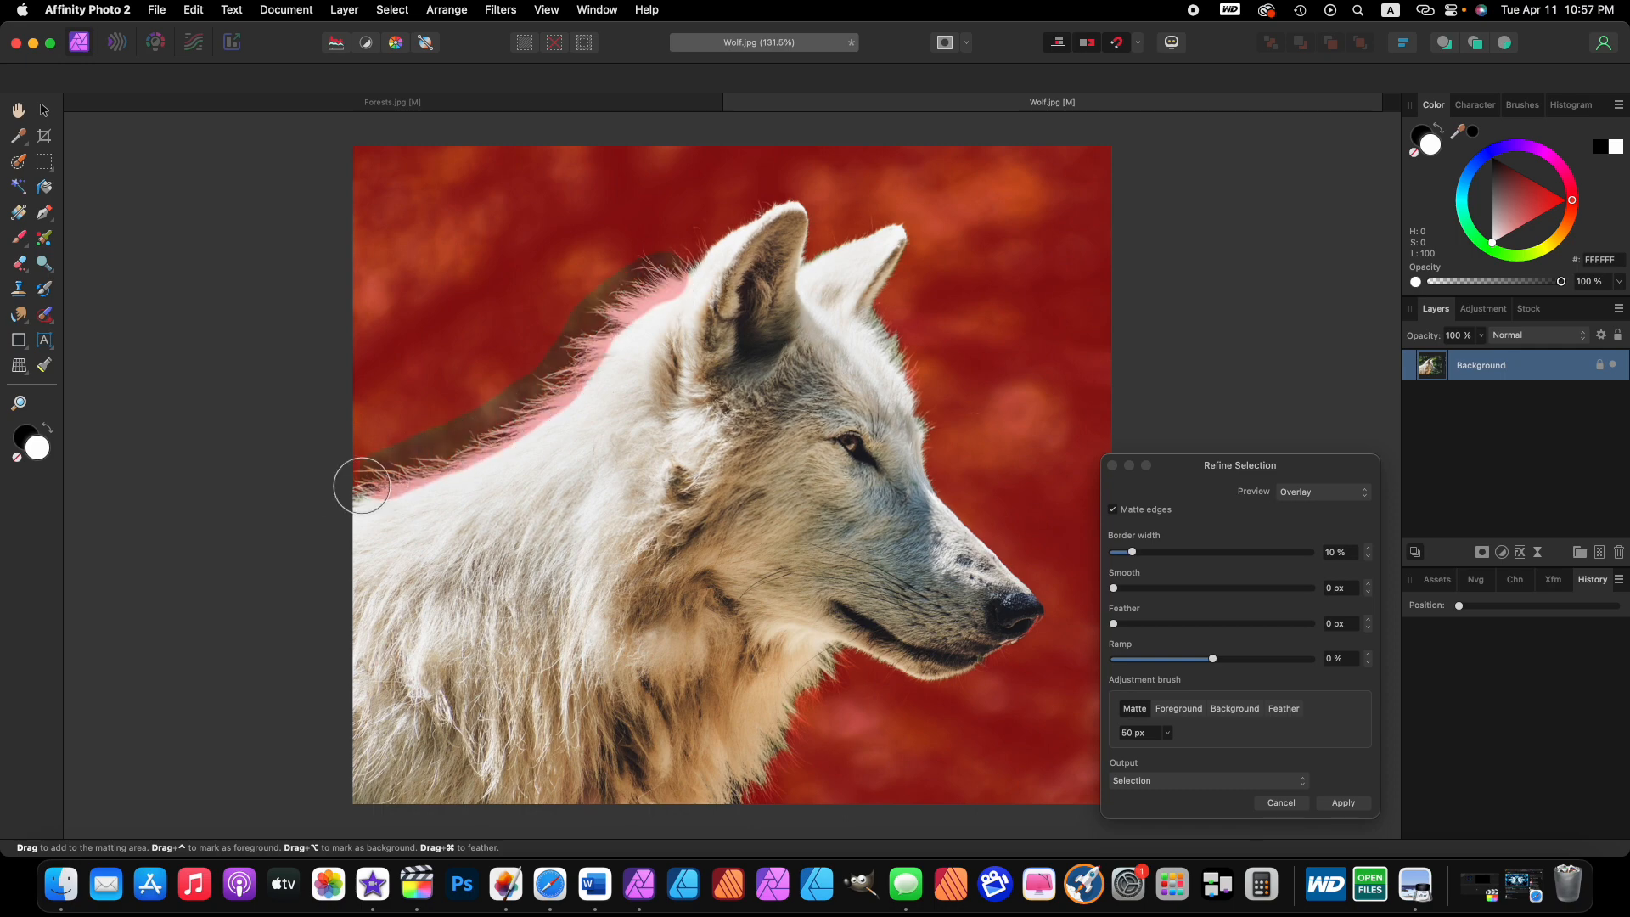
pyautogui.moveTo(362, 486); pyautogui.dragTo(797, 224)
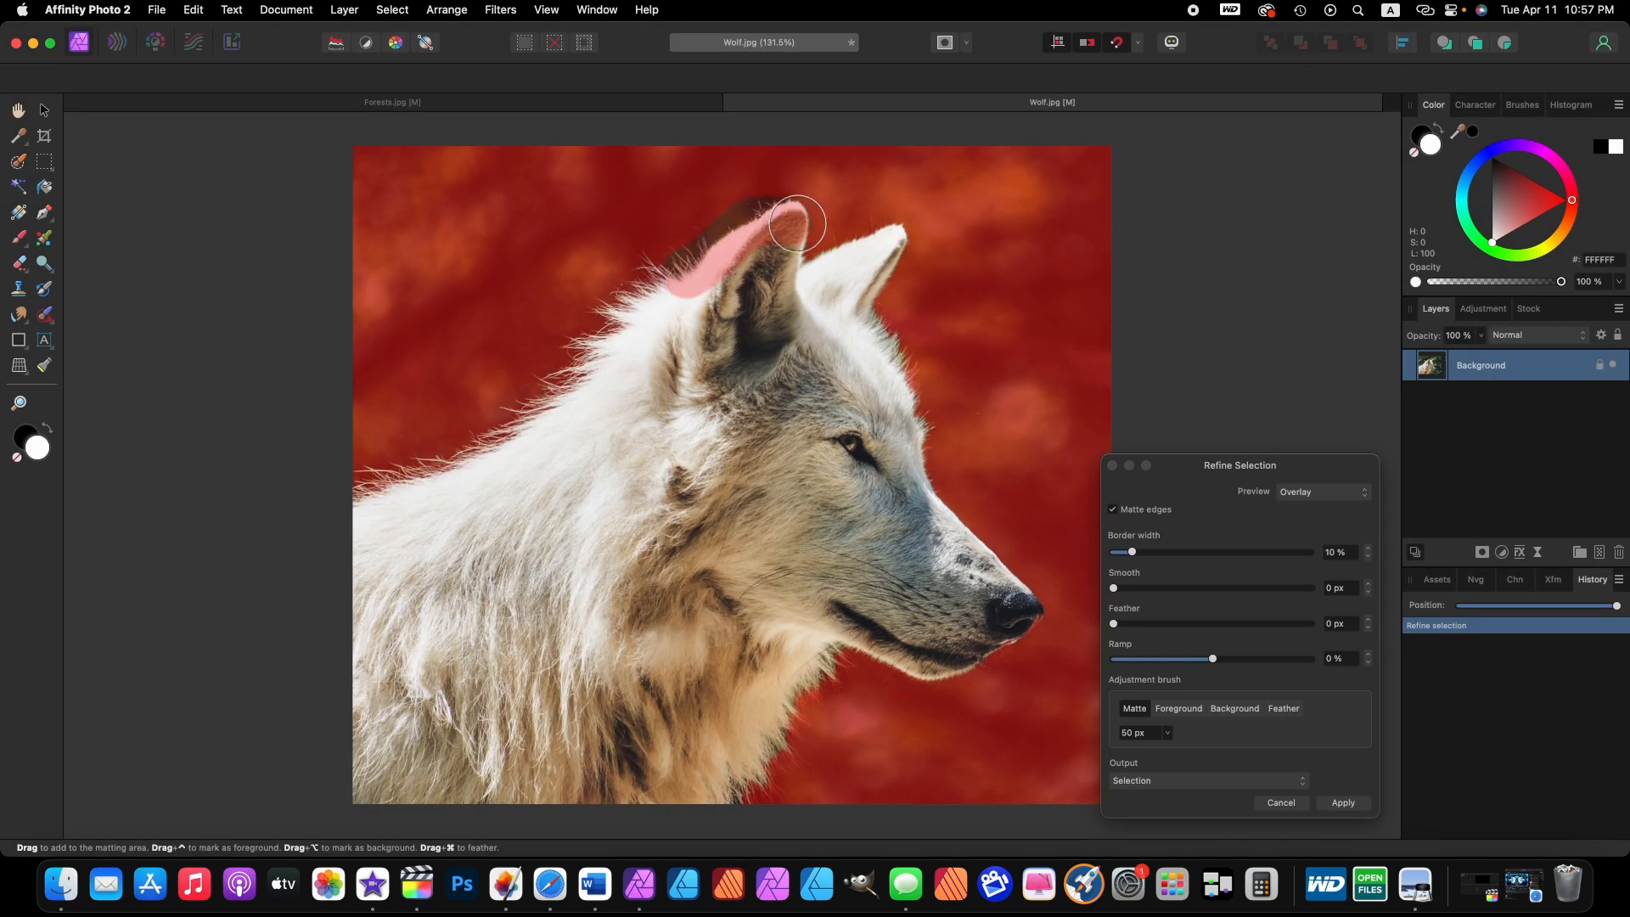
pyautogui.moveTo(798, 222); pyautogui.dragTo(927, 286)
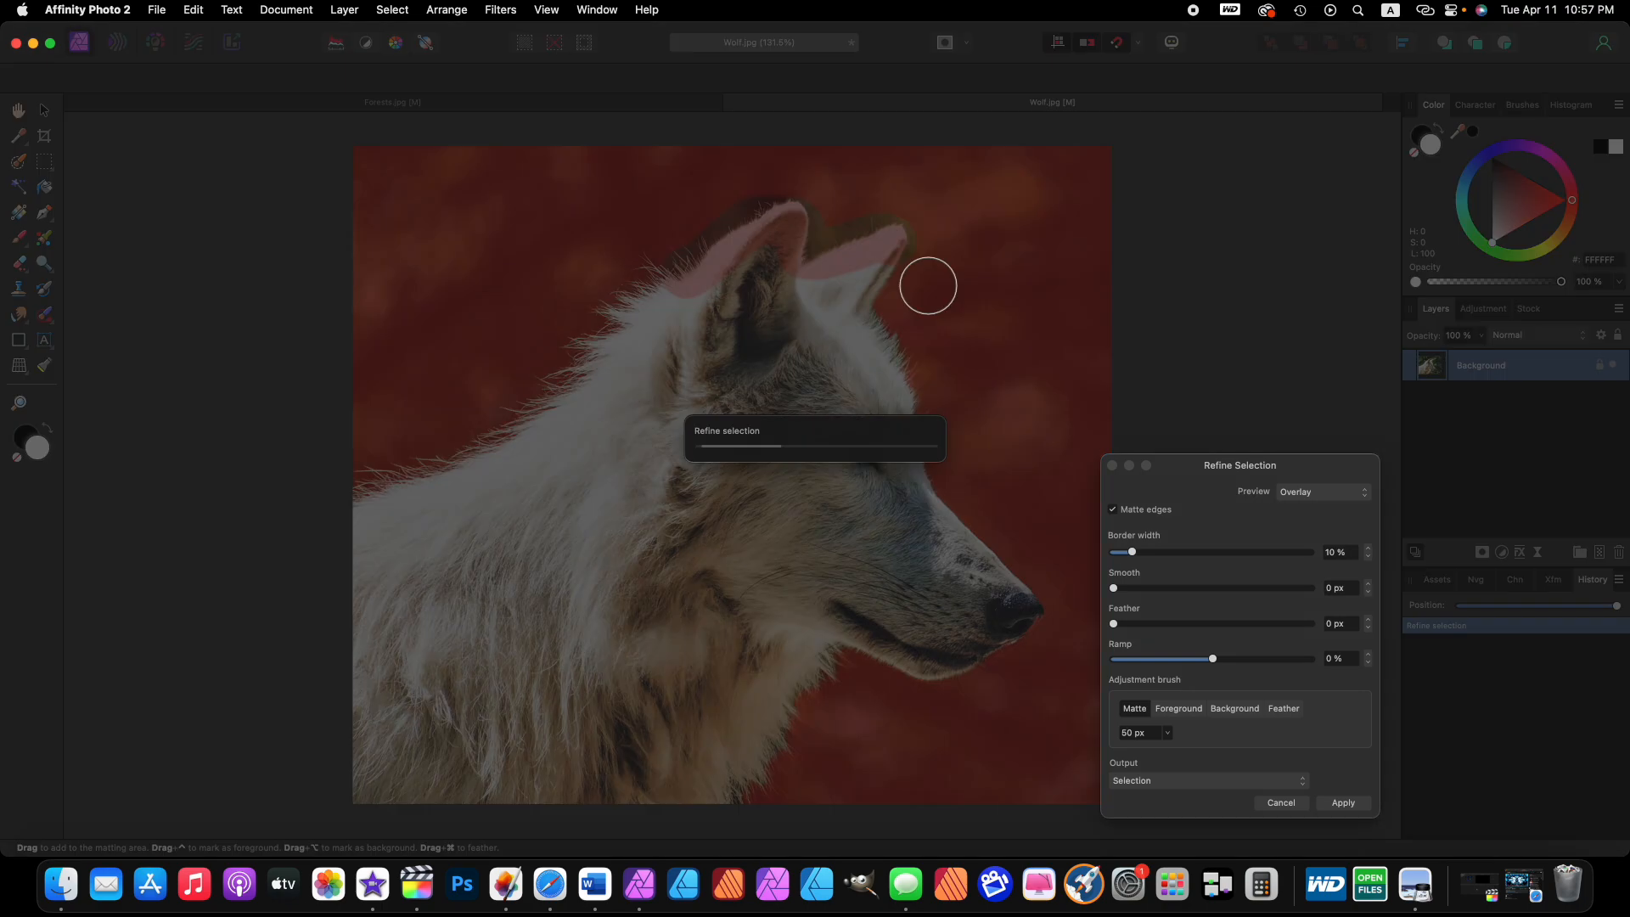
pyautogui.moveTo(927, 286); pyautogui.dragTo(927, 444)
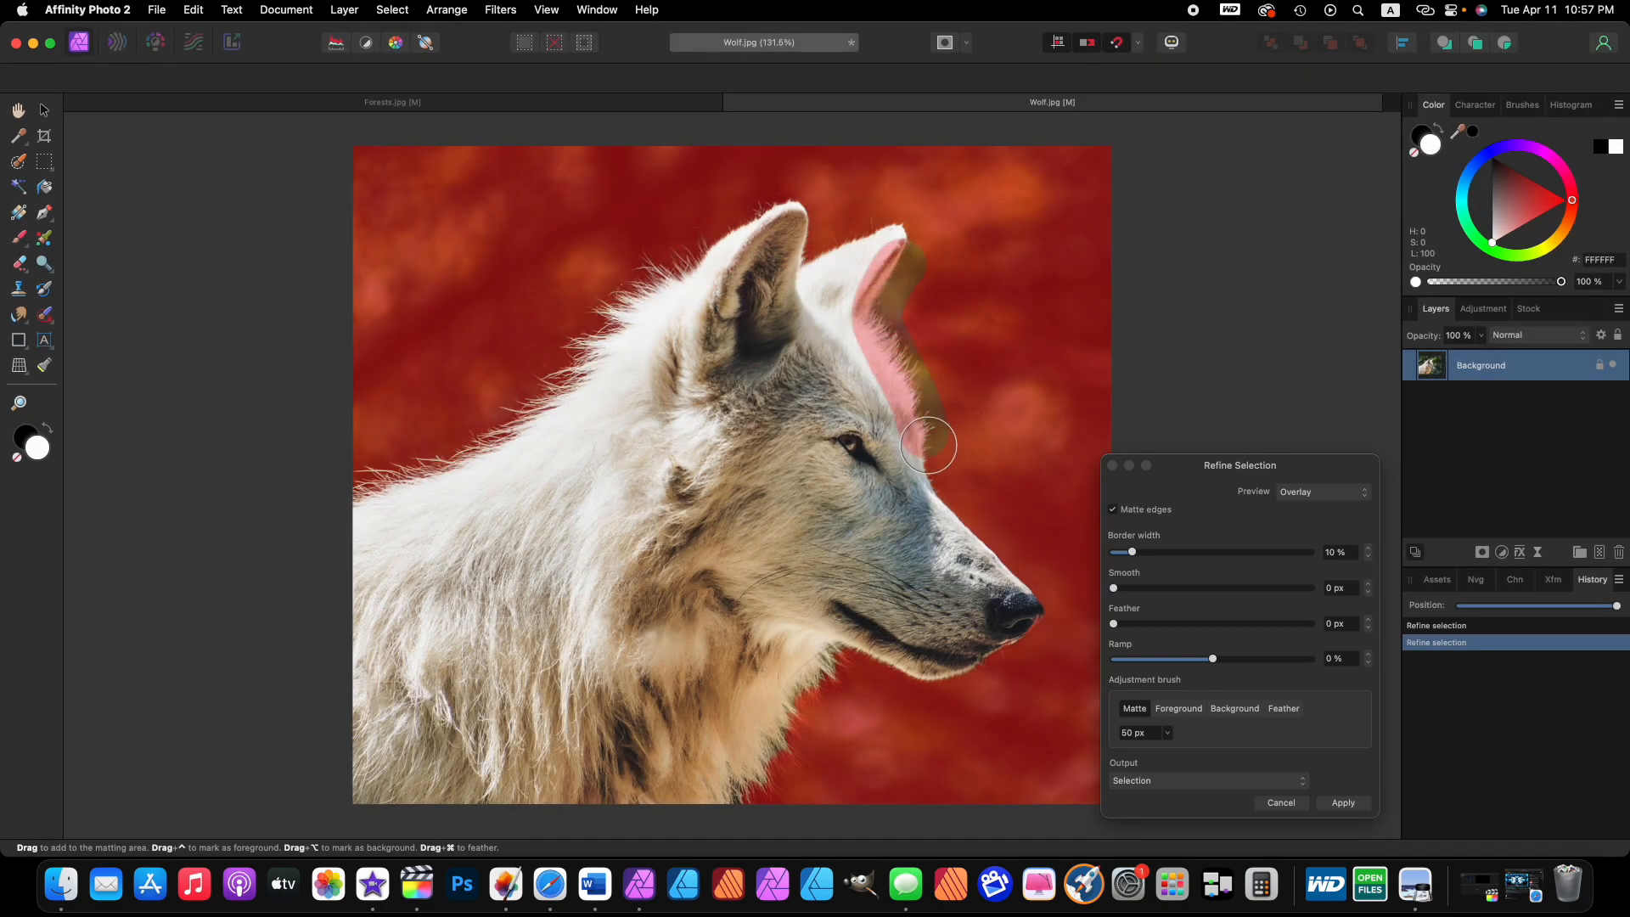
pyautogui.moveTo(925, 444); pyautogui.dragTo(1004, 639)
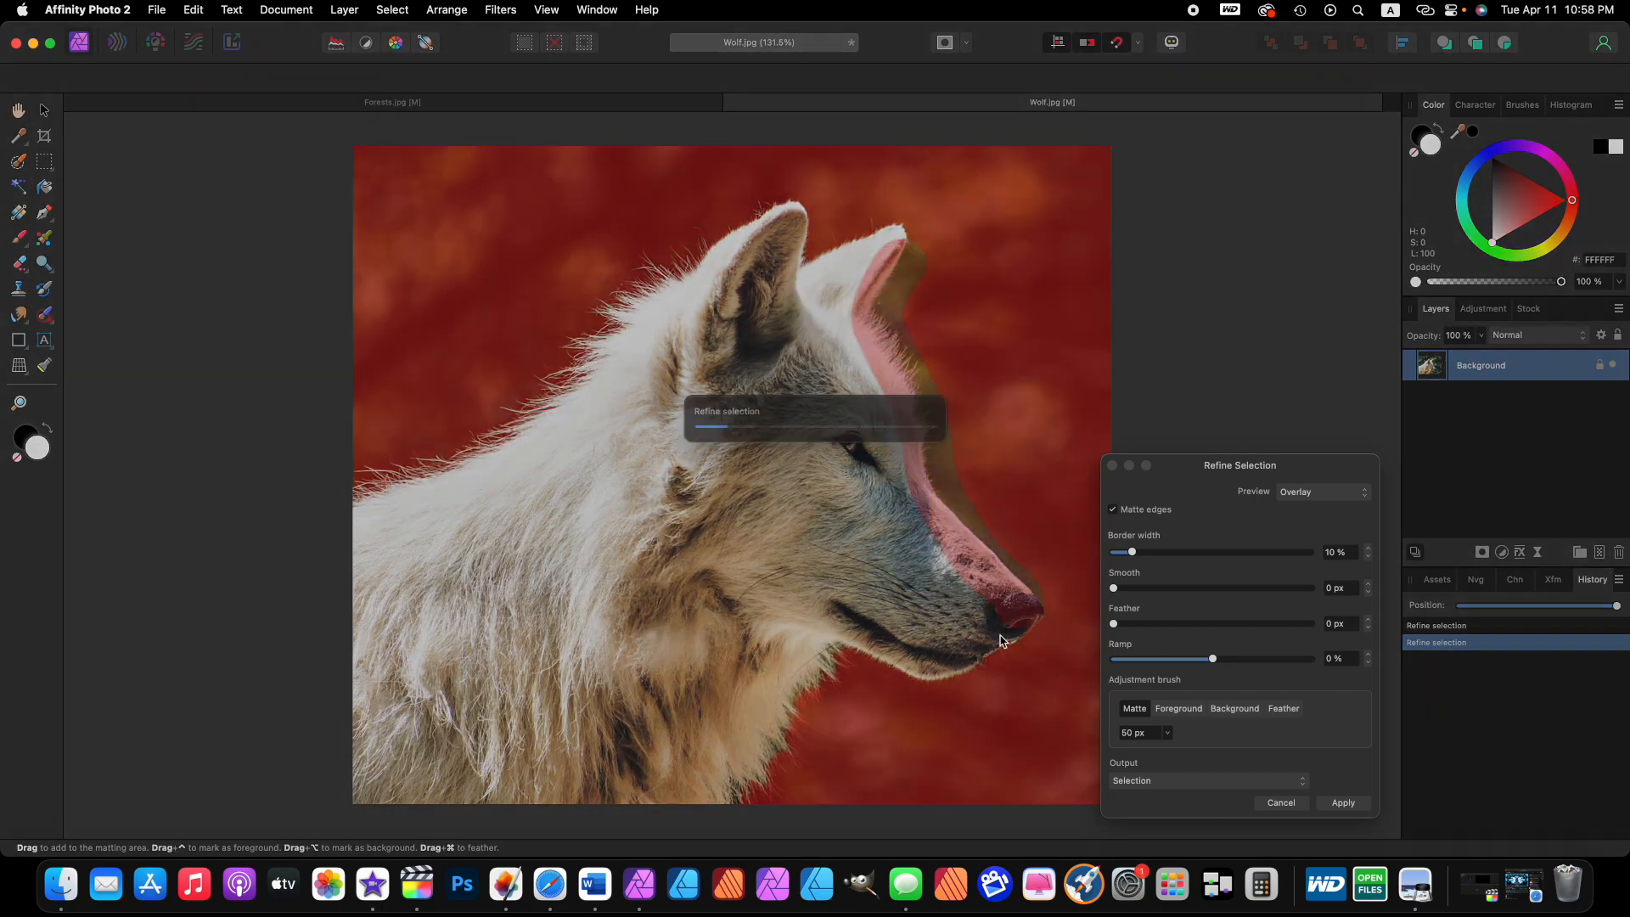
pyautogui.moveTo(1004, 641); pyautogui.dragTo(820, 670)
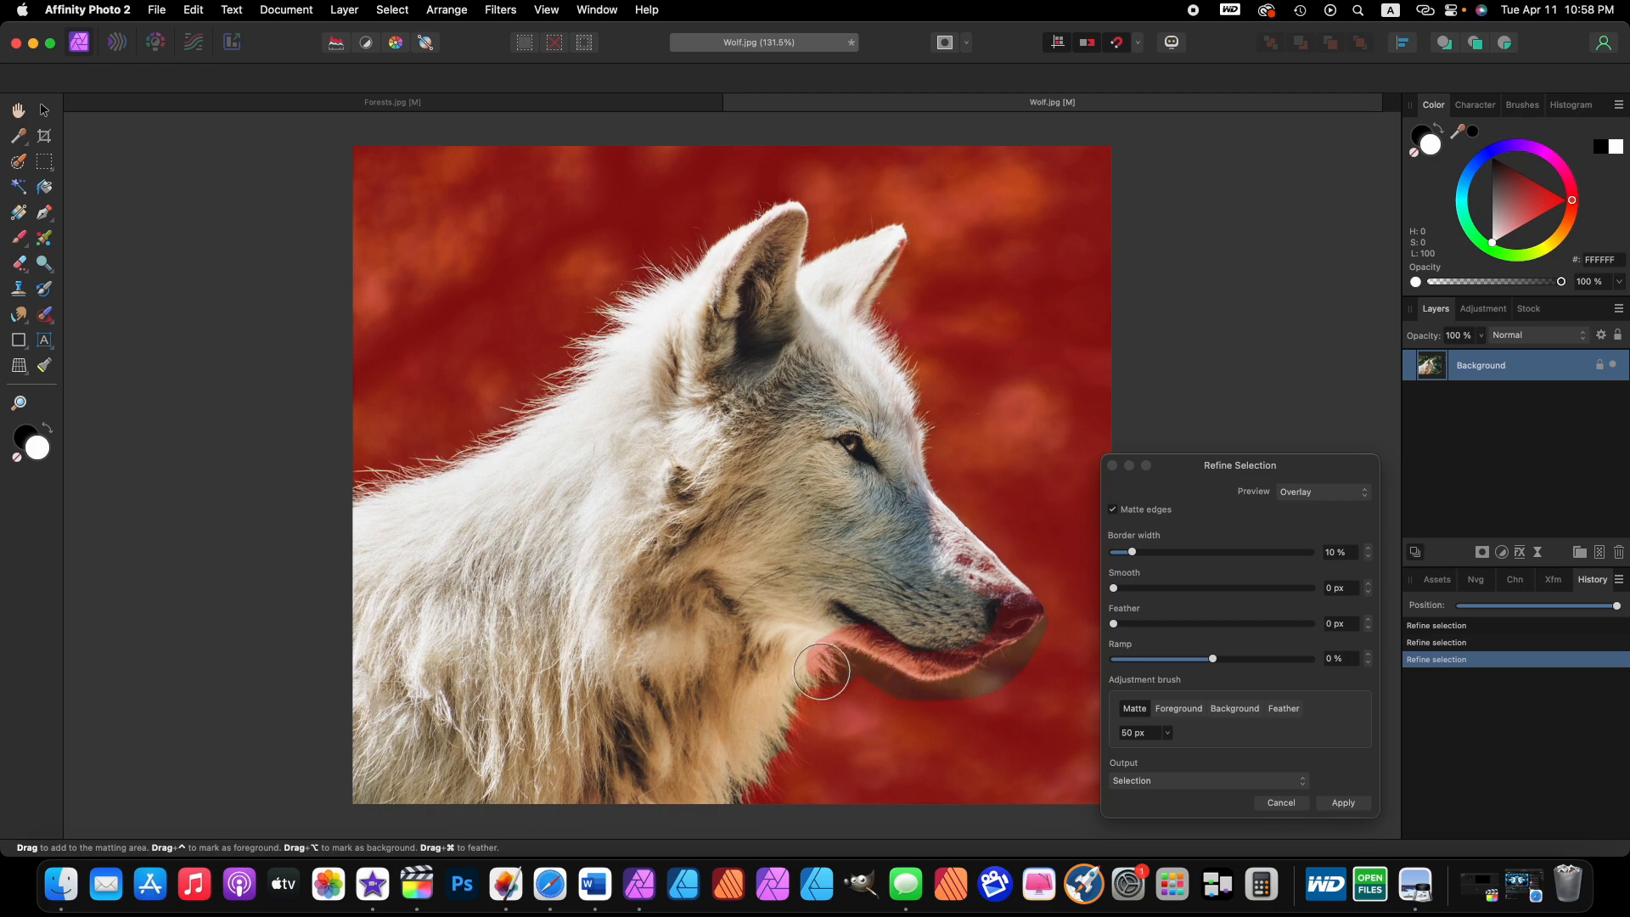
pyautogui.moveTo(820, 670); pyautogui.dragTo(921, 751)
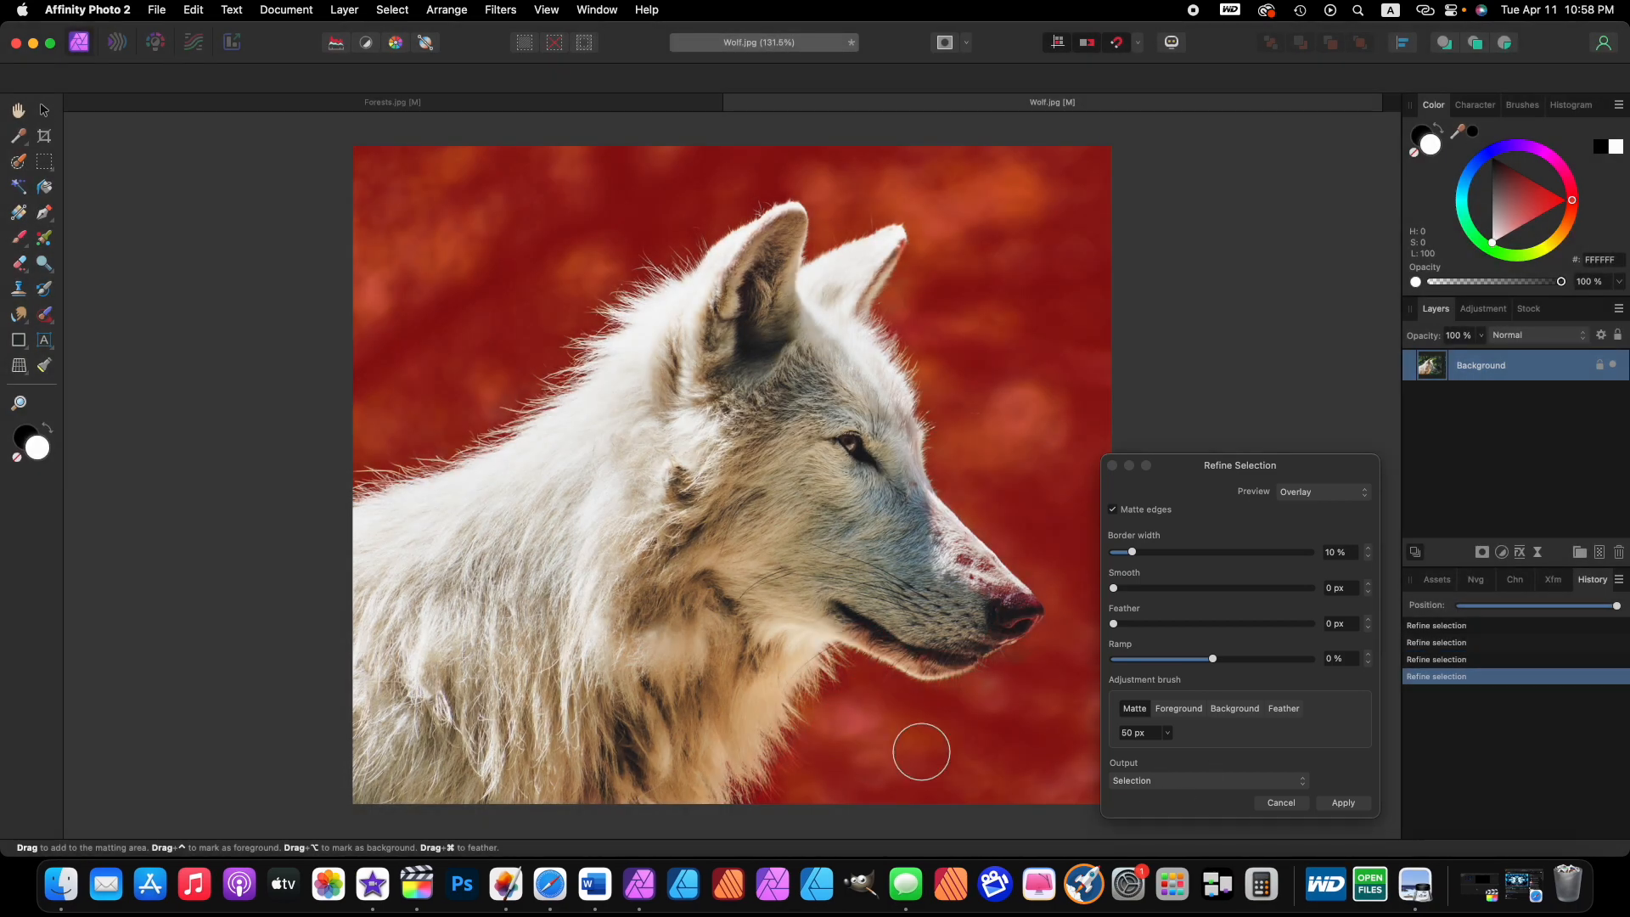
pyautogui.click(1342, 801)
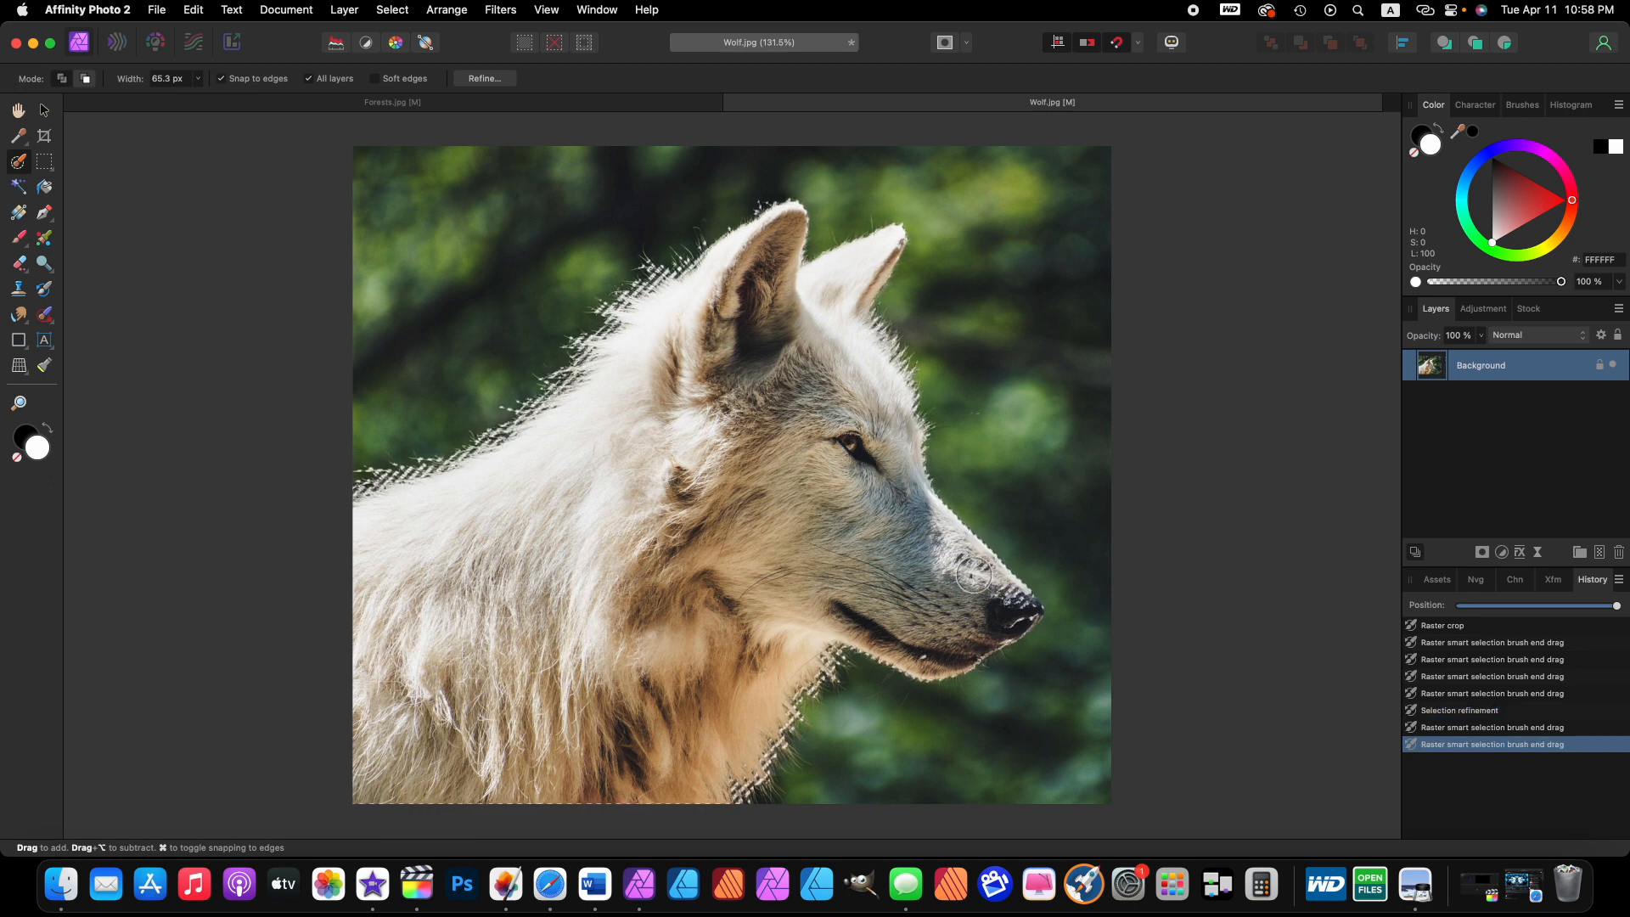
# Step: Add another selection-brush stroke along the wolf's lower fur edge
pyautogui.moveTo(975, 575); pyautogui.dragTo(953, 640)
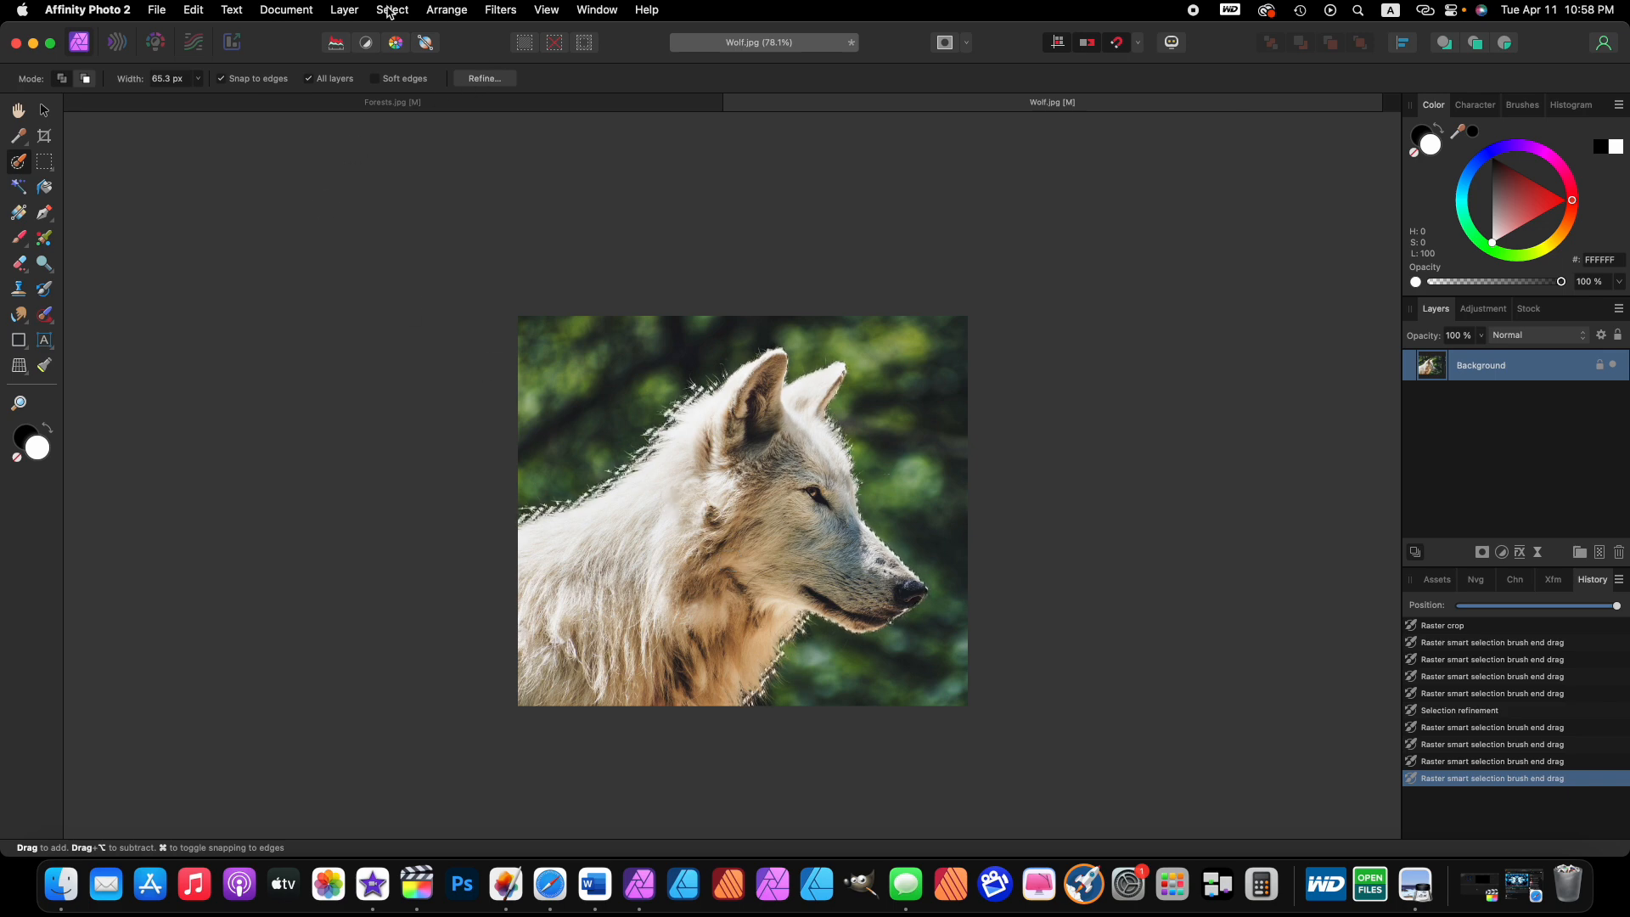
# Step: Invert the pixel selection, delete the forest background, and deselect
pyautogui.click(392, 10)
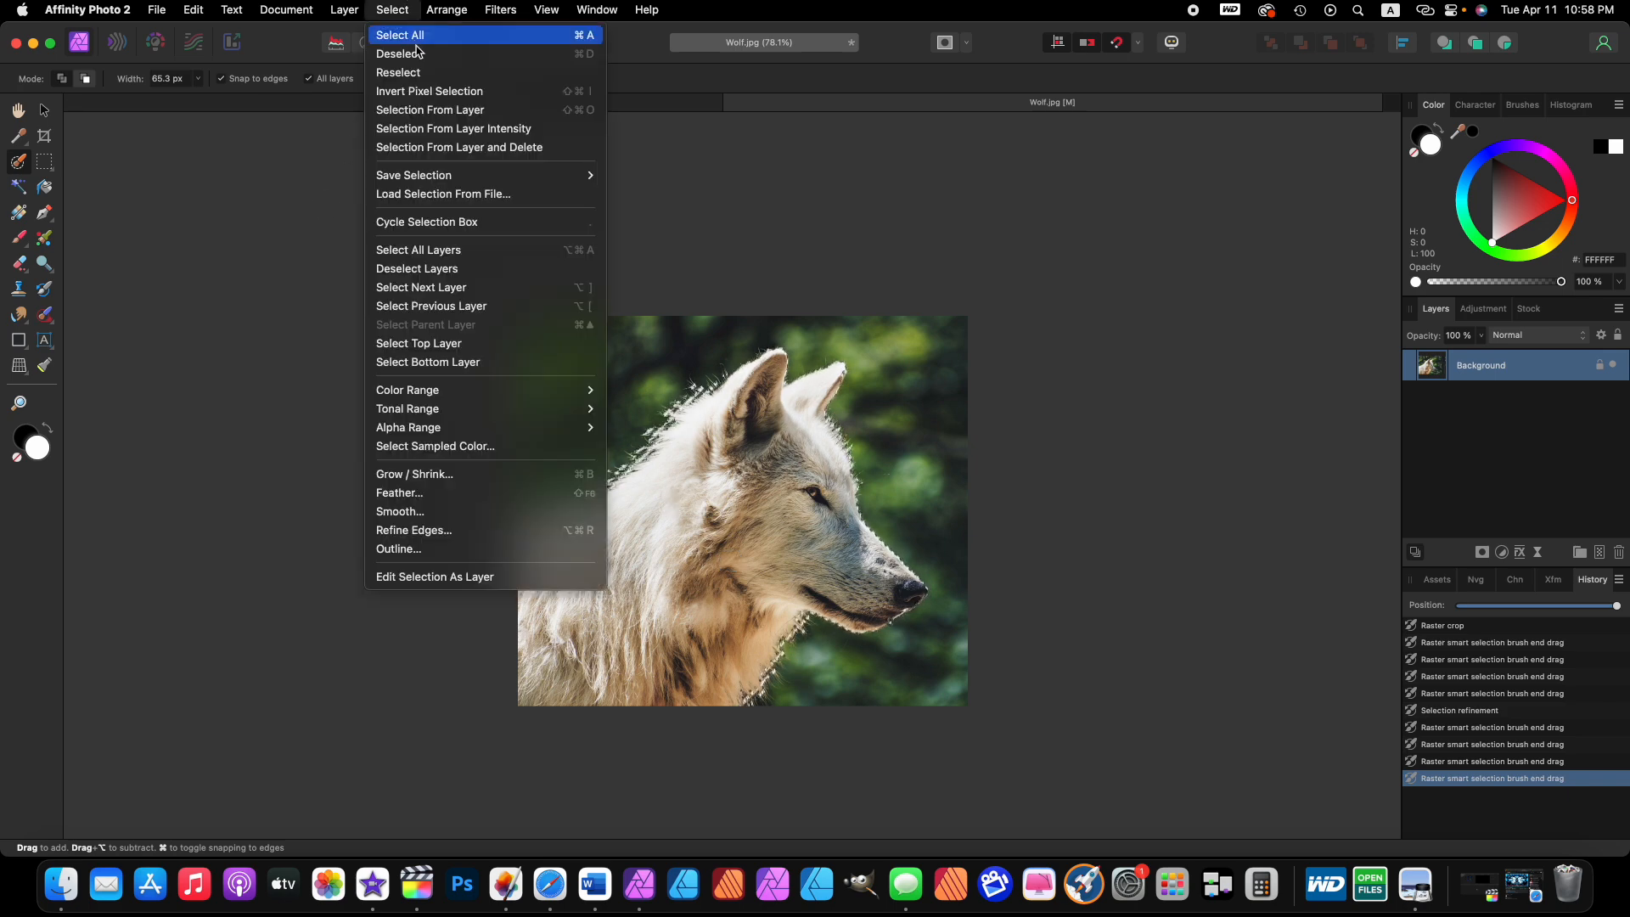
pyautogui.moveTo(453, 92)
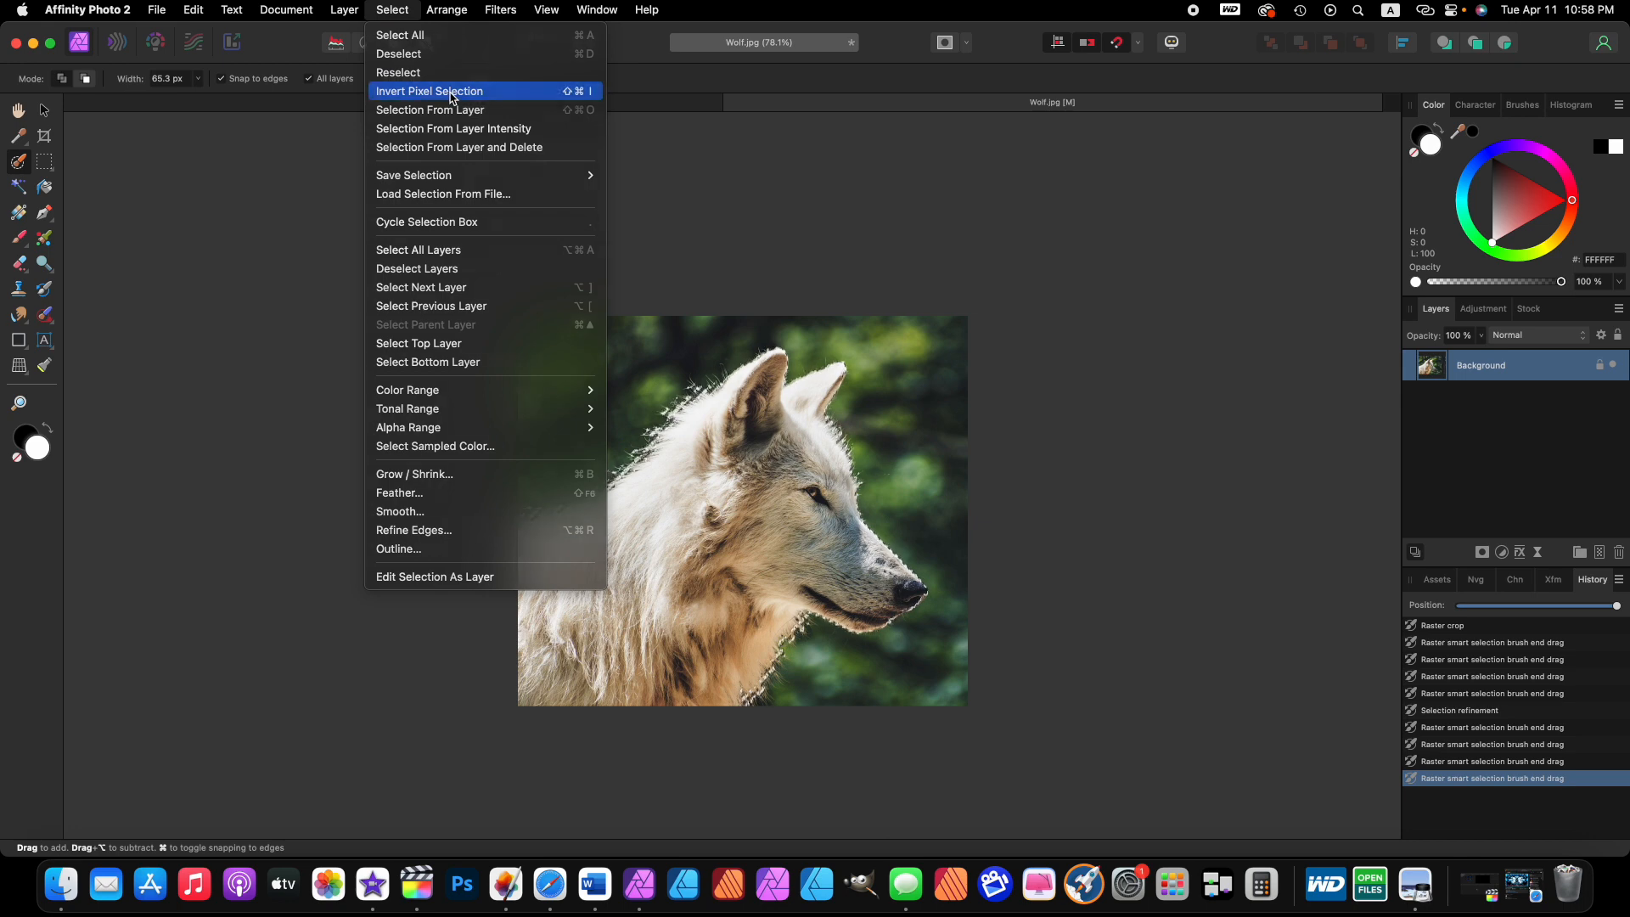
pyautogui.click(428, 91)
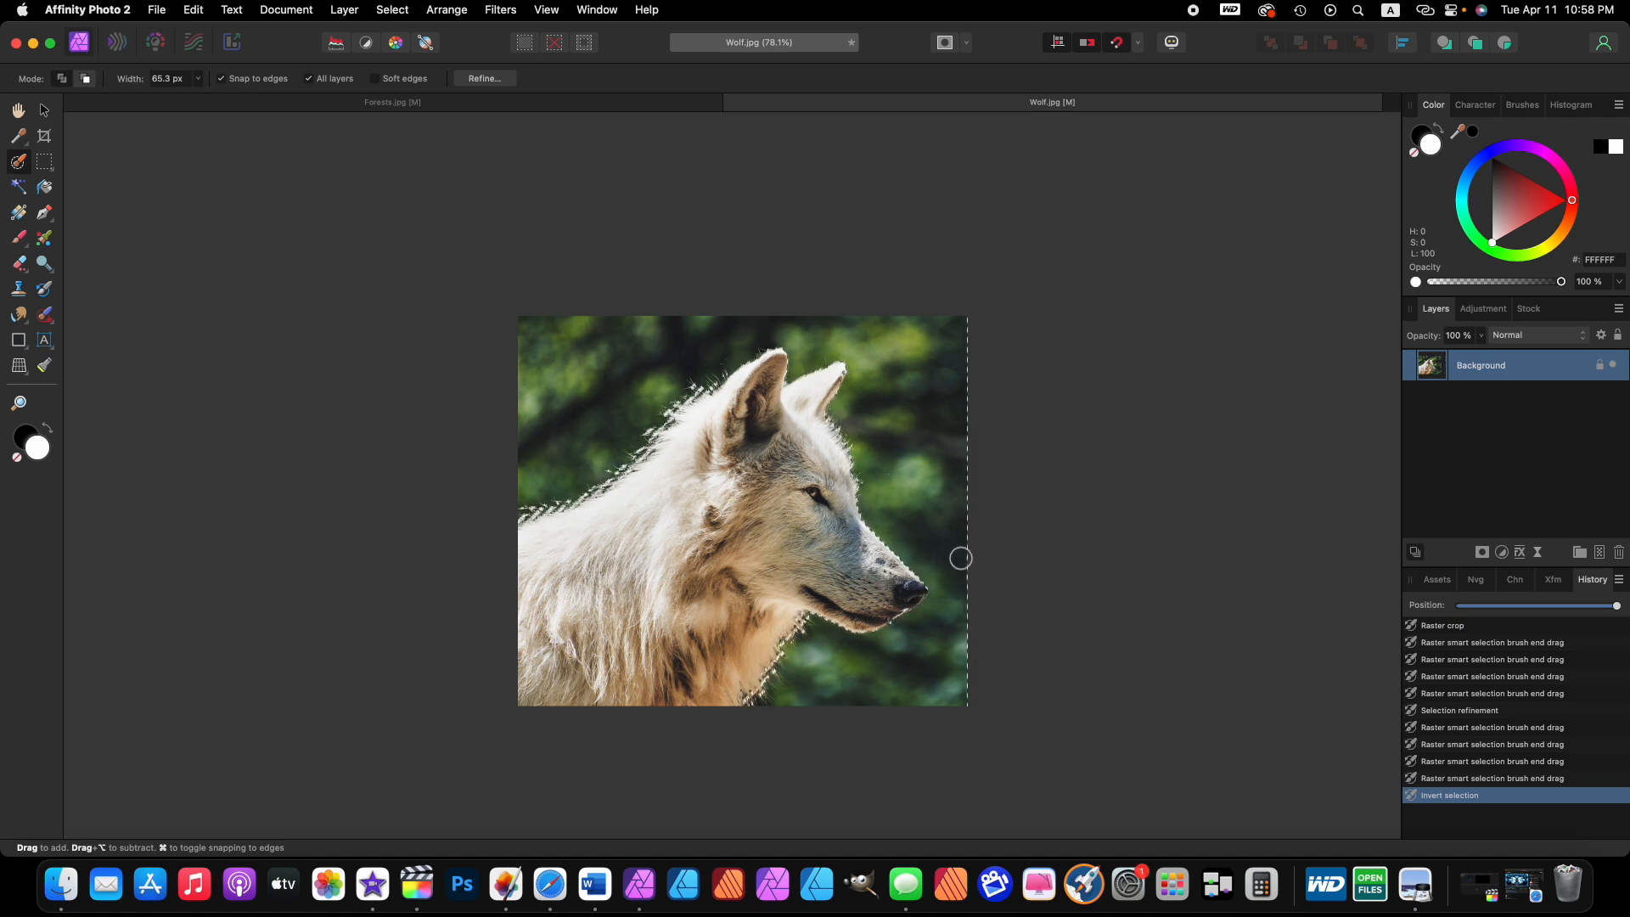
pyautogui.moveTo(934, 517)
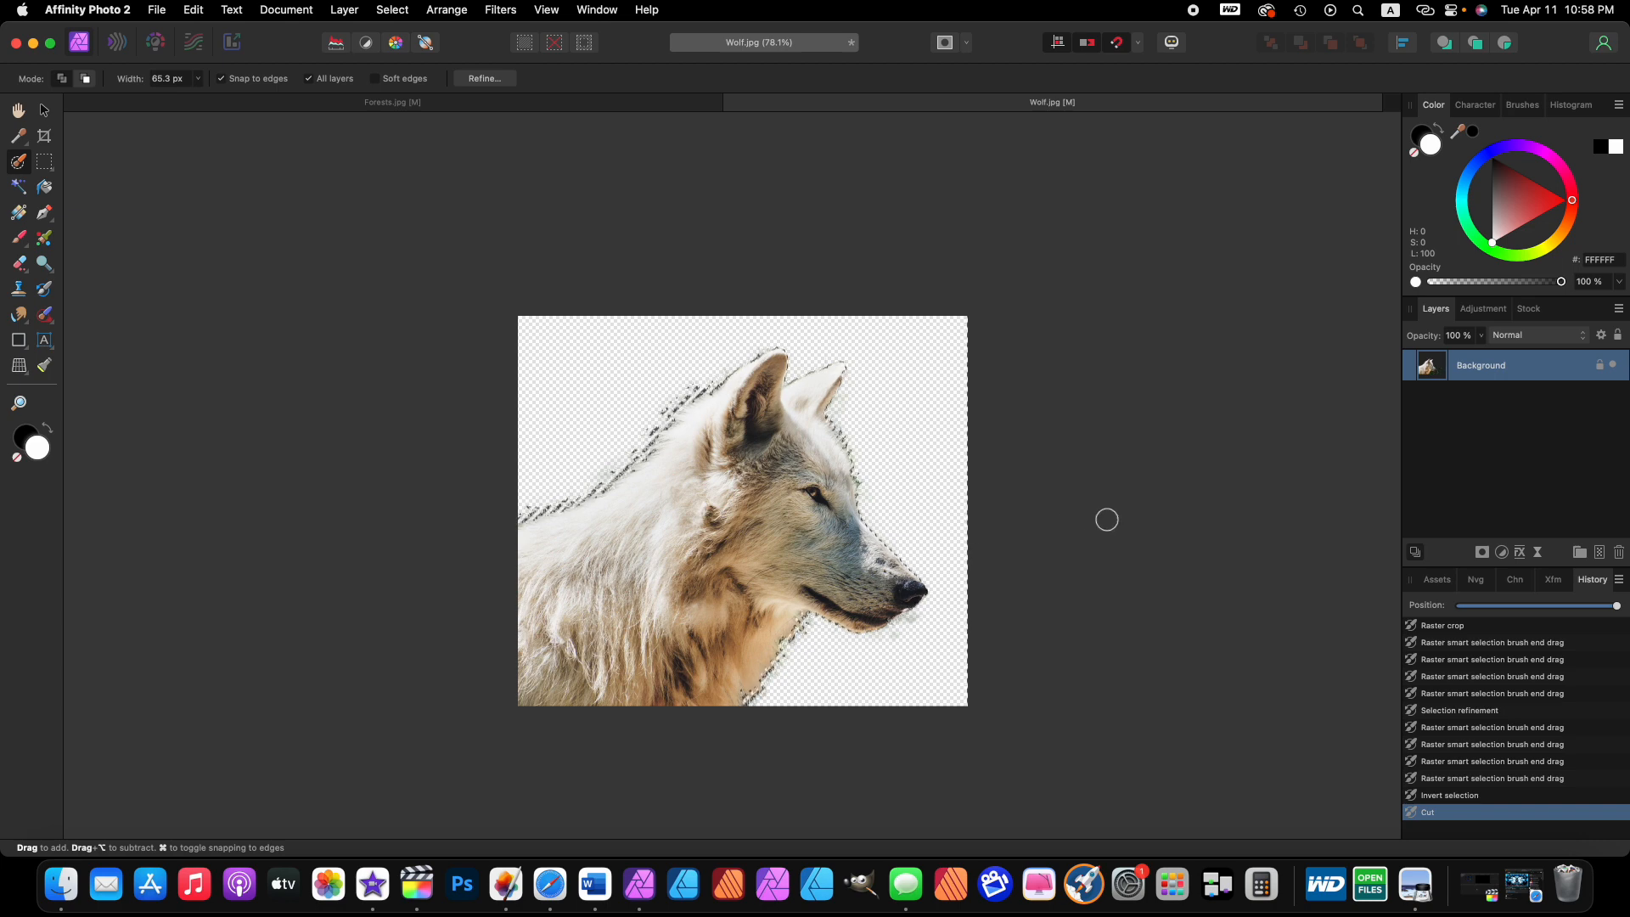
pyautogui.moveTo(995, 545)
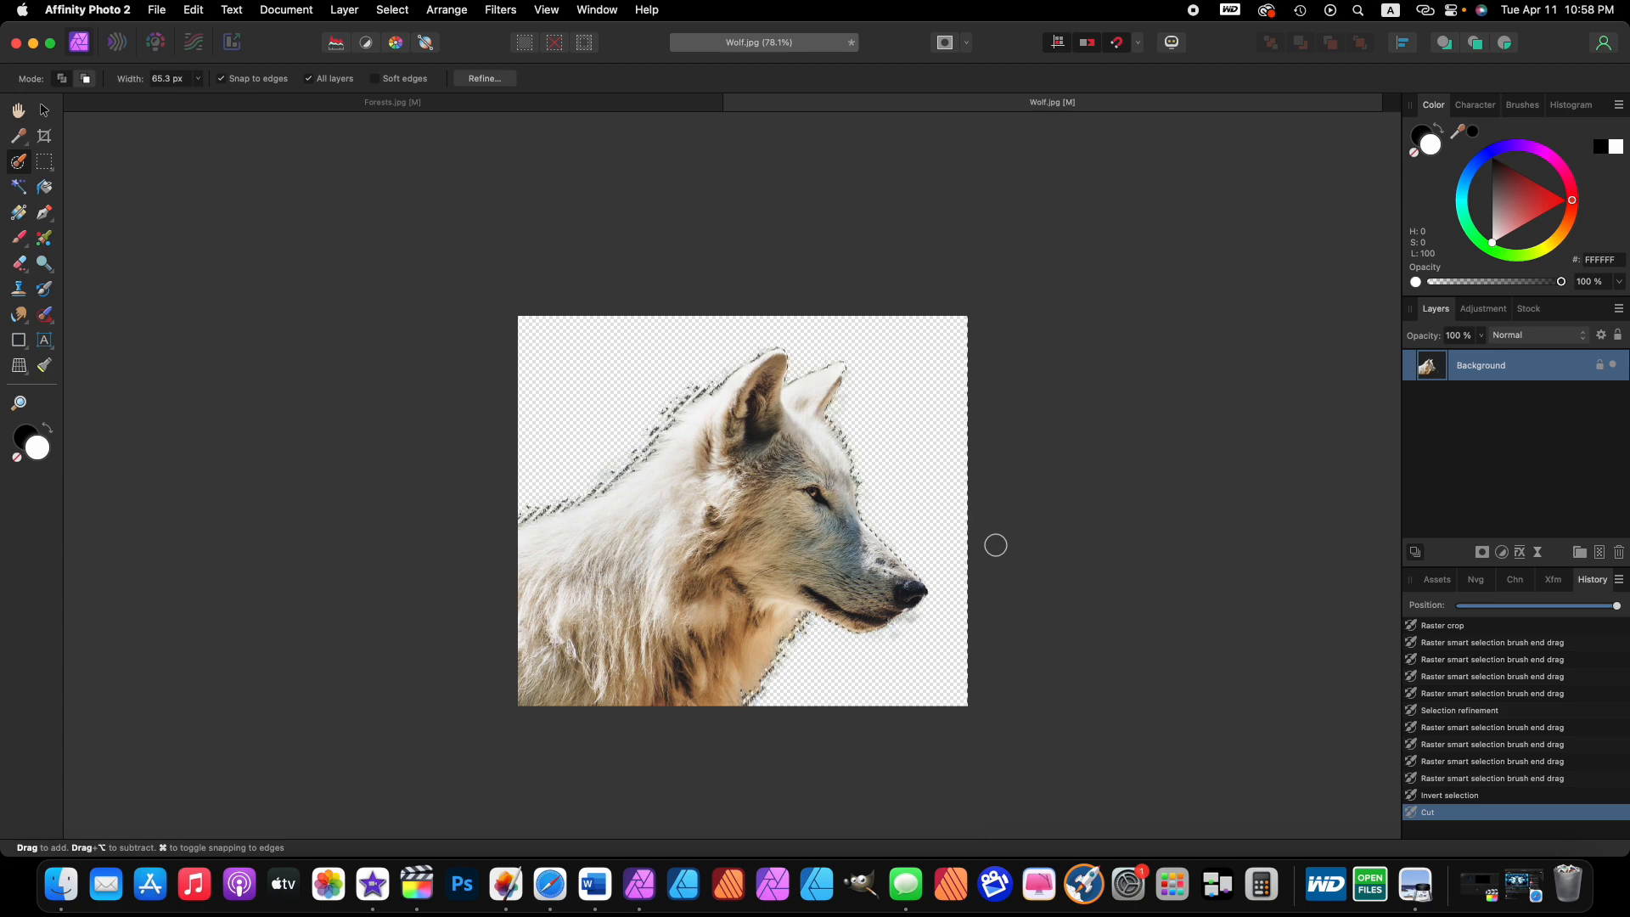
pyautogui.press('cmd+d')
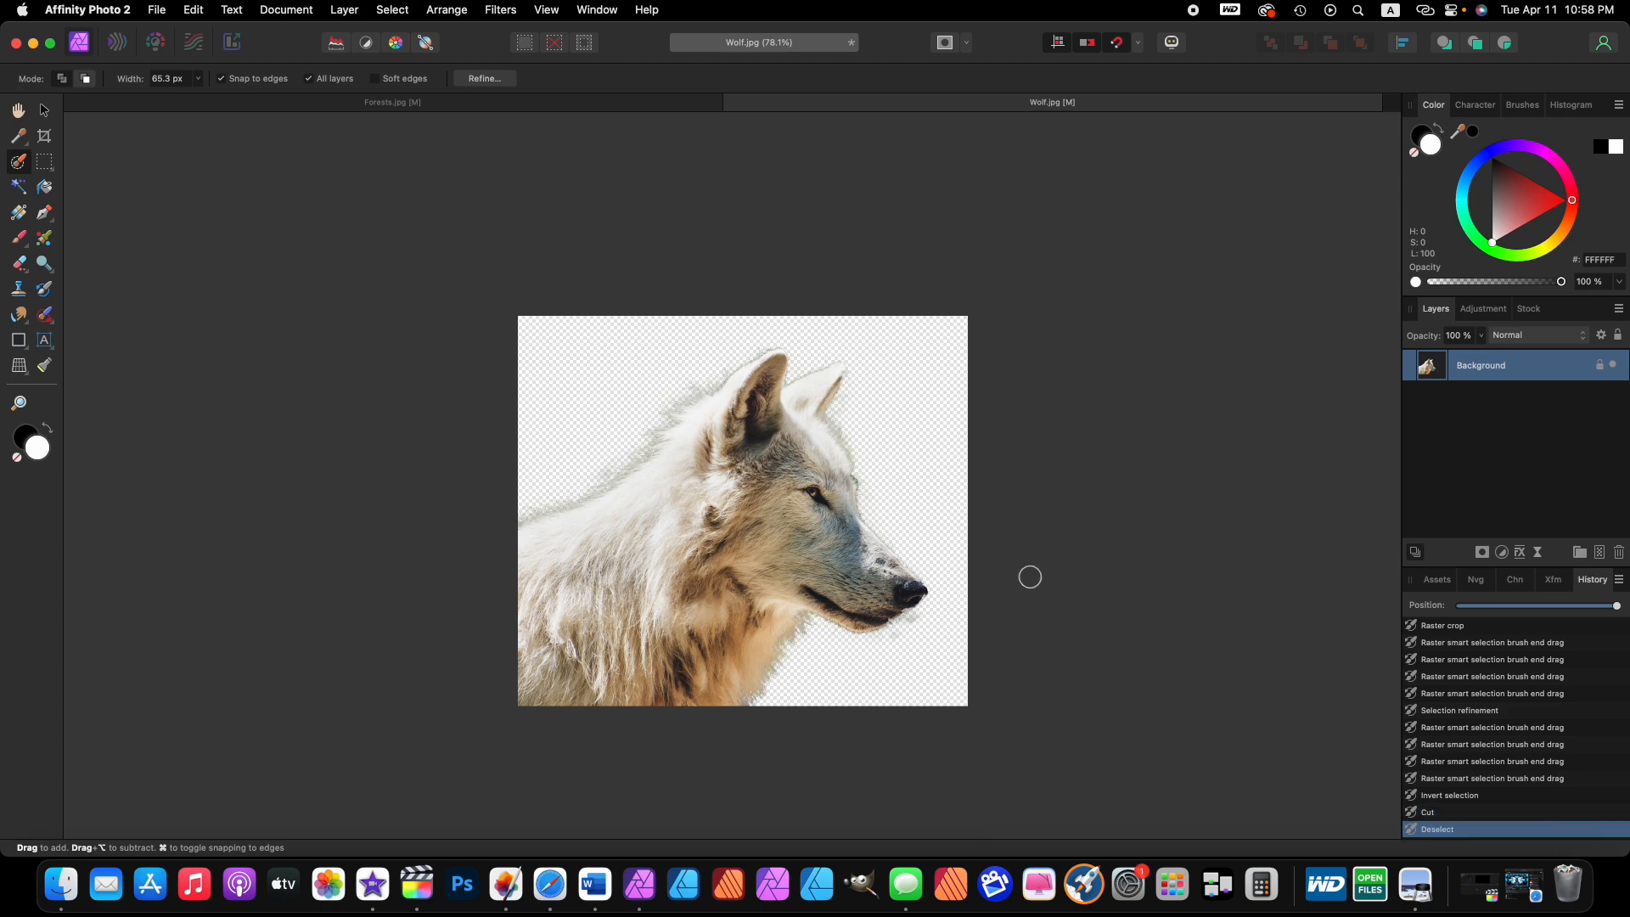
pyautogui.moveTo(997, 574)
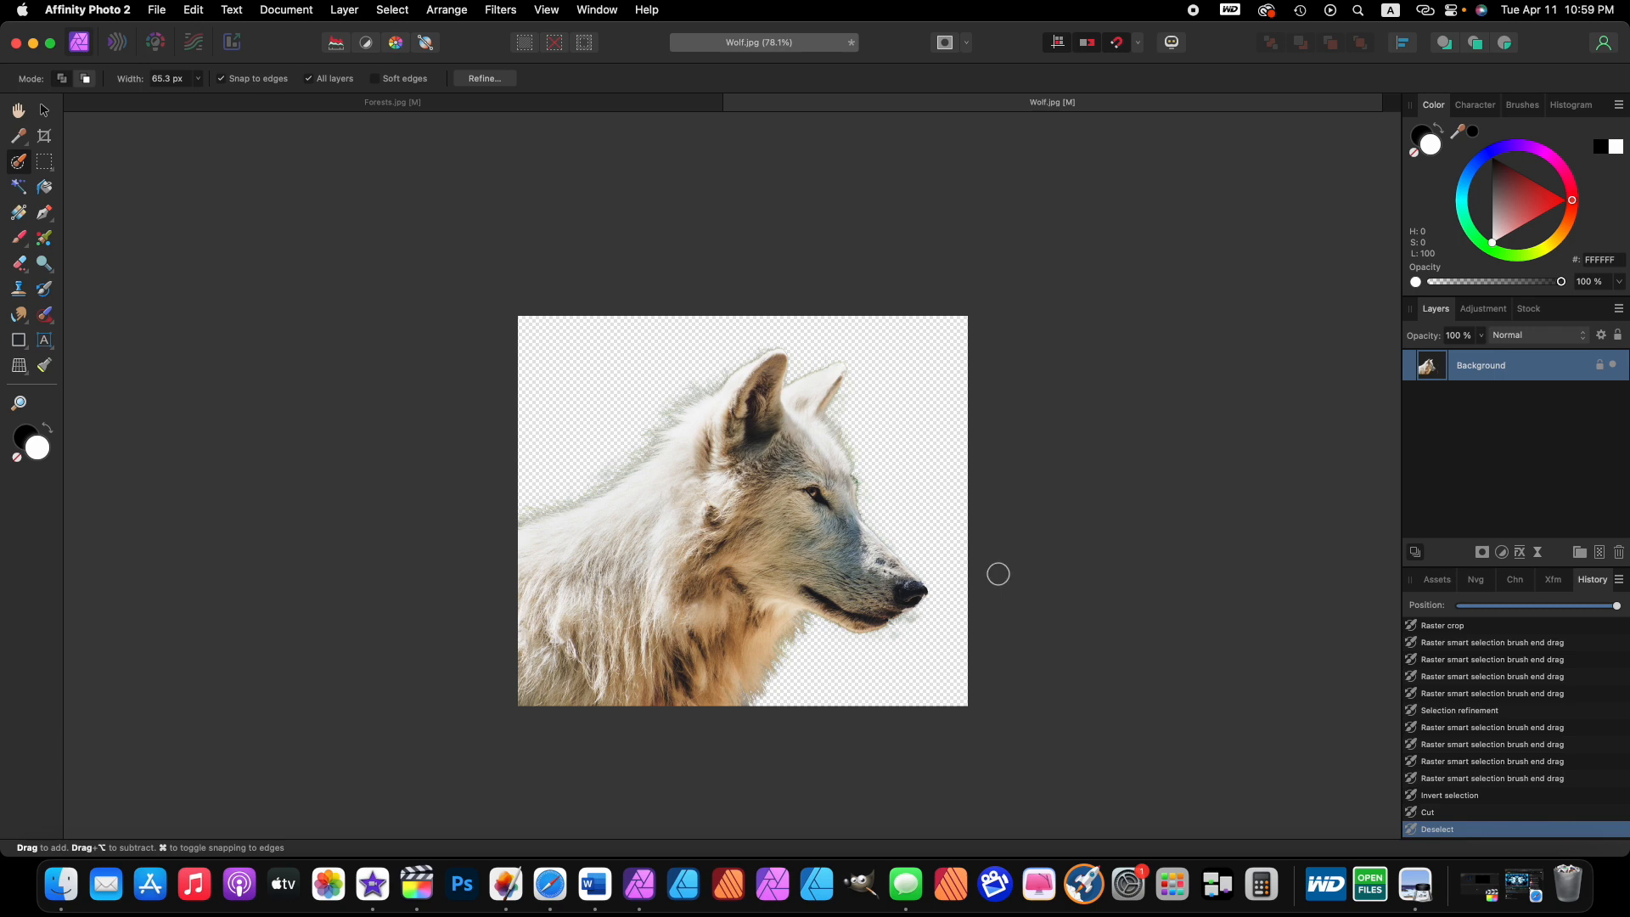
pyautogui.moveTo(908, 511)
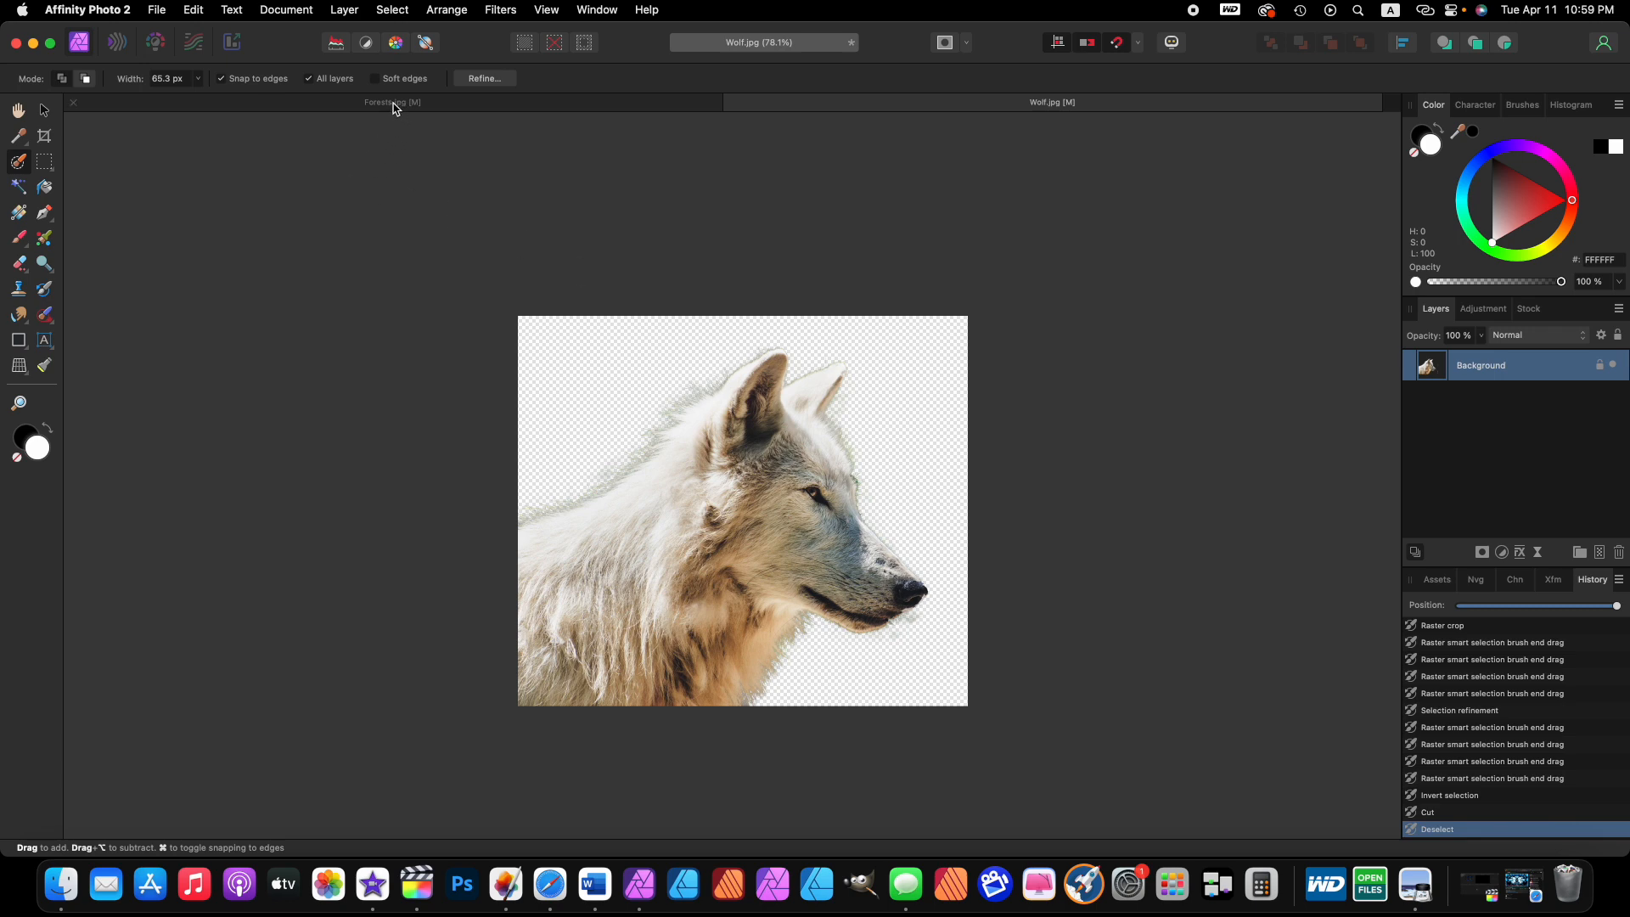
# Step: Flip the Forests.jpg document horizontally
pyautogui.click(392, 102)
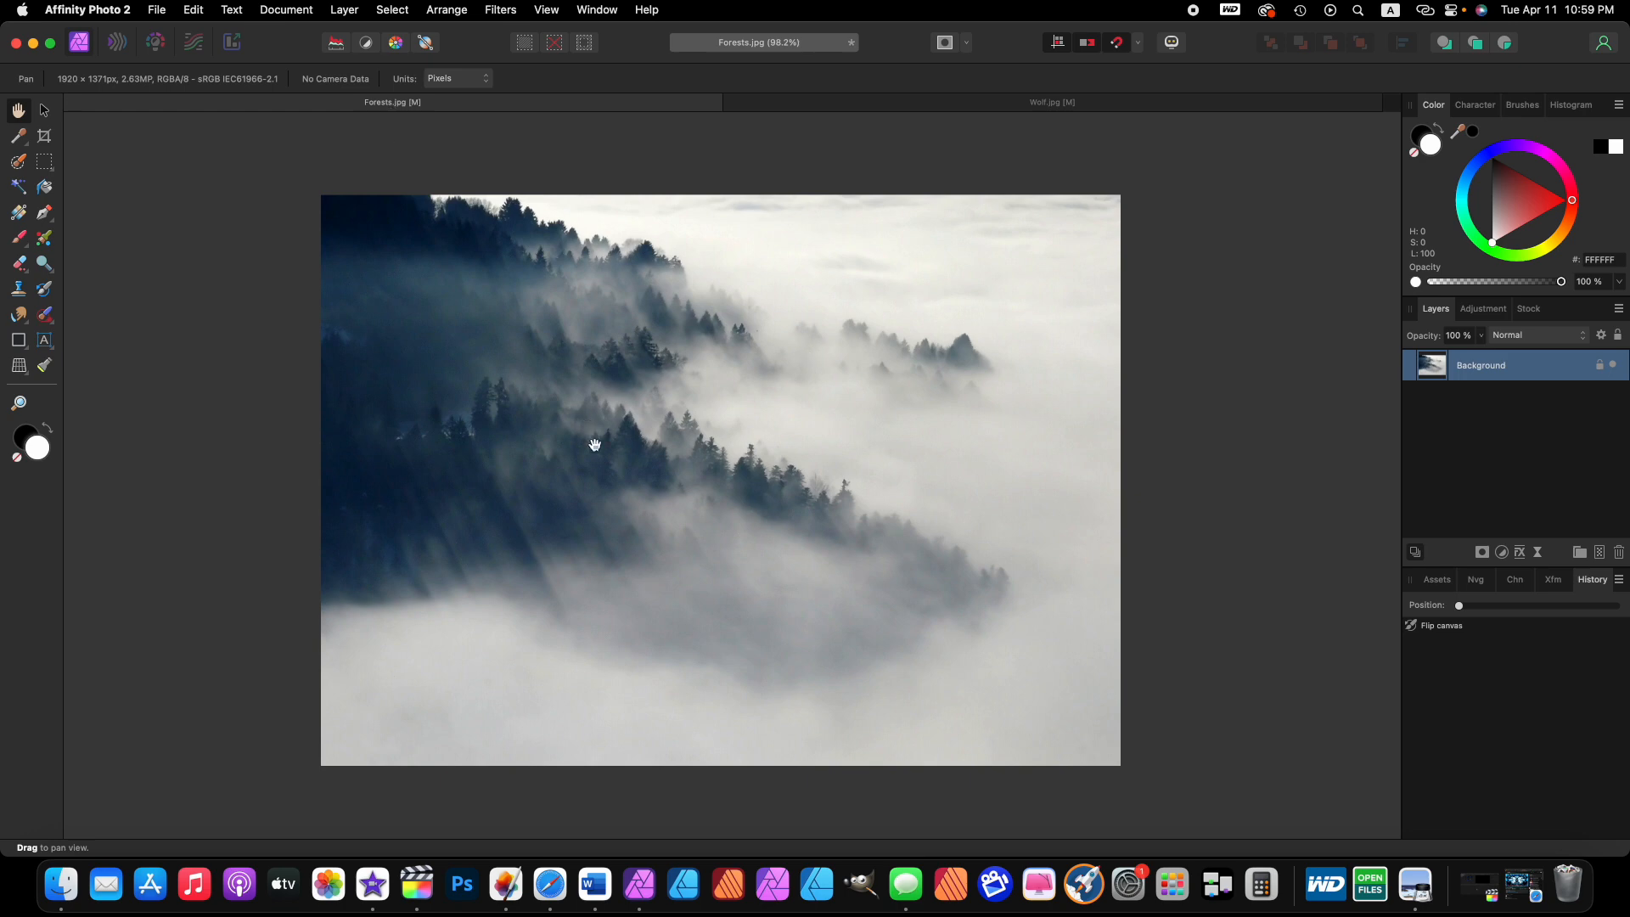
pyautogui.moveTo(646, 467)
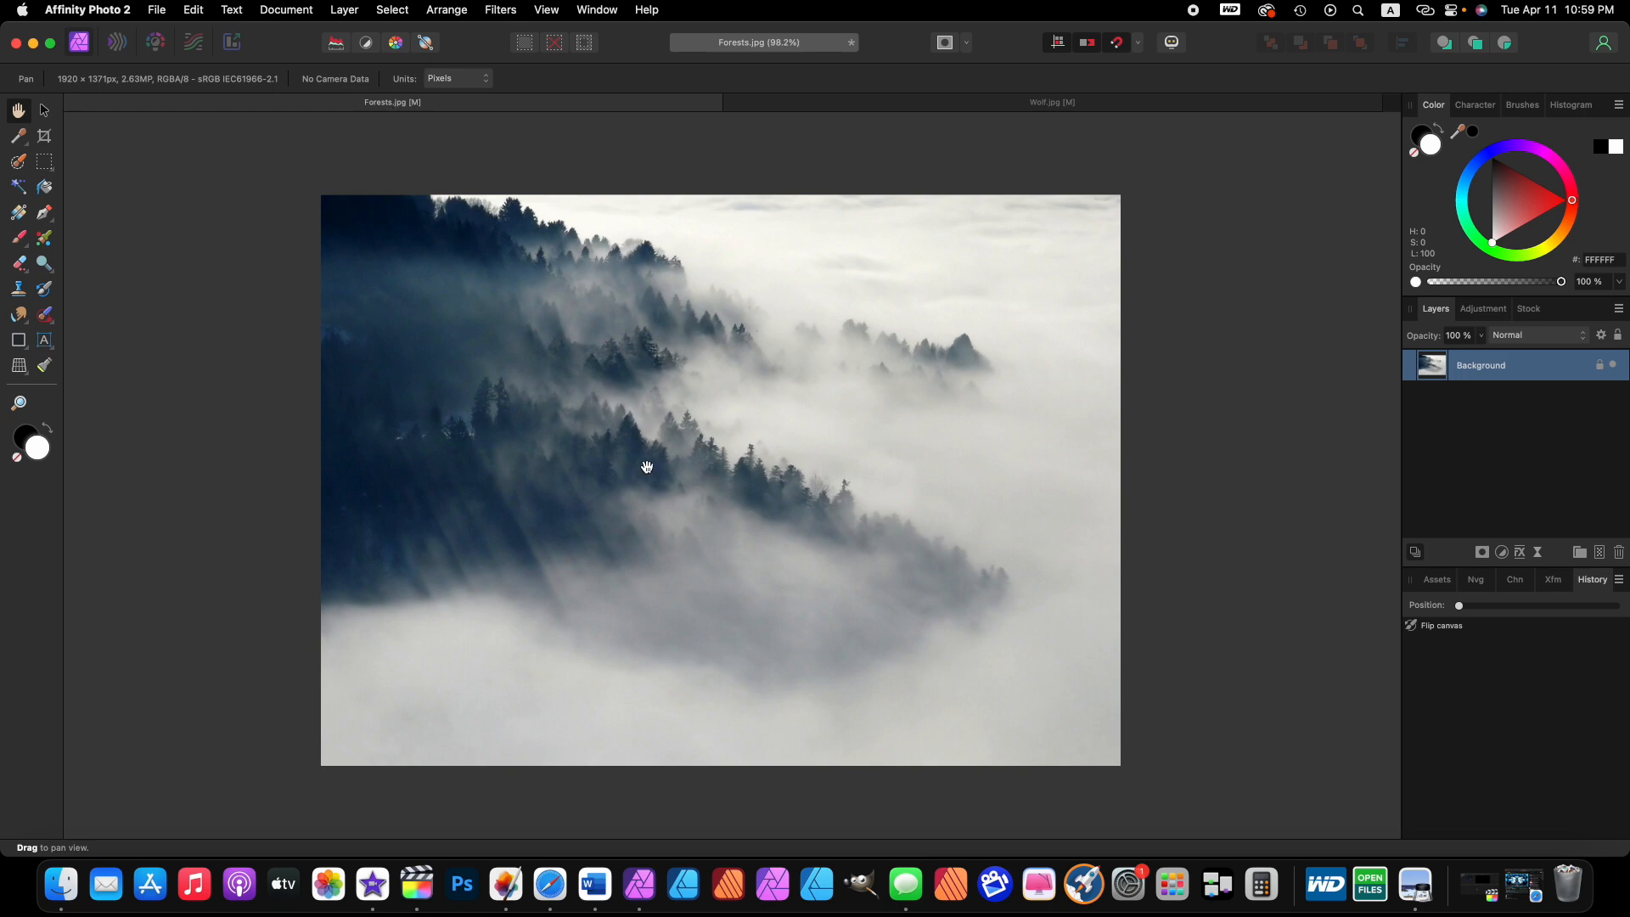
pyautogui.moveTo(611, 439)
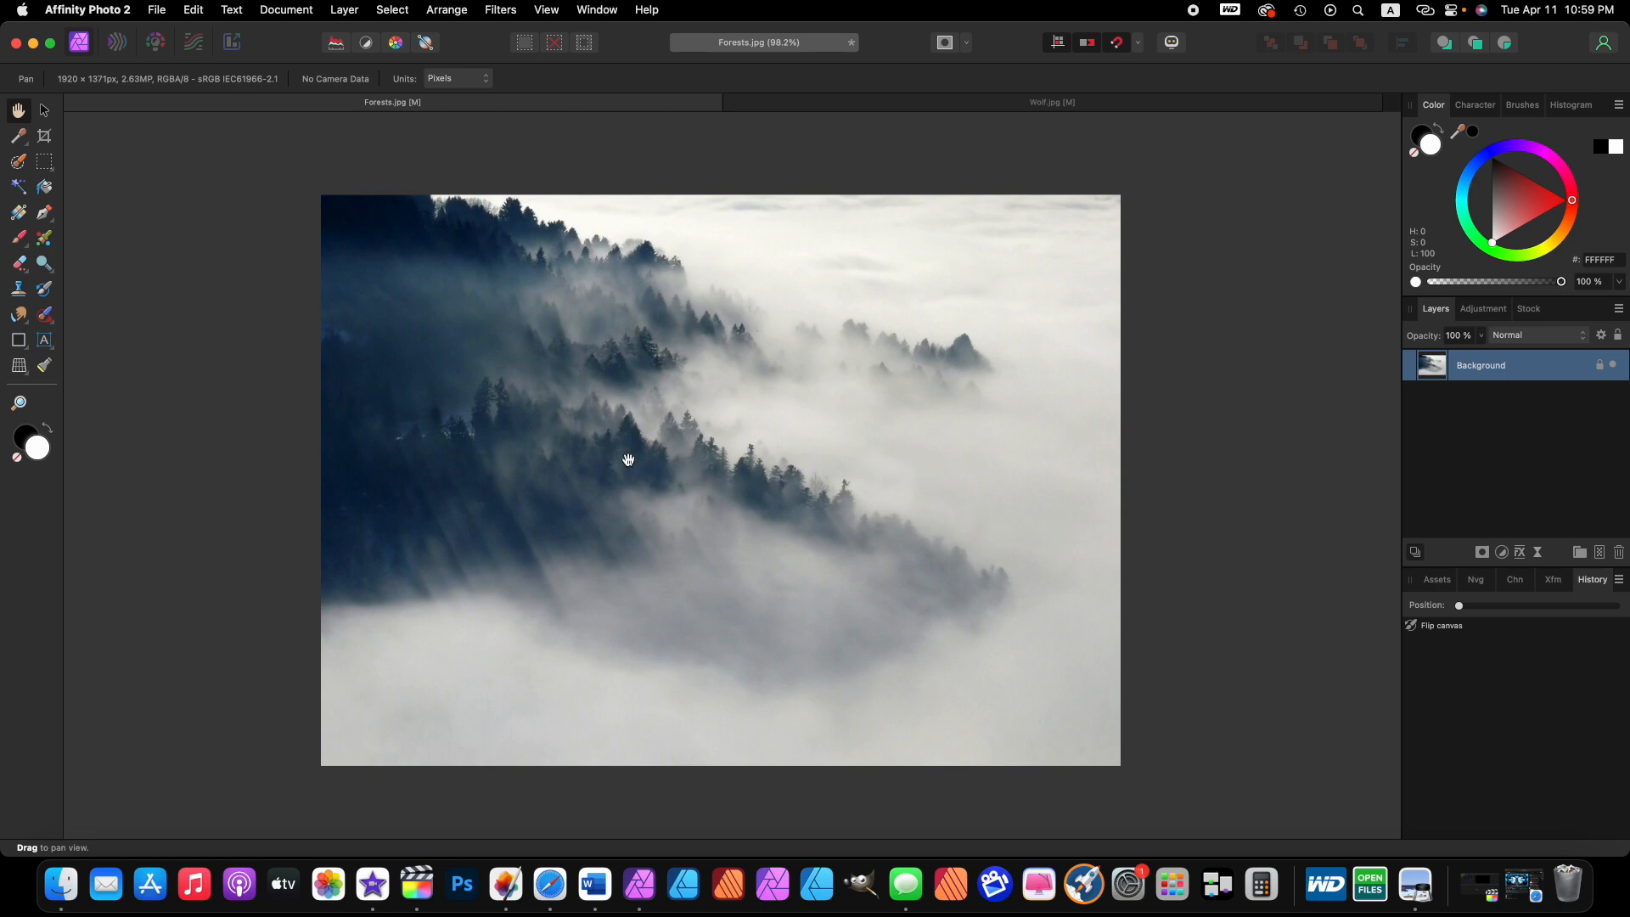
pyautogui.moveTo(589, 435)
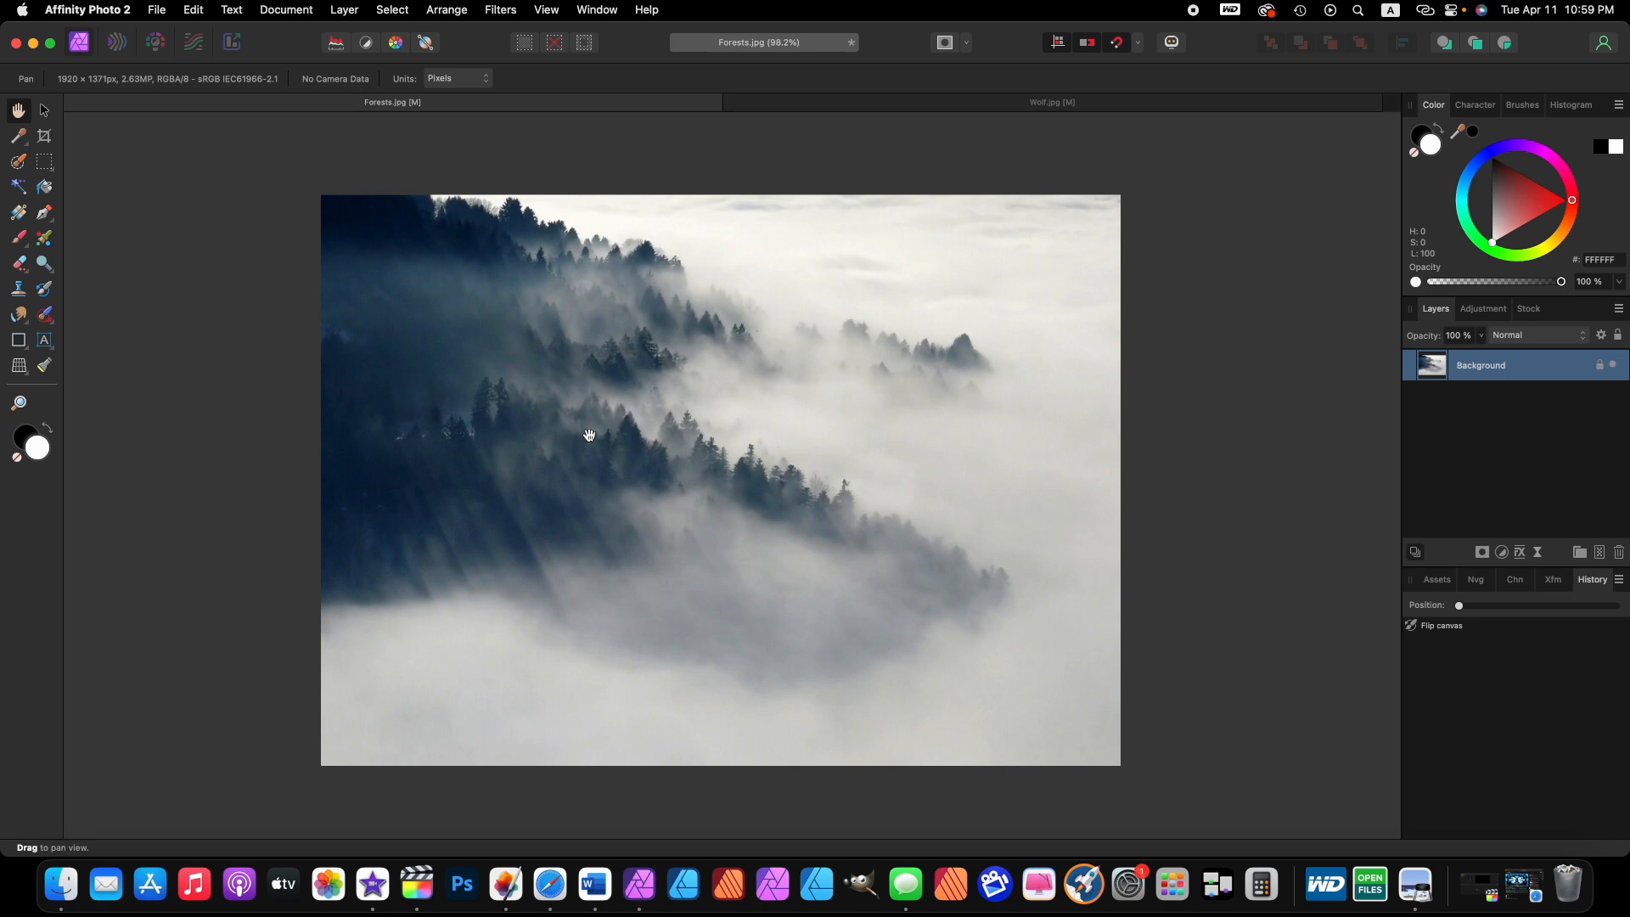
pyautogui.moveTo(294, 53)
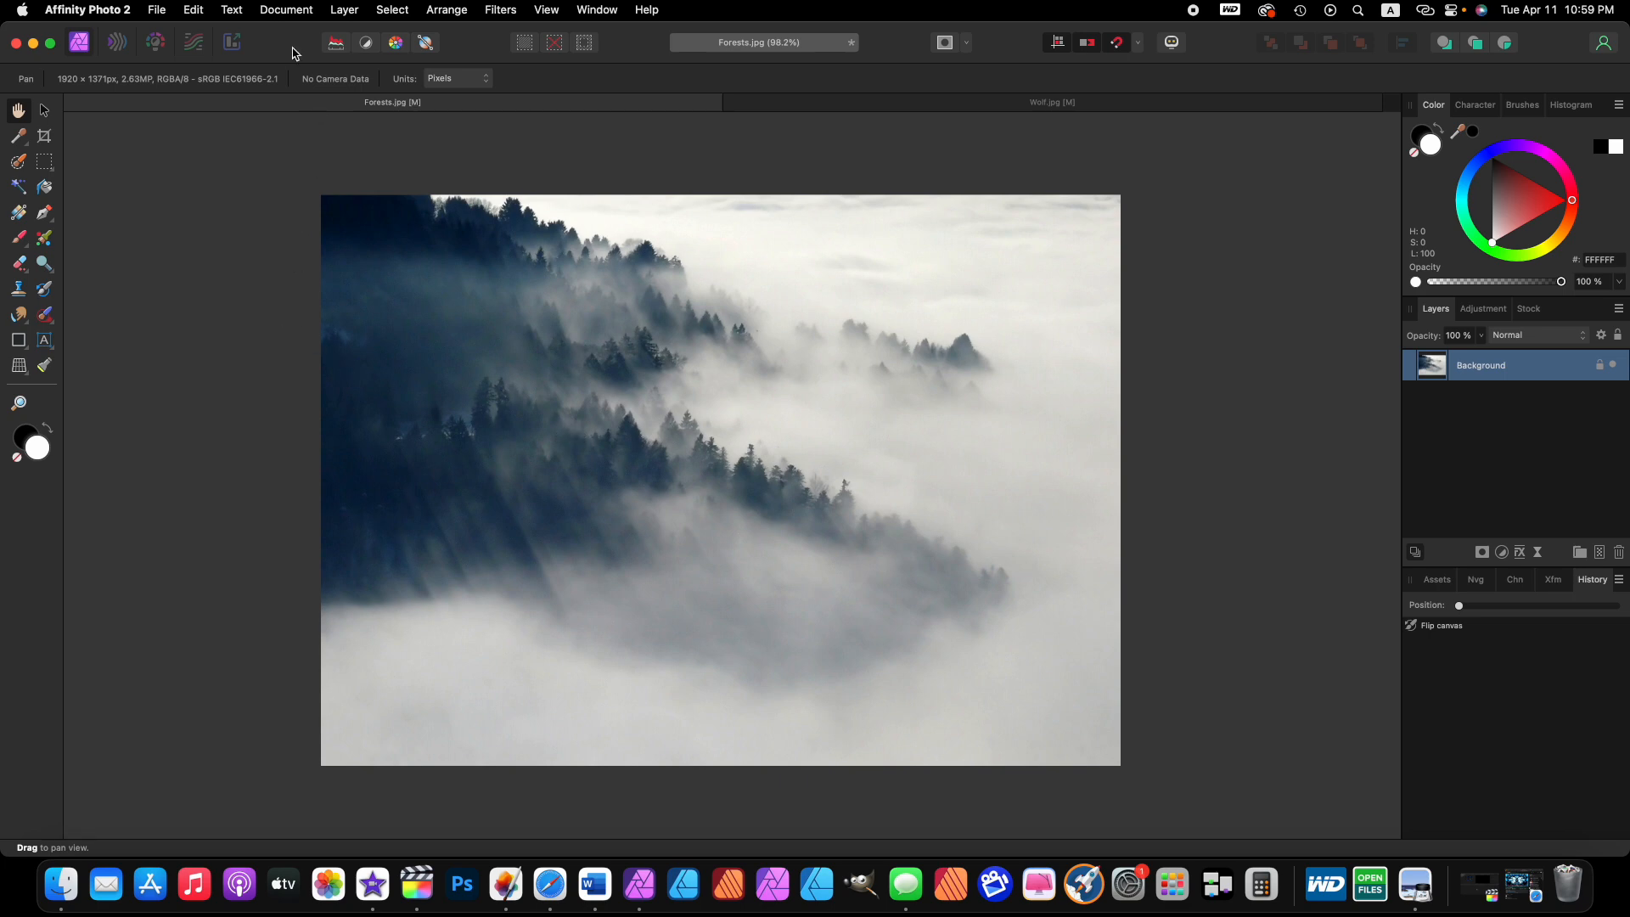
pyautogui.click(286, 10)
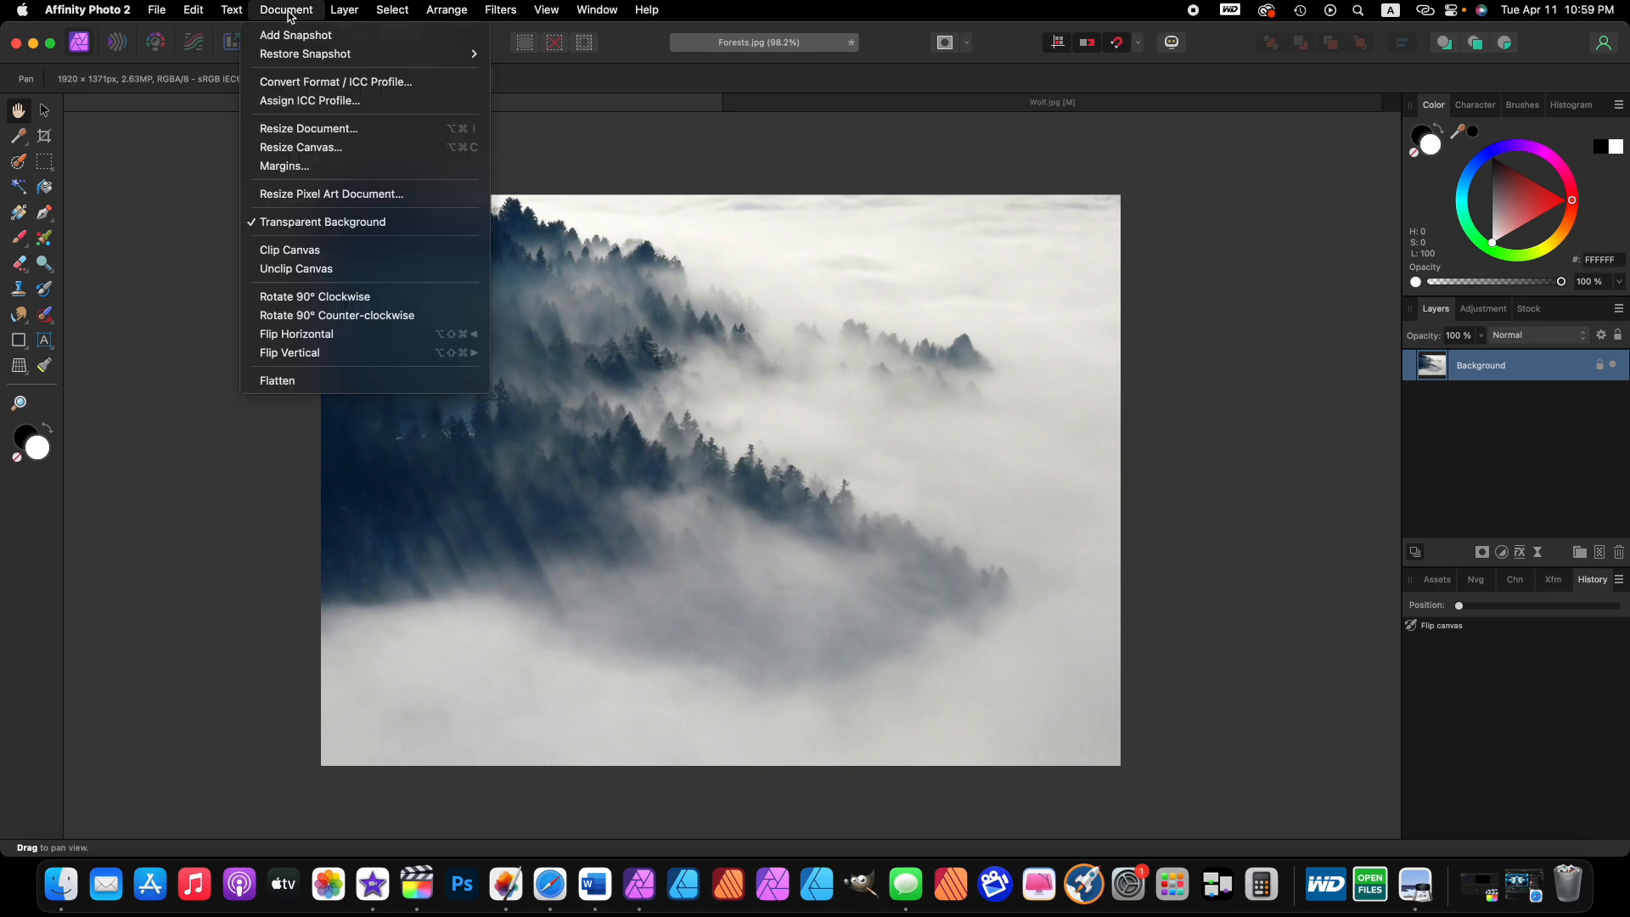
pyautogui.moveTo(333, 334)
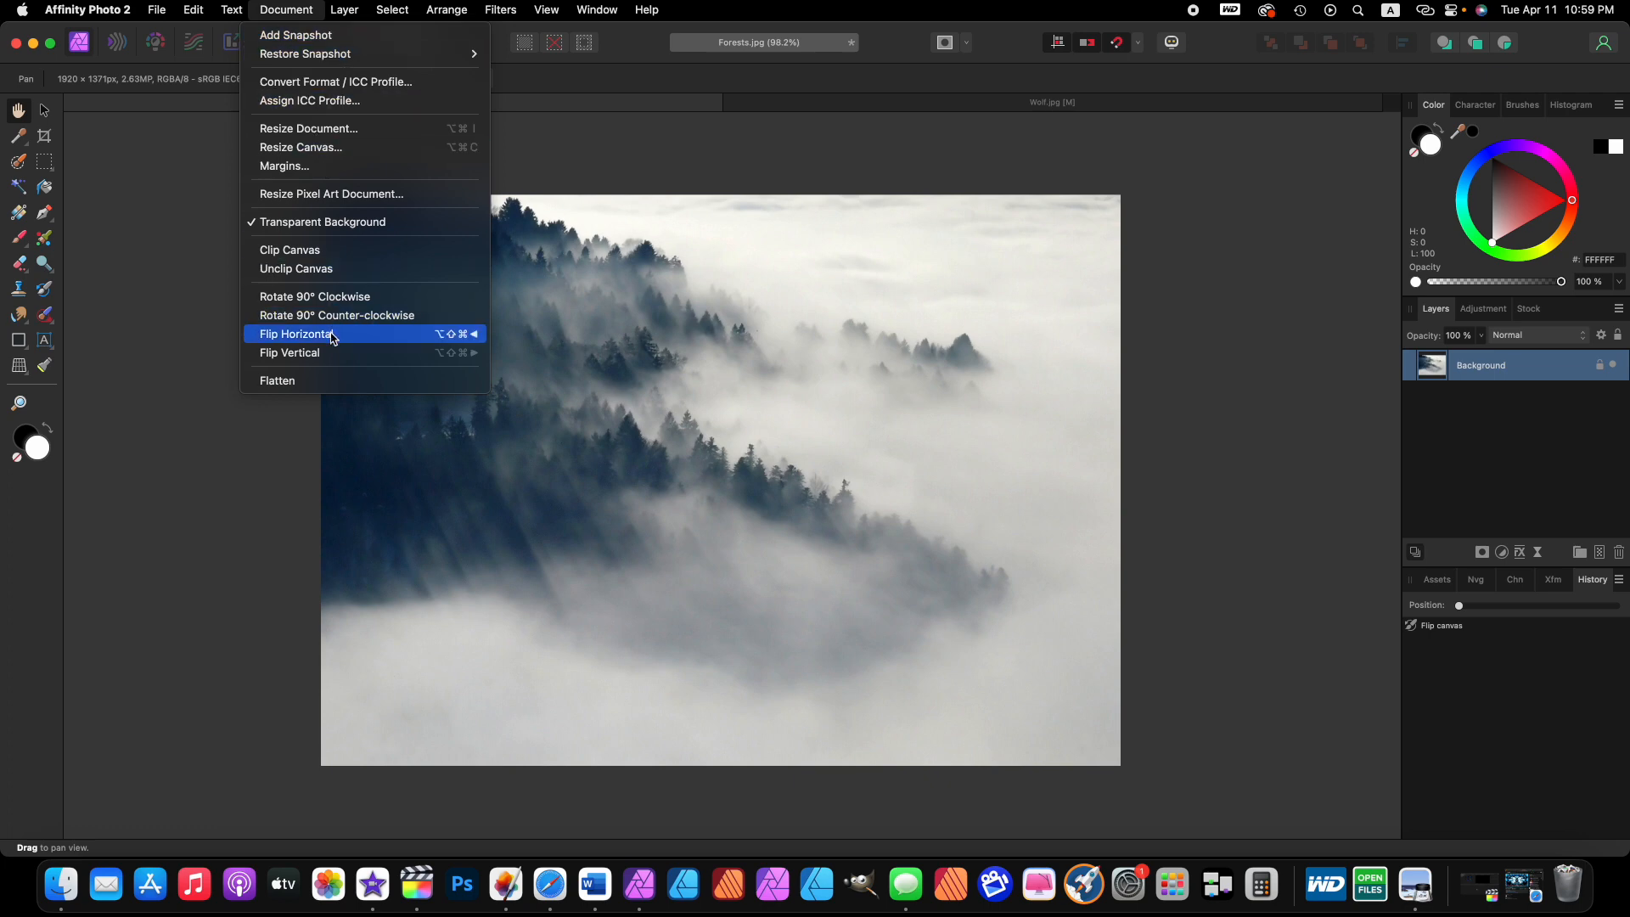
pyautogui.click(297, 334)
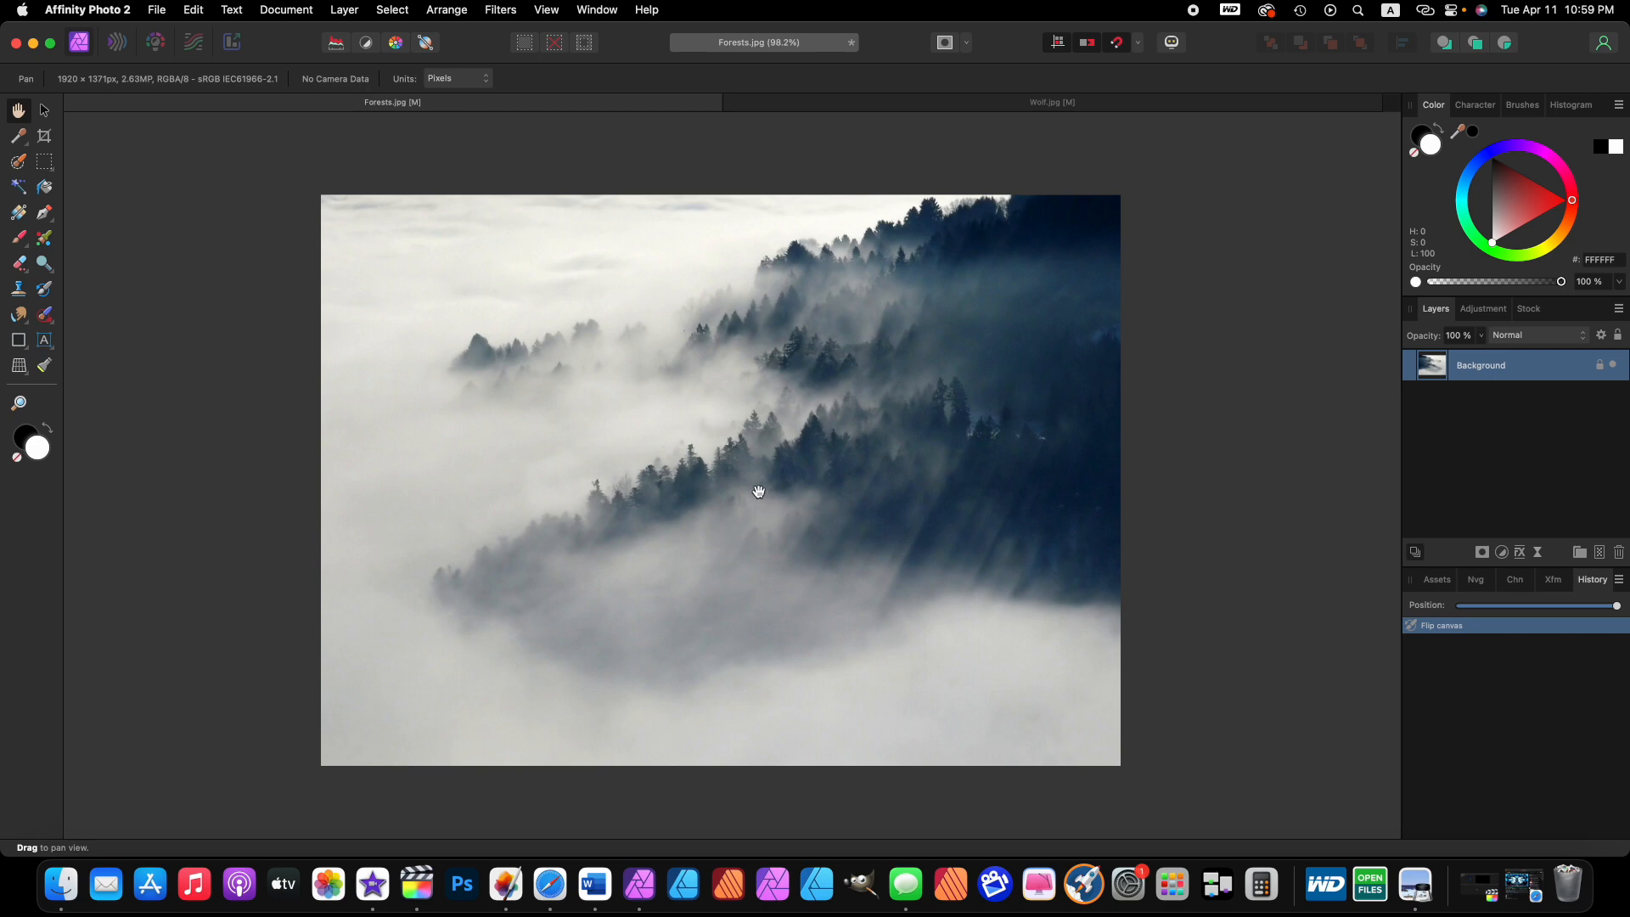
pyautogui.moveTo(1068, 112)
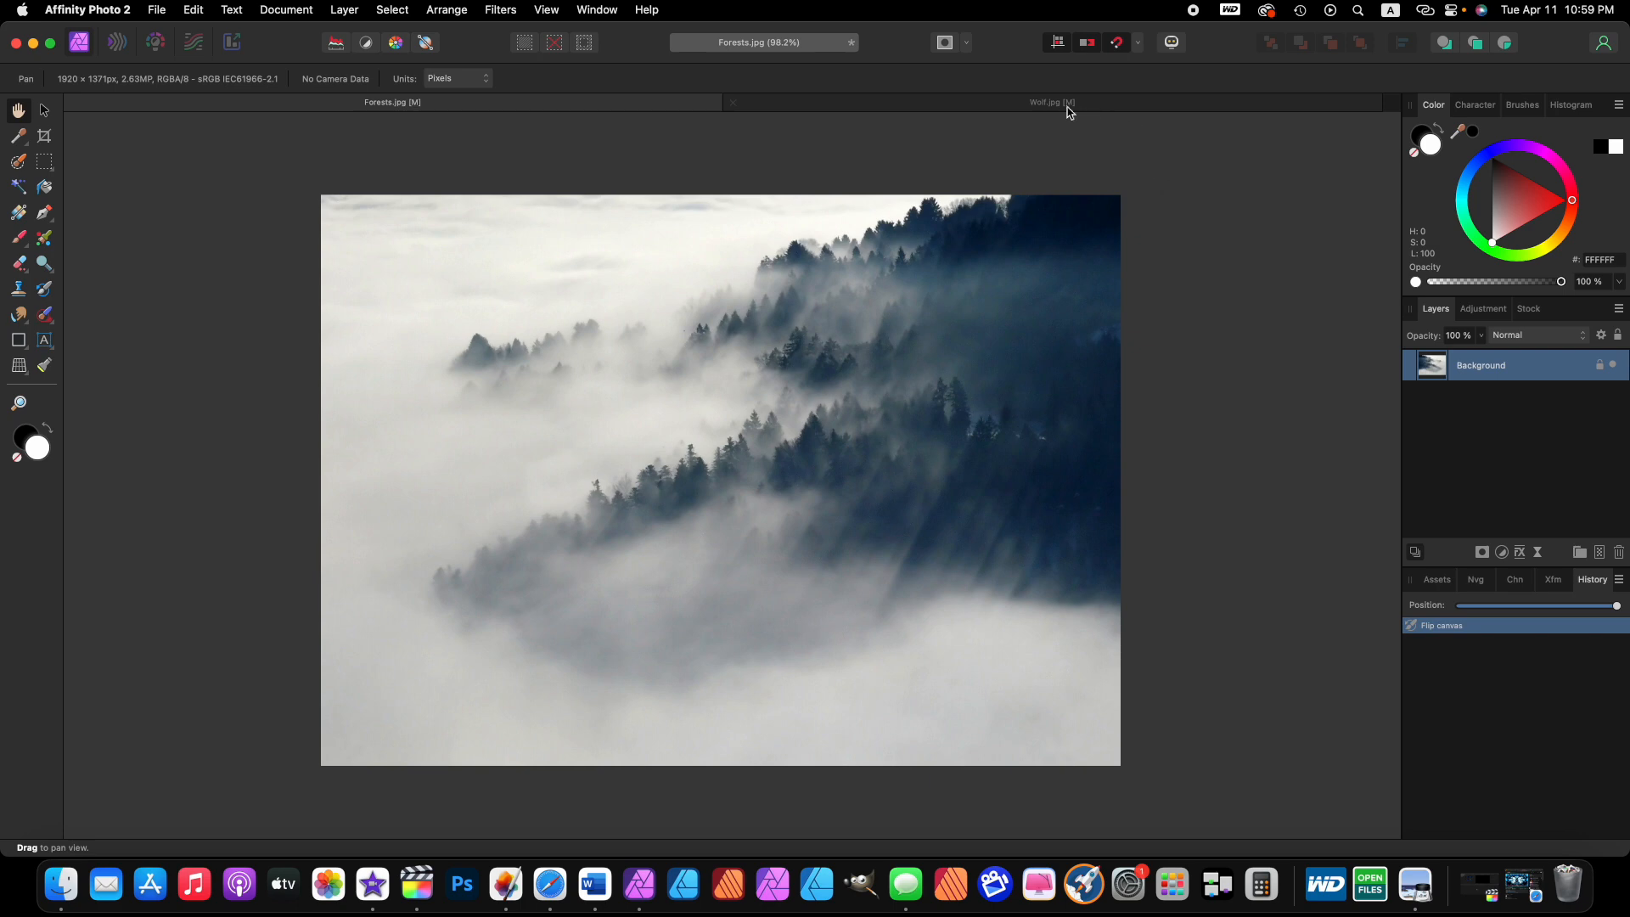
# Step: Return to the wolf document and select one of the pasted forest layers
pyautogui.click(1051, 102)
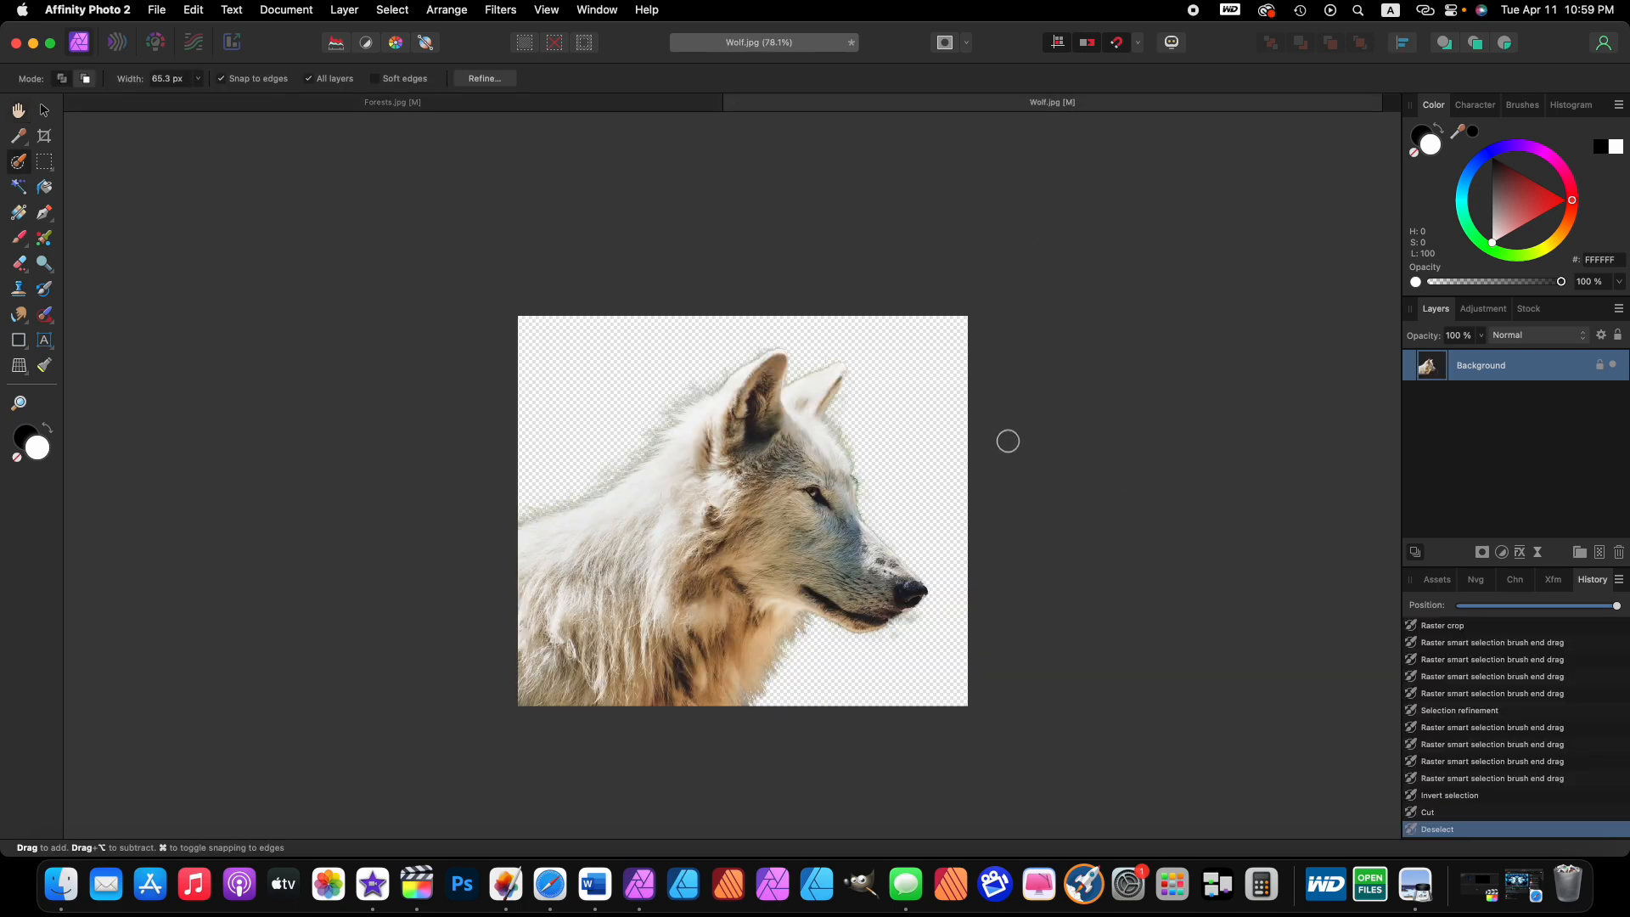
pyautogui.moveTo(1013, 452)
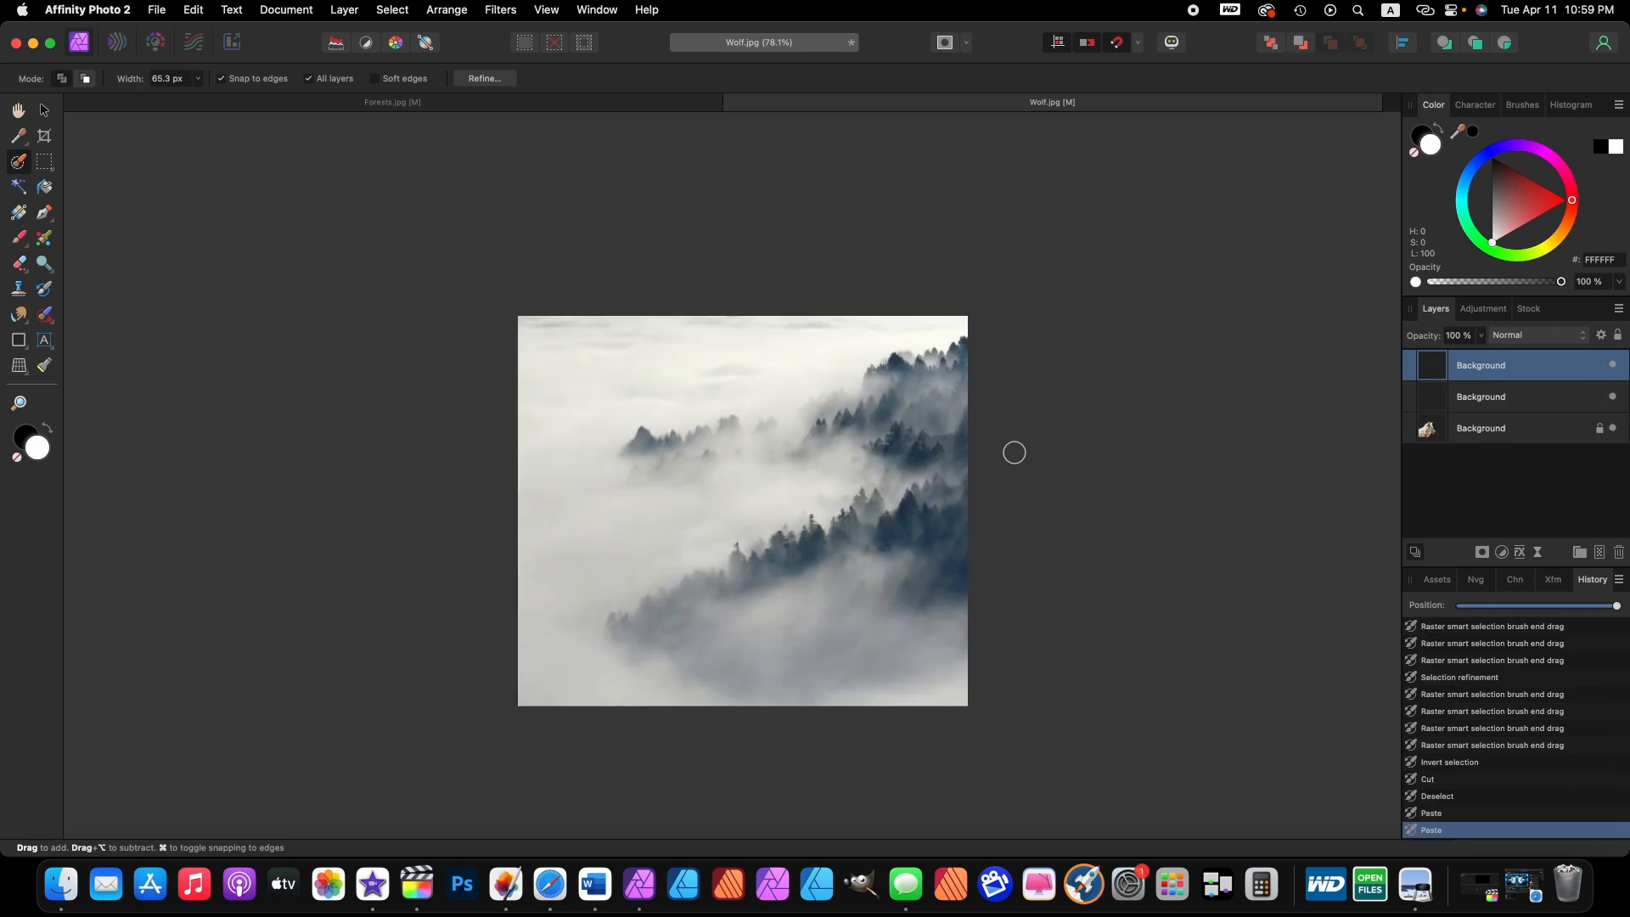
pyautogui.click(1481, 365)
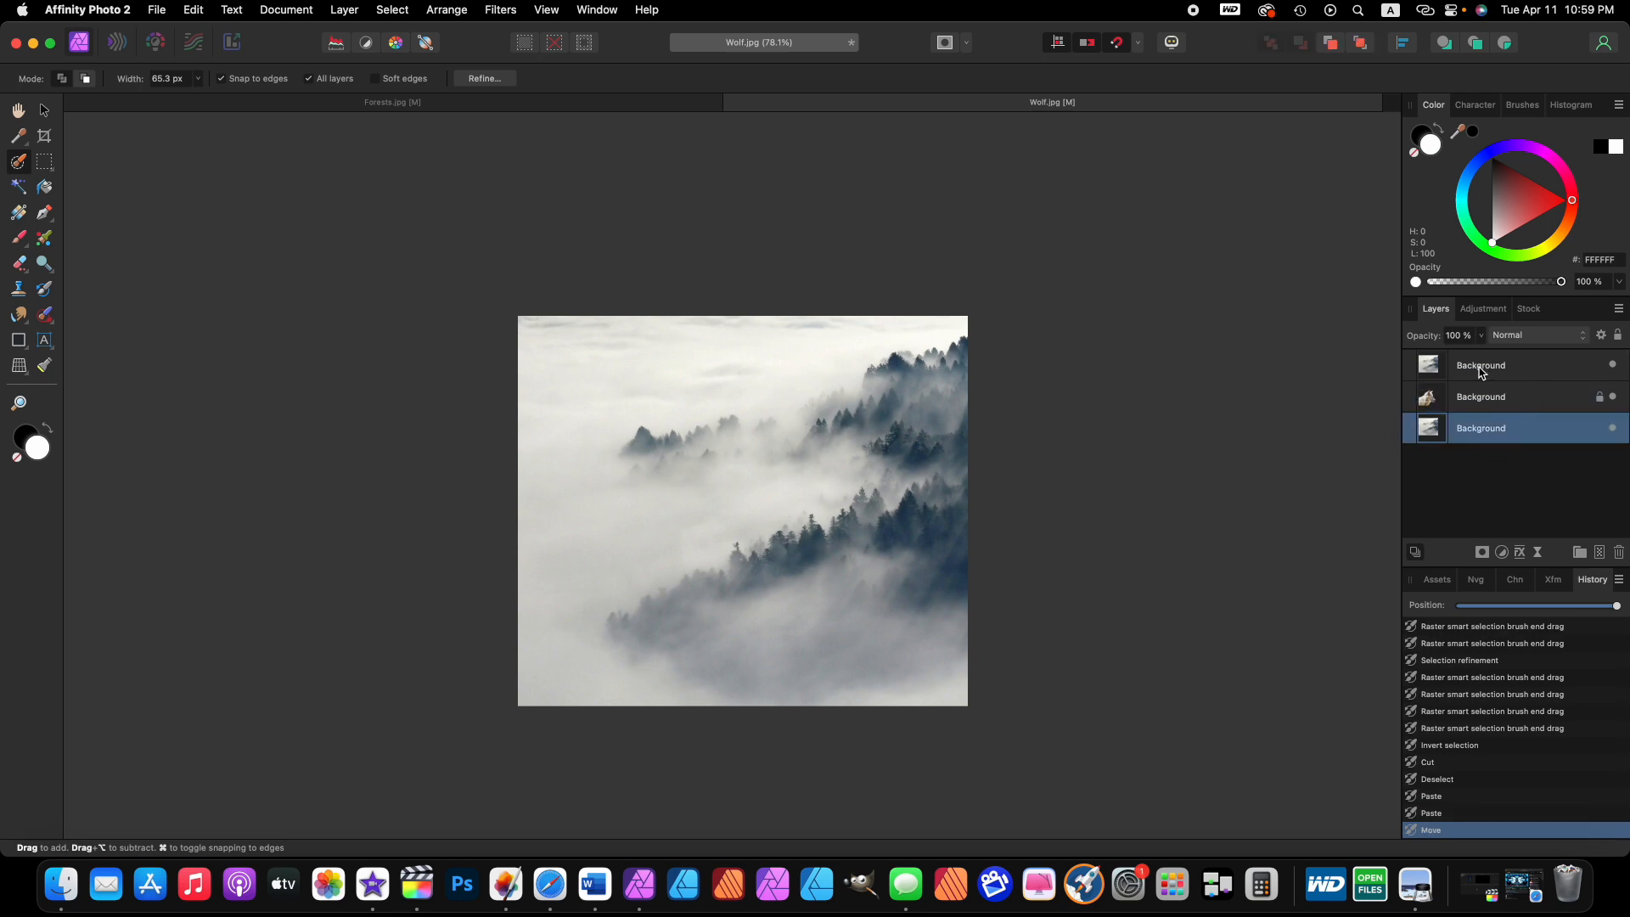
# Step: Rename the two forest layers 'Forest top' and 'Forest bottom'
pyautogui.doubleClick(1481, 365)
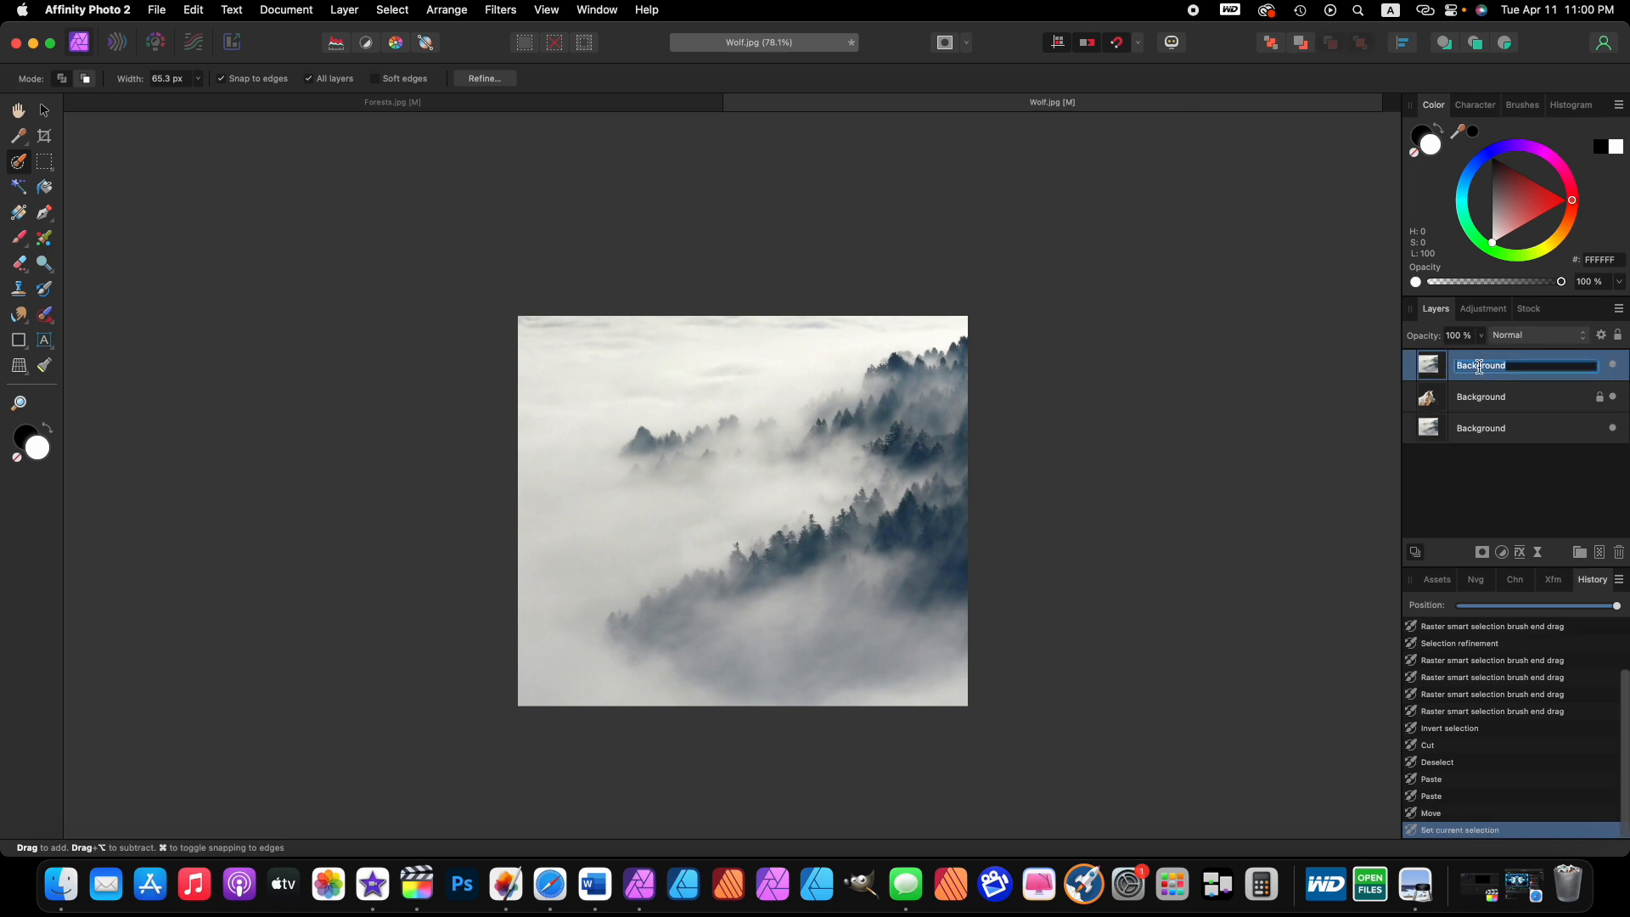
pyautogui.write('Forst')
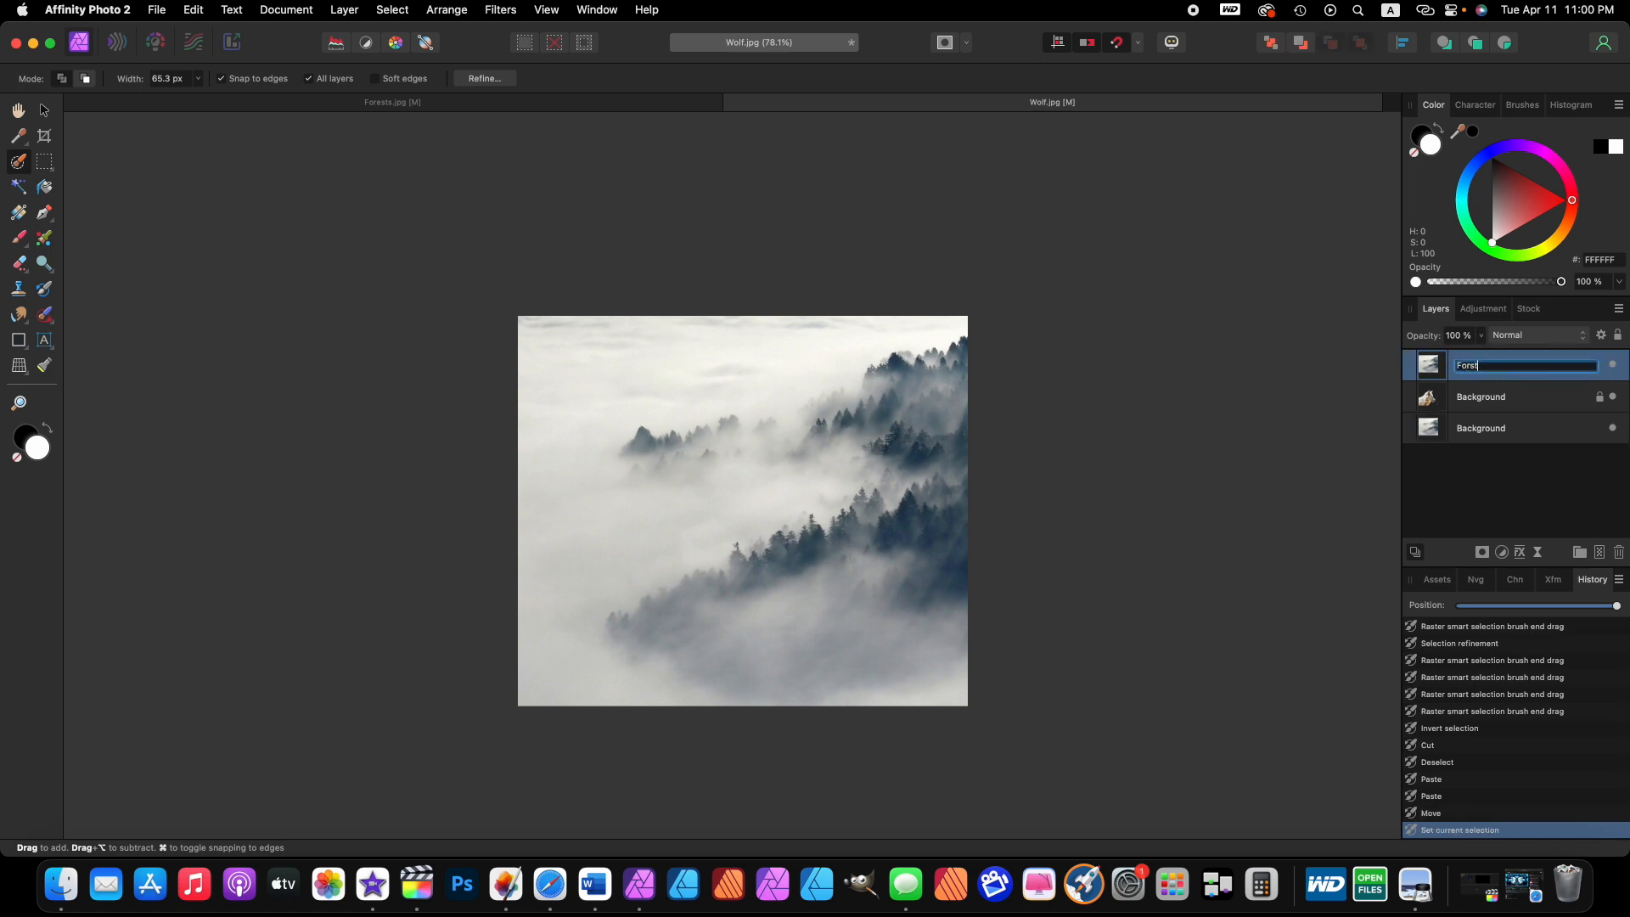
pyautogui.write('Forest top')
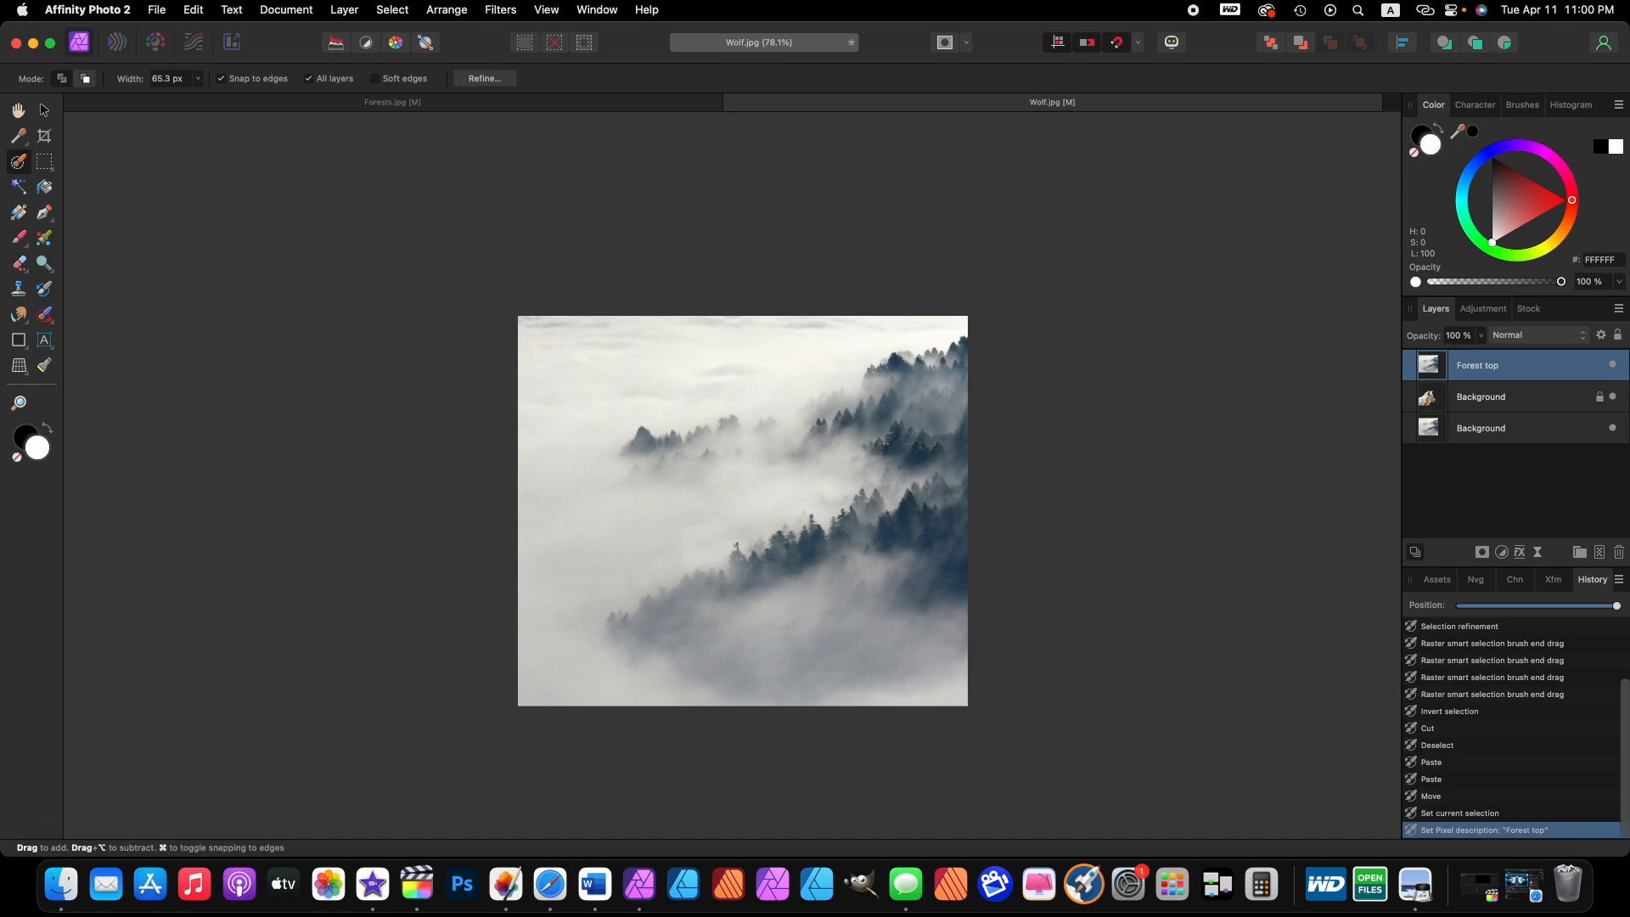
pyautogui.click(1487, 427)
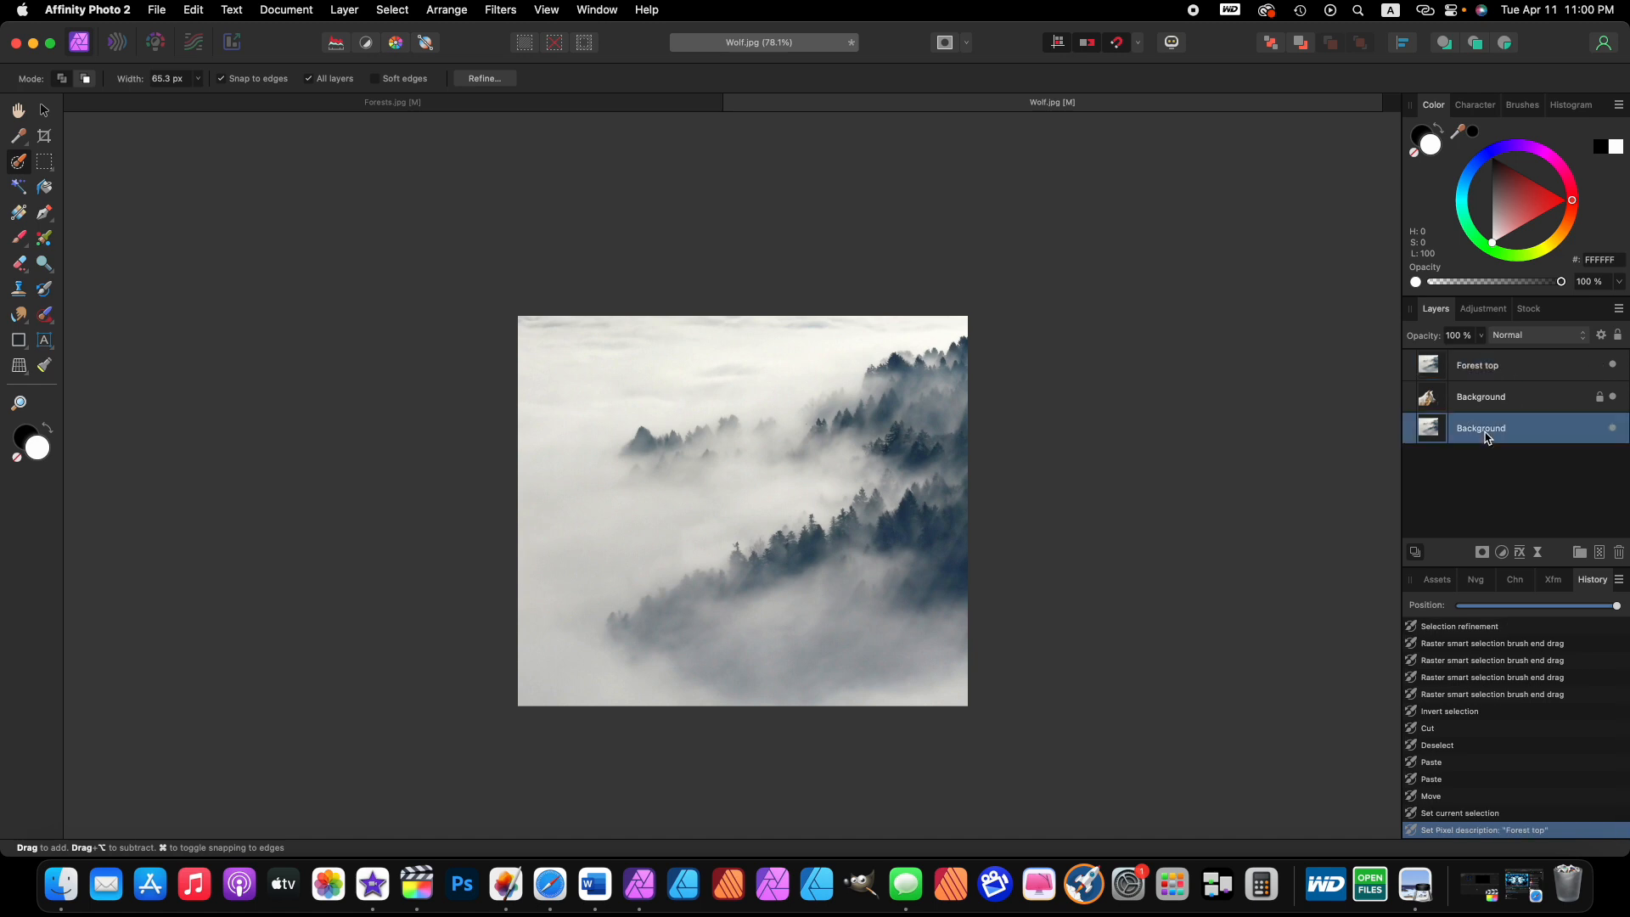
pyautogui.doubleClick(1480, 427)
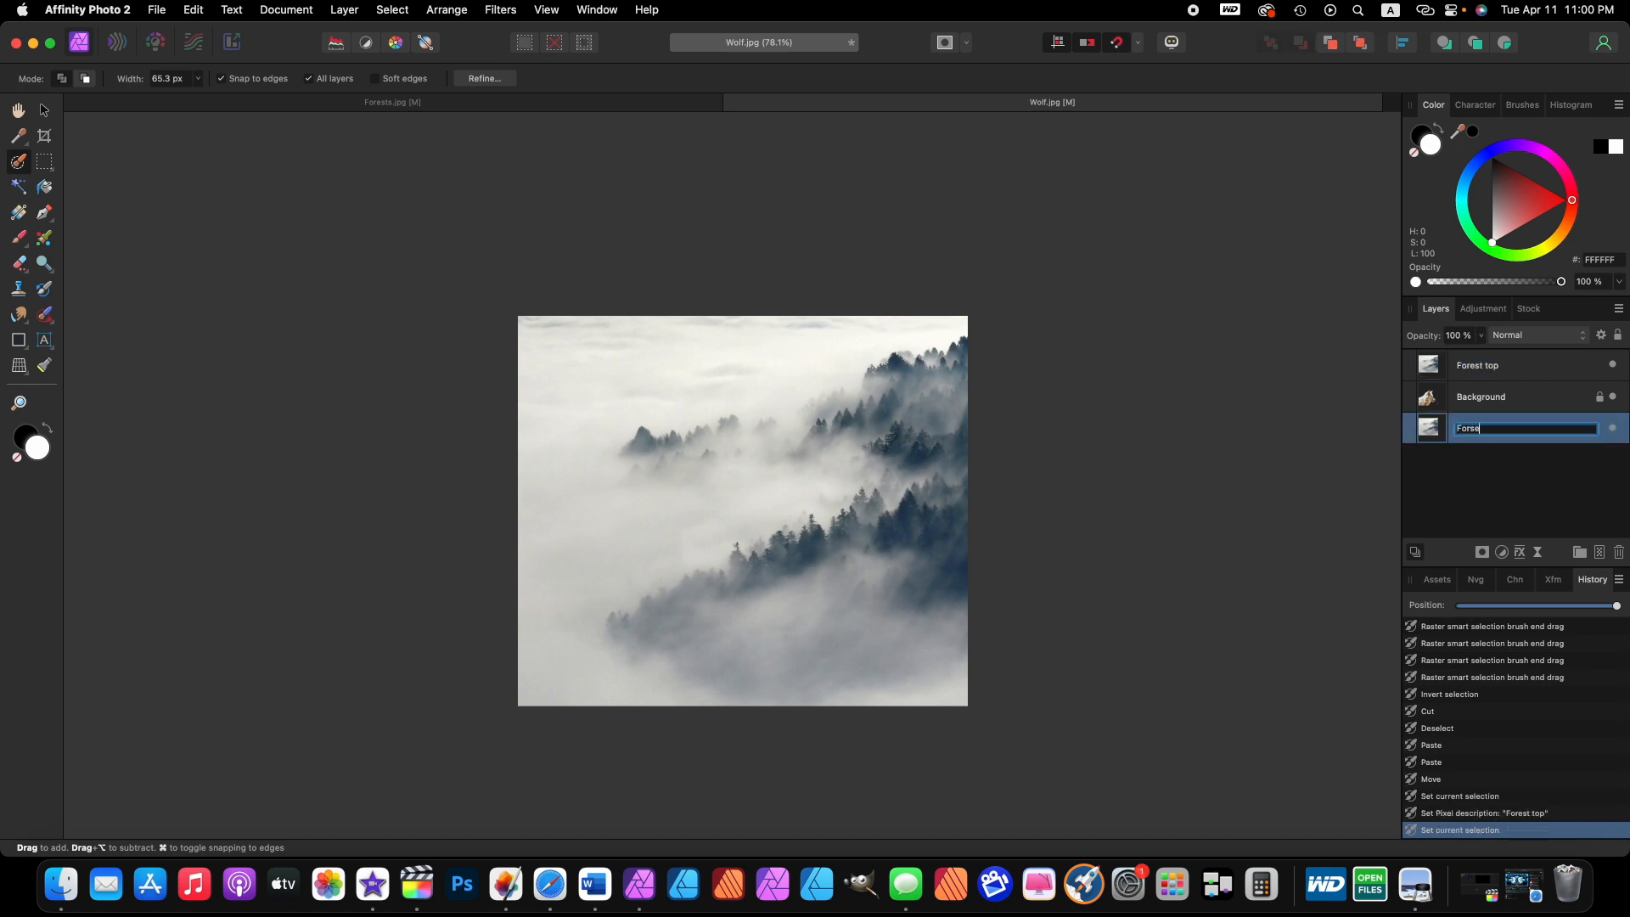
pyautogui.write('Forest bottom')
pyautogui.click(1525, 396)
pyautogui.write('Wolf')
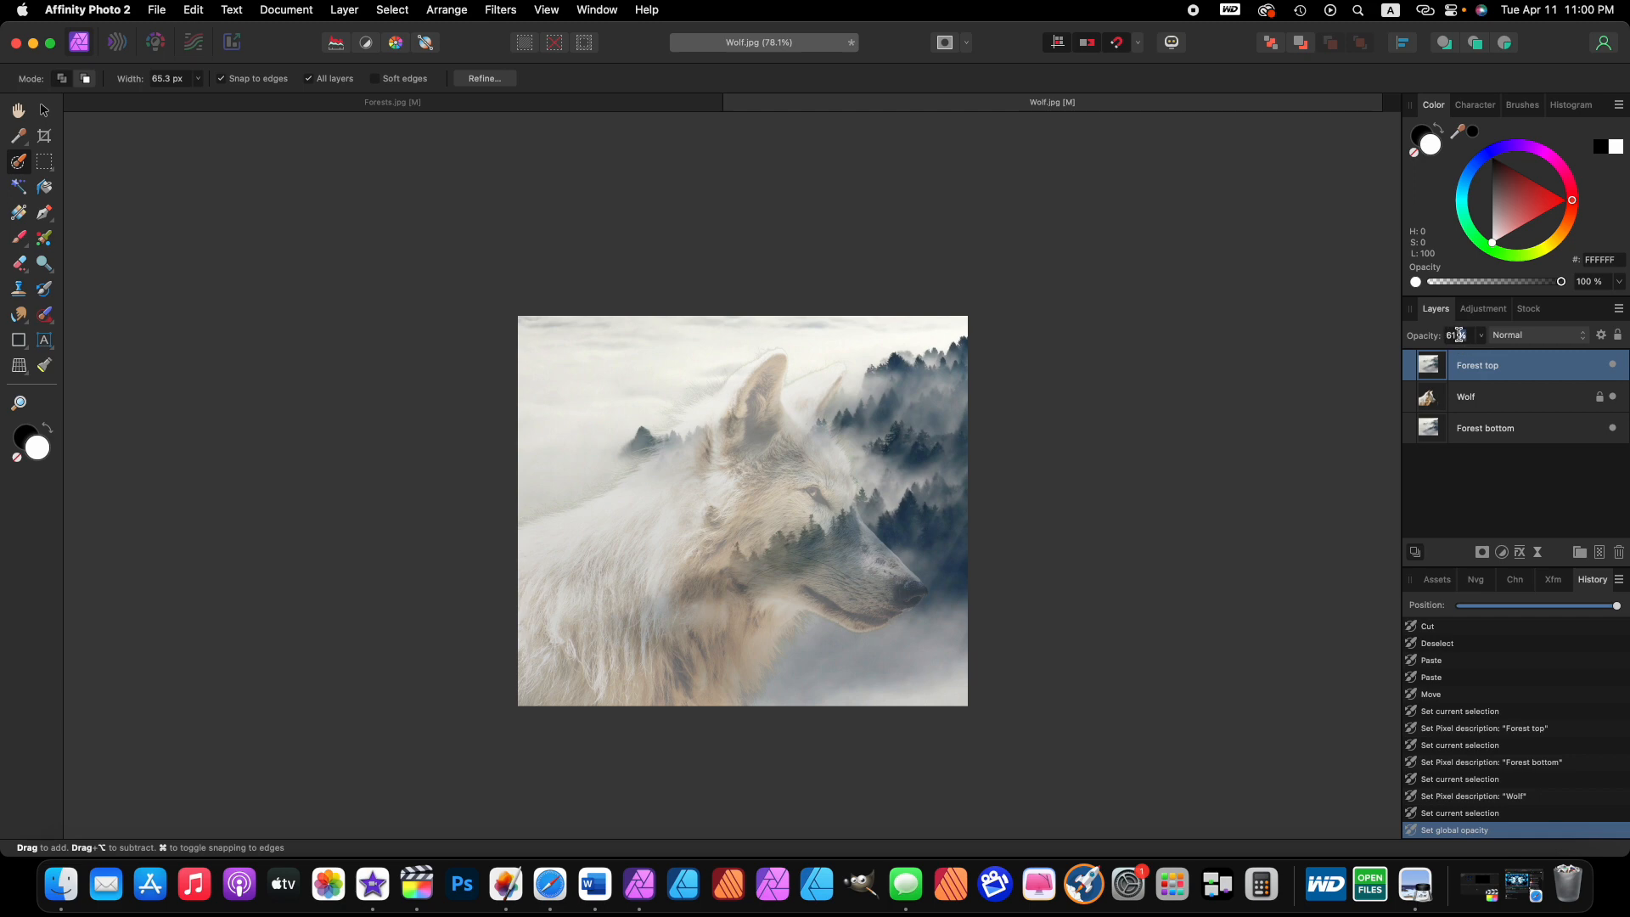
# Step: Set the Forest top layer's opacity to 50%
pyautogui.write('50')
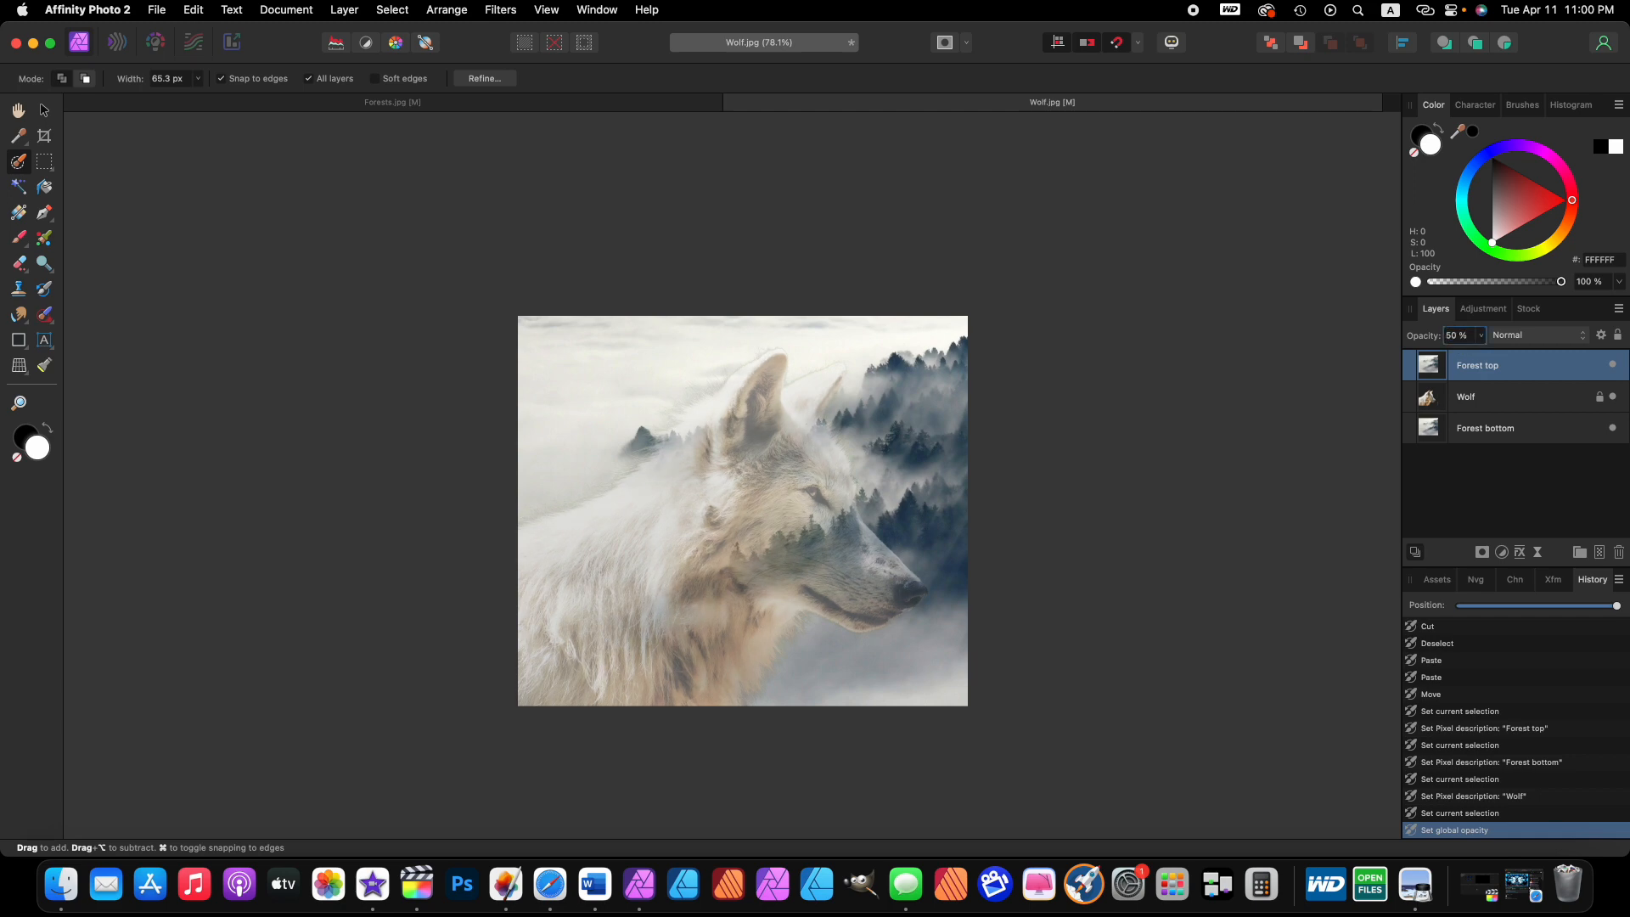
pyautogui.moveTo(1432, 437)
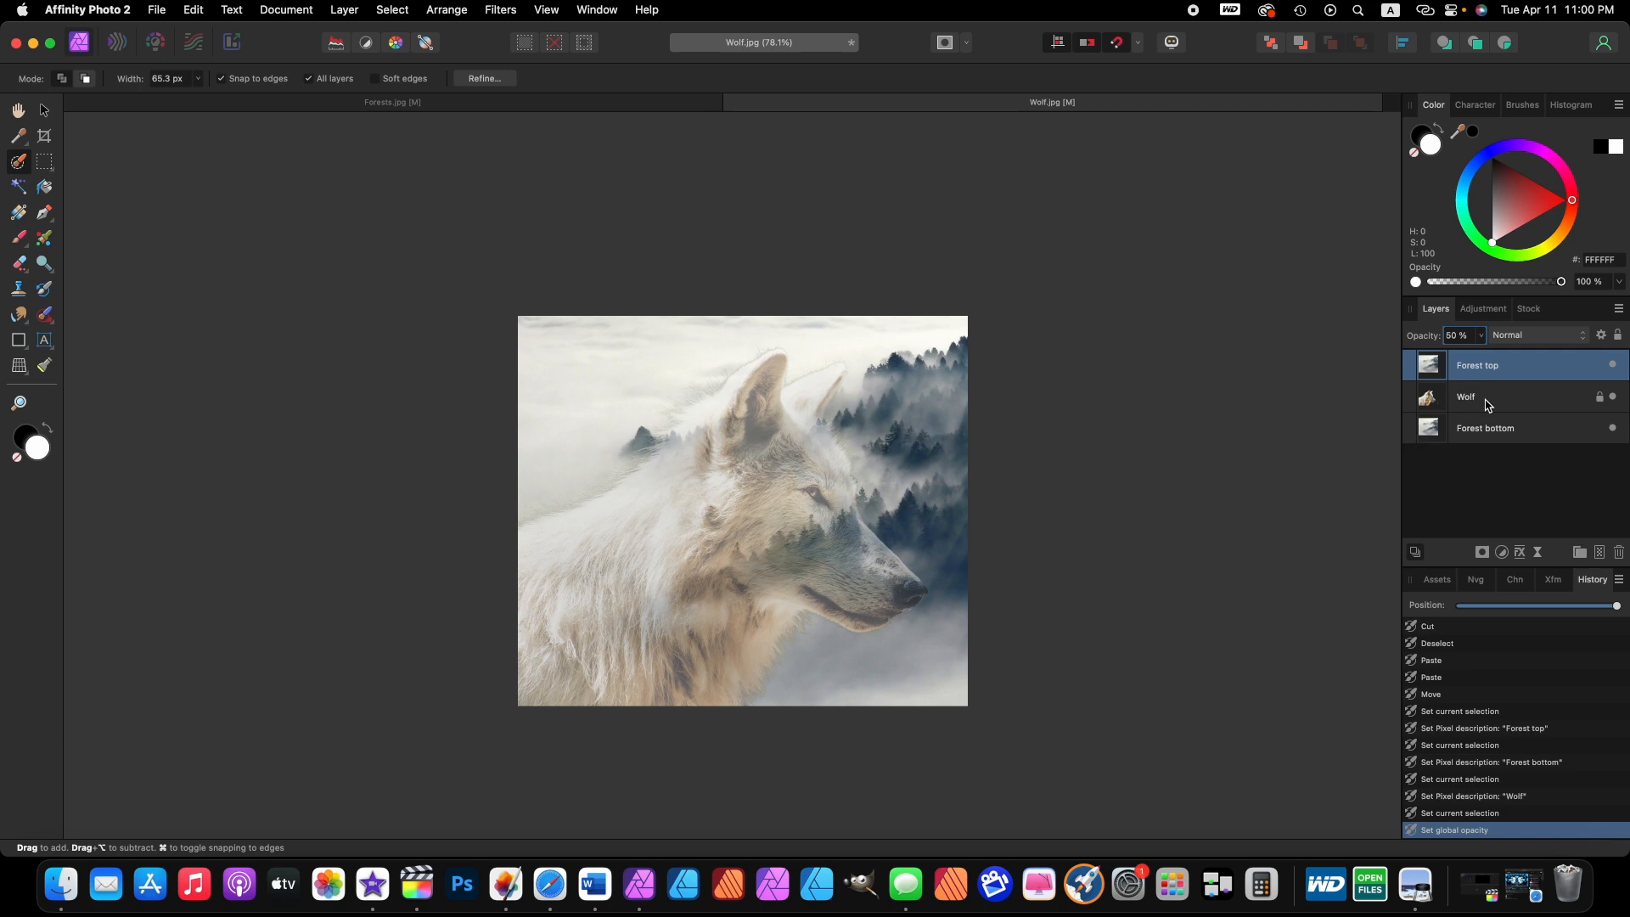
# Step: Select the Wolf layer and add a mask to it
pyautogui.click(1466, 397)
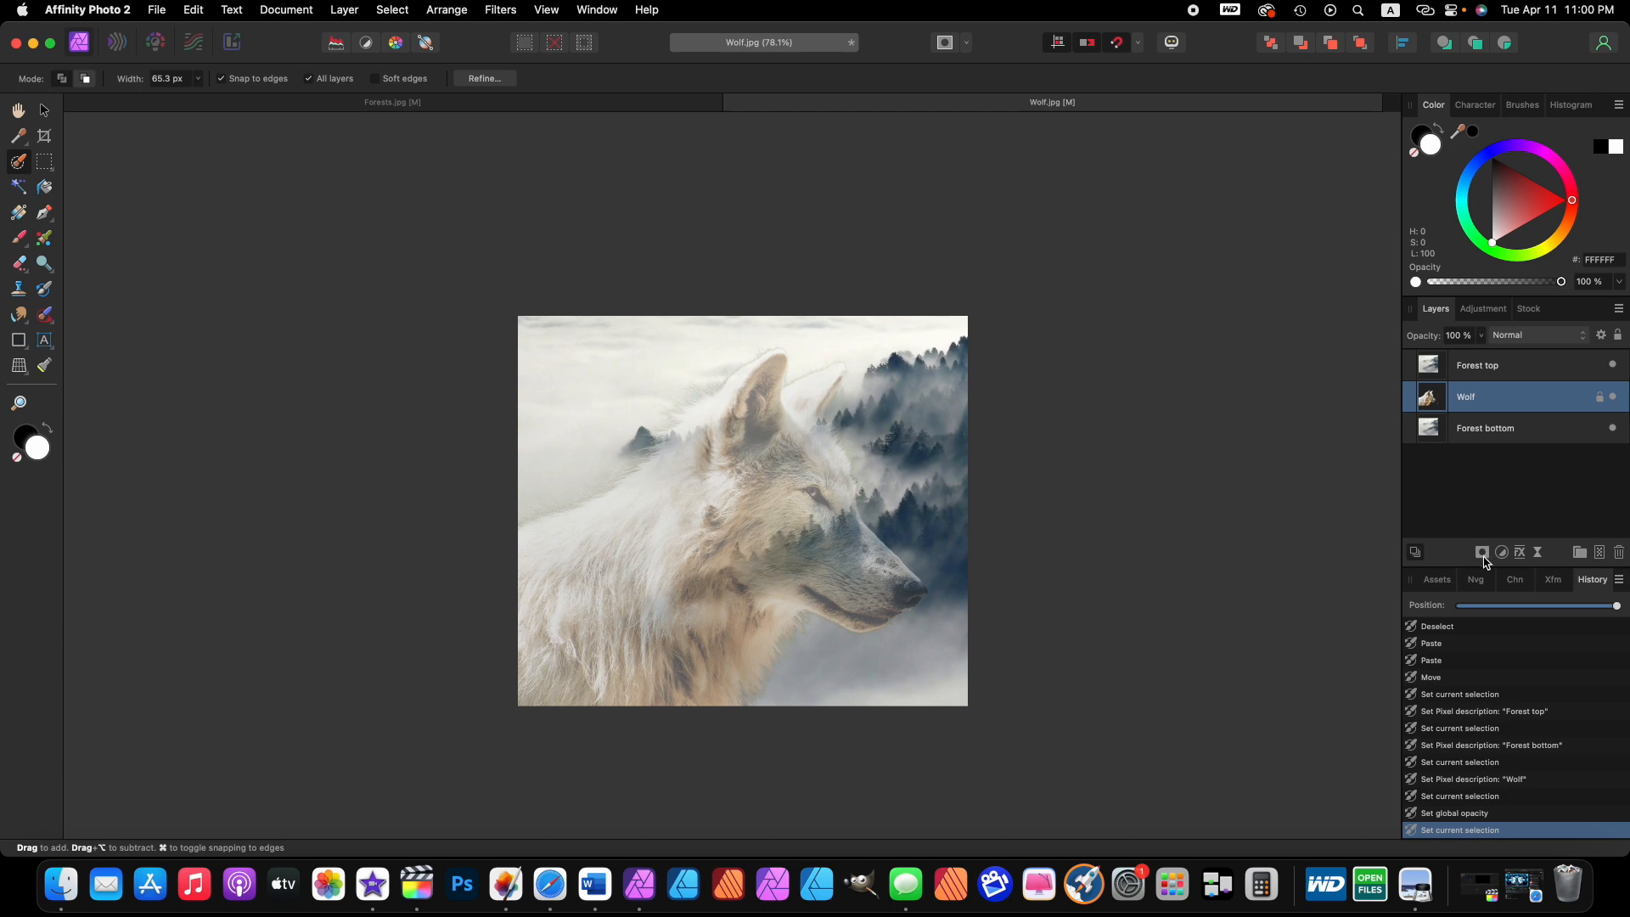
pyautogui.moveTo(1482, 552)
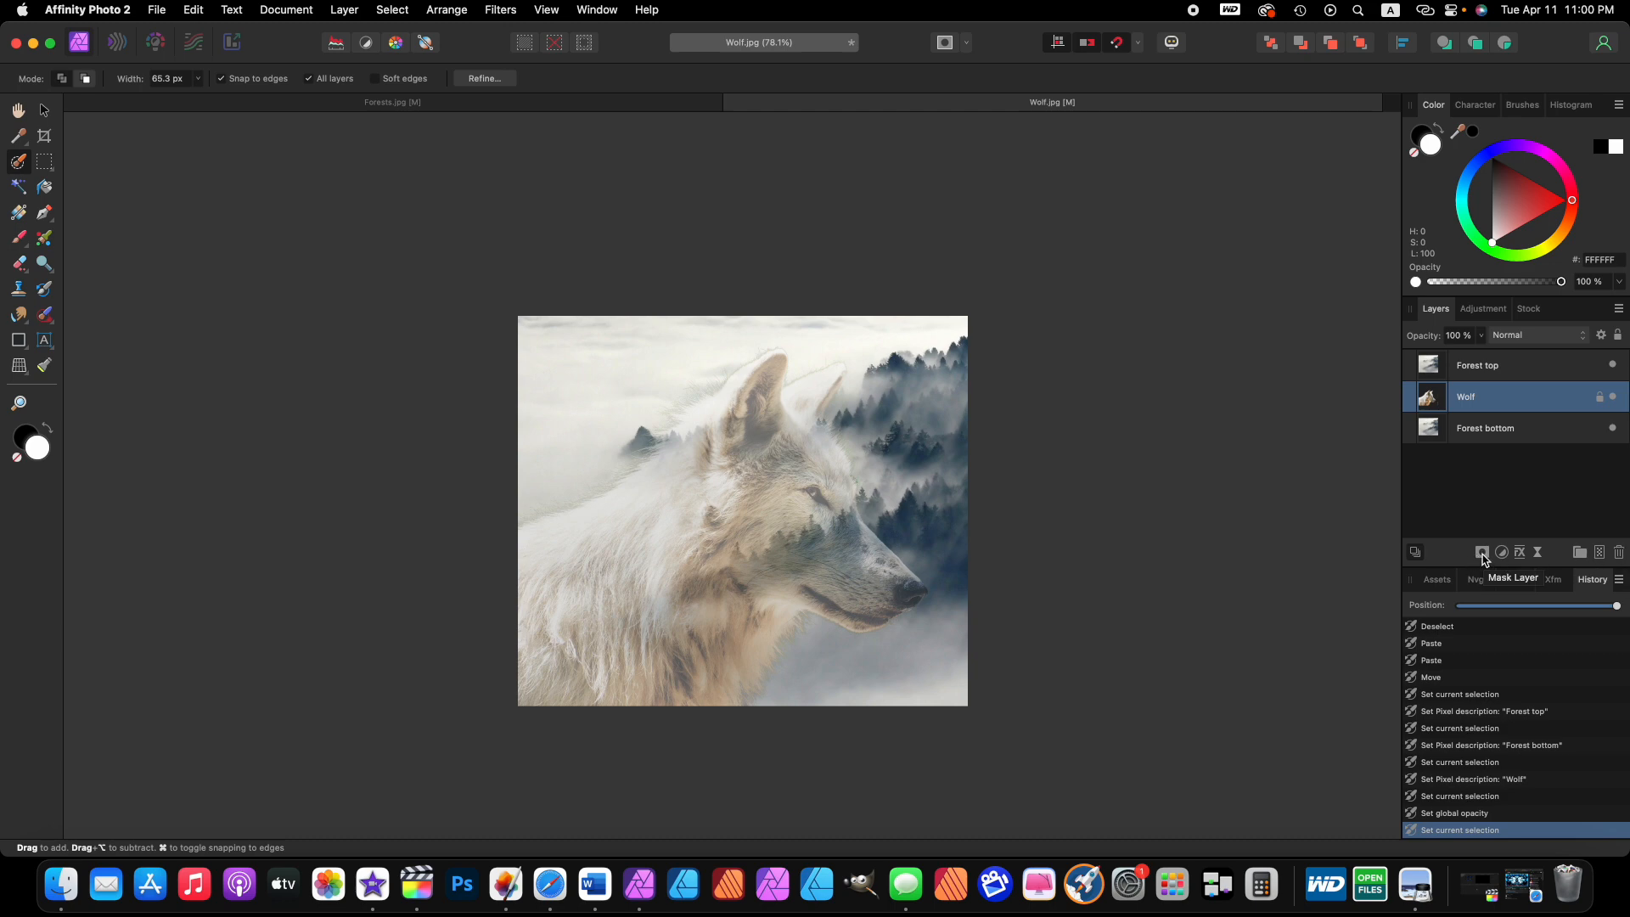
pyautogui.click(1483, 552)
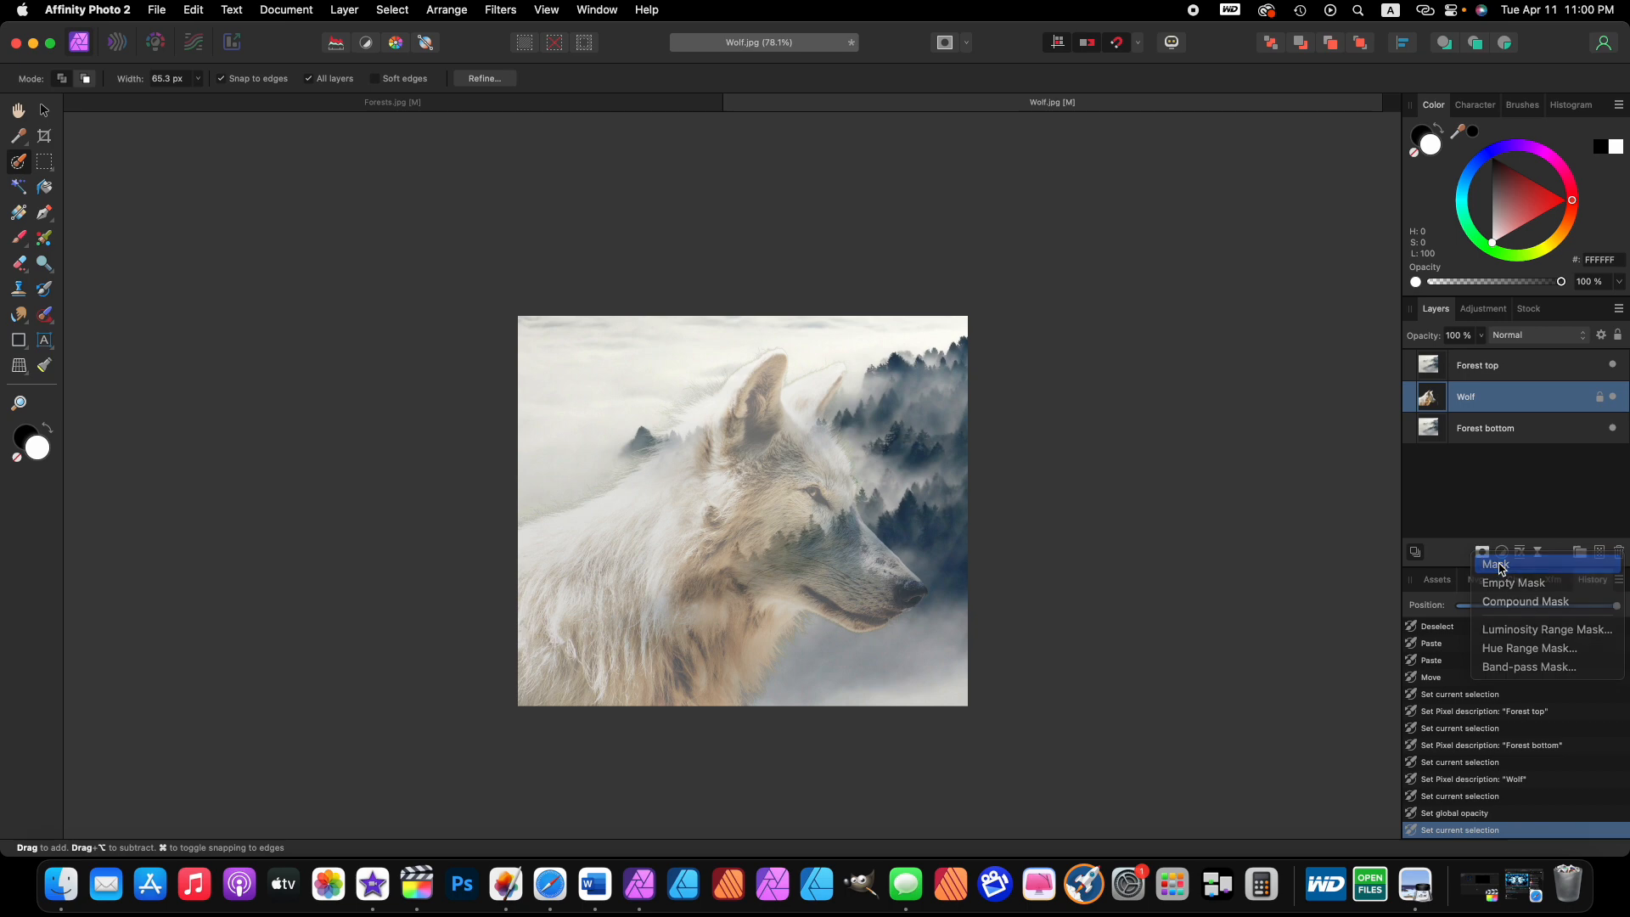
pyautogui.click(1495, 565)
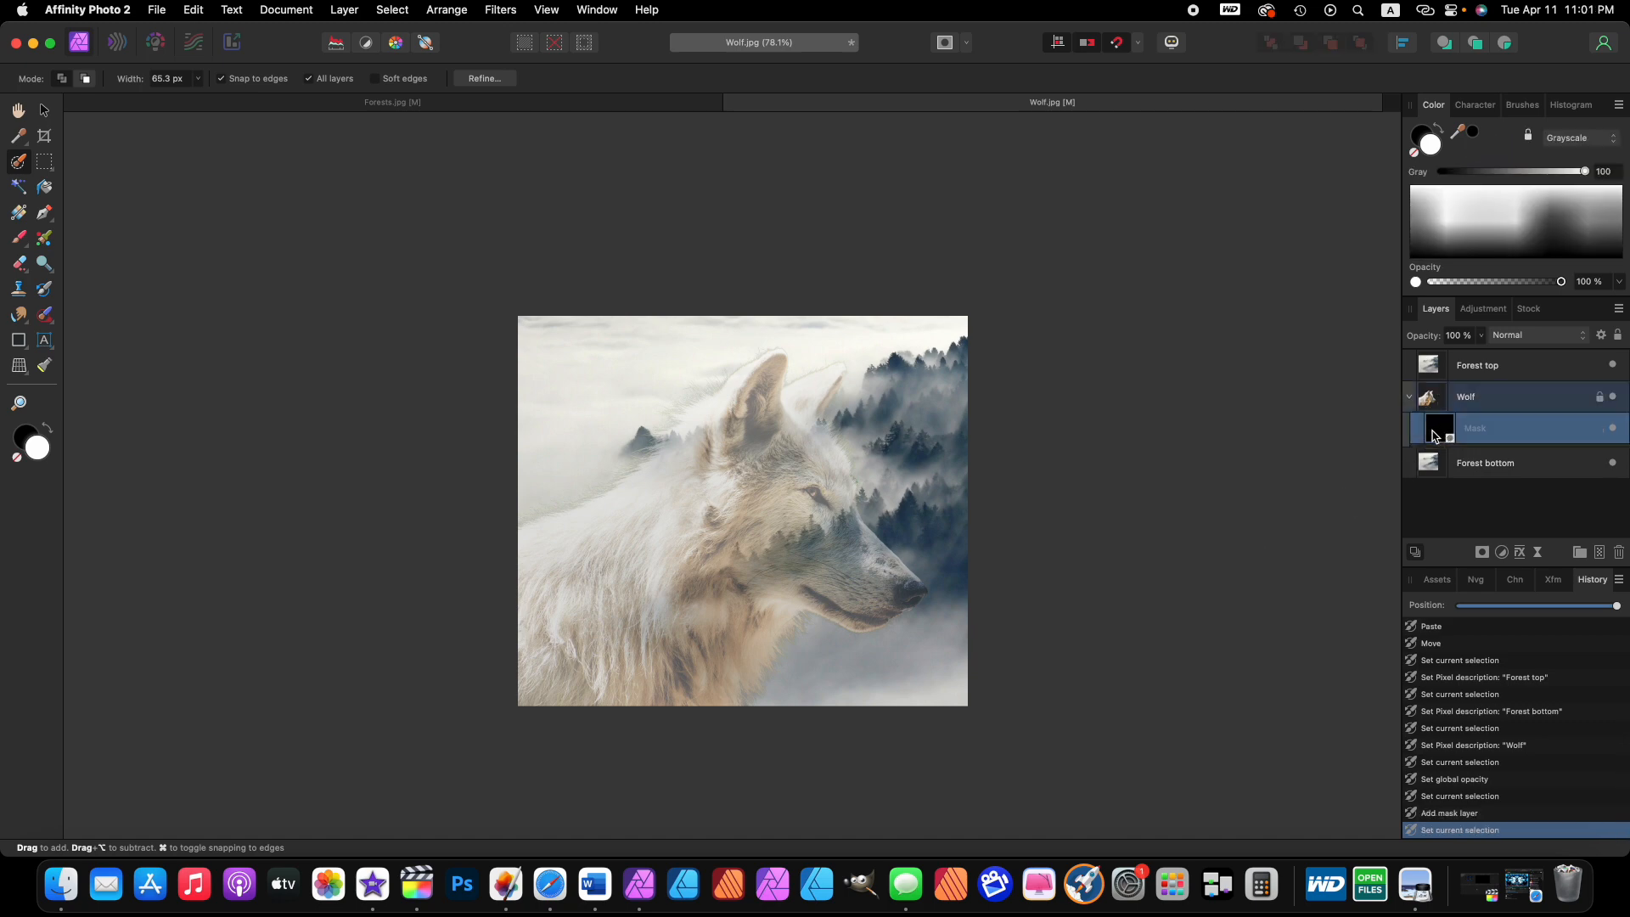
# Step: Undo the mask and add a fresh mask to the Wolf layer again
pyautogui.click(1477, 365)
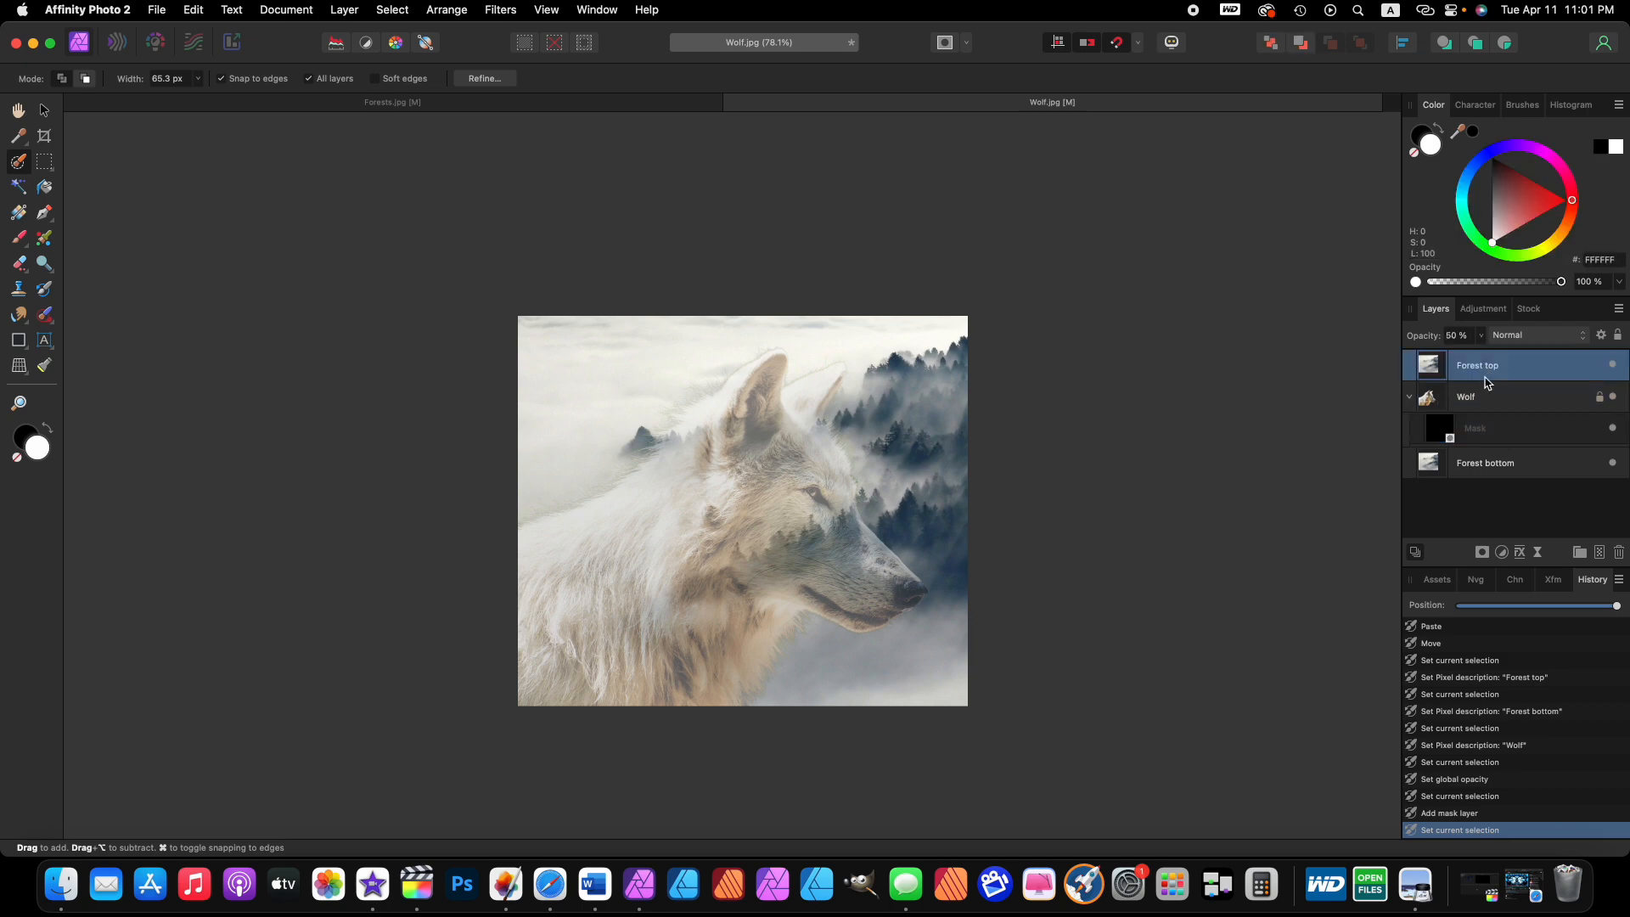
pyautogui.click(1440, 427)
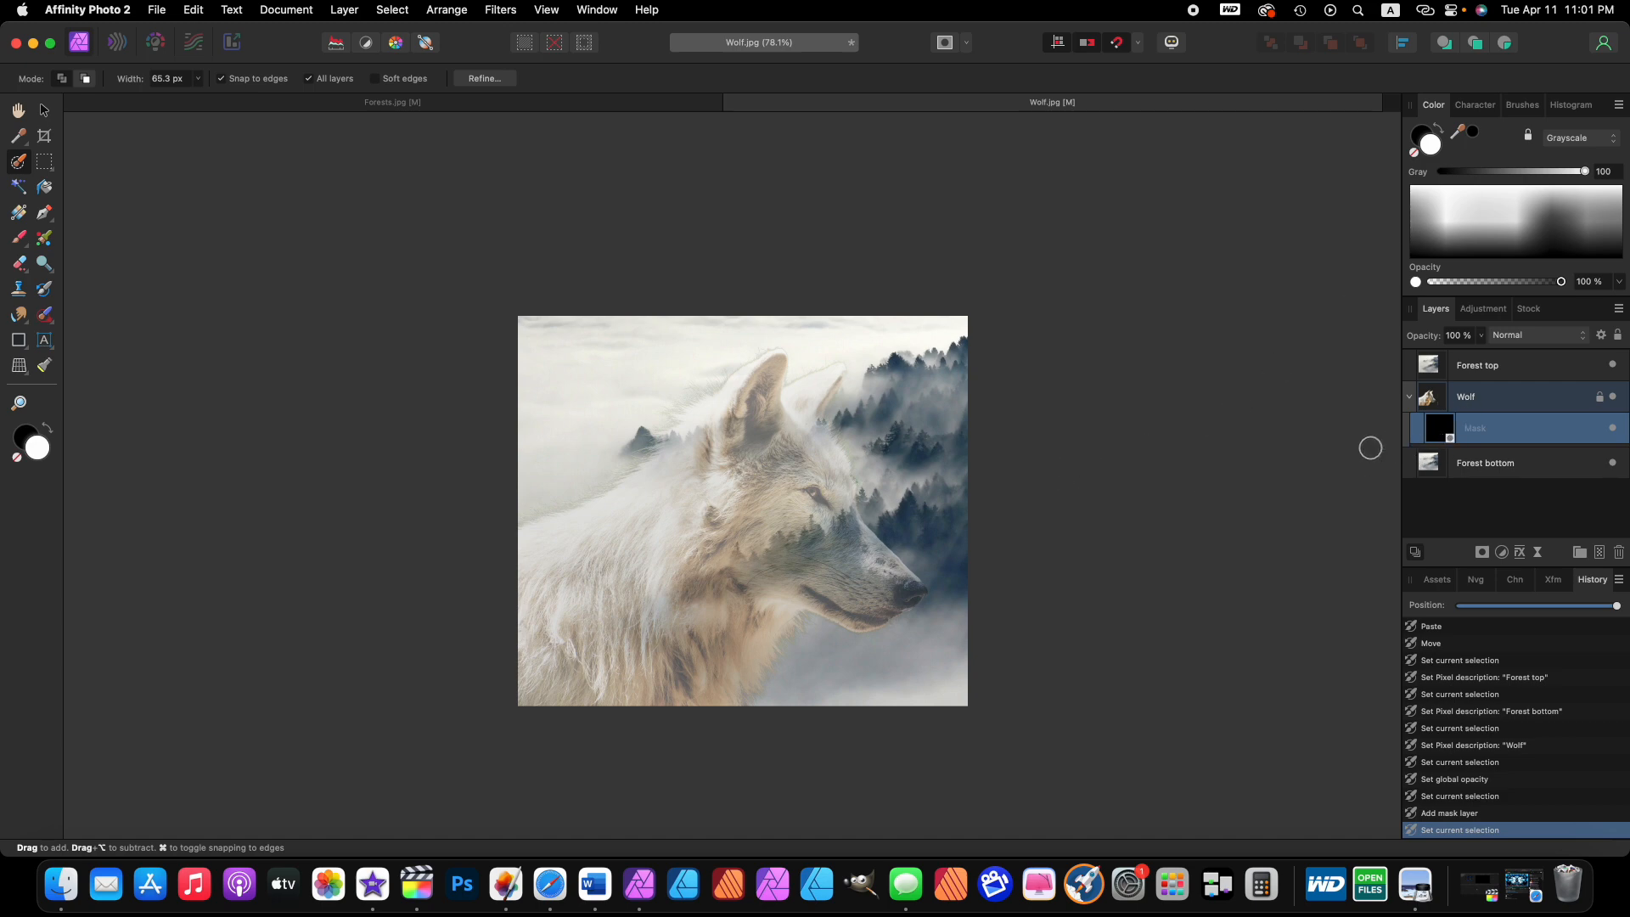
pyautogui.moveTo(1100, 478)
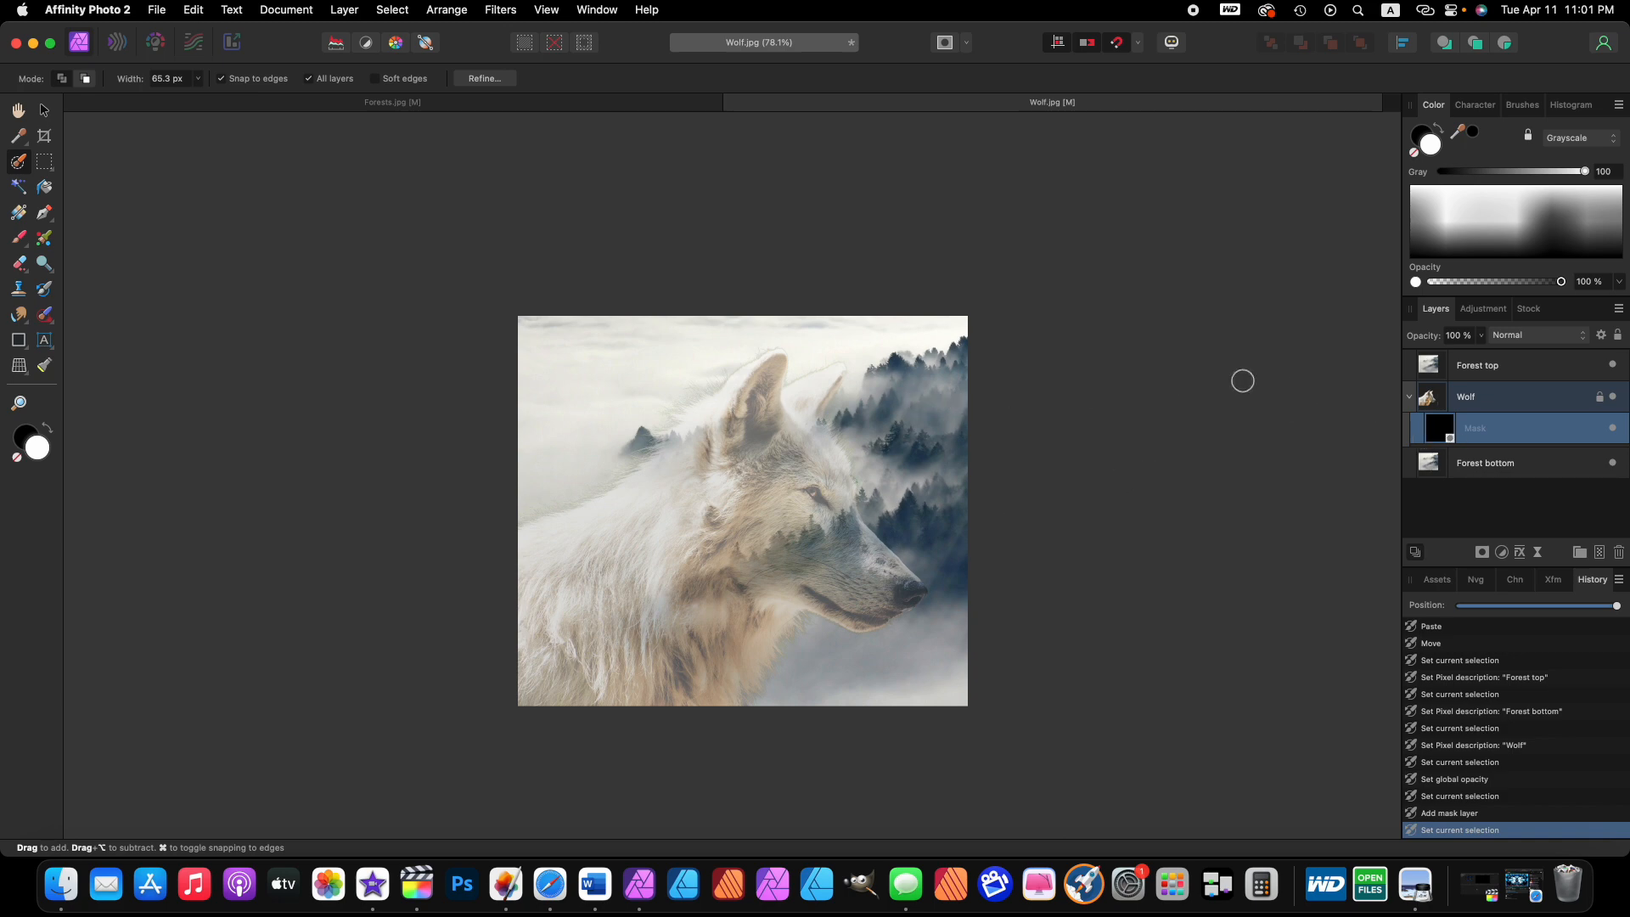
pyautogui.moveTo(1329, 479)
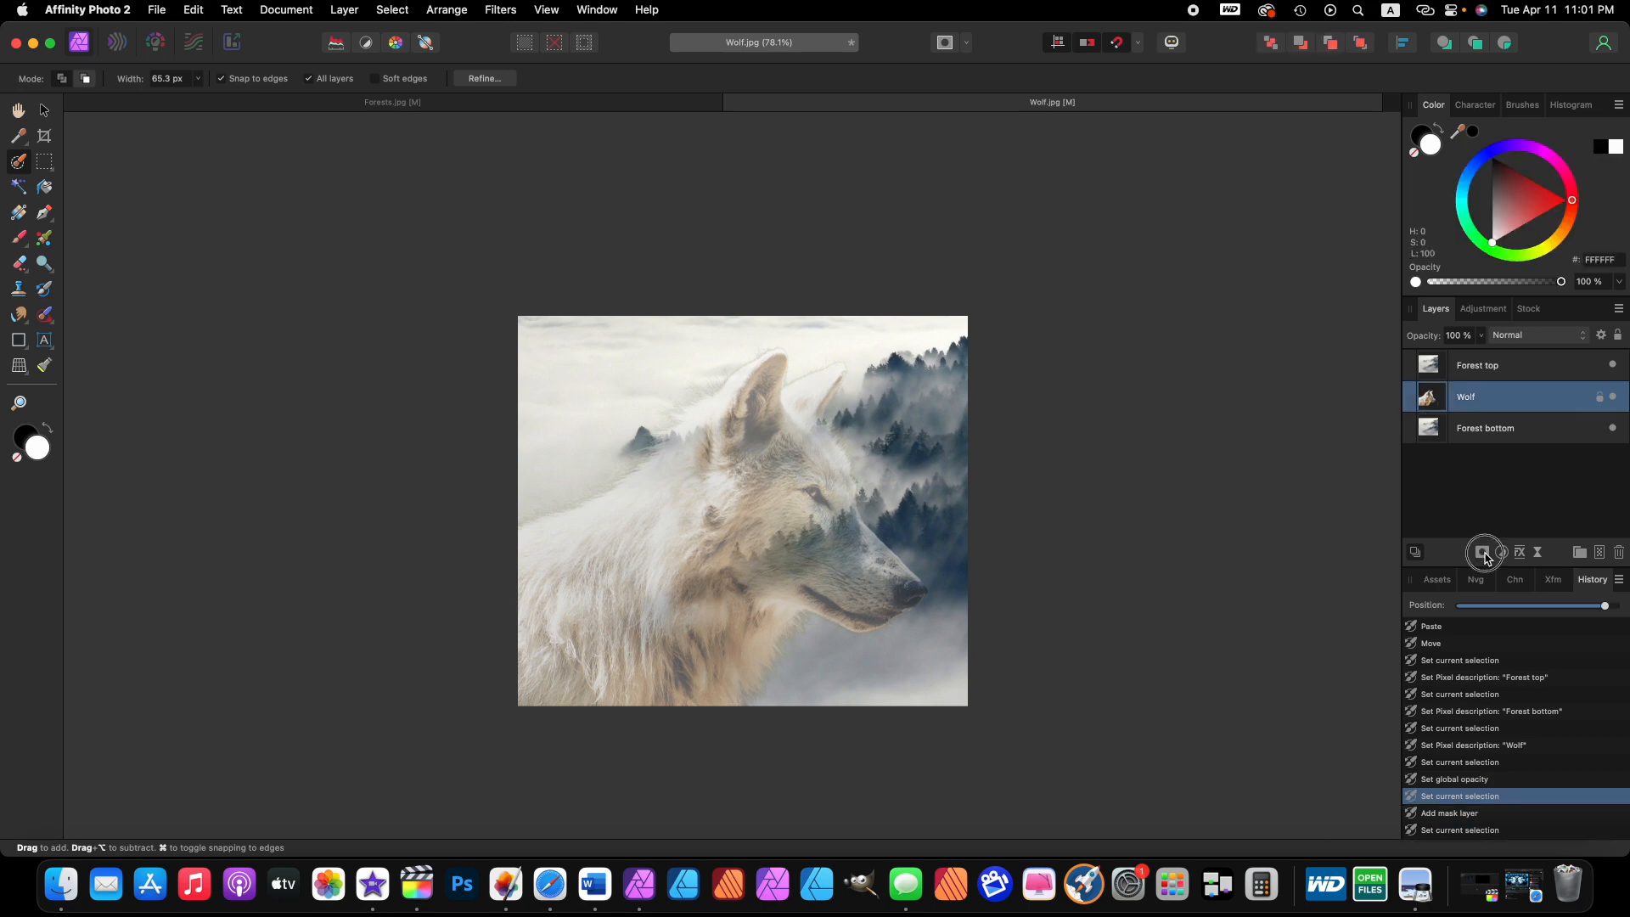
pyautogui.click(1482, 552)
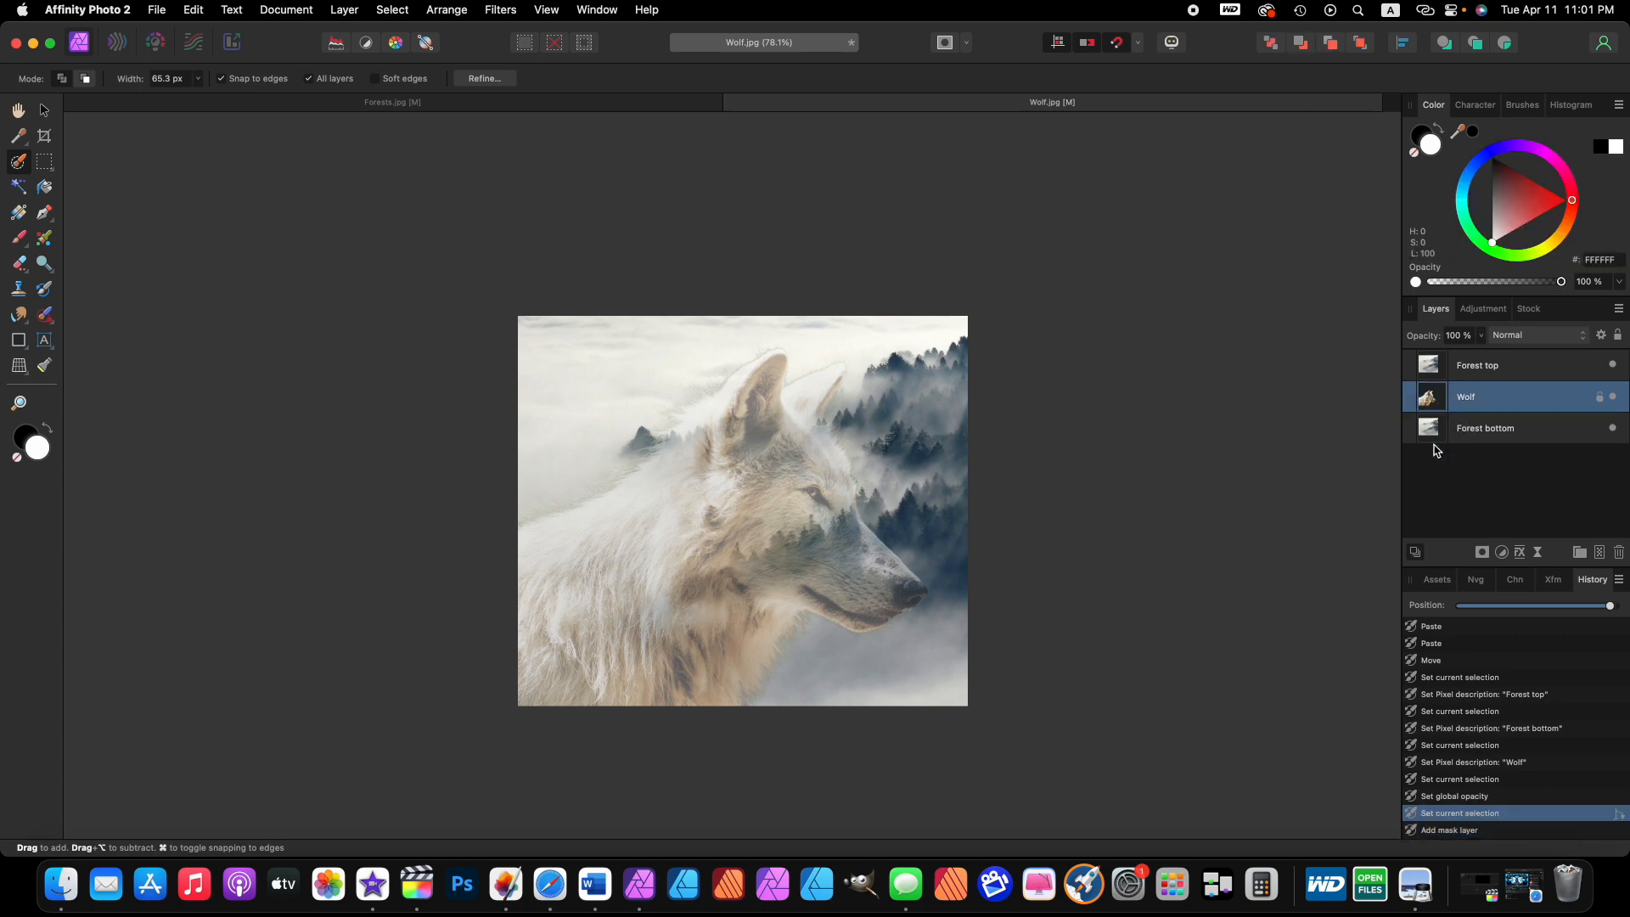
pyautogui.click(1482, 552)
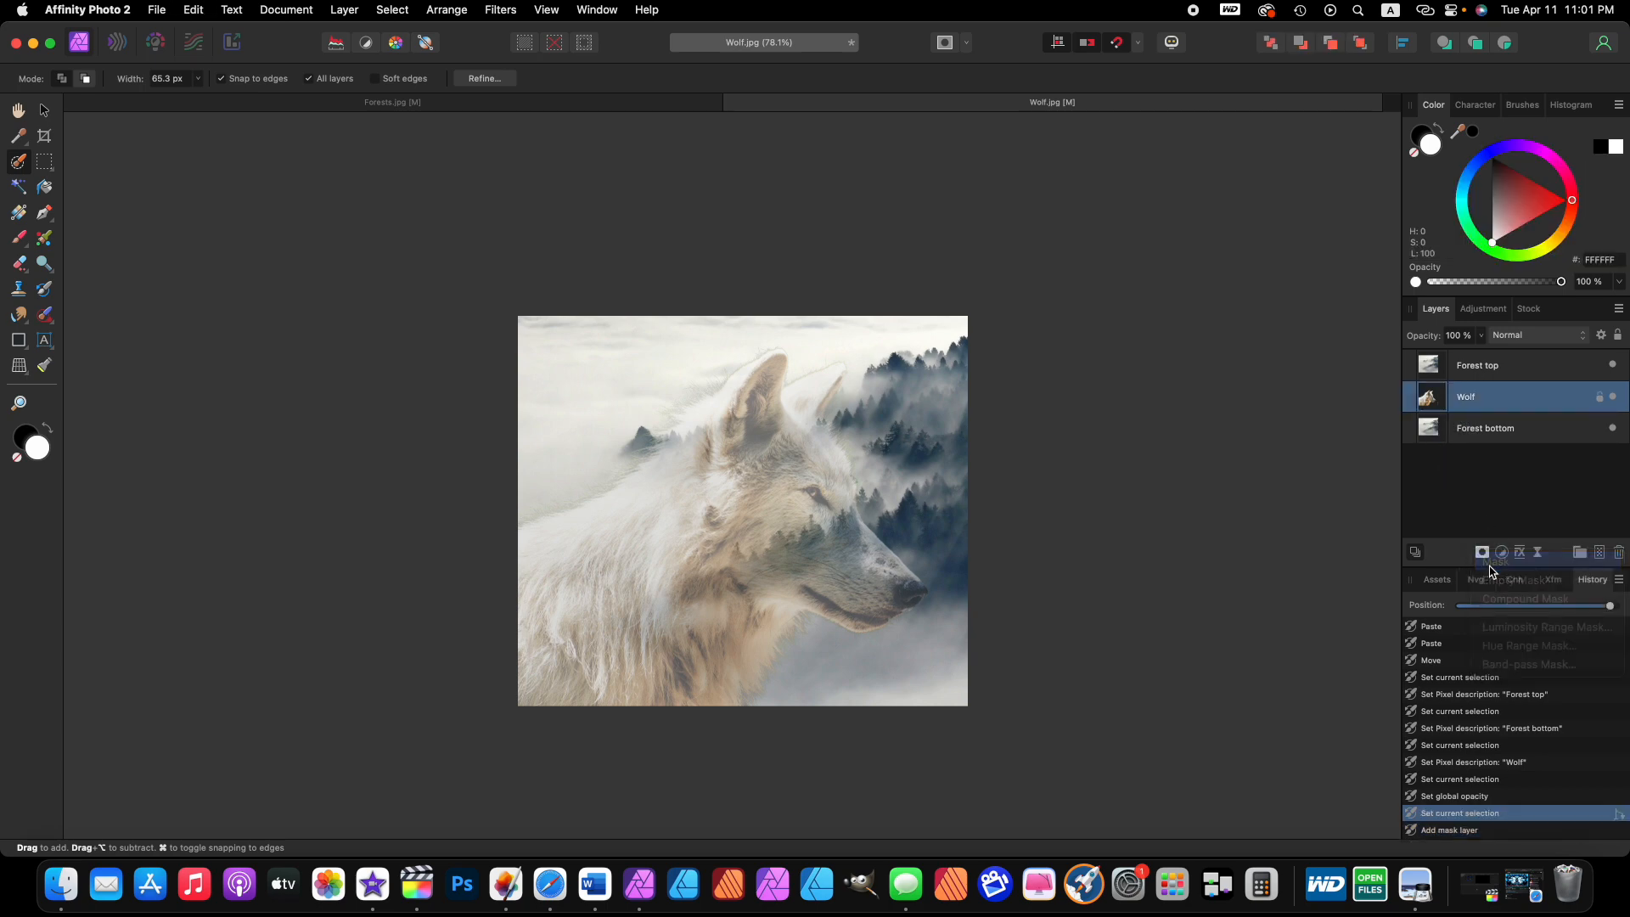
pyautogui.click(1482, 552)
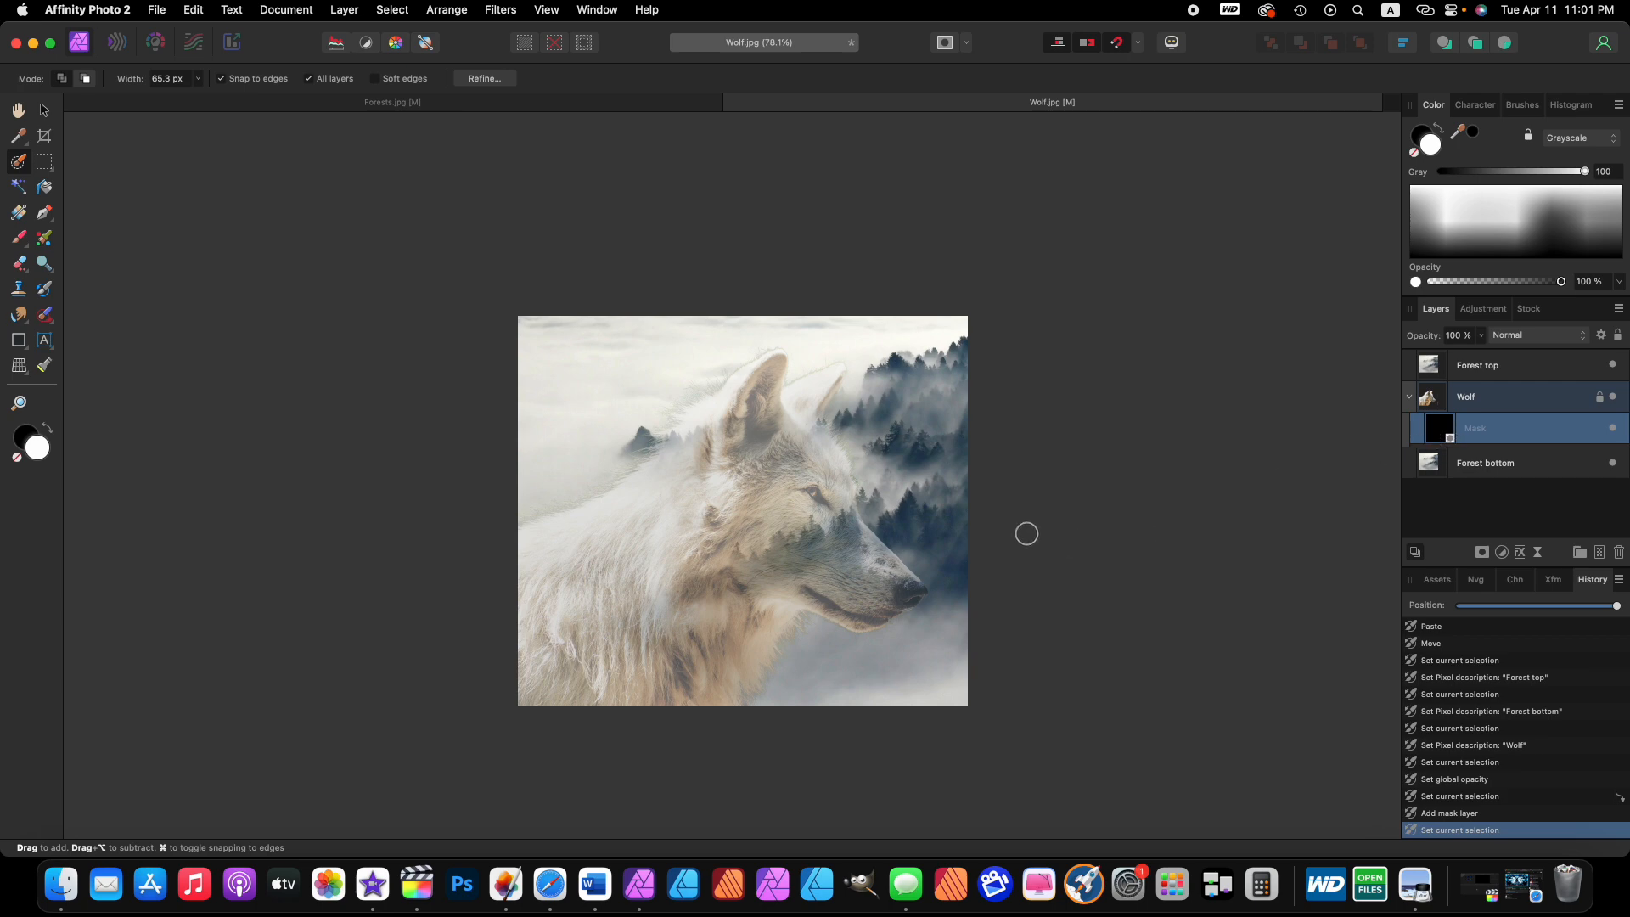
pyautogui.moveTo(353, 348)
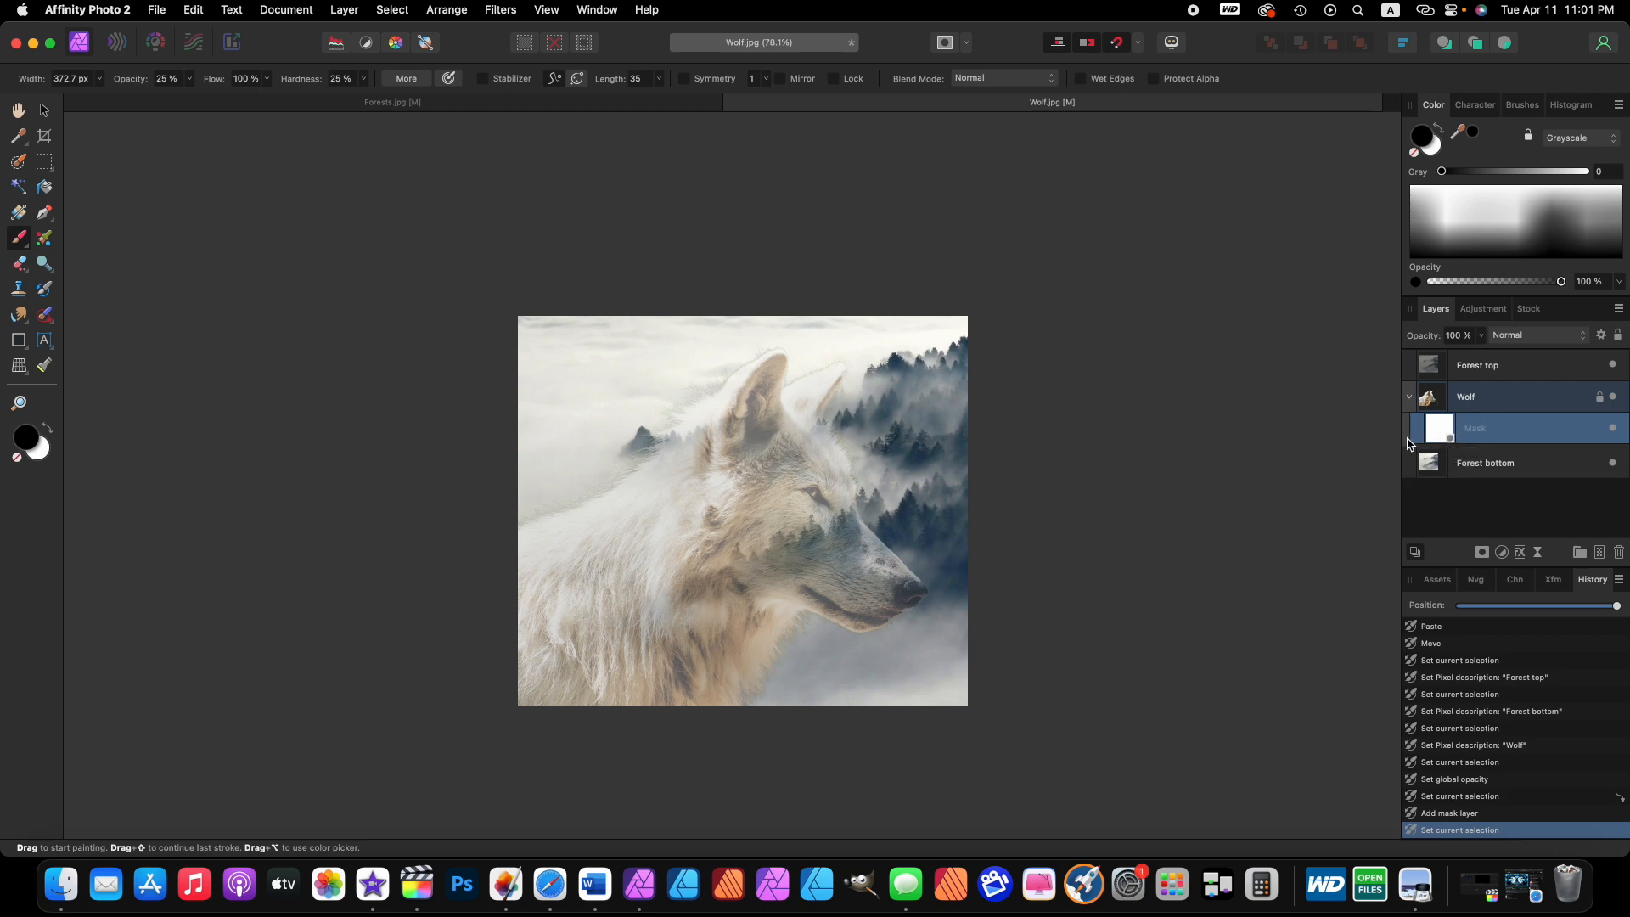
pyautogui.moveTo(1148, 463)
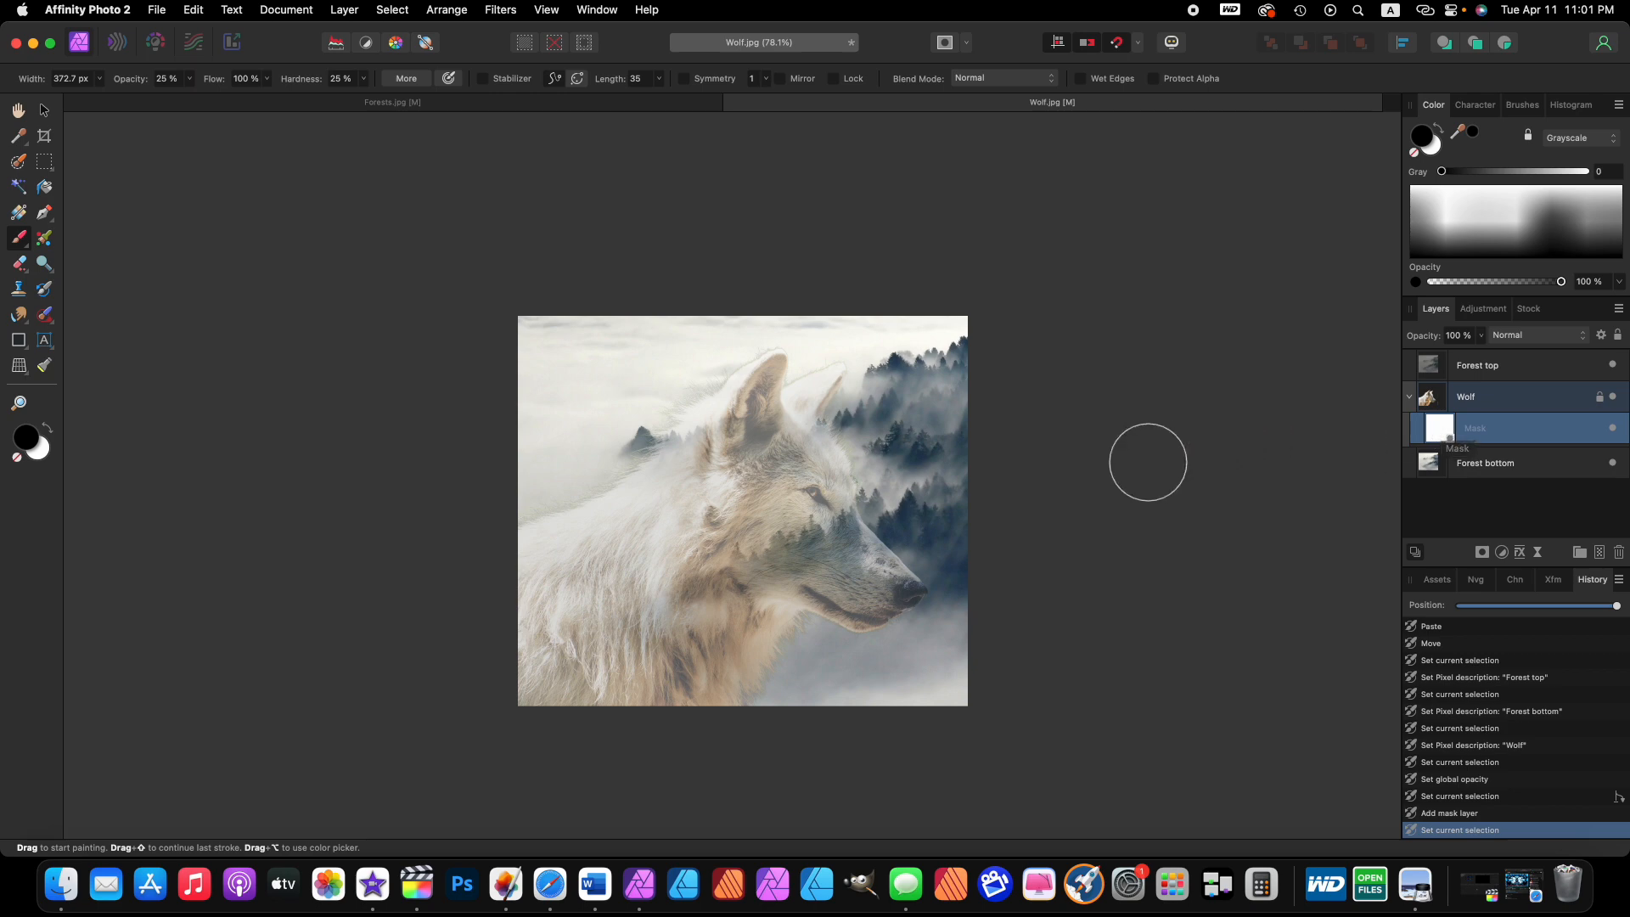
pyautogui.moveTo(1000, 480)
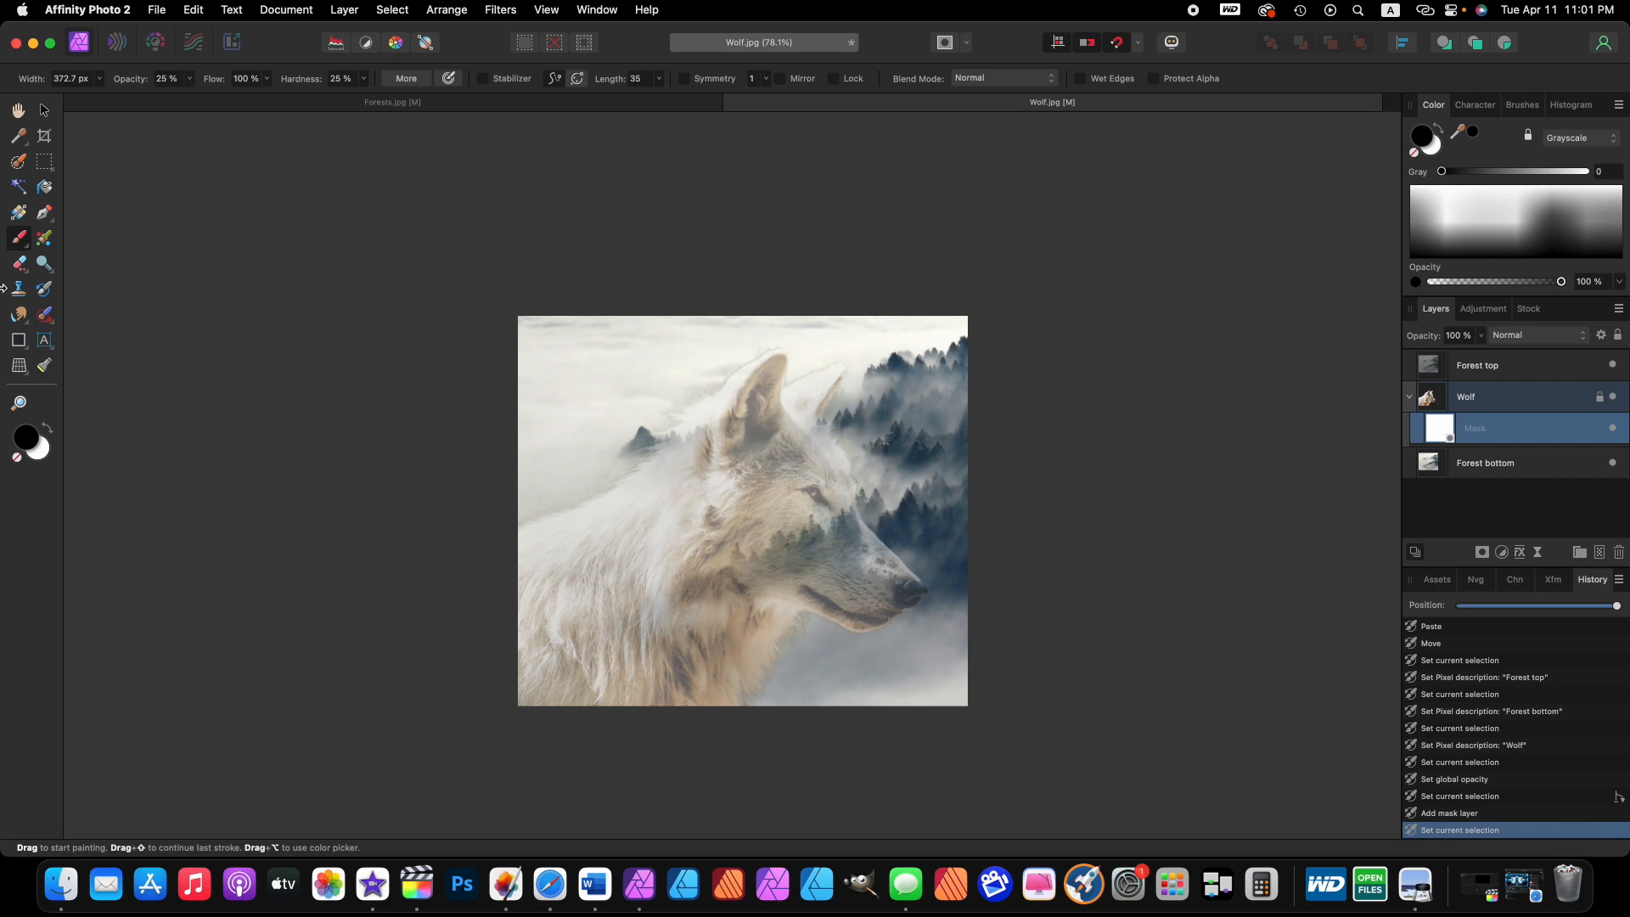
pyautogui.moveTo(19, 239)
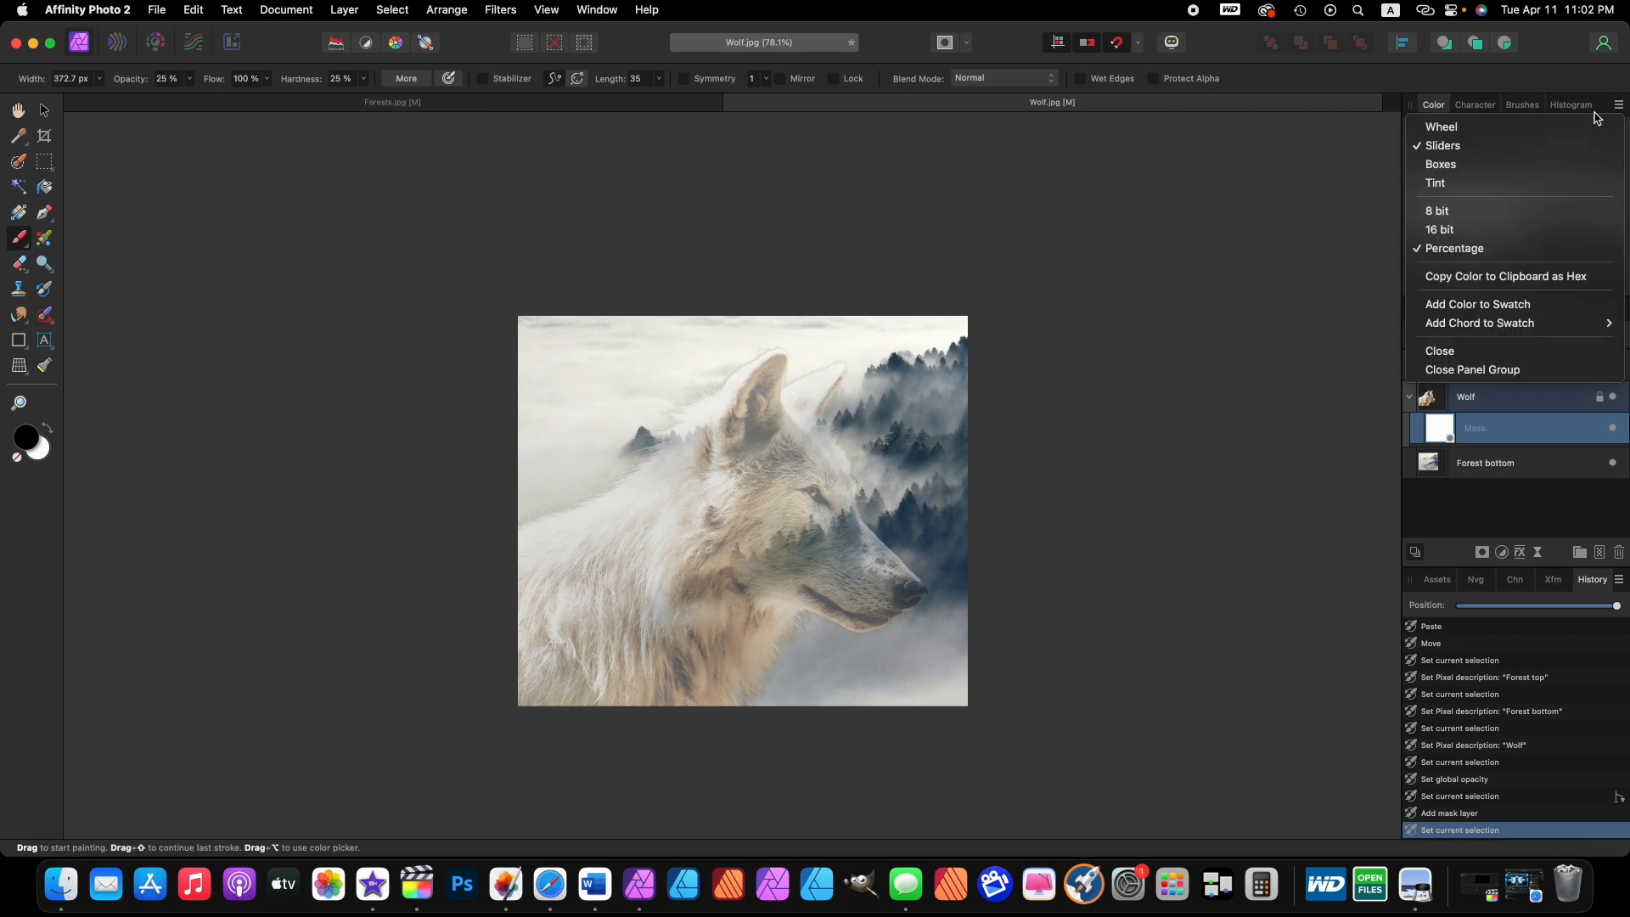
# Step: Switch the Color panel to a colour wheel and set black as the painting colour
pyautogui.click(1442, 126)
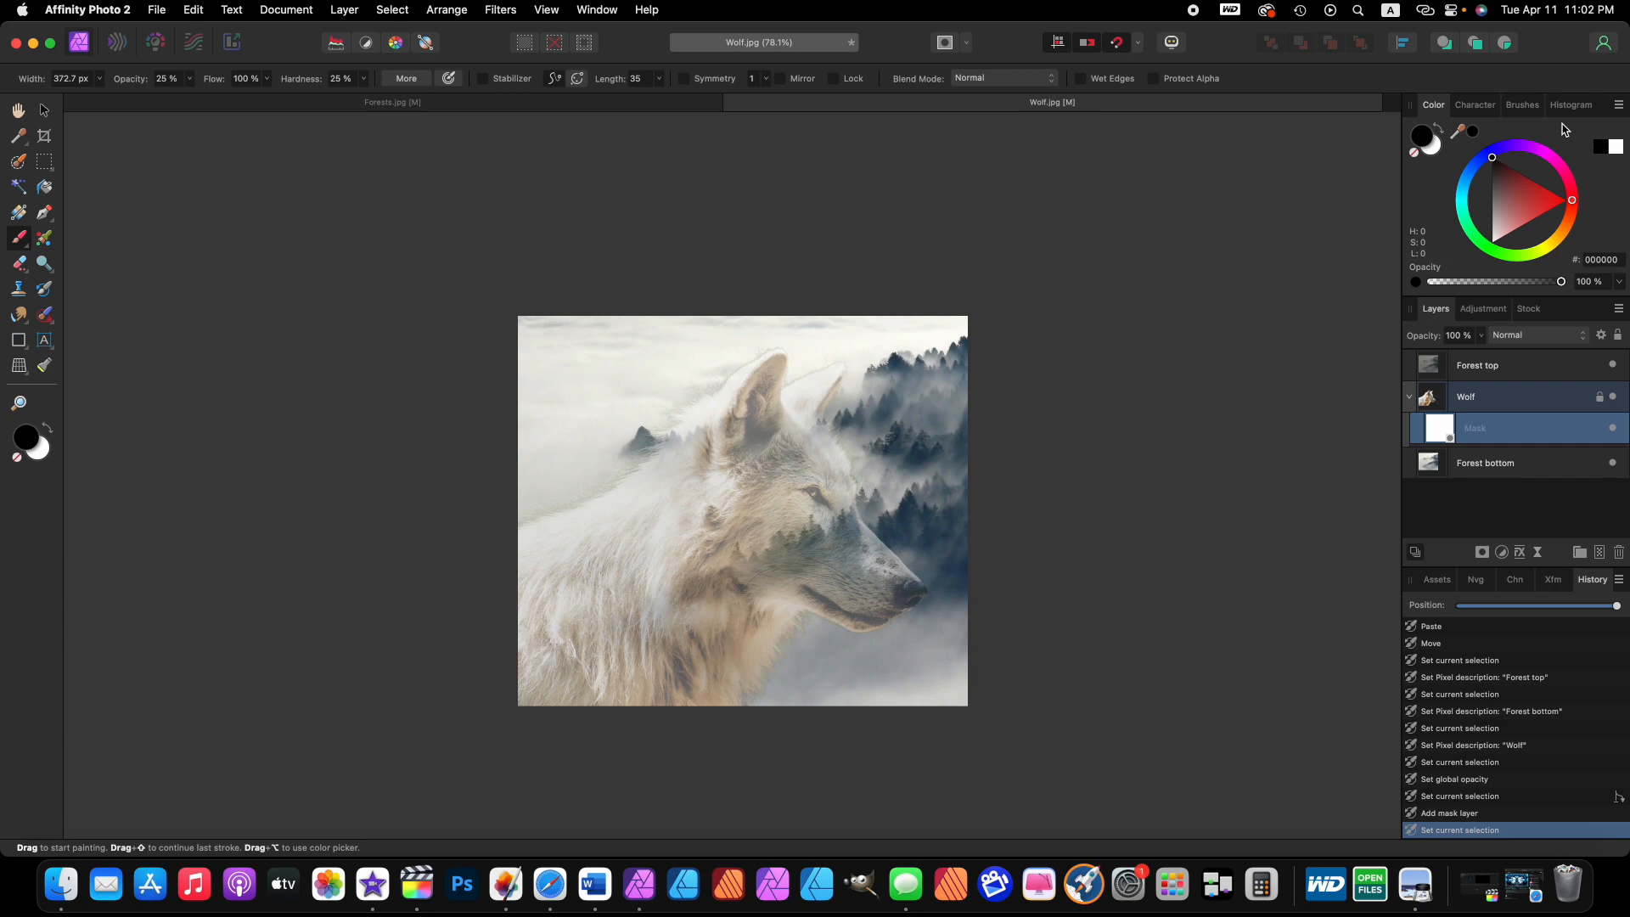
pyautogui.moveTo(1480, 394)
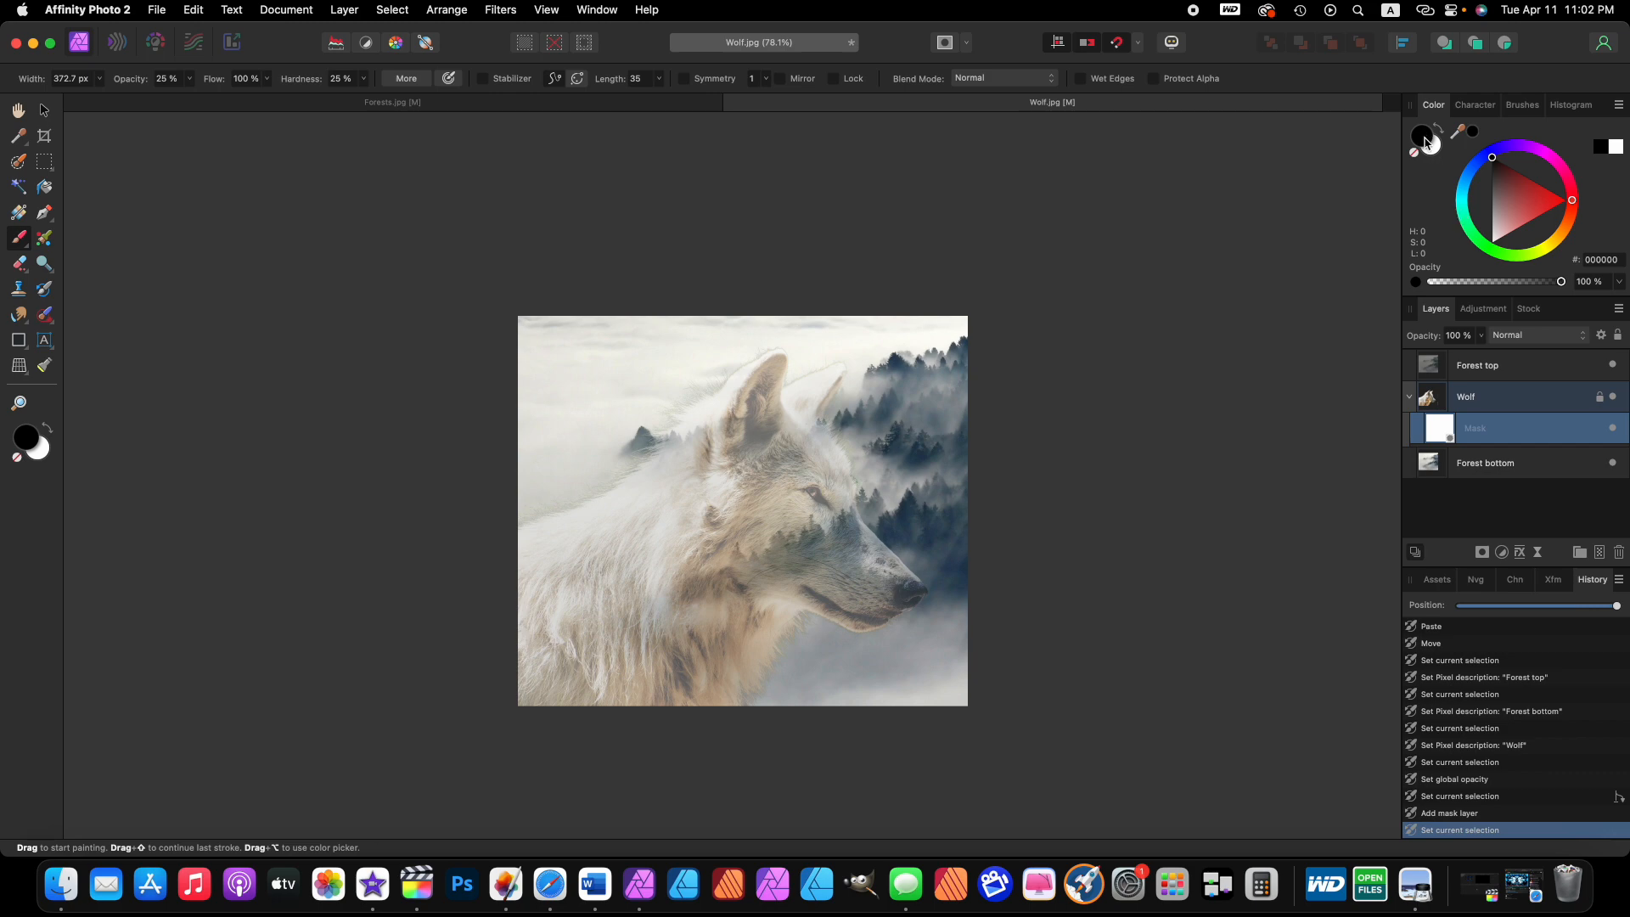
pyautogui.click(1499, 214)
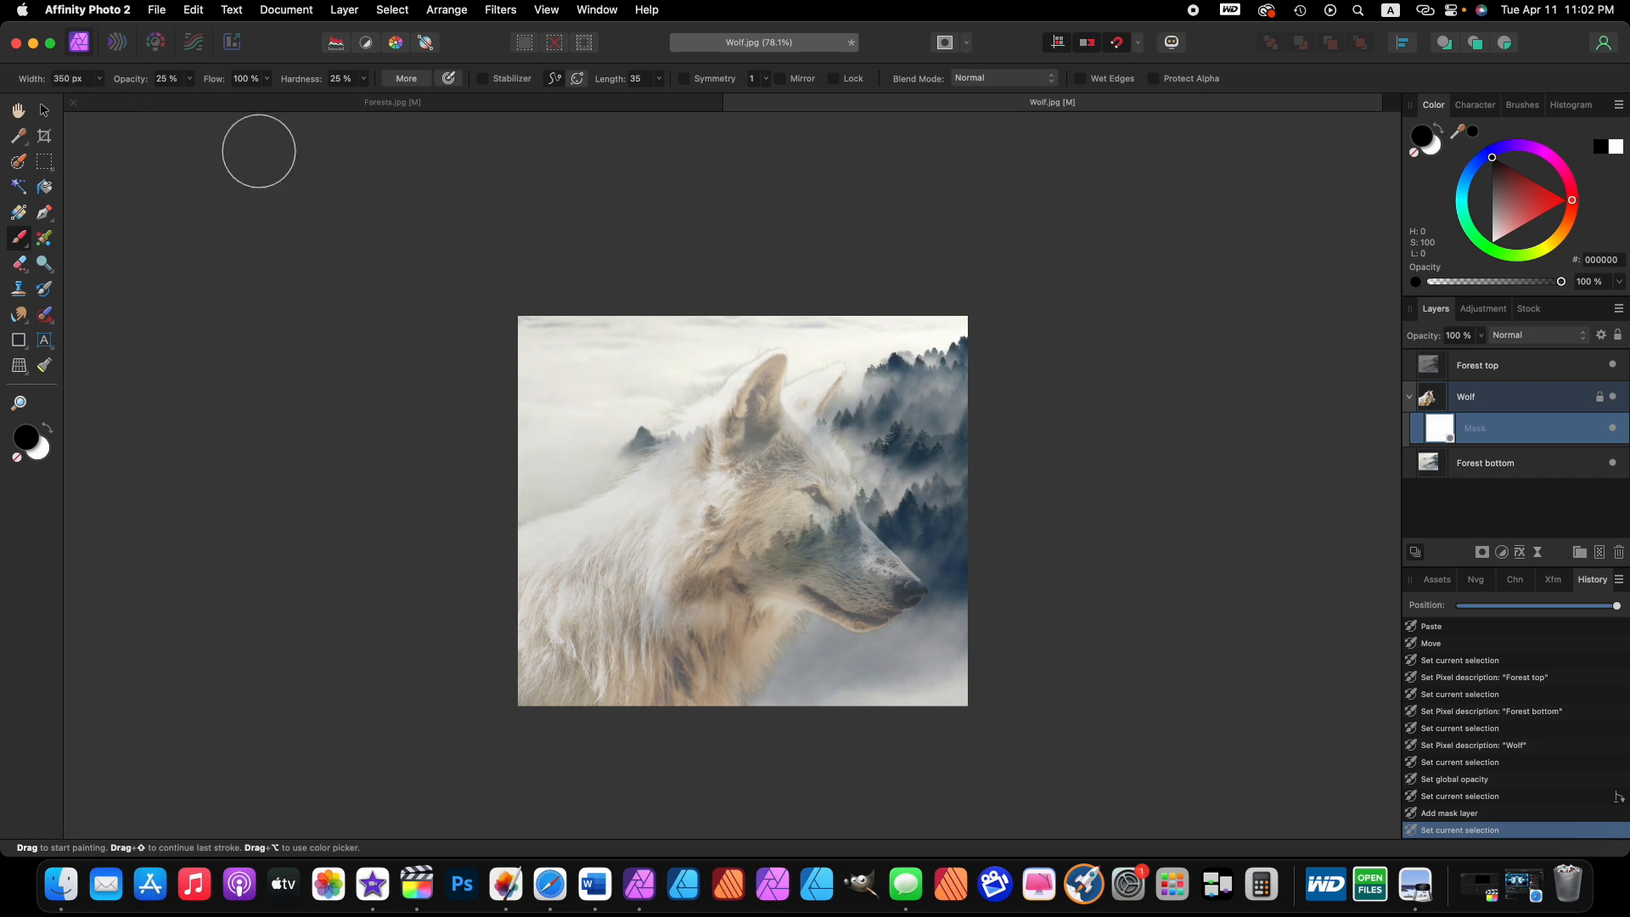
pyautogui.moveTo(612, 282)
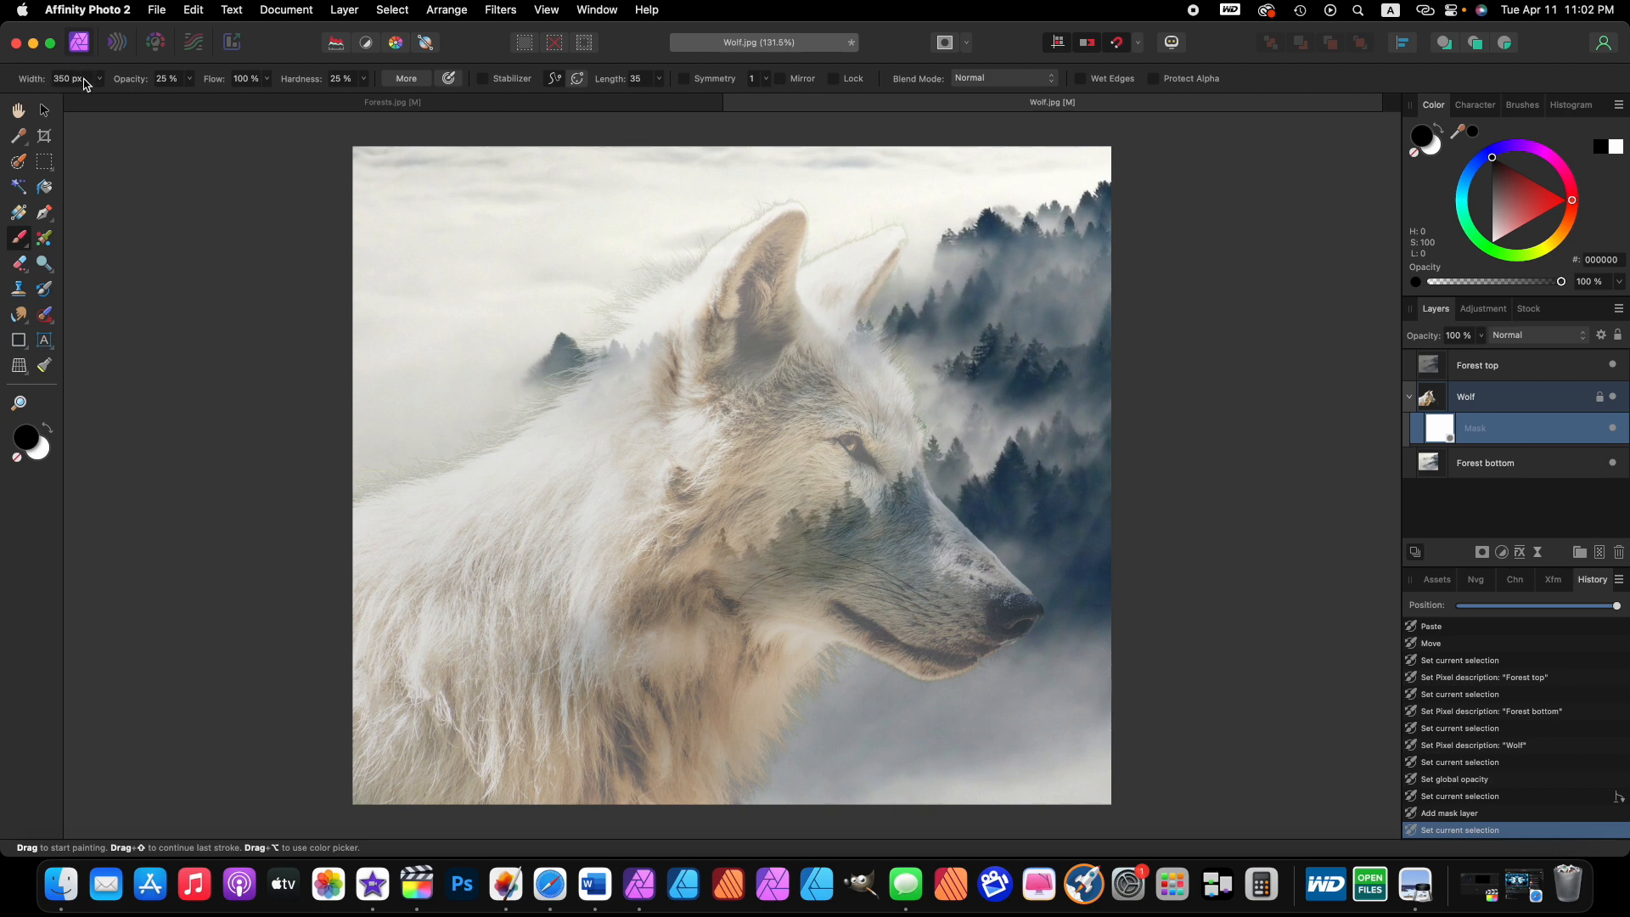
# Step: Set the brush width to 250 px
pyautogui.write('250')
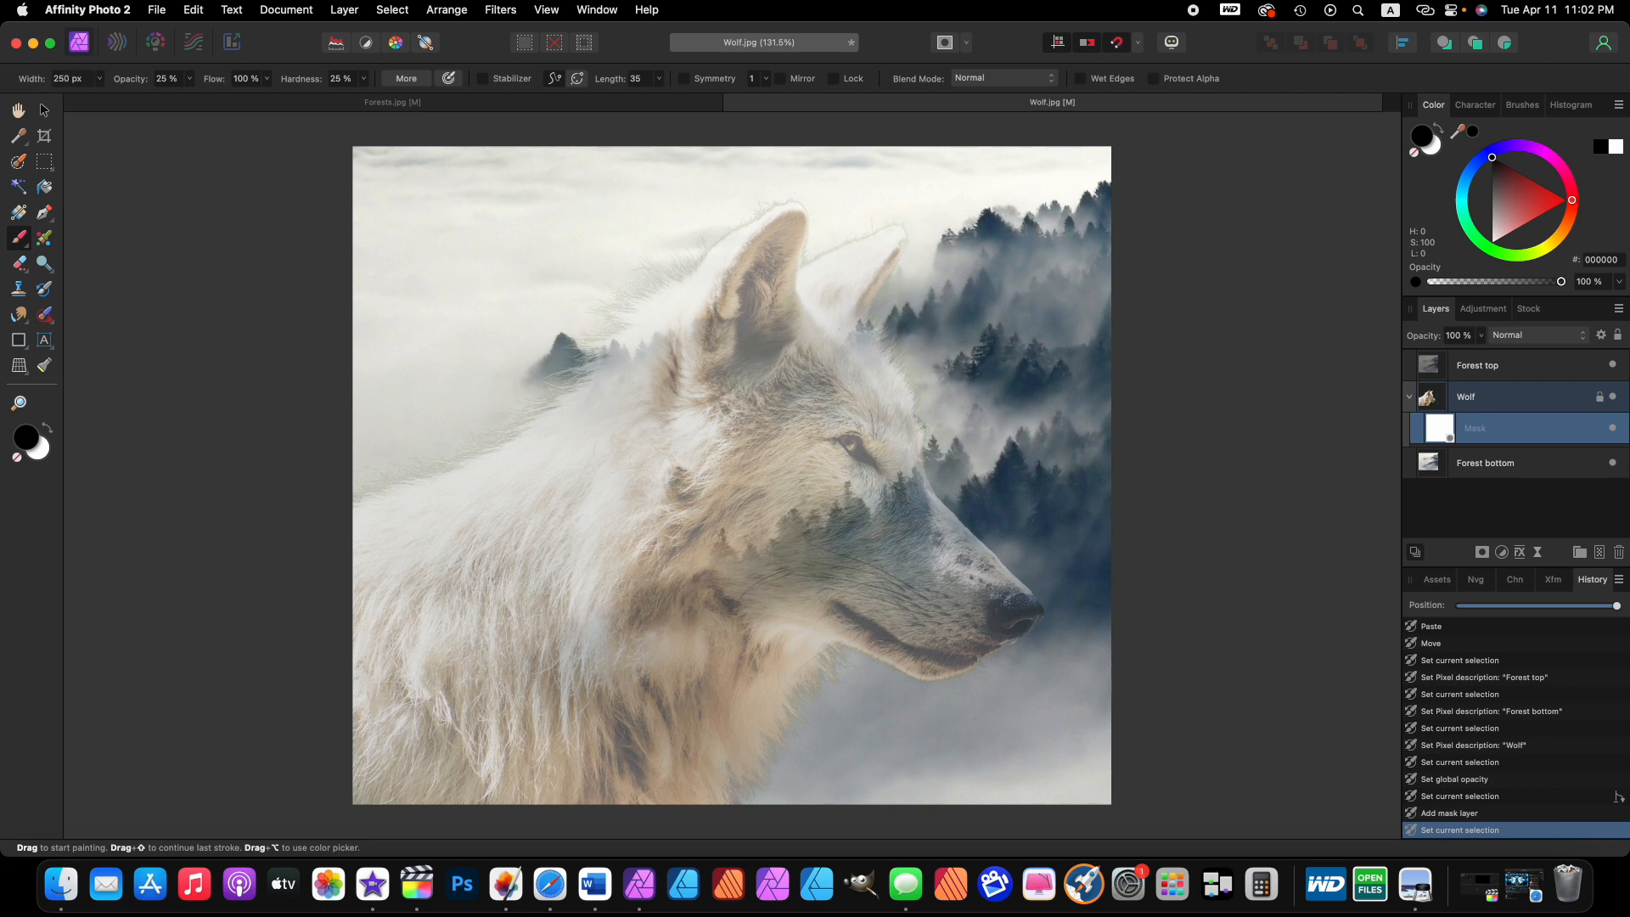
pyautogui.moveTo(102, 115)
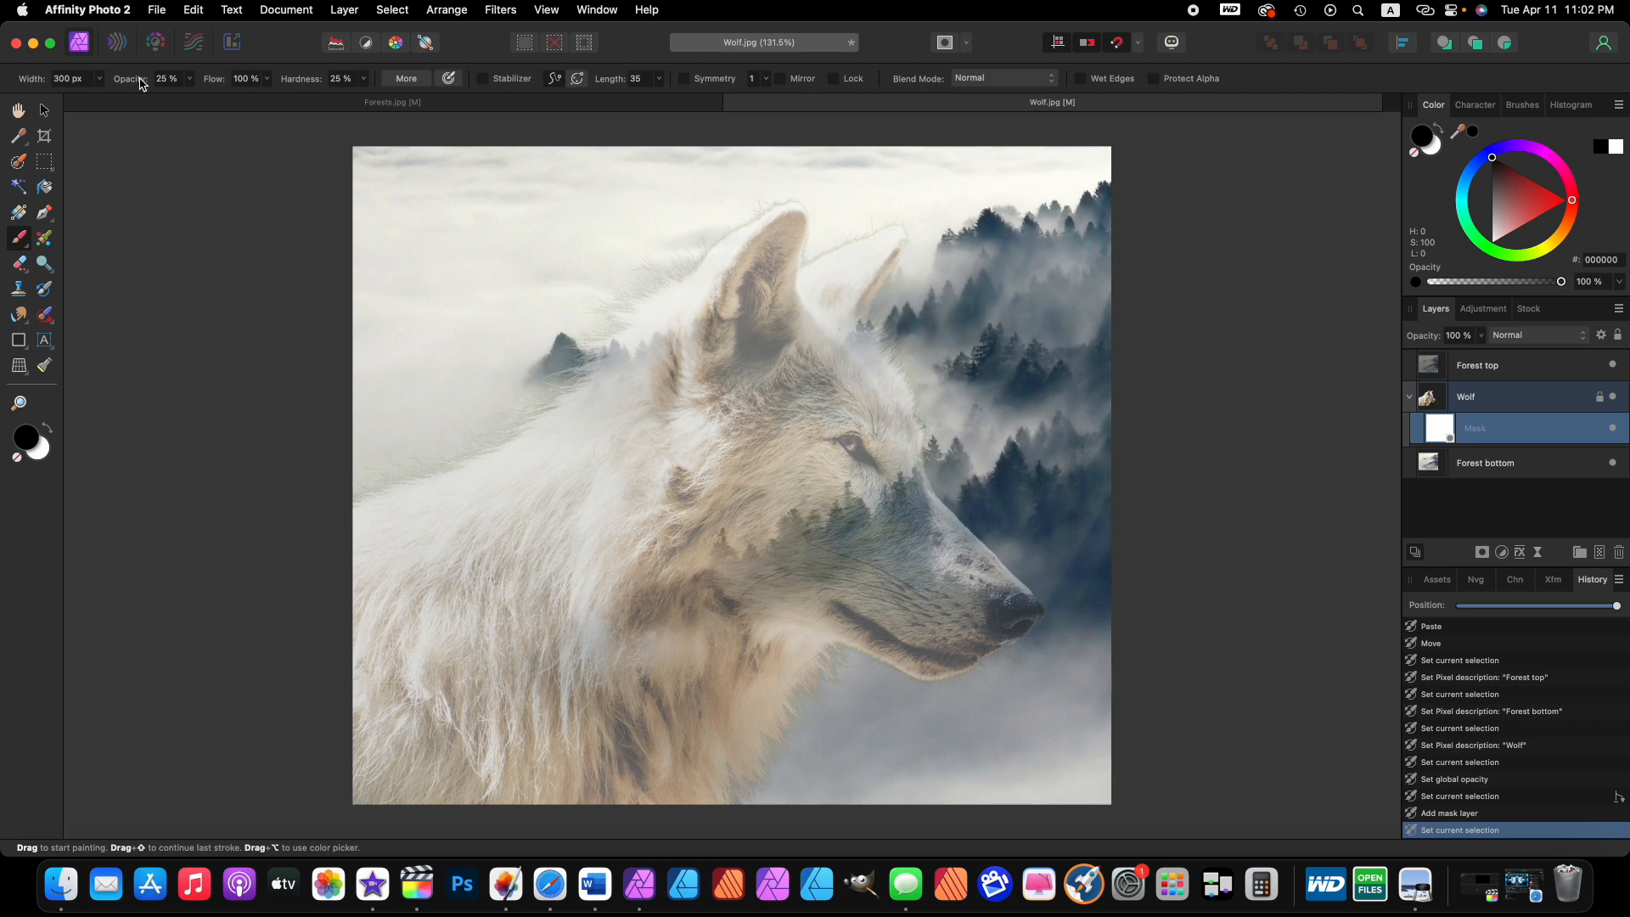
pyautogui.moveTo(184, 88)
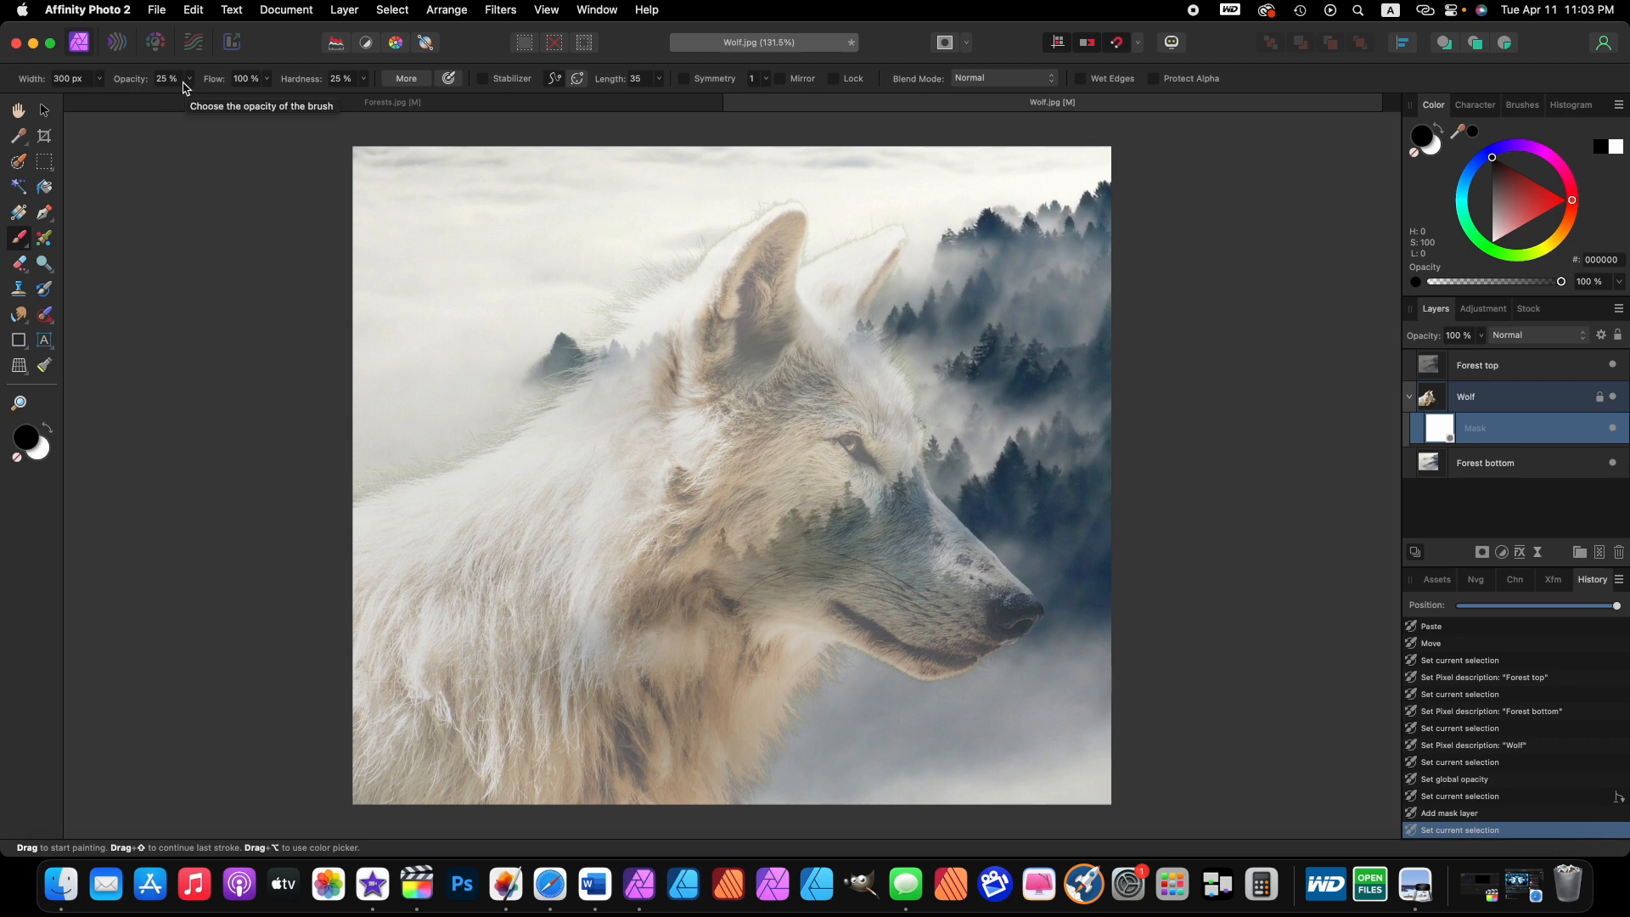
pyautogui.moveTo(260, 91)
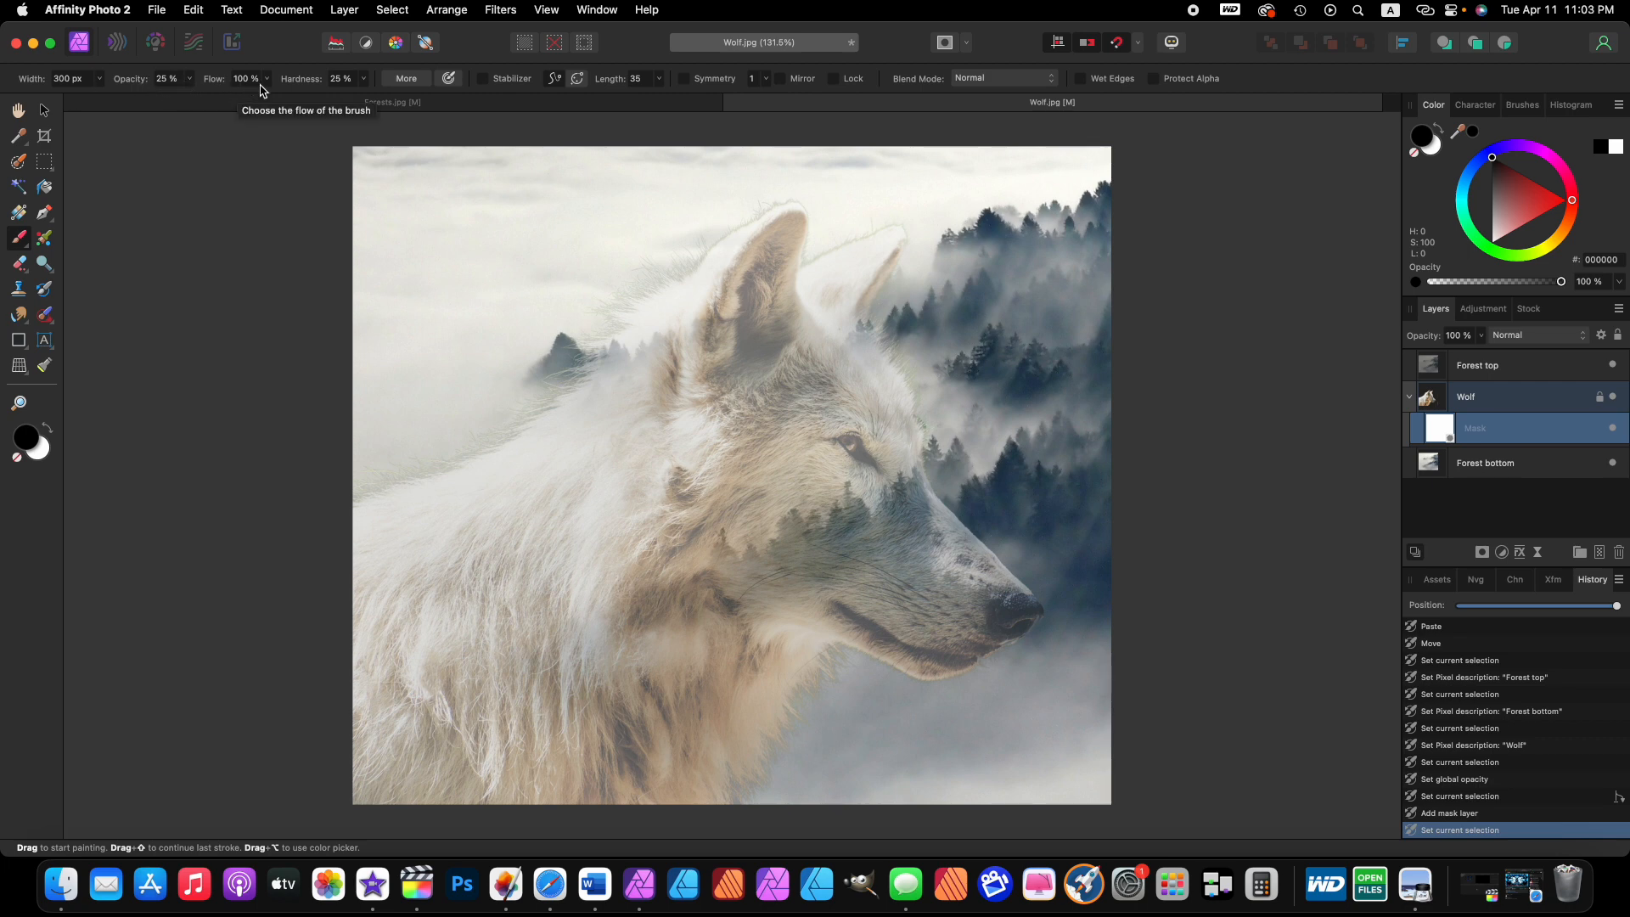
pyautogui.moveTo(352, 84)
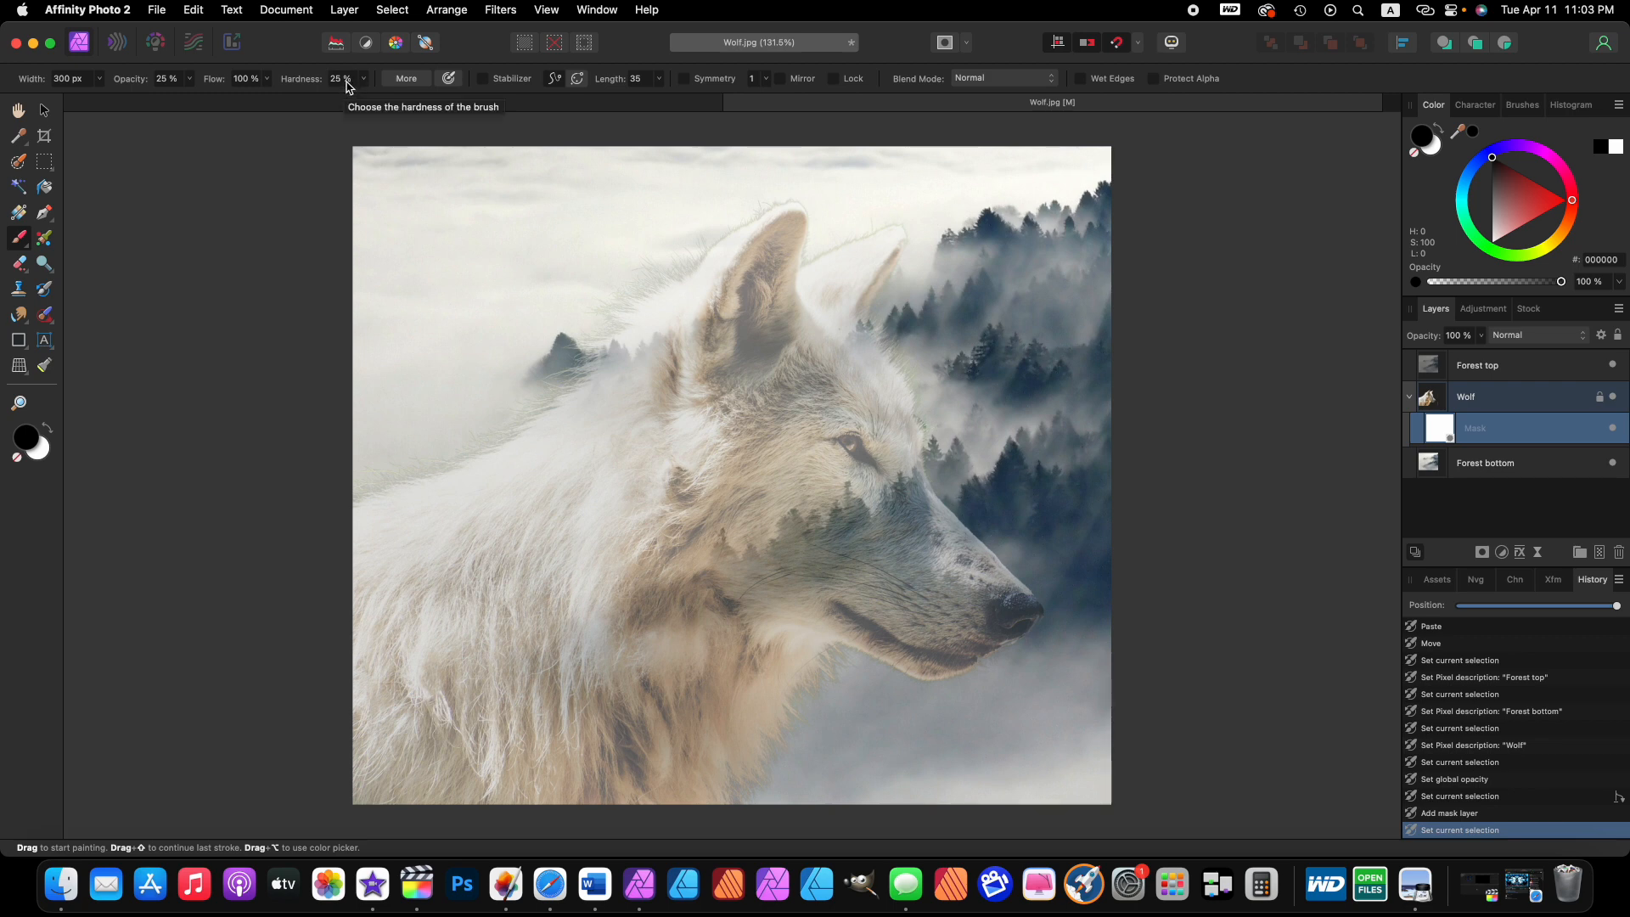
pyautogui.moveTo(527, 320)
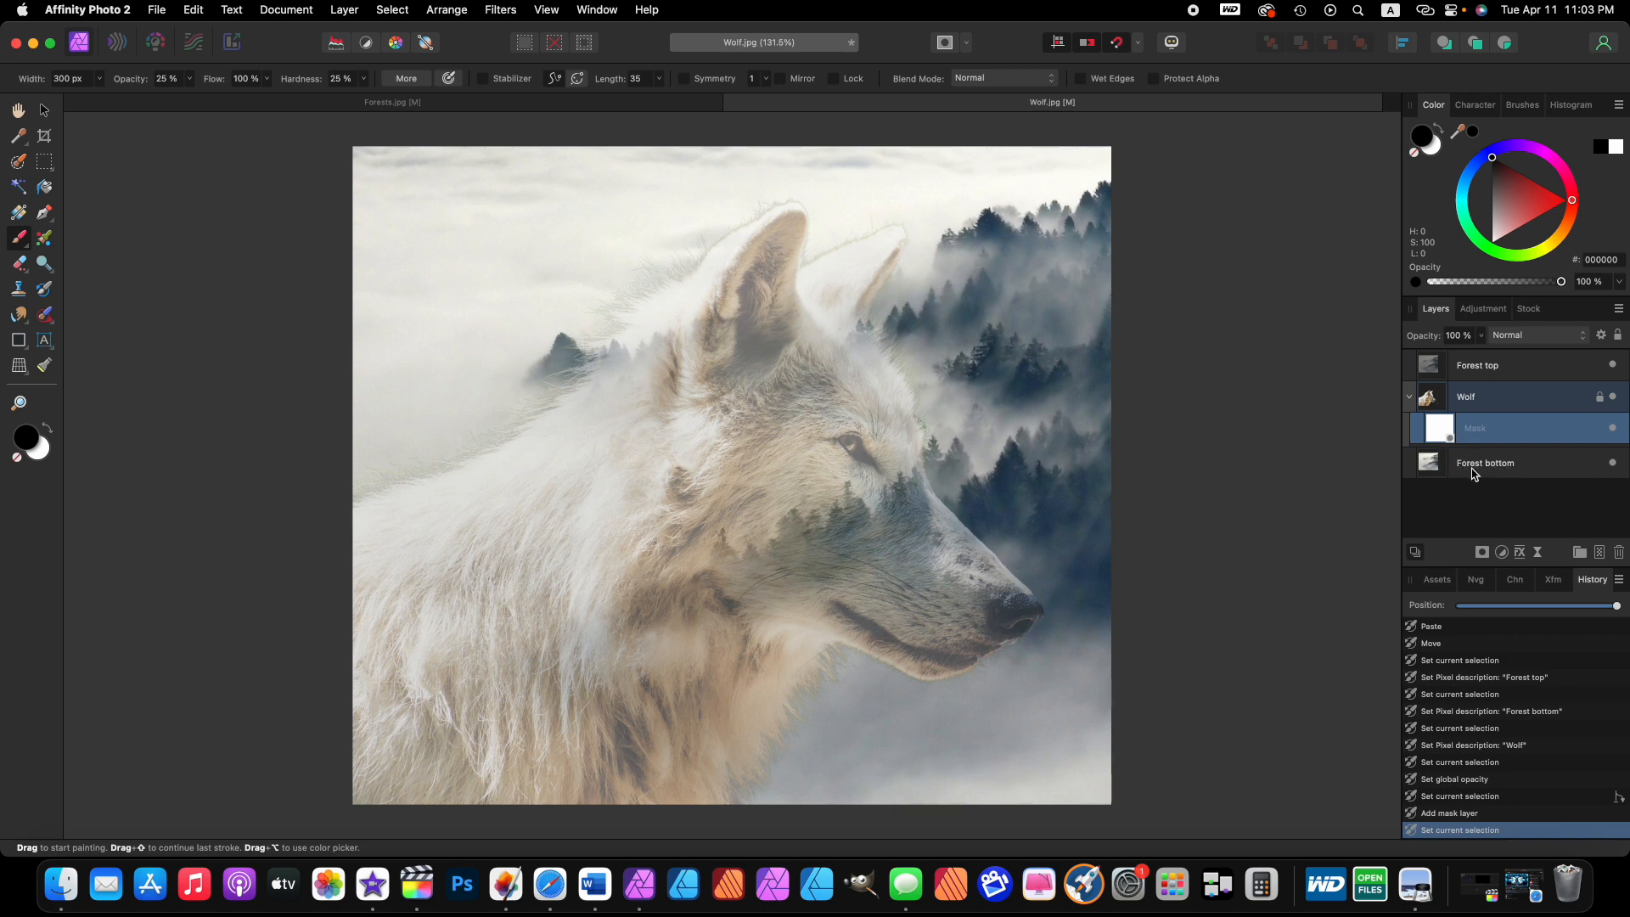
pyautogui.moveTo(615, 500)
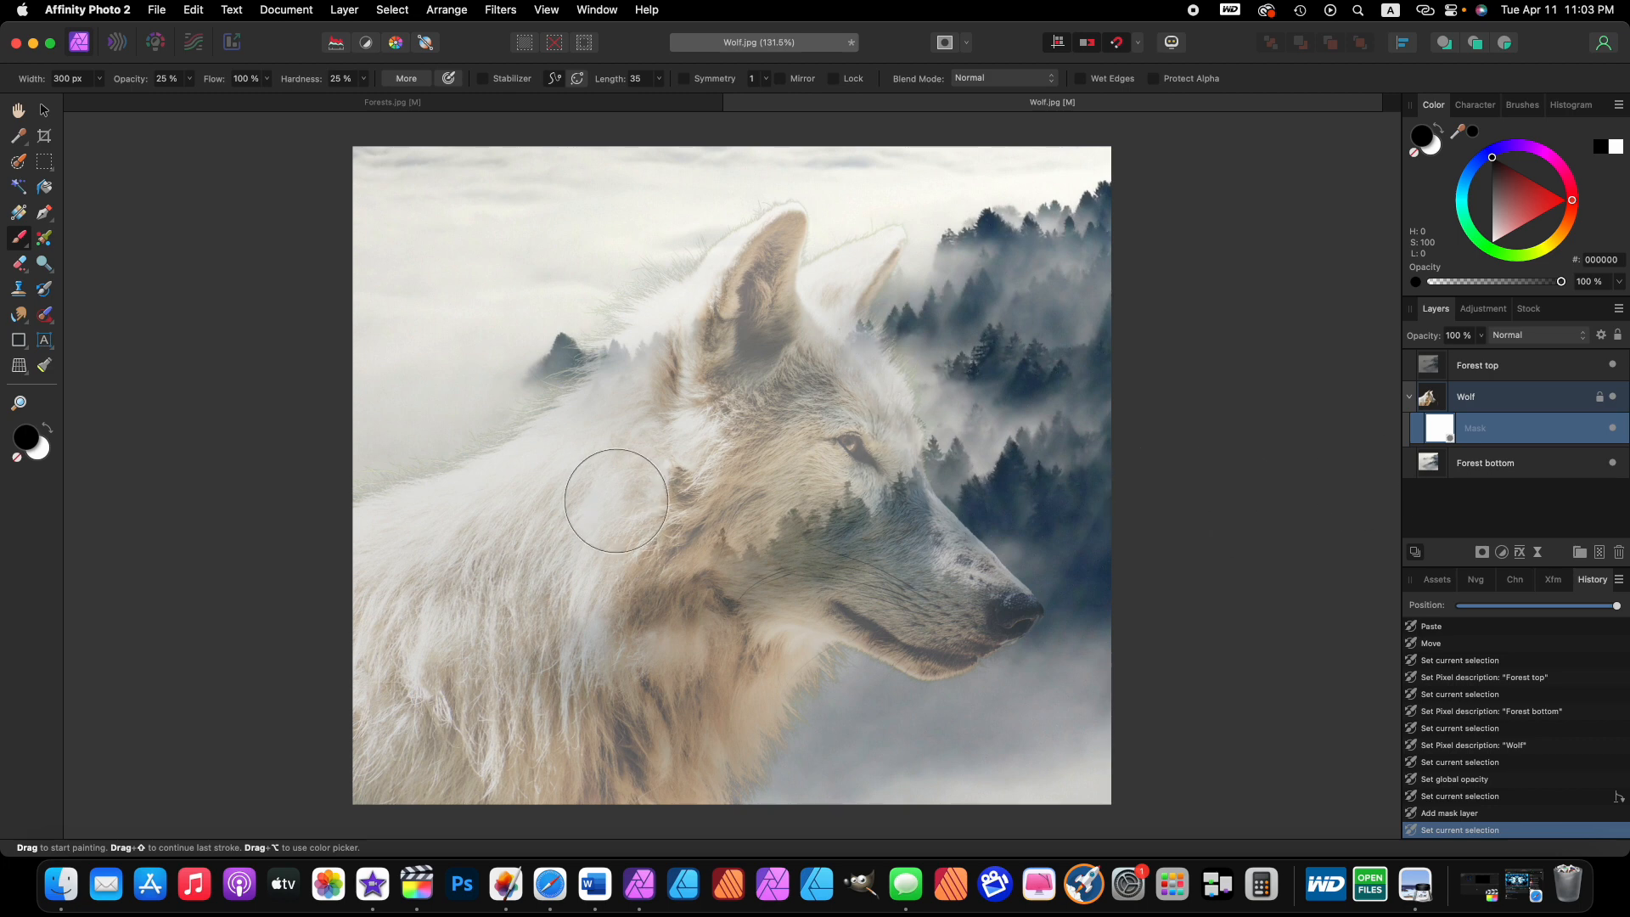
pyautogui.moveTo(543, 431)
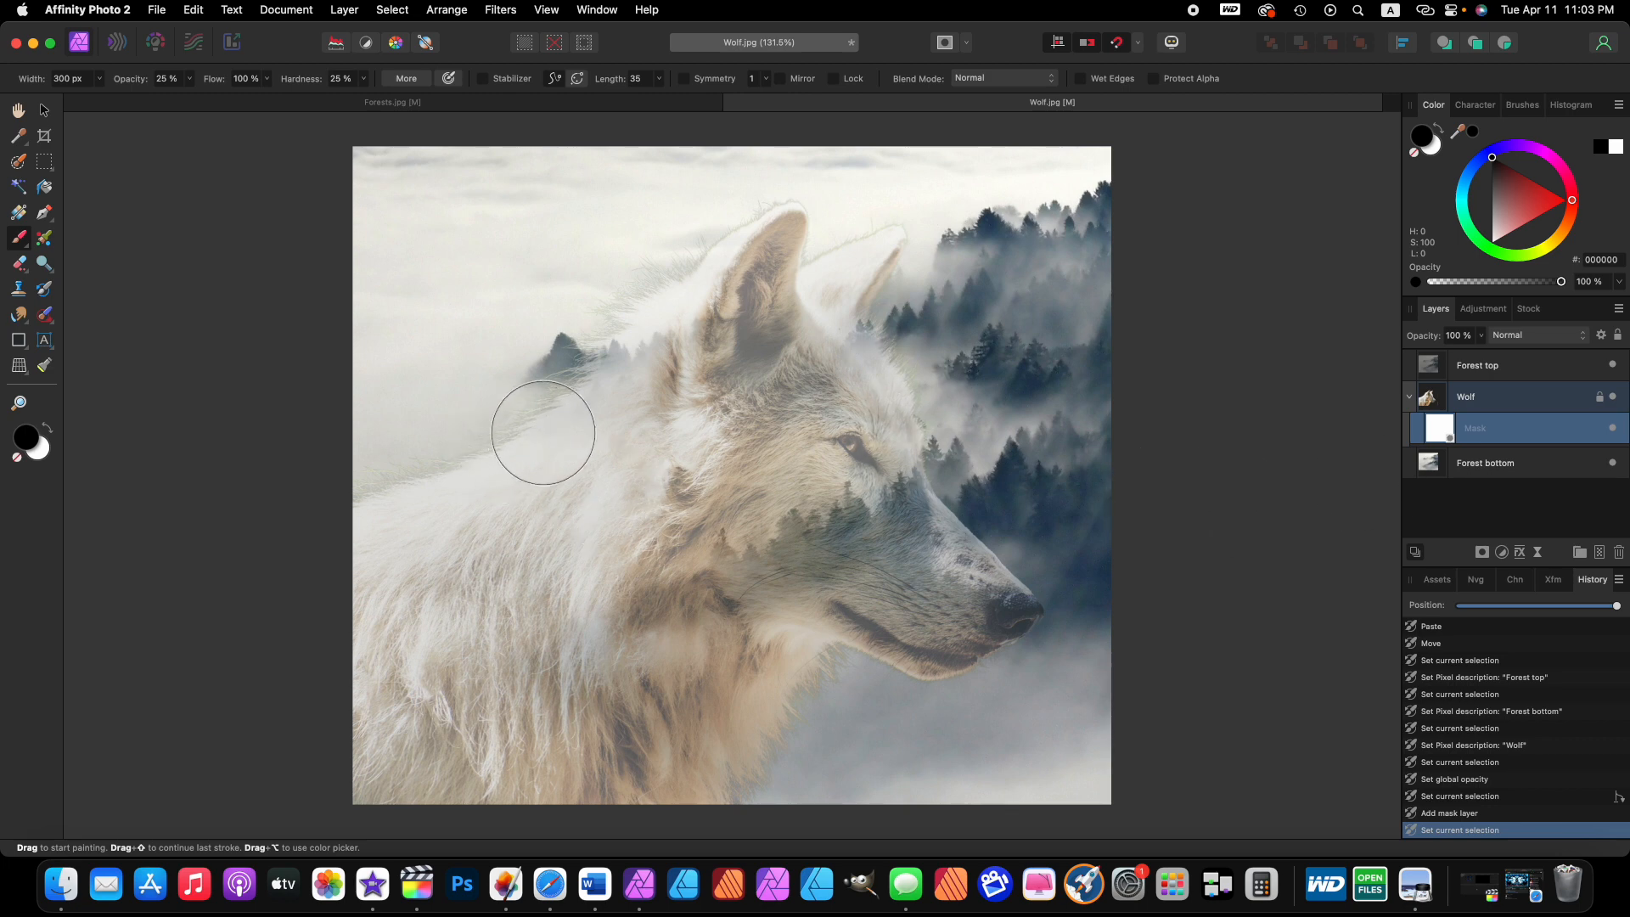
# Step: Paint black on the Wolf mask to fade the neck, left fur edge and ear tips
pyautogui.moveTo(543, 432); pyautogui.dragTo(606, 645)
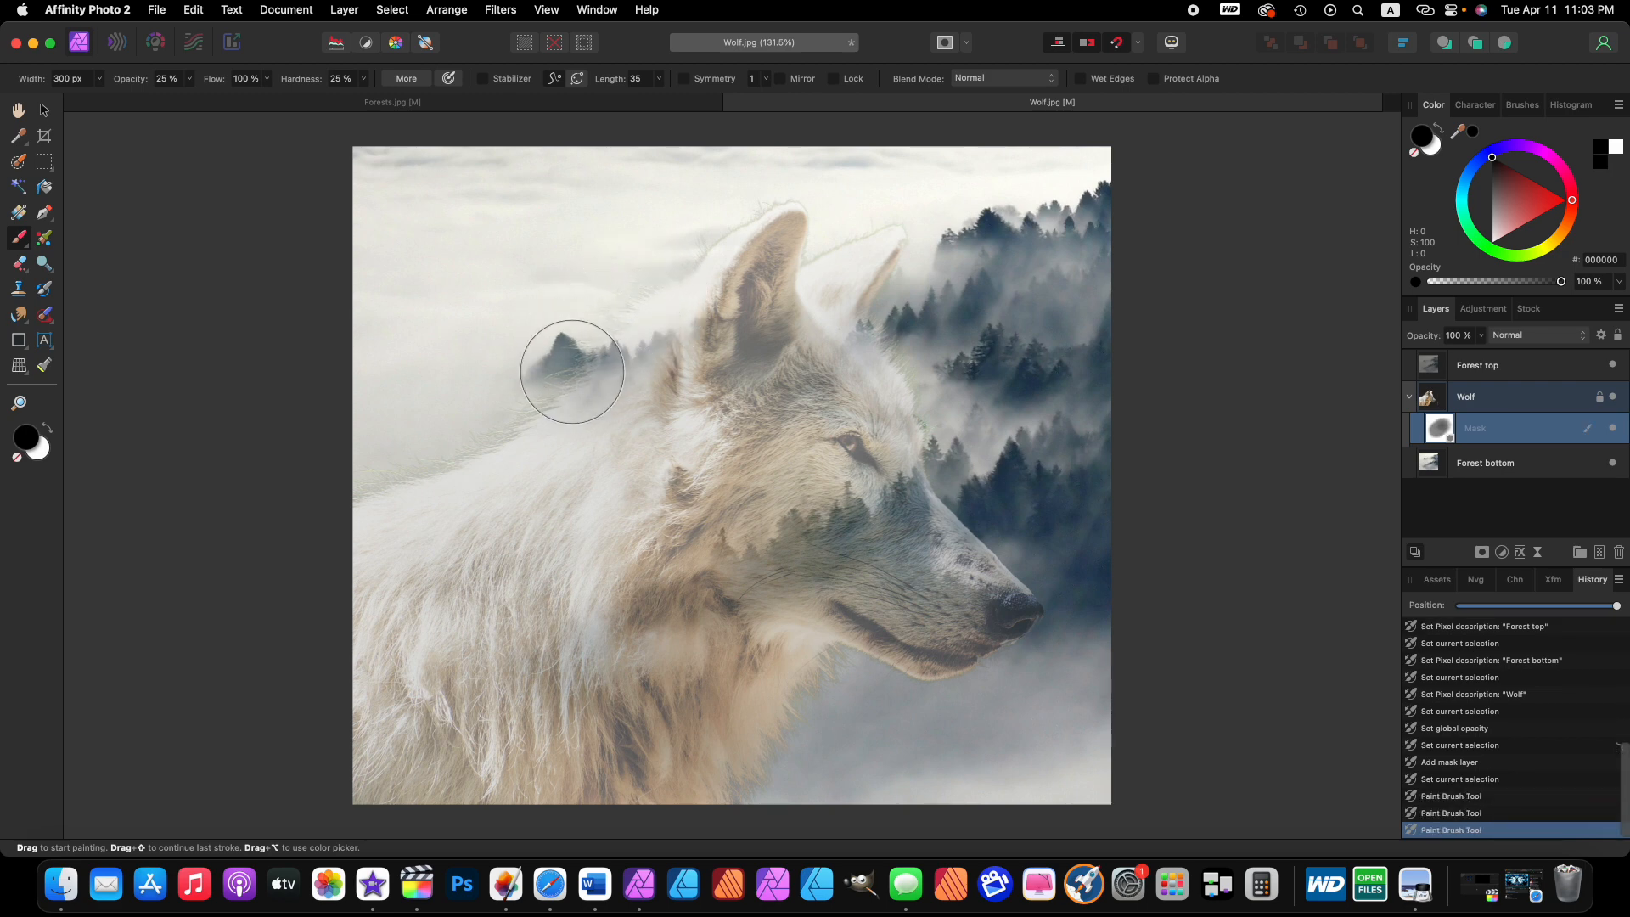
pyautogui.moveTo(572, 371); pyautogui.dragTo(414, 470)
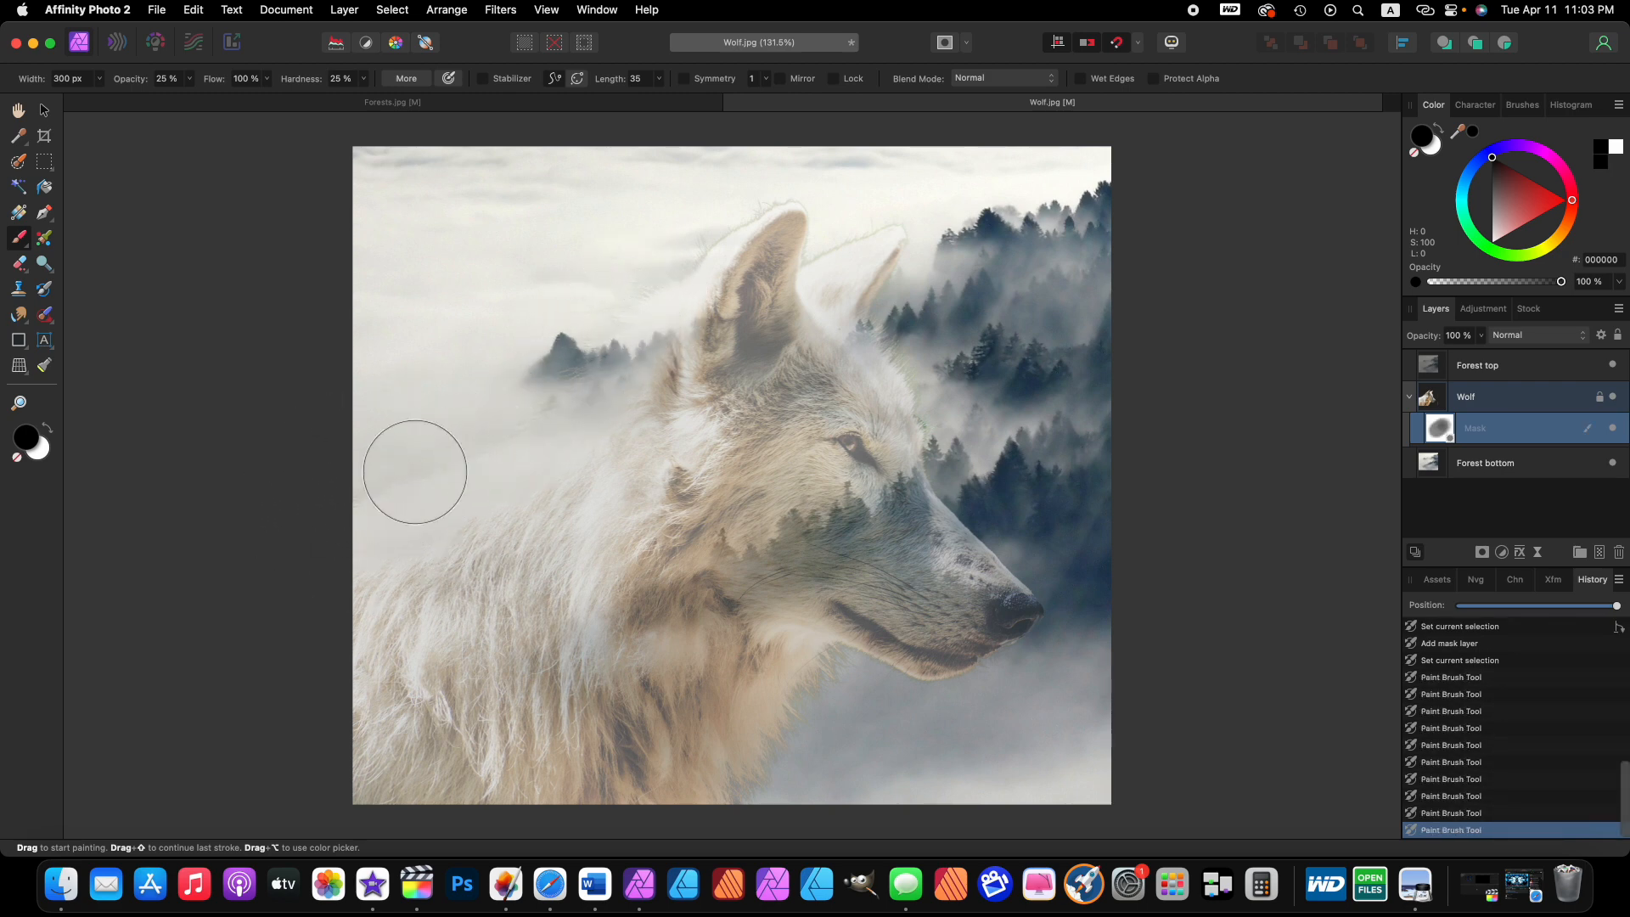
pyautogui.moveTo(415, 469); pyautogui.dragTo(594, 366)
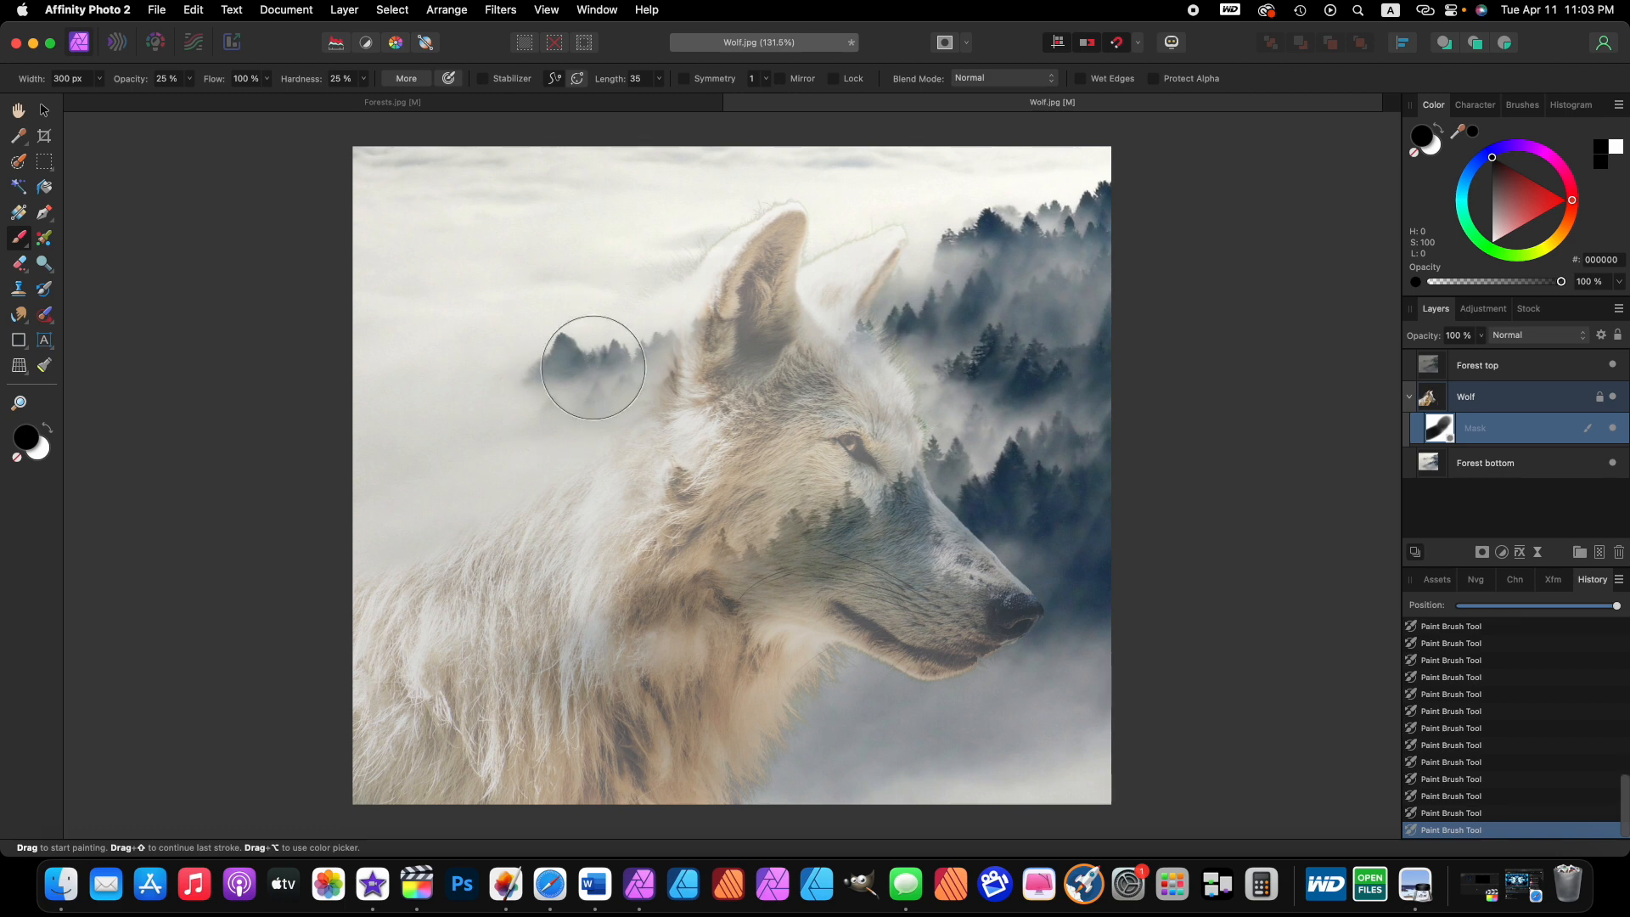
pyautogui.moveTo(594, 366); pyautogui.dragTo(713, 213)
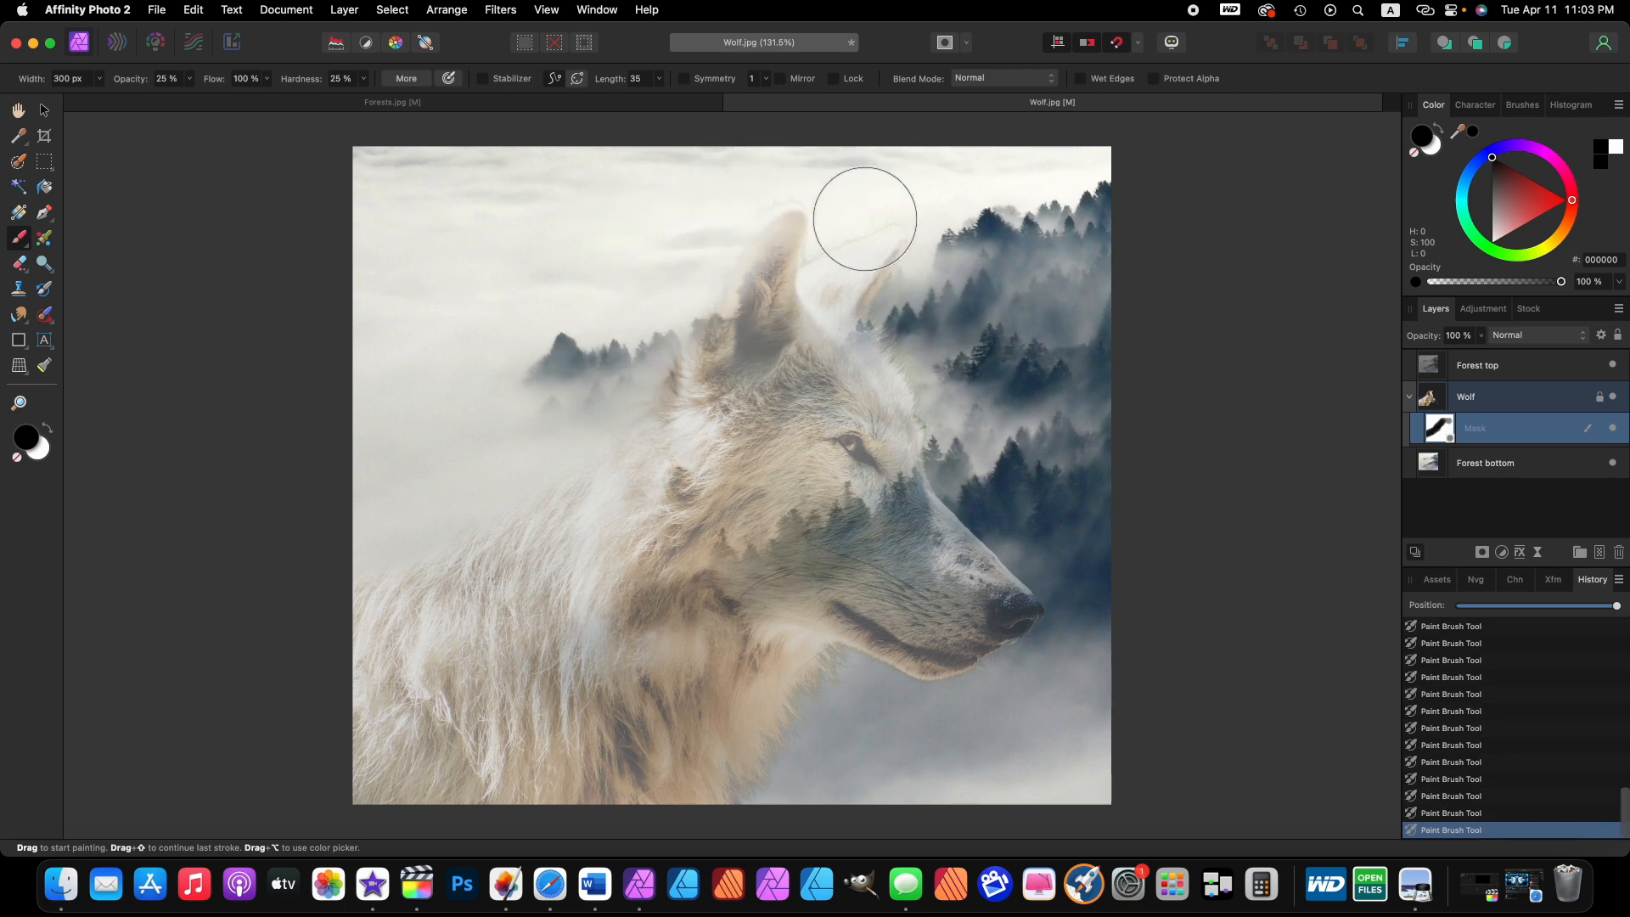
pyautogui.moveTo(863, 218); pyautogui.dragTo(921, 380)
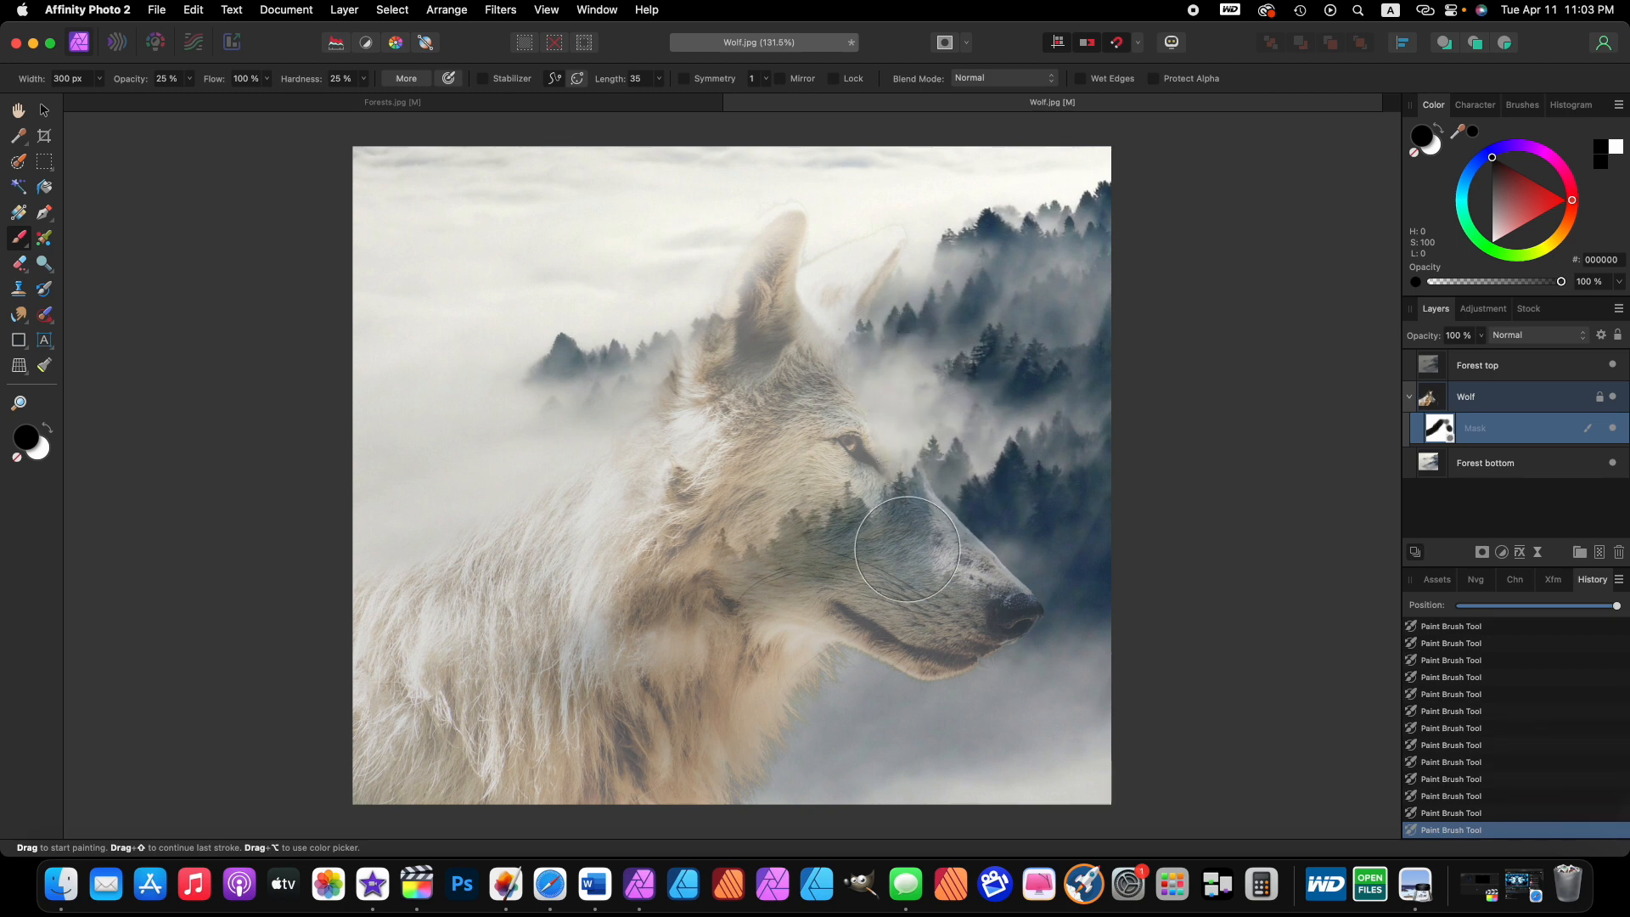
# Step: Fade the wolf's muzzle, chest, shoulders and cheek into mist, revealing forest trees
pyautogui.moveTo(906, 548); pyautogui.dragTo(786, 721)
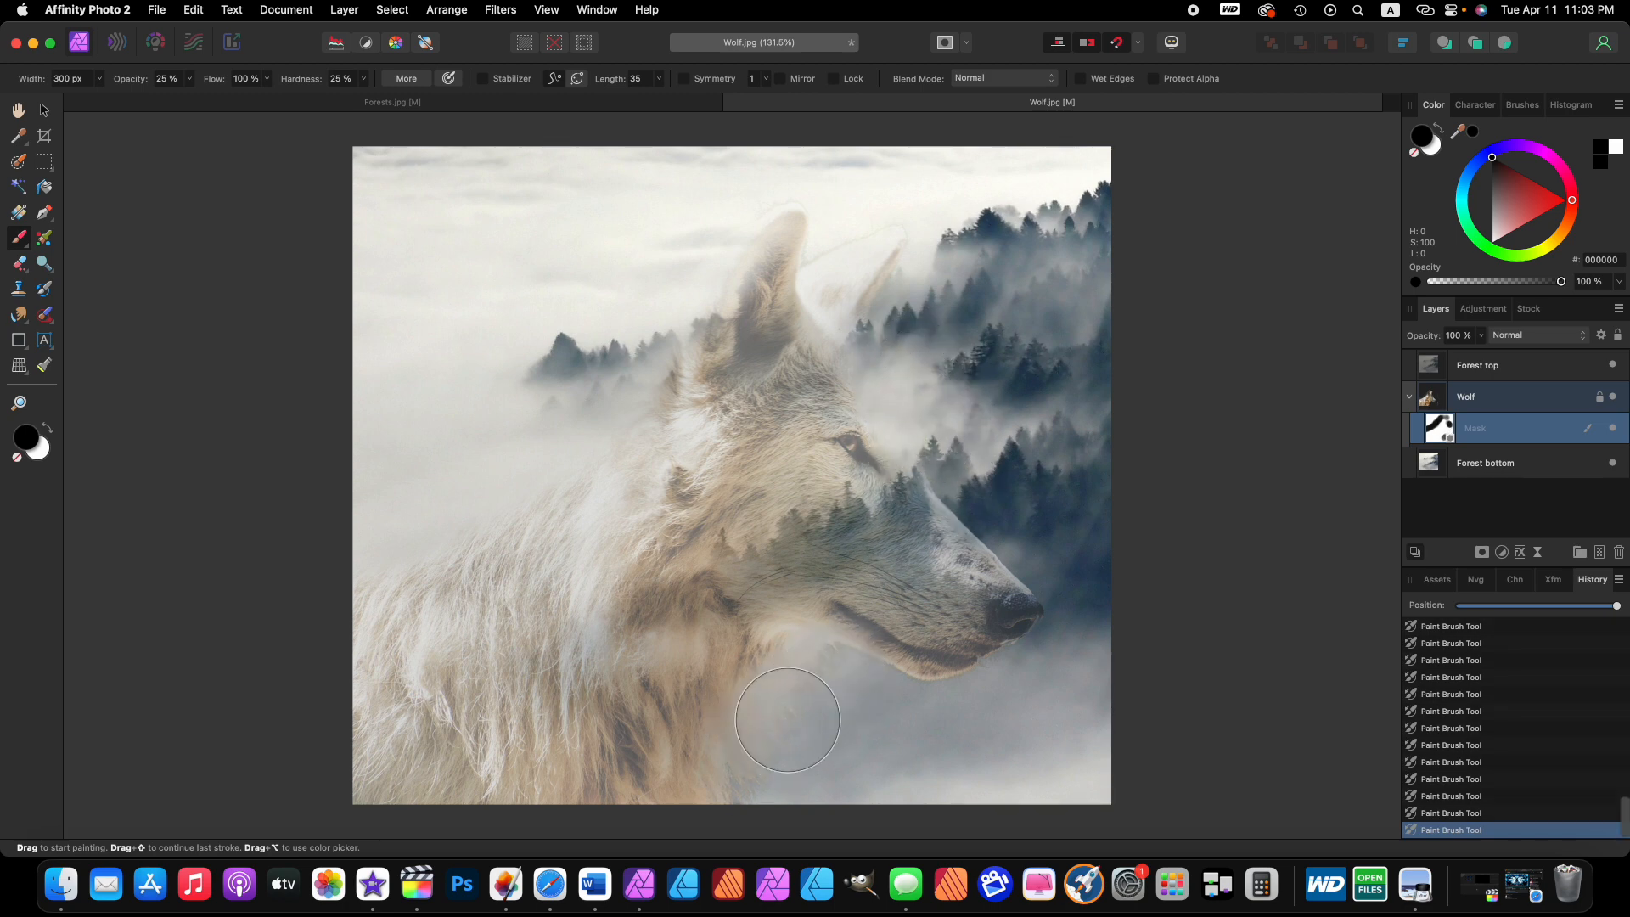
pyautogui.moveTo(788, 719); pyautogui.dragTo(750, 688)
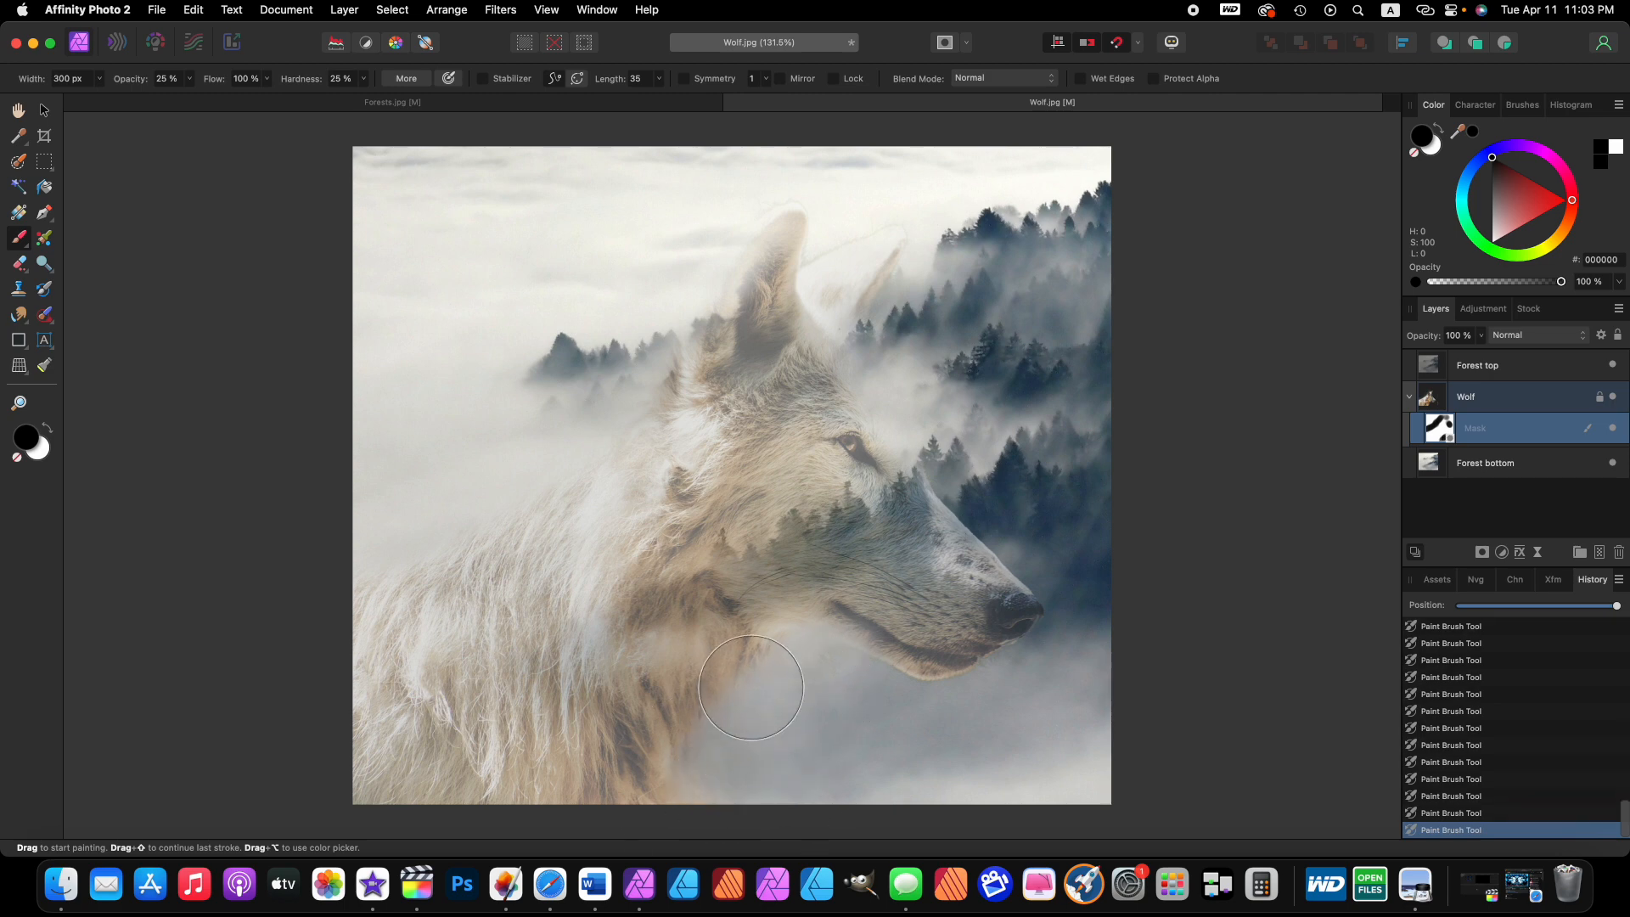
pyautogui.moveTo(750, 689); pyautogui.dragTo(589, 620)
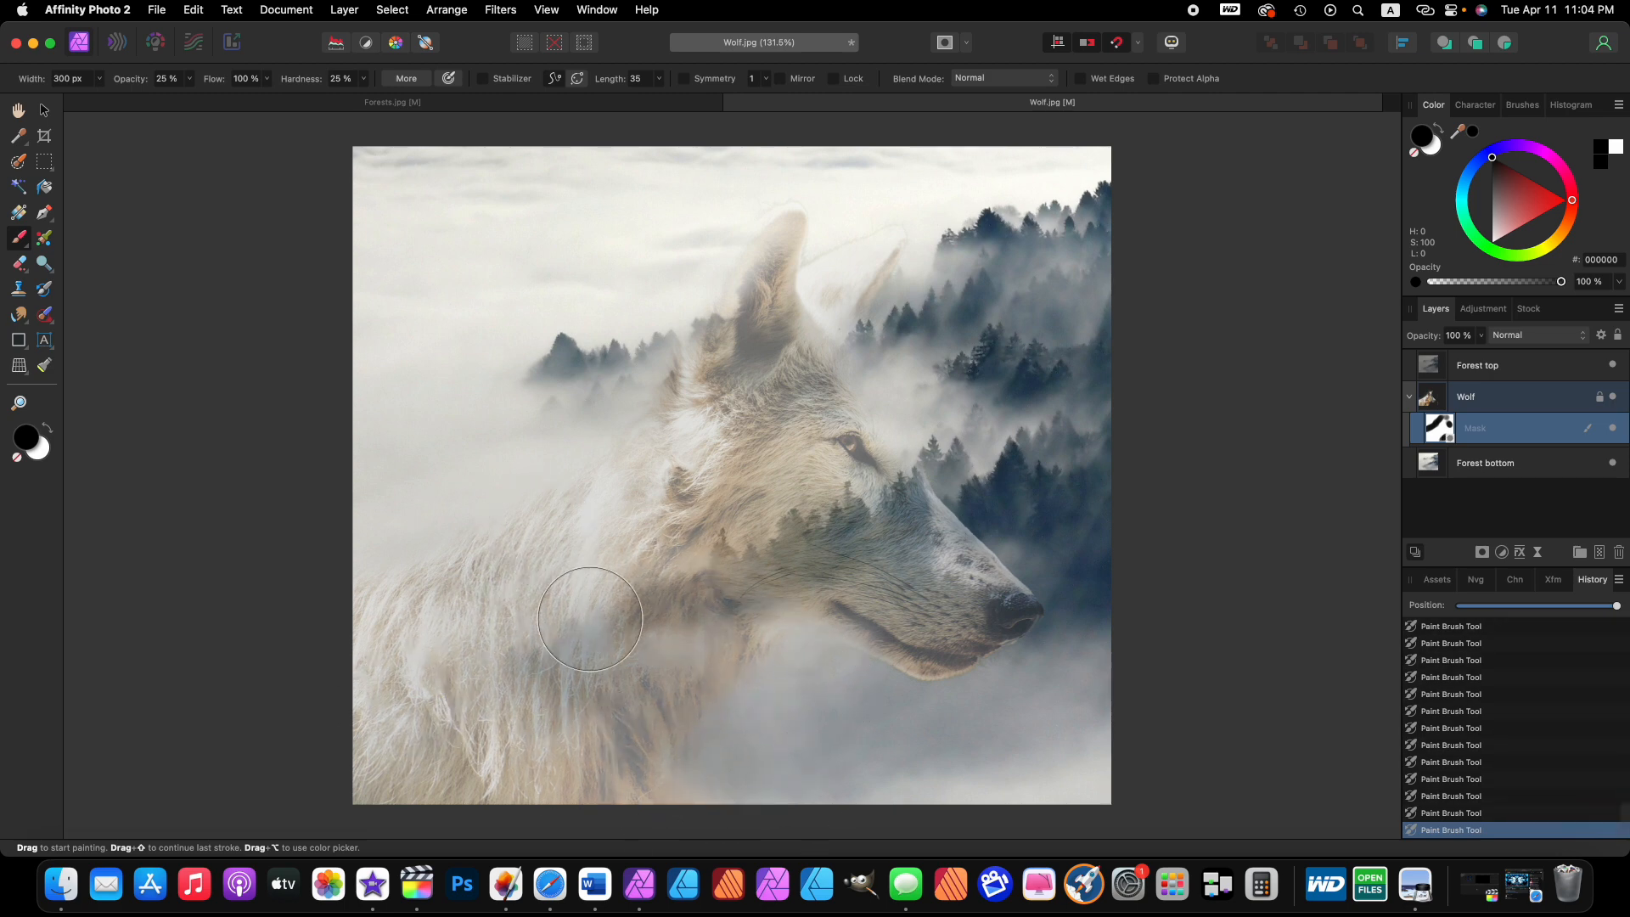
pyautogui.moveTo(591, 619); pyautogui.dragTo(730, 551)
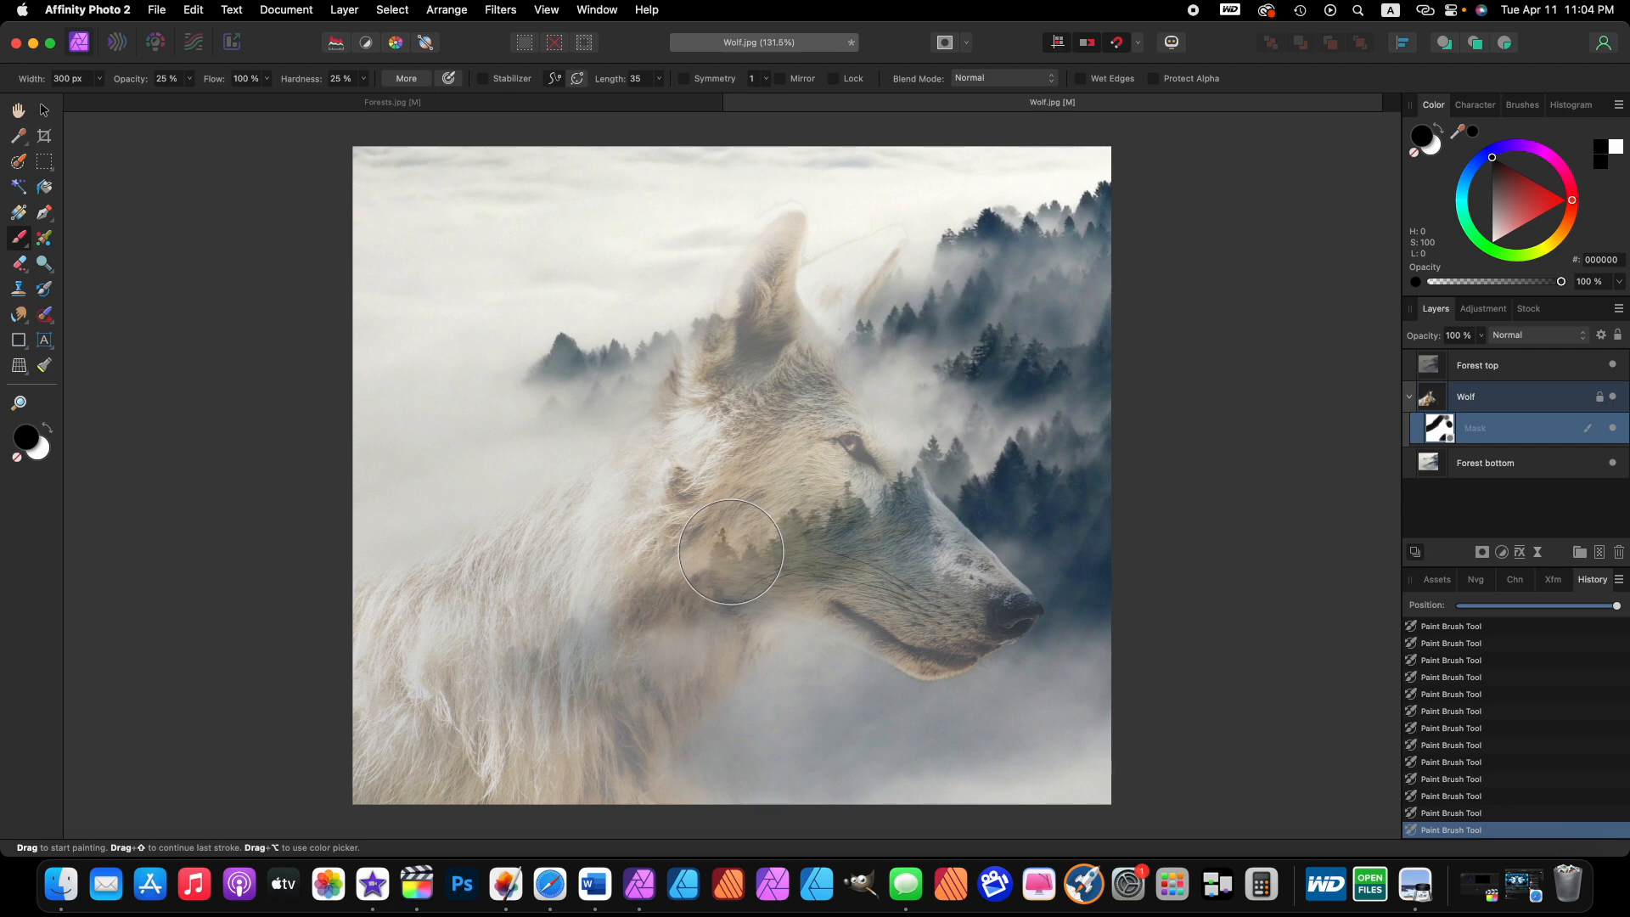
pyautogui.moveTo(730, 549); pyautogui.dragTo(550, 636)
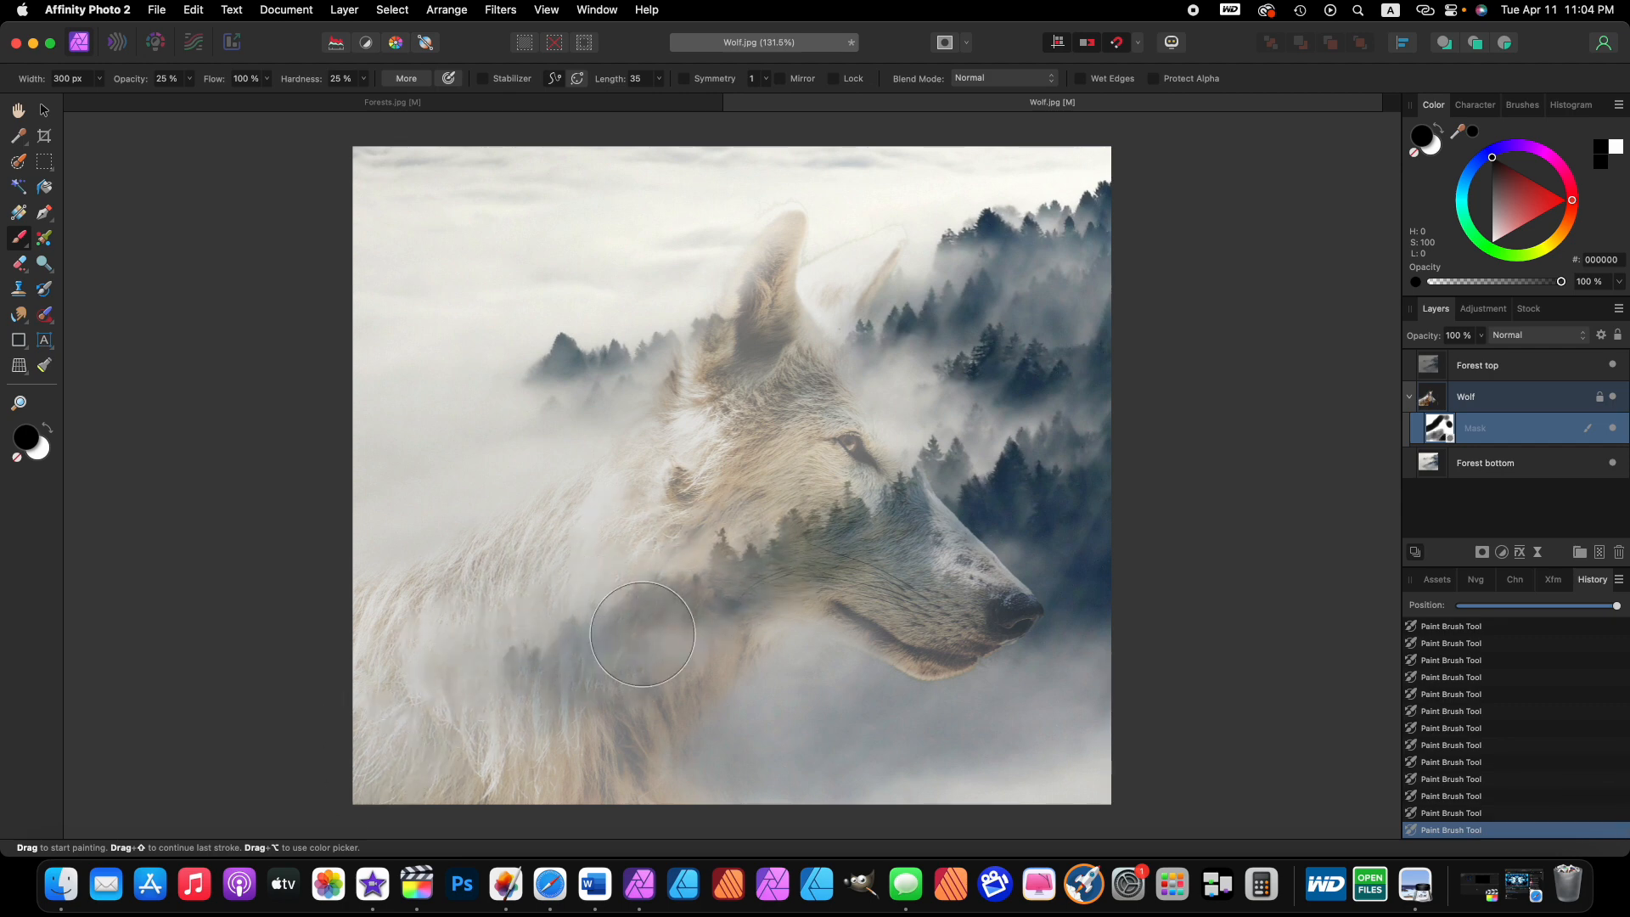
pyautogui.moveTo(642, 634); pyautogui.dragTo(556, 553)
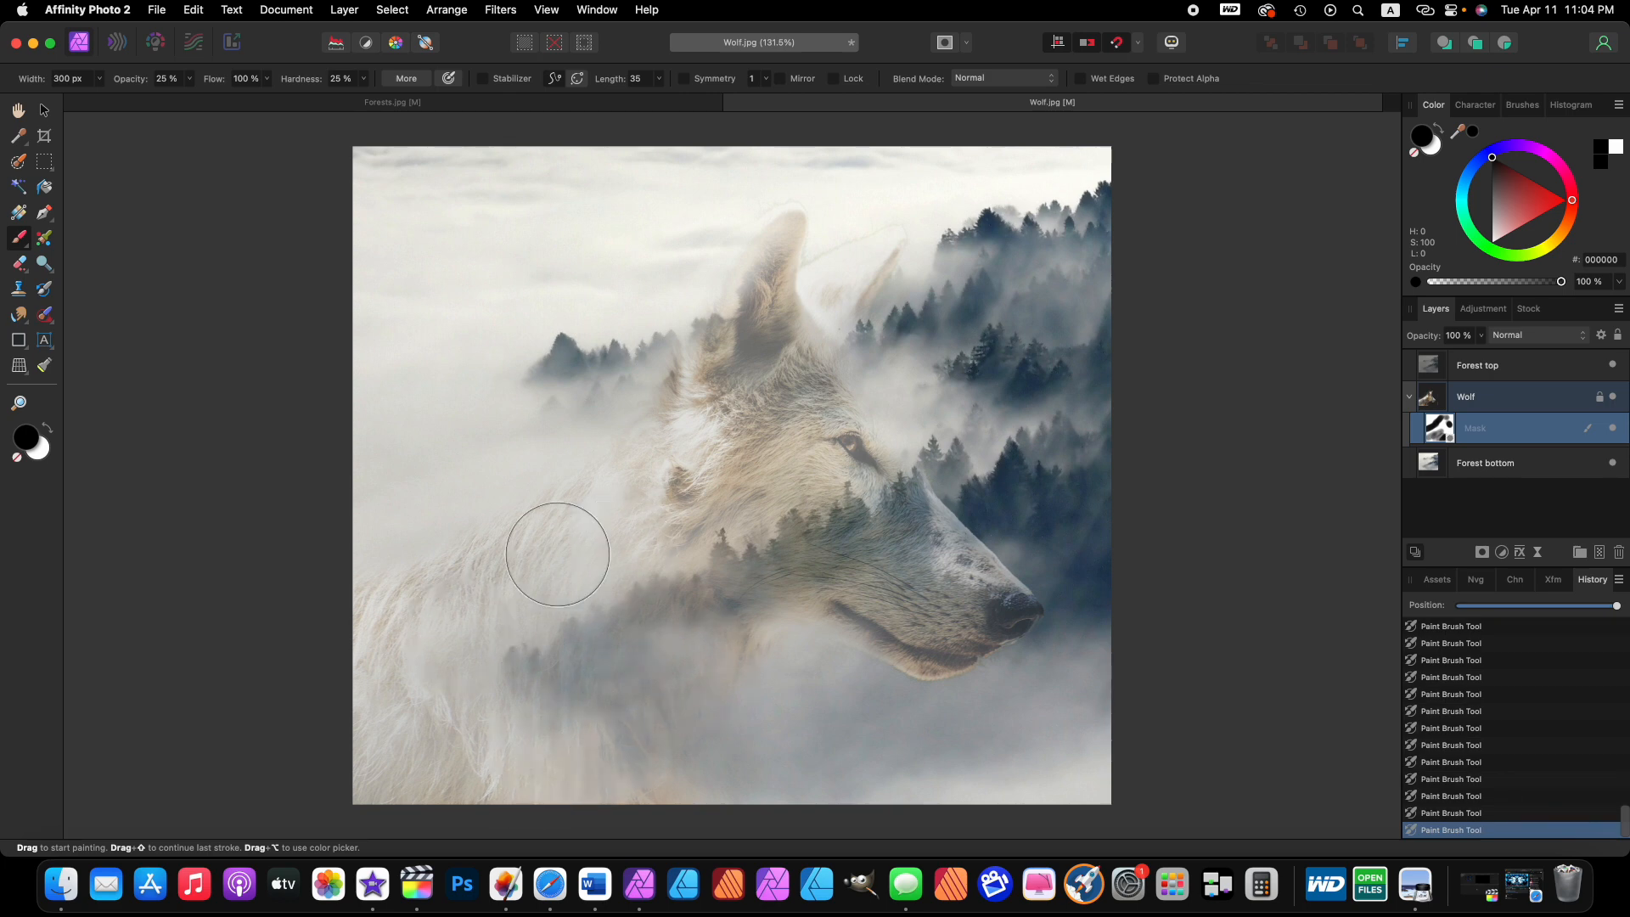
pyautogui.moveTo(556, 553); pyautogui.dragTo(809, 425)
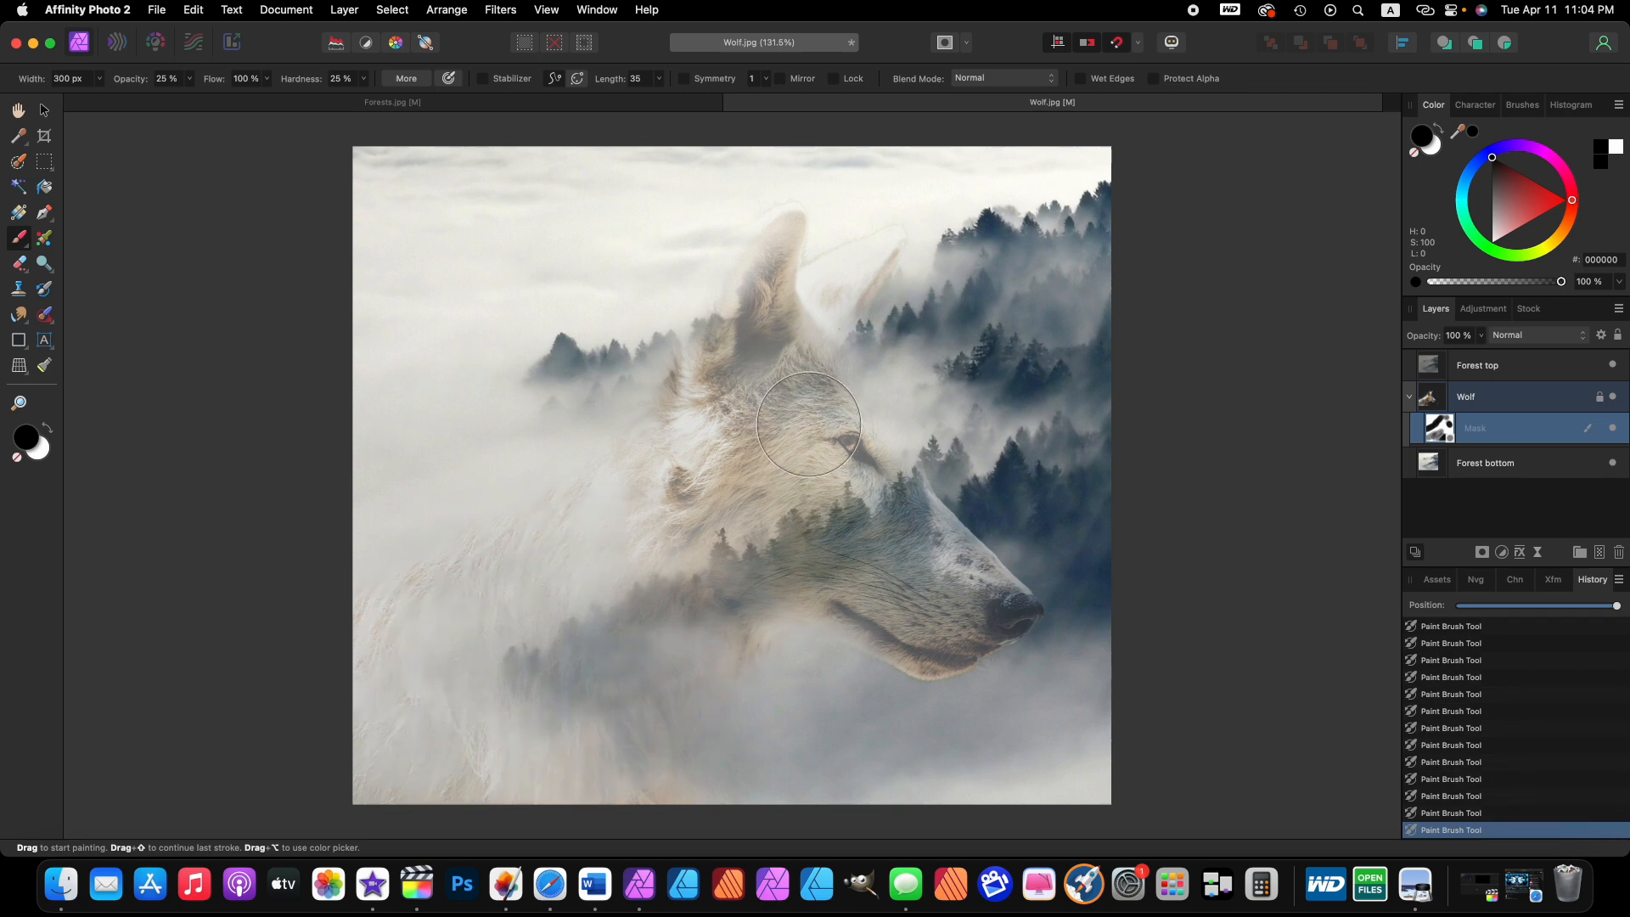
pyautogui.moveTo(808, 425); pyautogui.dragTo(381, 791)
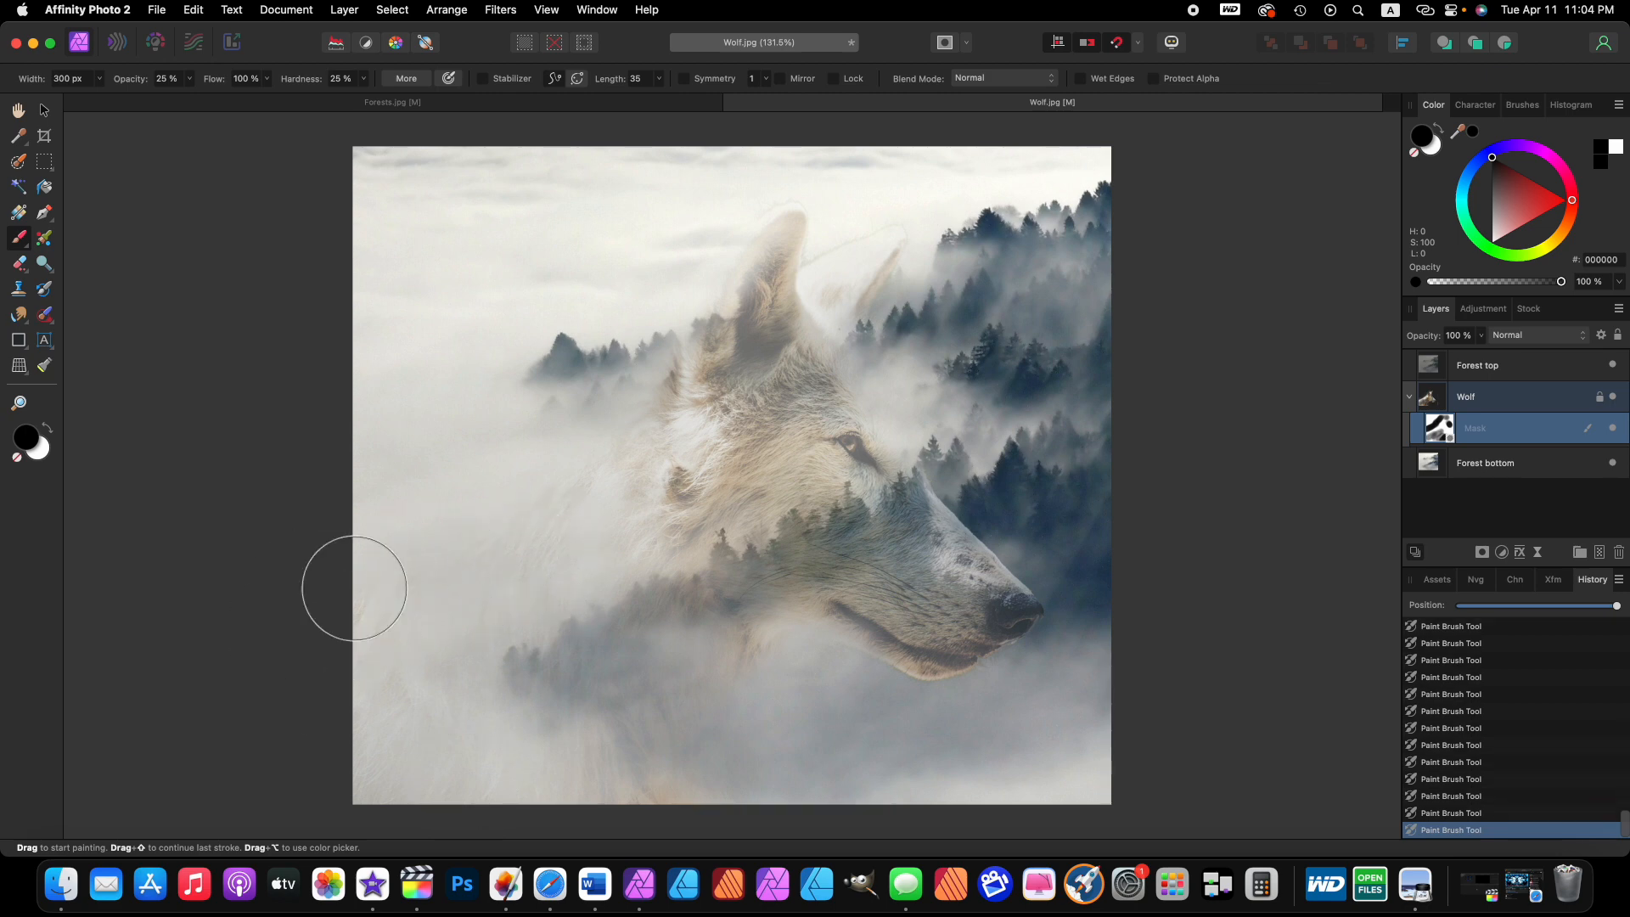
pyautogui.moveTo(353, 588); pyautogui.dragTo(788, 549)
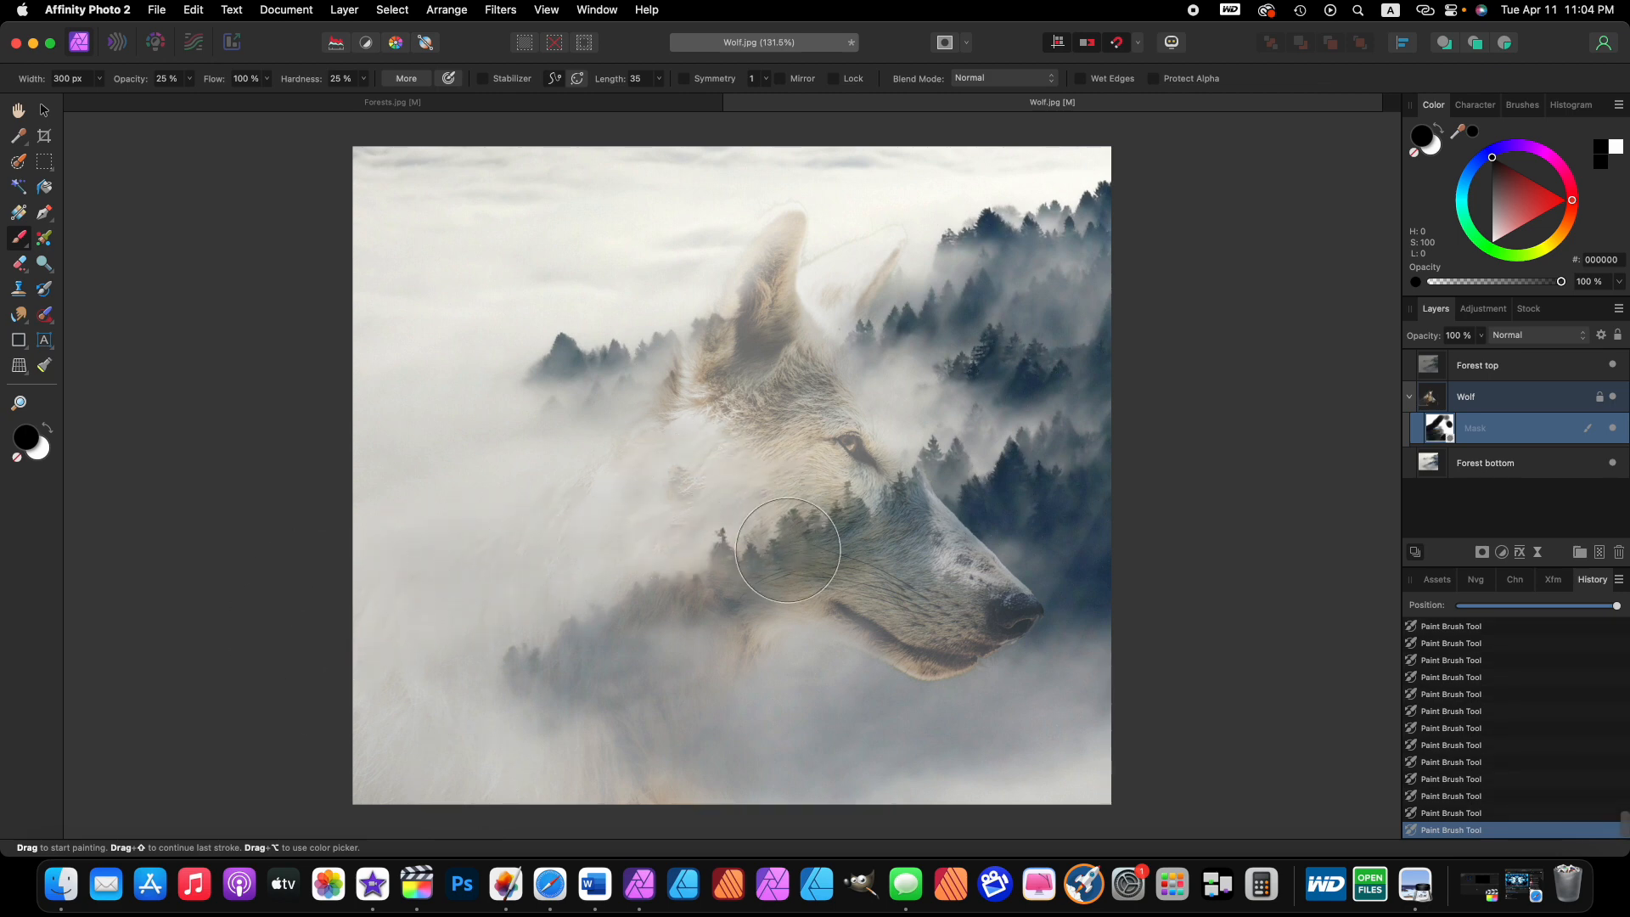
pyautogui.moveTo(788, 550); pyautogui.dragTo(730, 395)
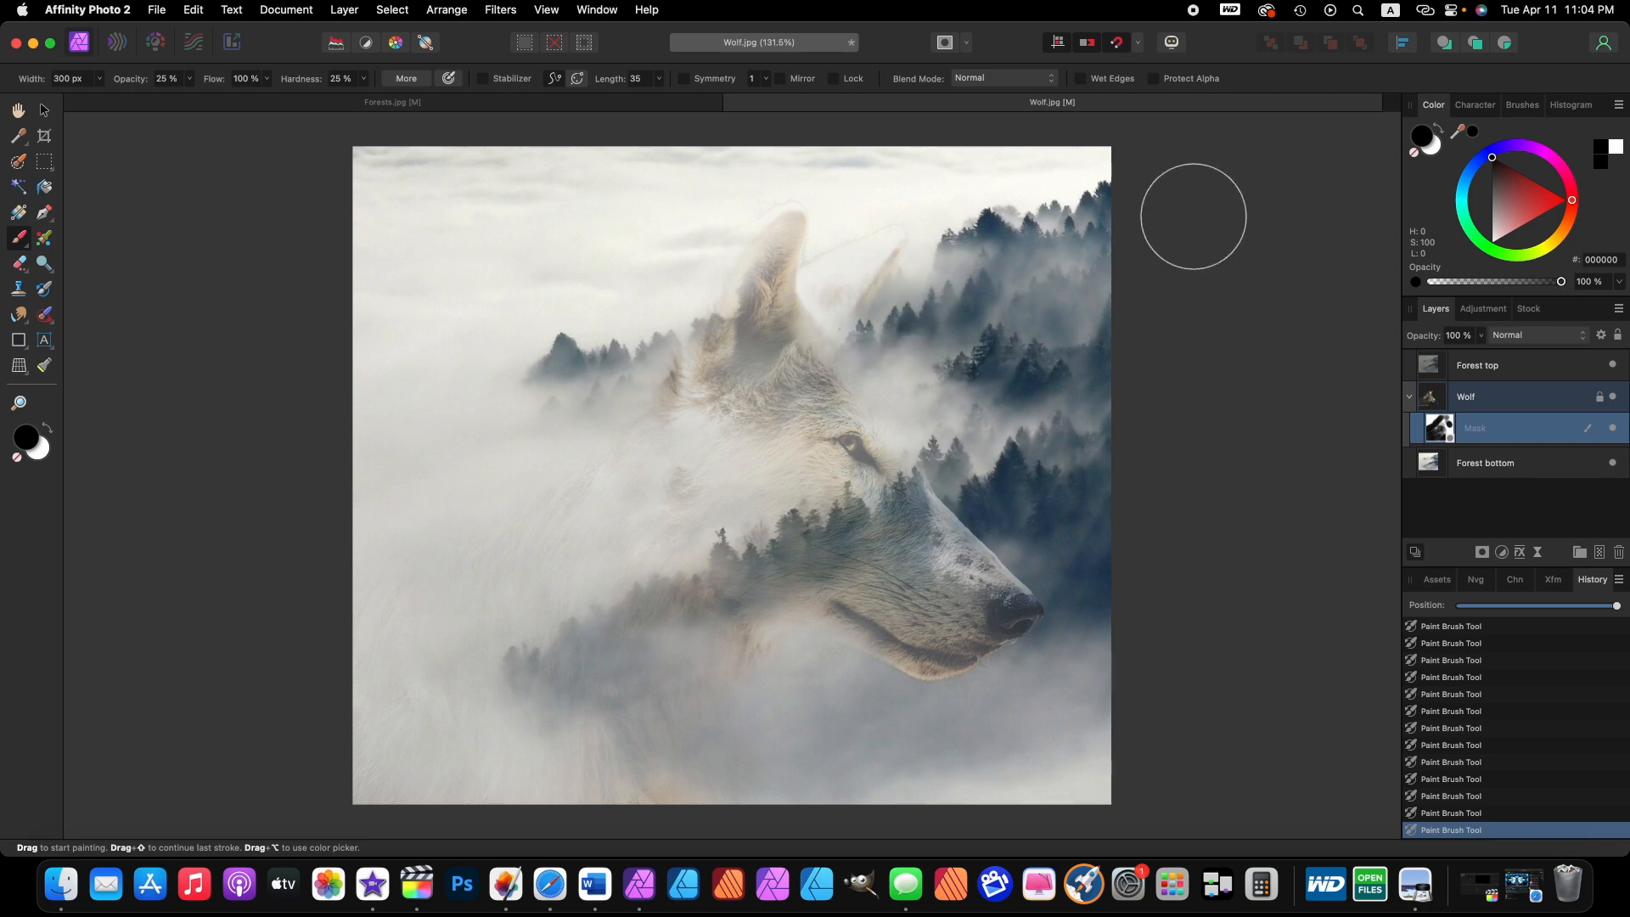
# Step: Switch to white and paint on the Wolf mask to bring back the ear
pyautogui.click(1427, 138)
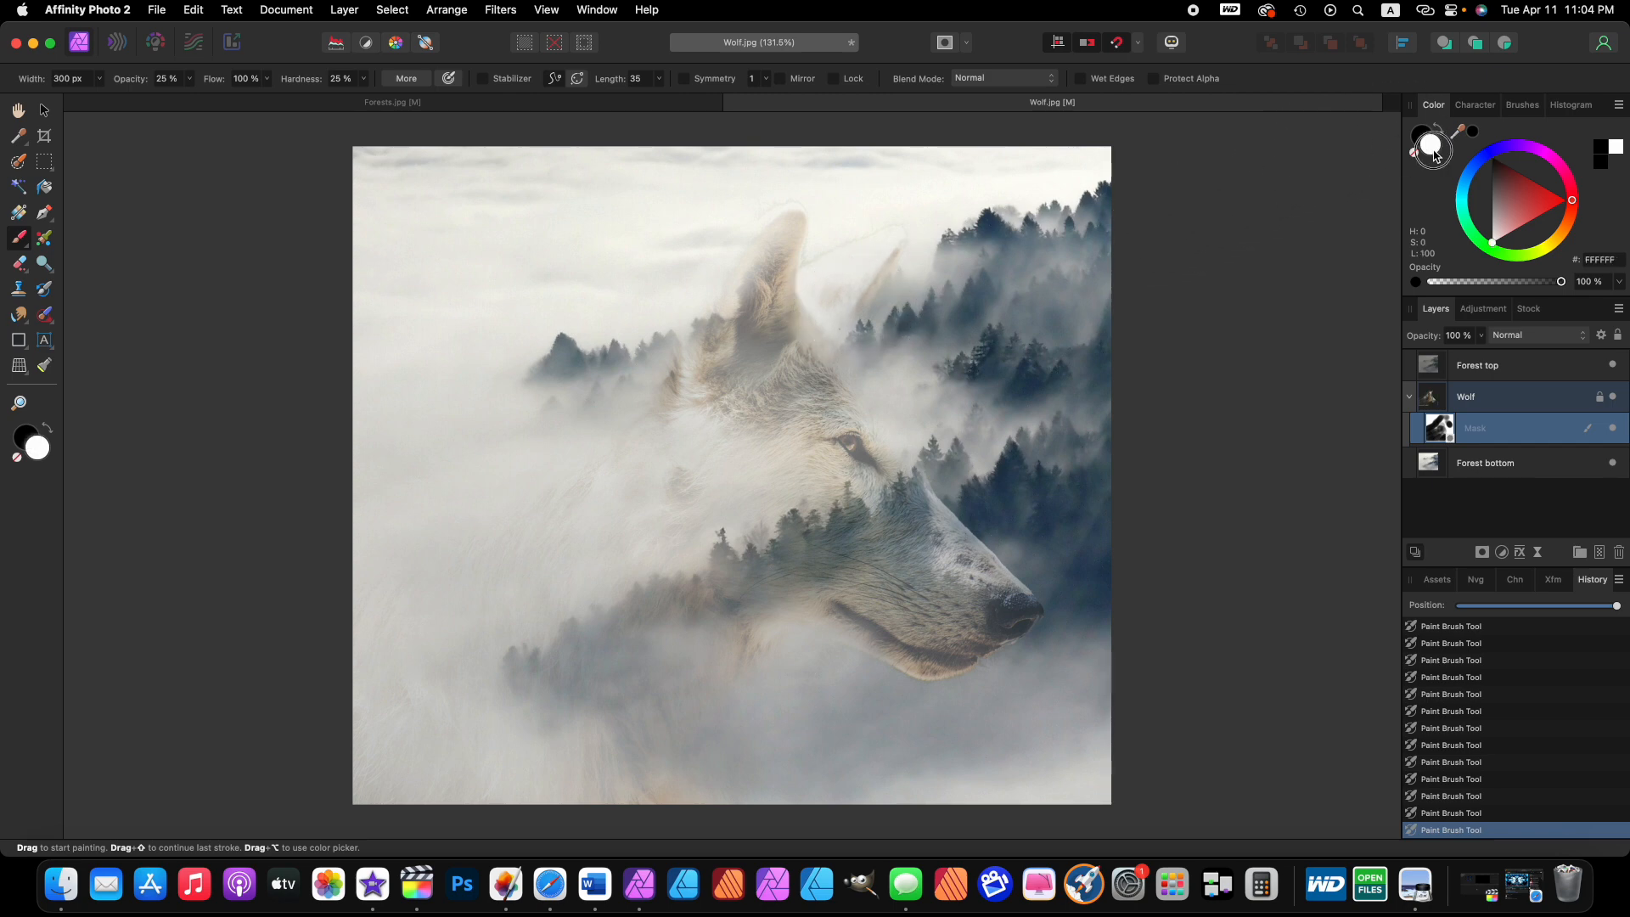
pyautogui.moveTo(78, 159)
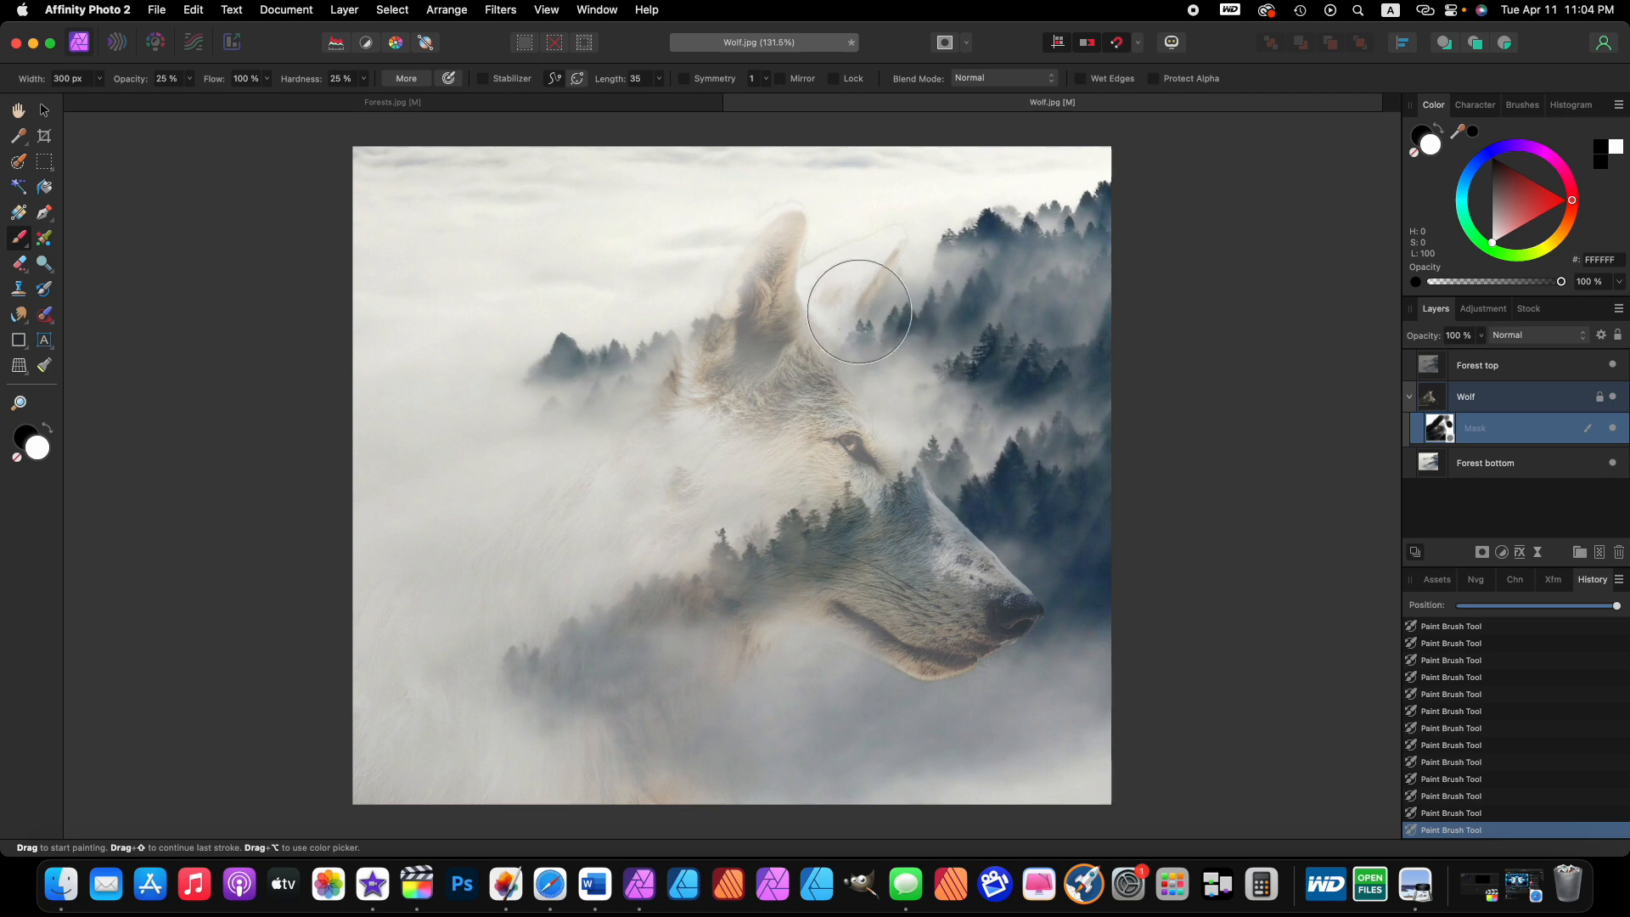
pyautogui.moveTo(865, 314)
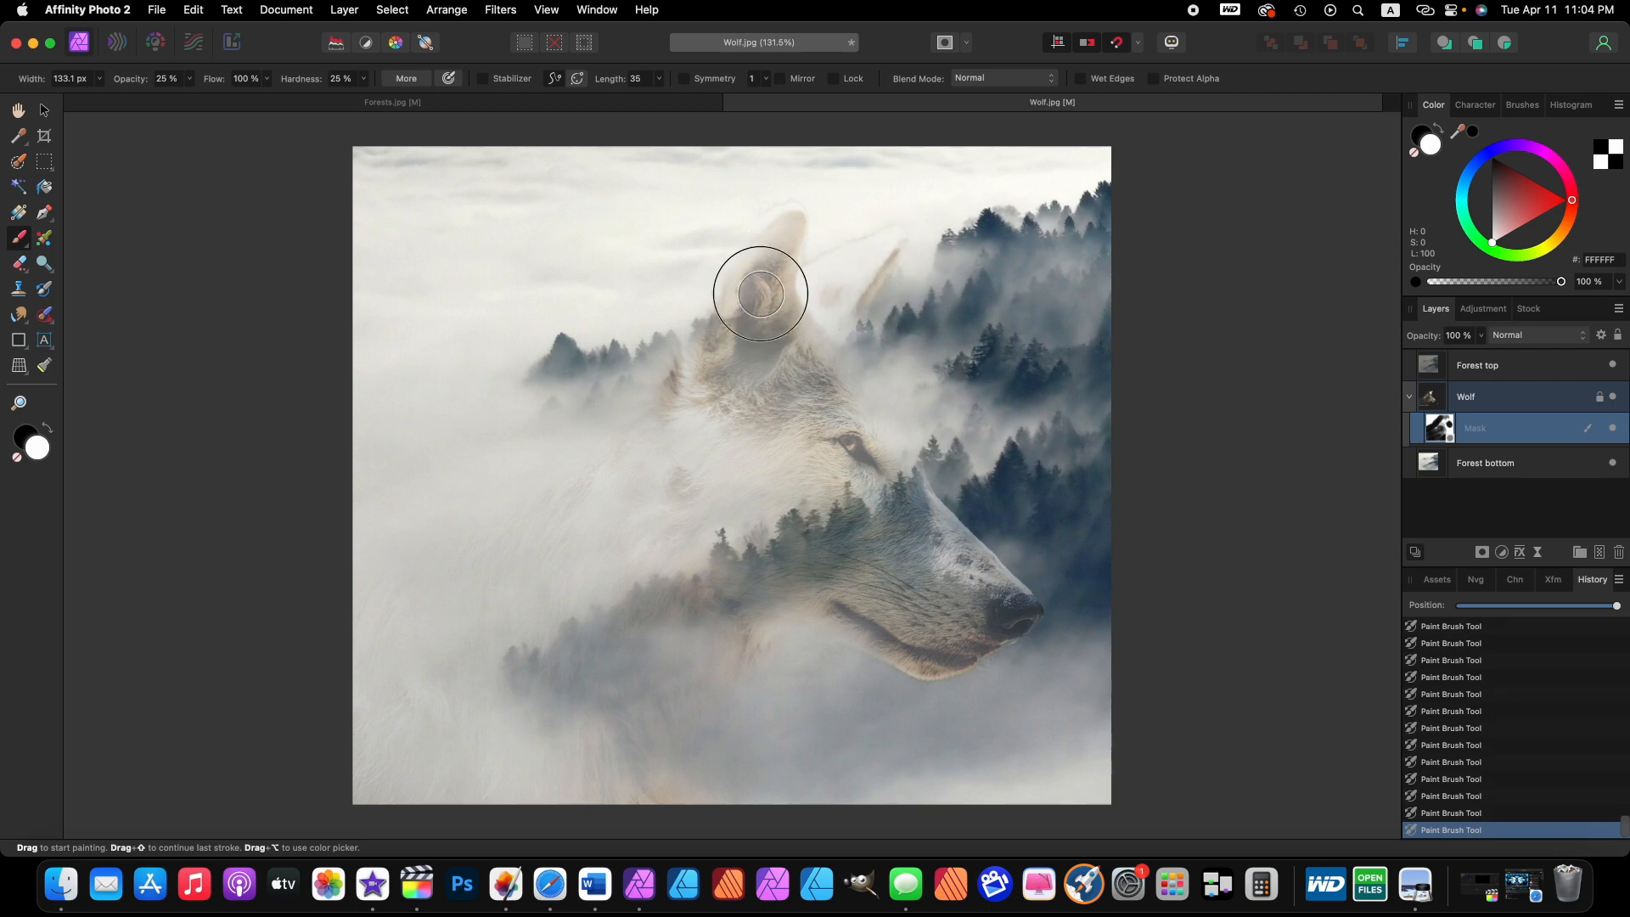
pyautogui.moveTo(759, 295); pyautogui.dragTo(791, 328)
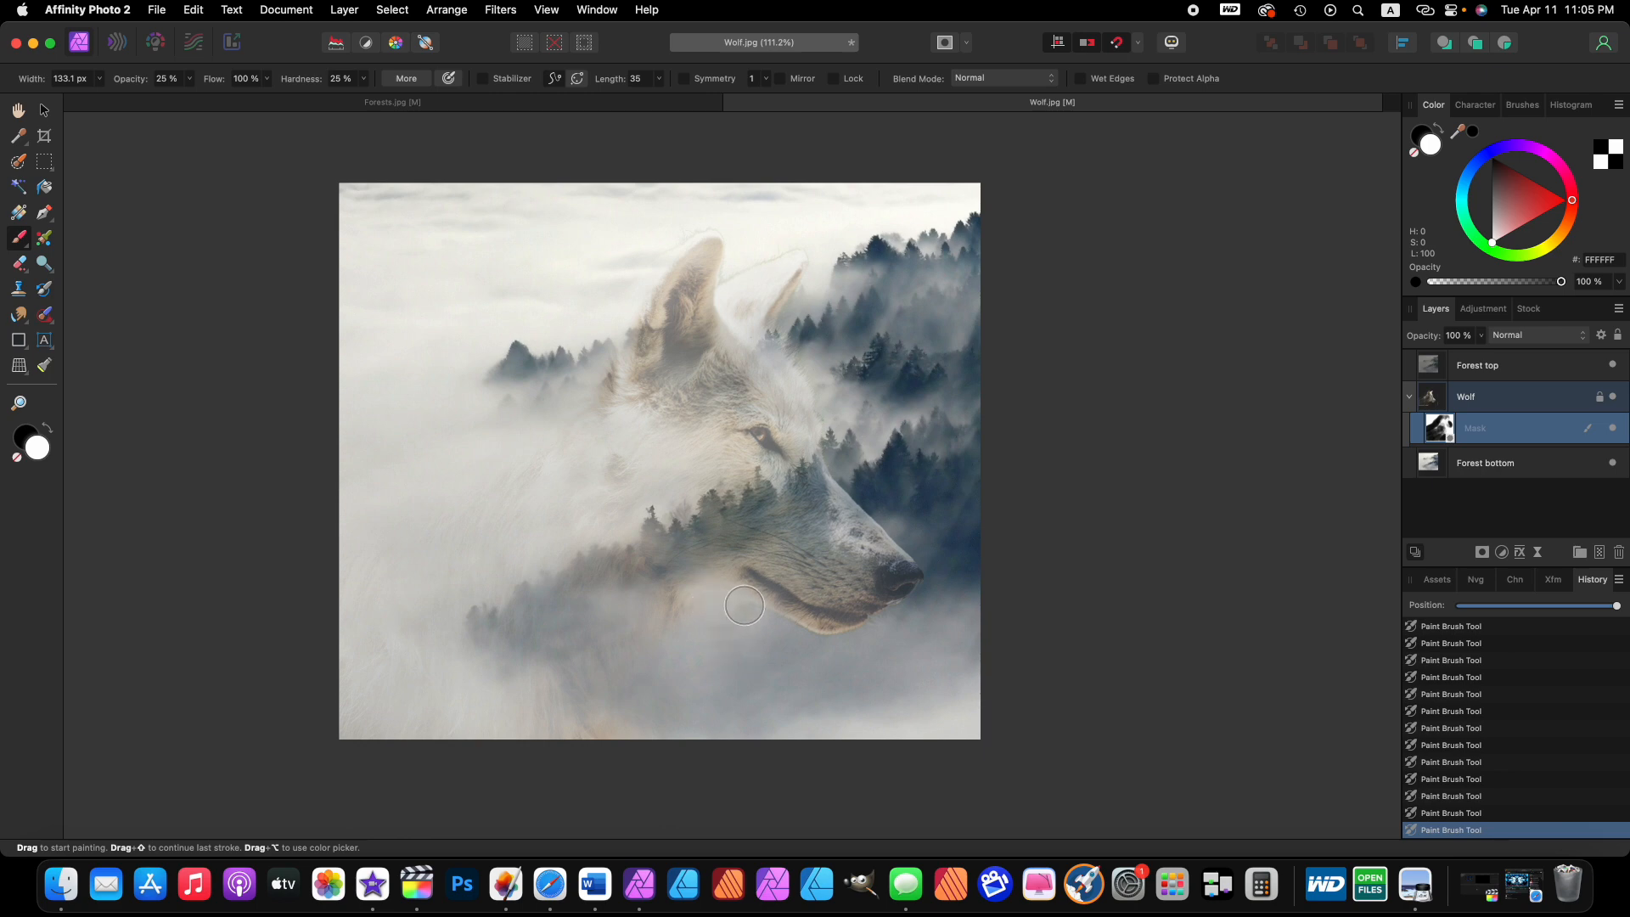
pyautogui.moveTo(910, 480)
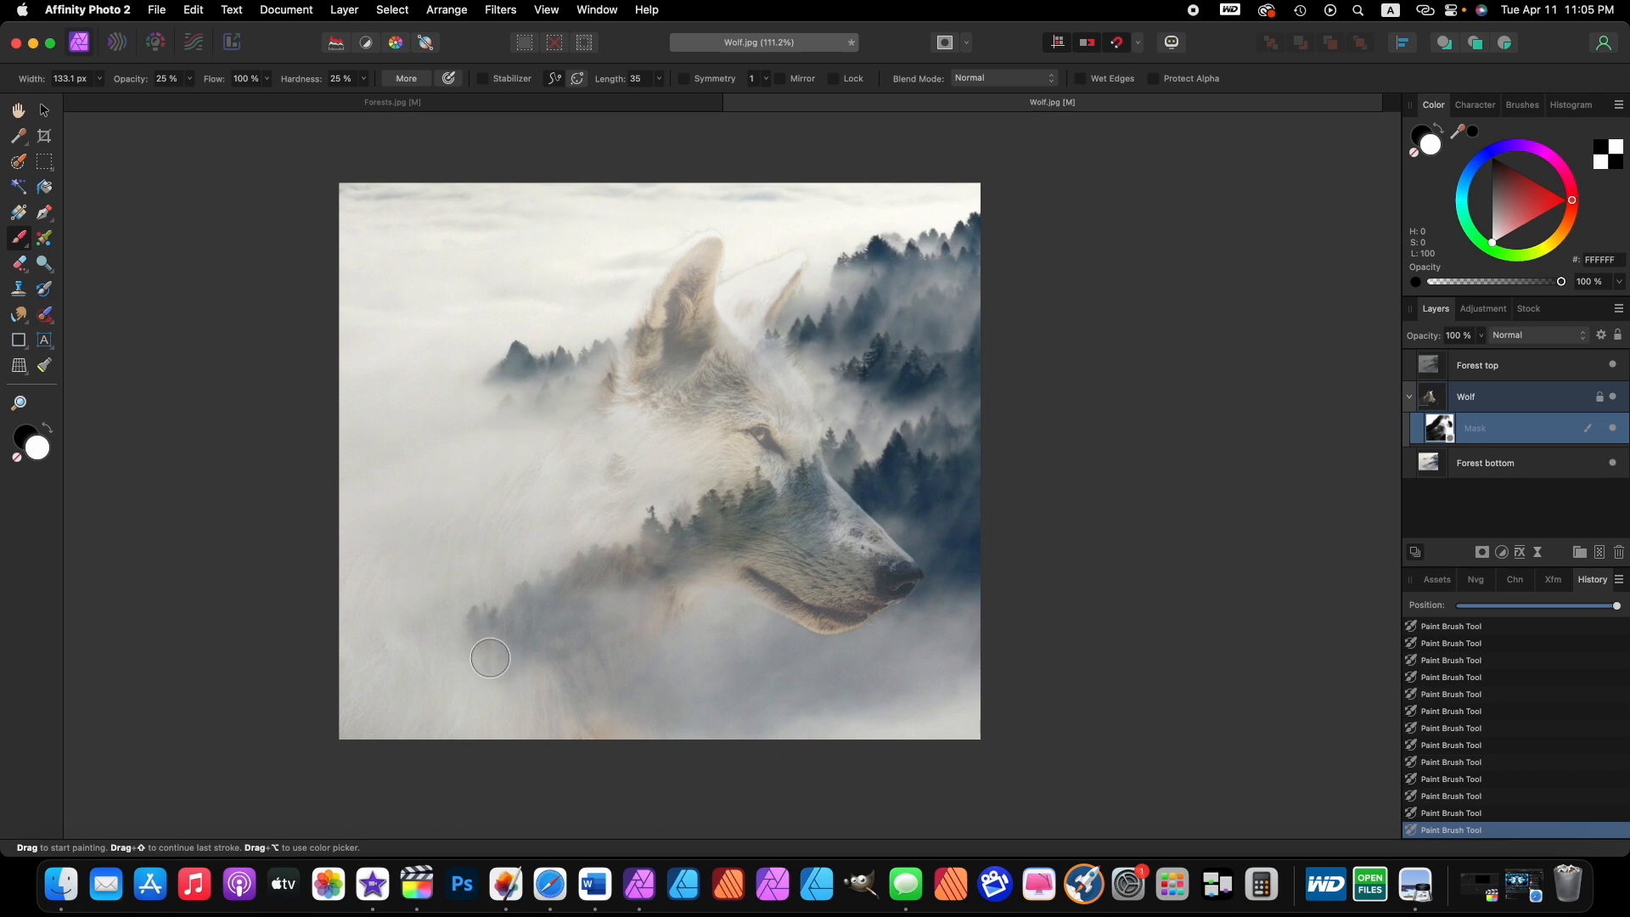
pyautogui.moveTo(1045, 541)
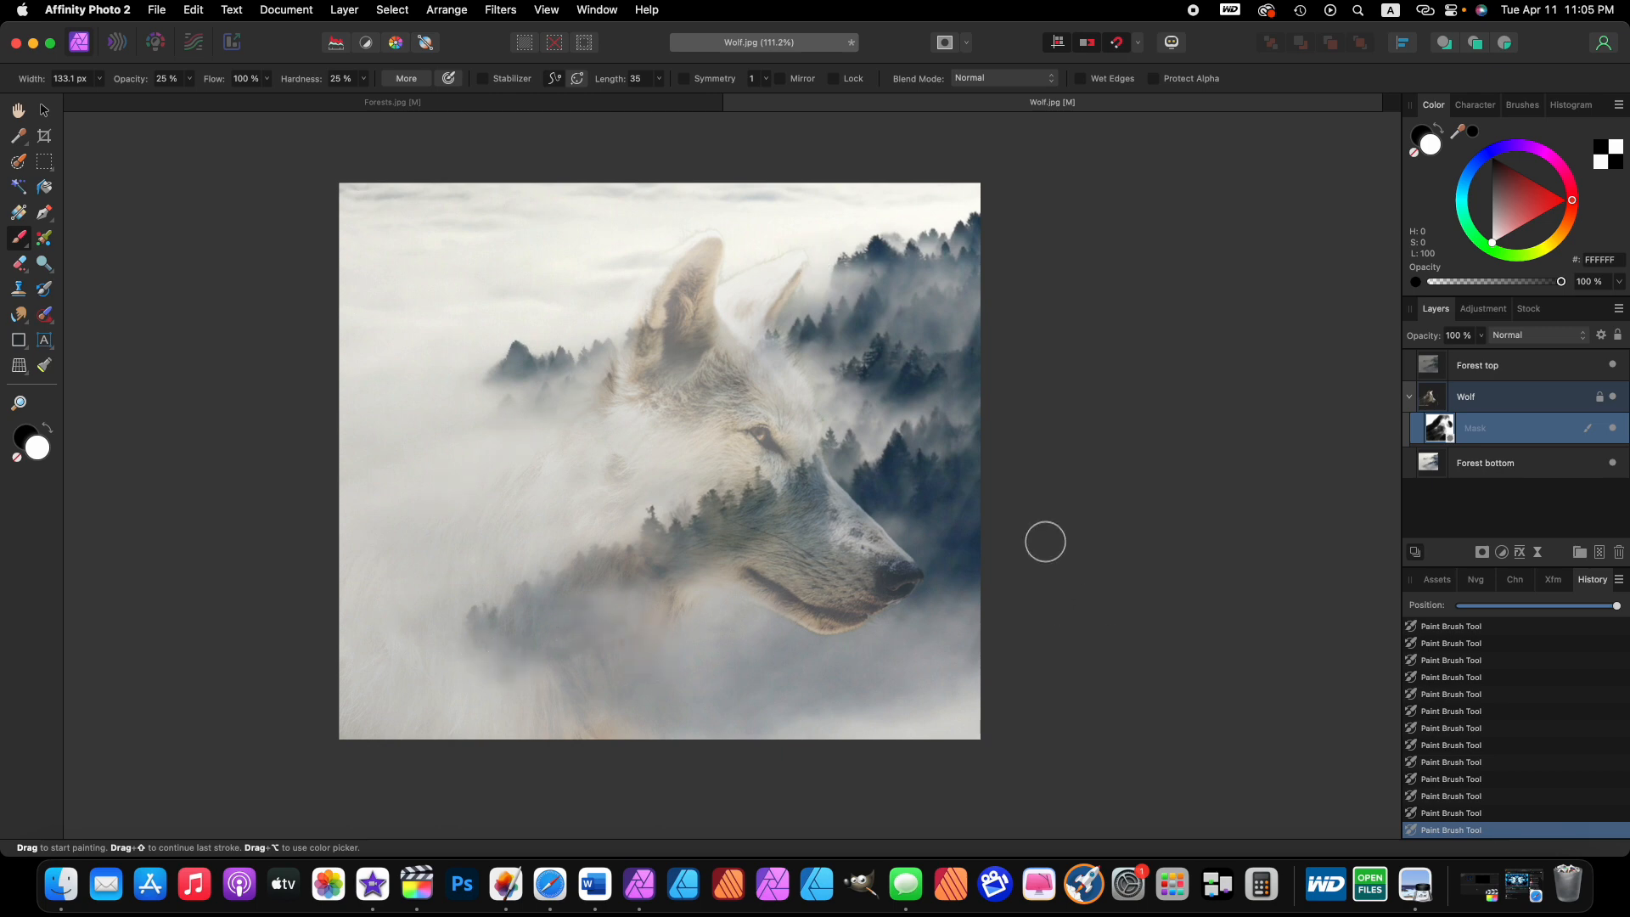
pyautogui.moveTo(912, 531)
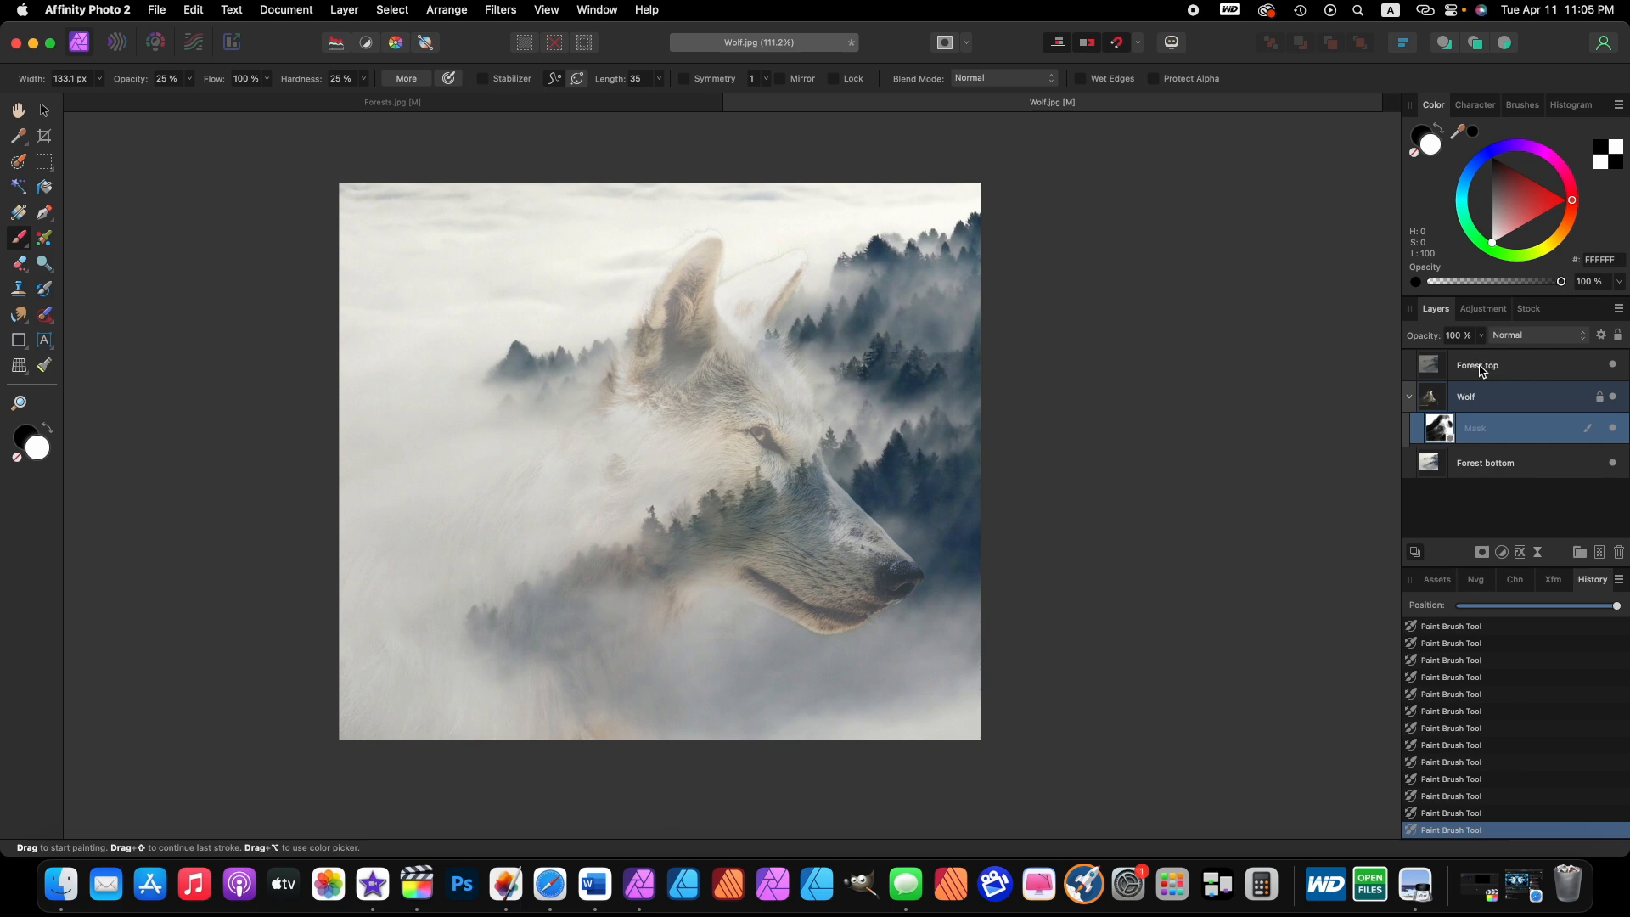
# Step: Multi-select the Forest top and Forest bottom layers in the Layers panel
pyautogui.click(1477, 365)
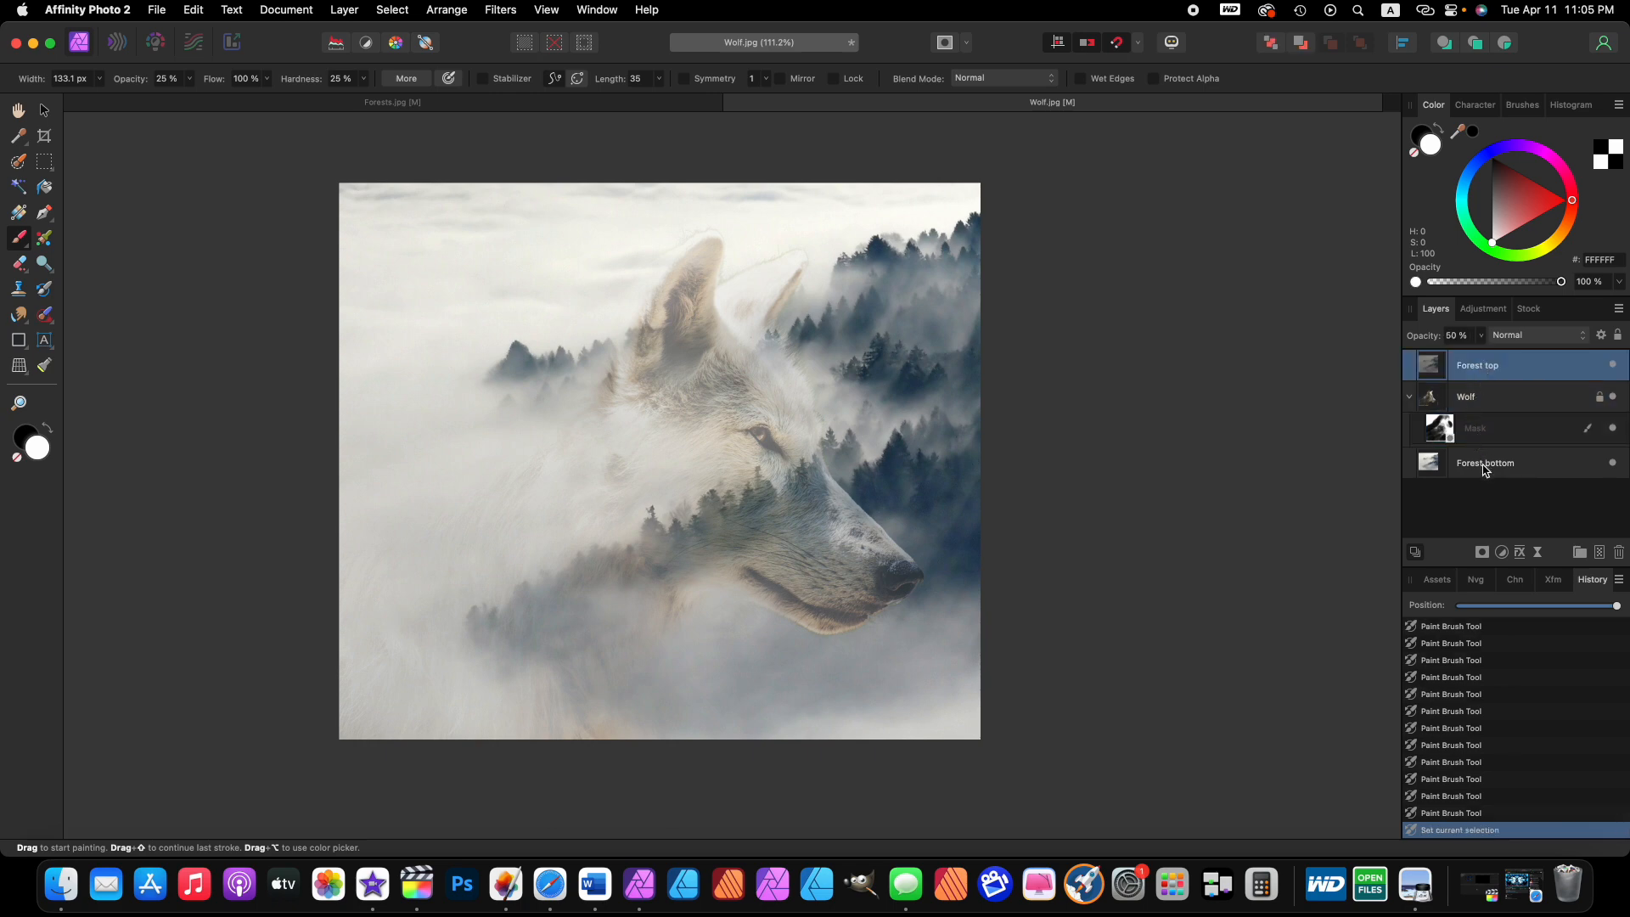
pyautogui.click(1486, 462)
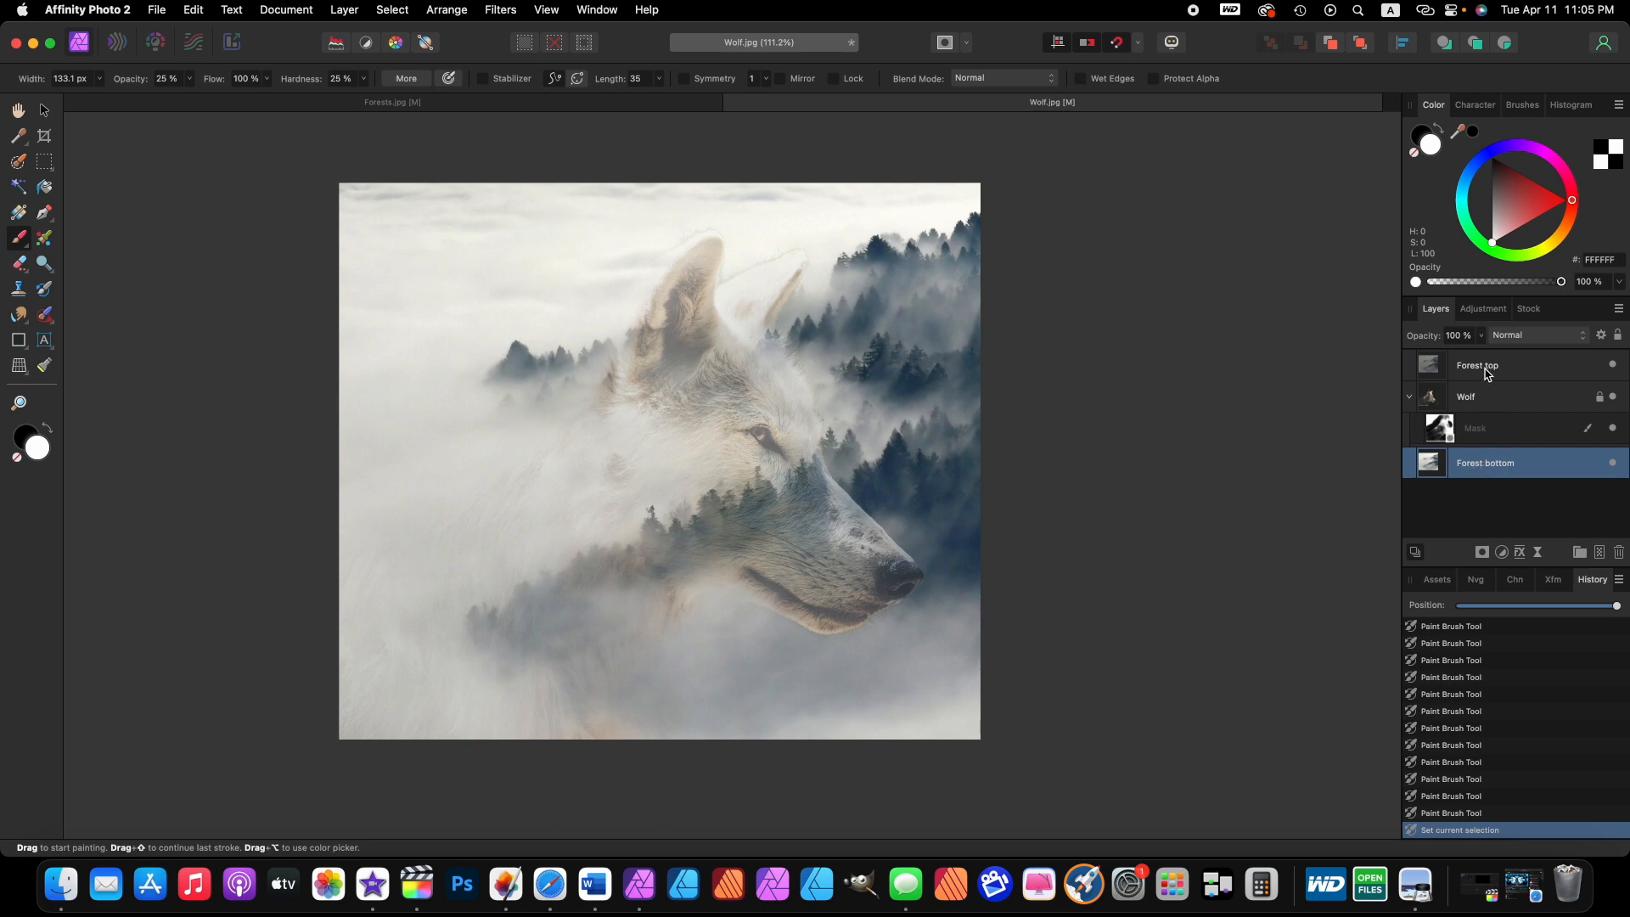
pyautogui.click(1477, 365)
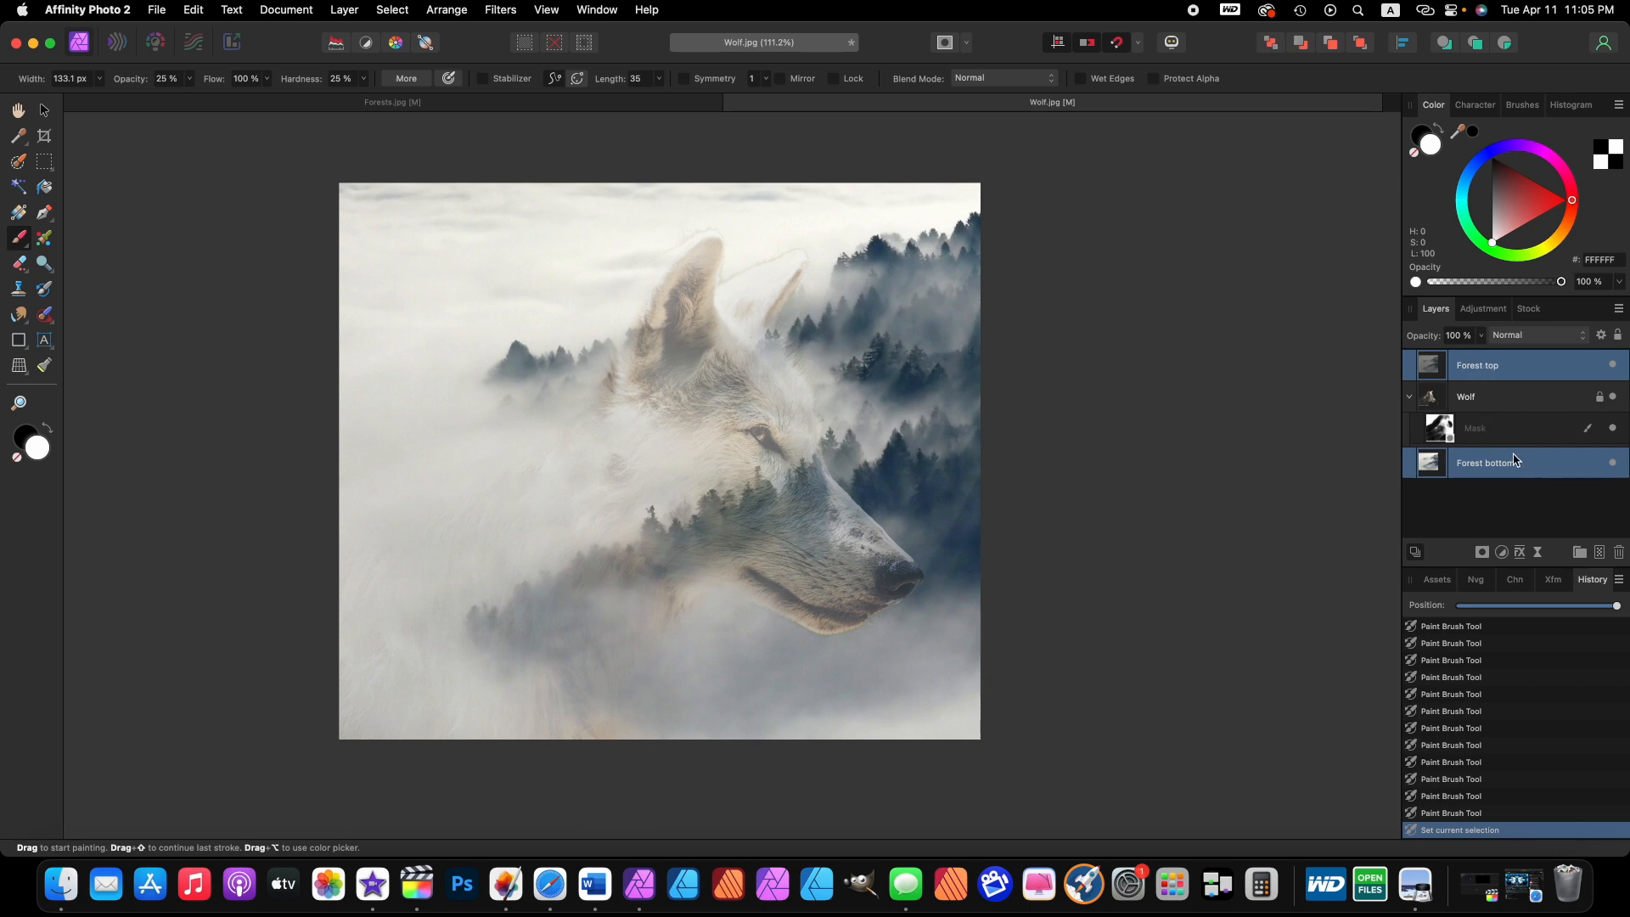
pyautogui.click(1486, 462)
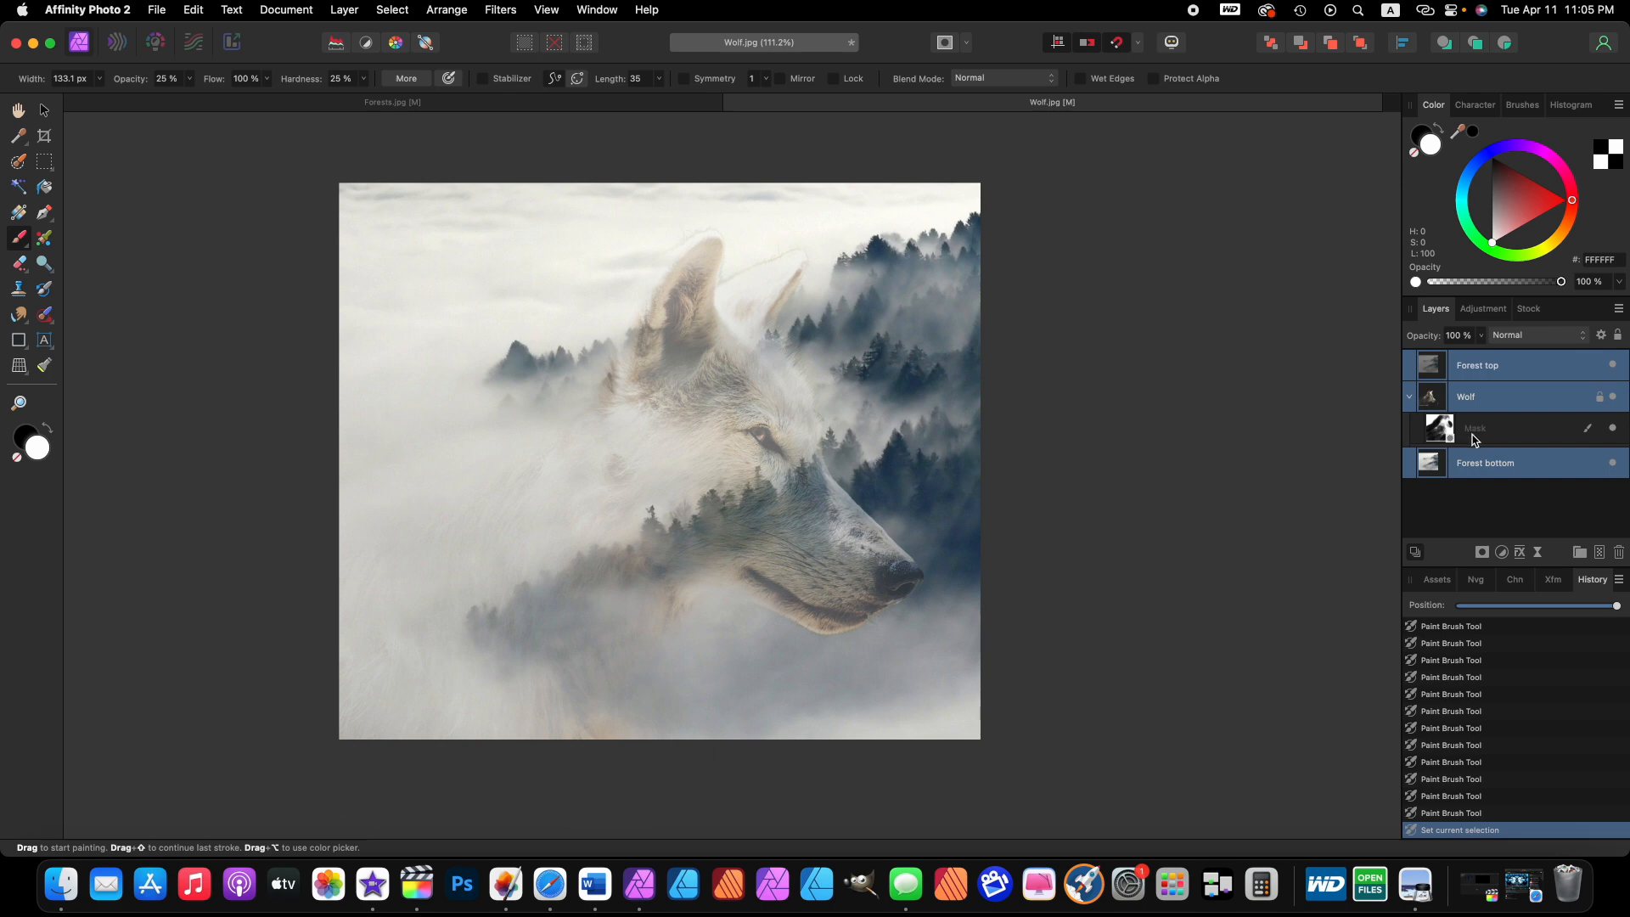
pyautogui.moveTo(1510, 510)
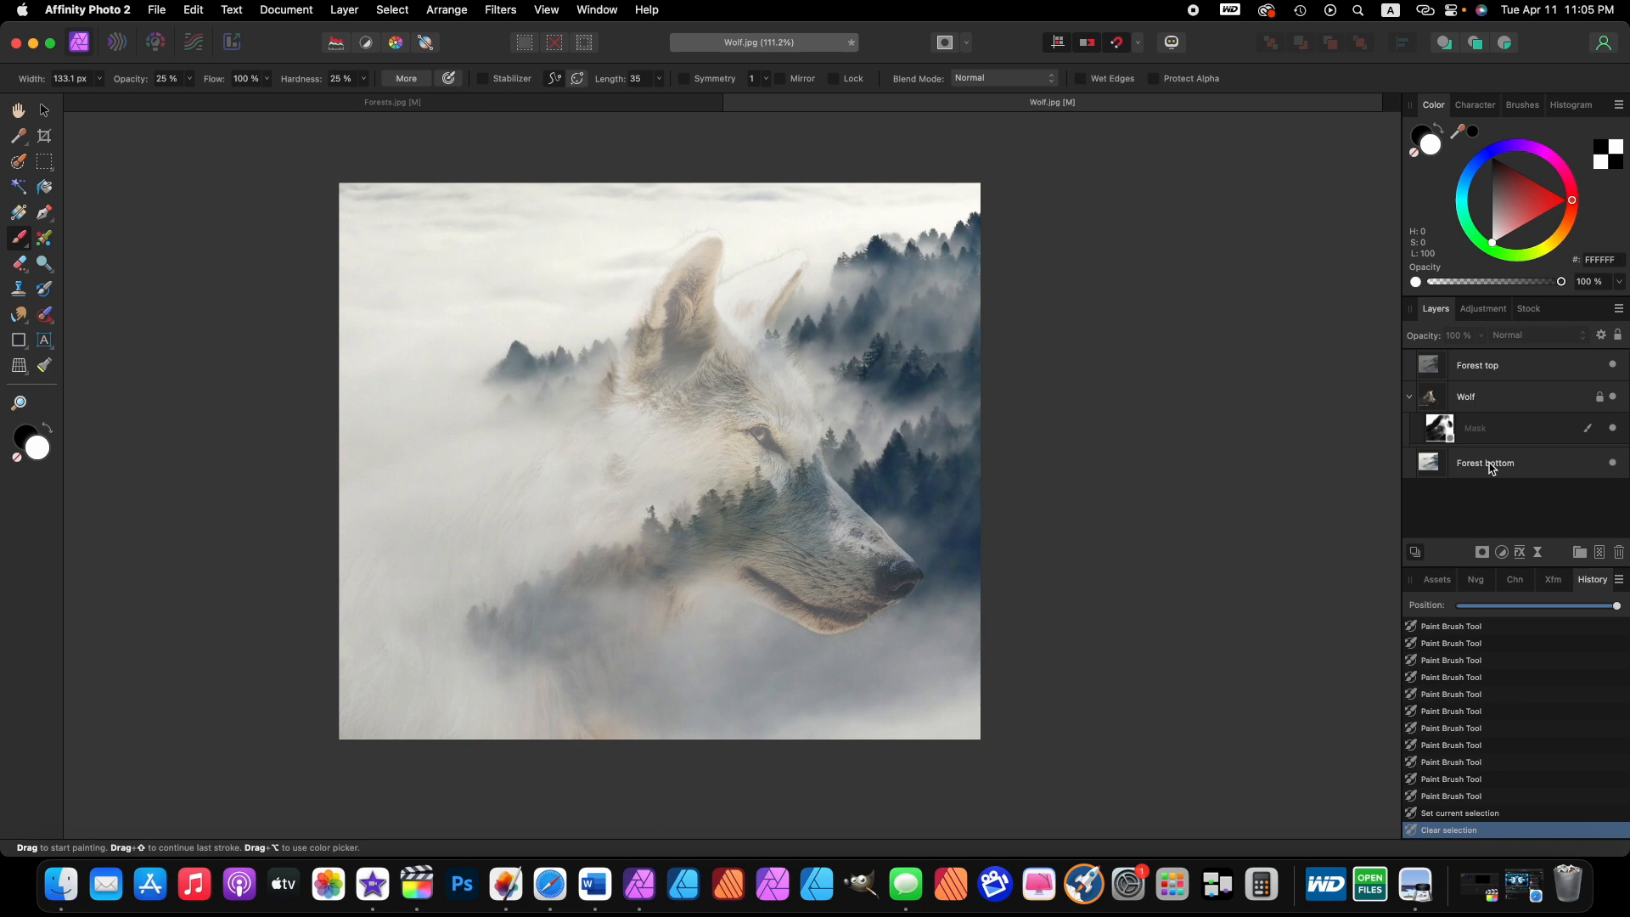
pyautogui.click(1486, 463)
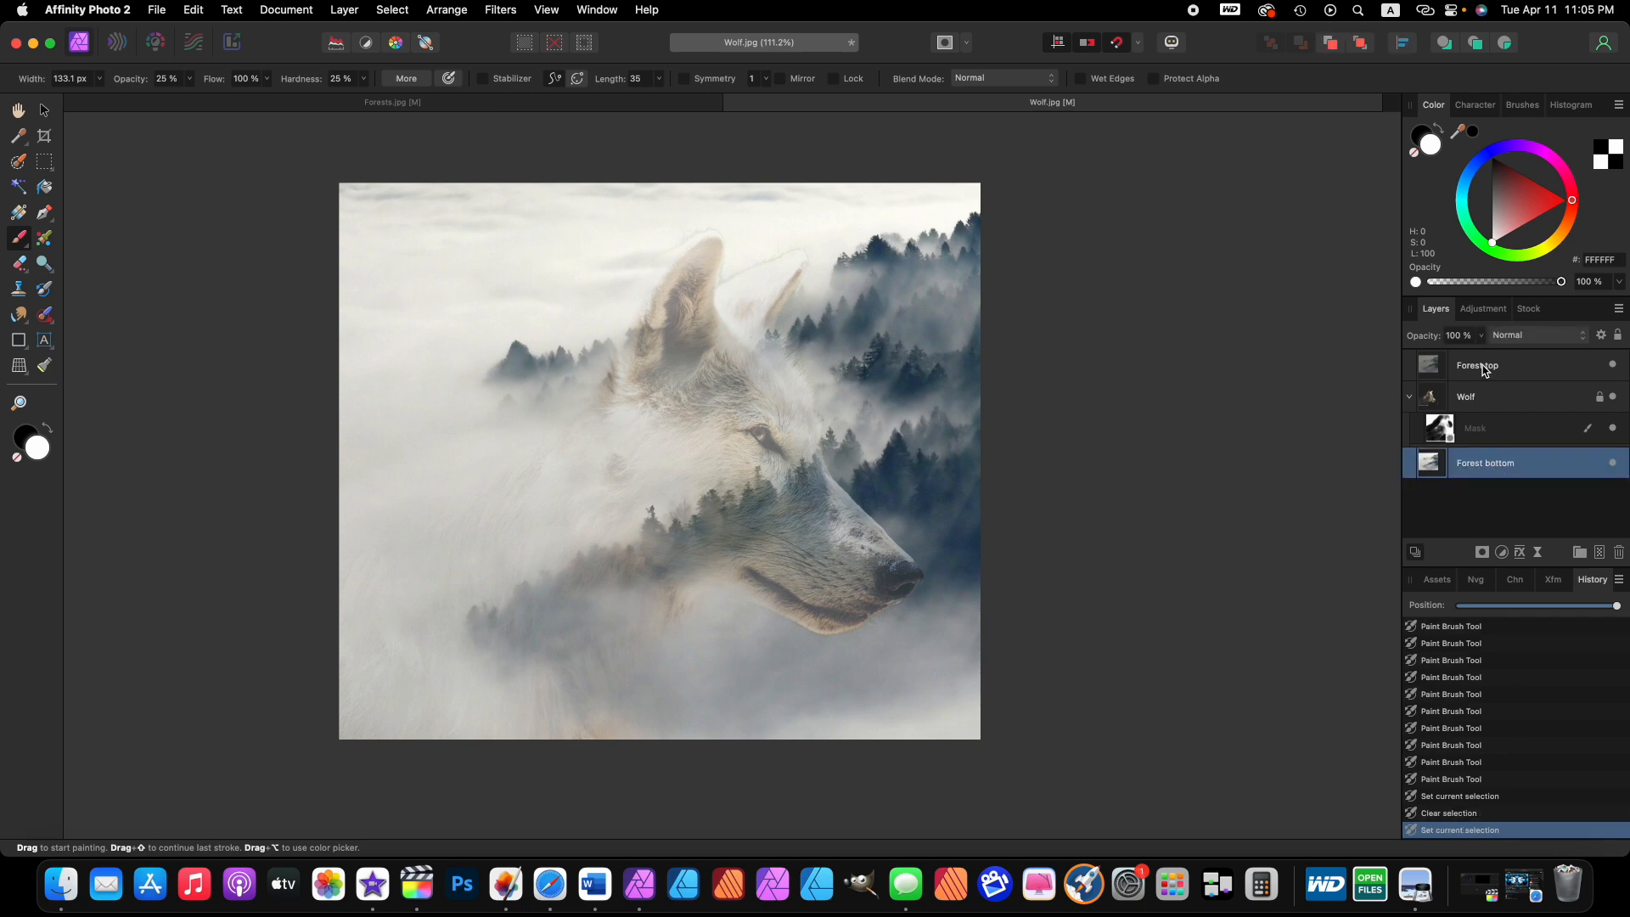
pyautogui.click(1477, 365)
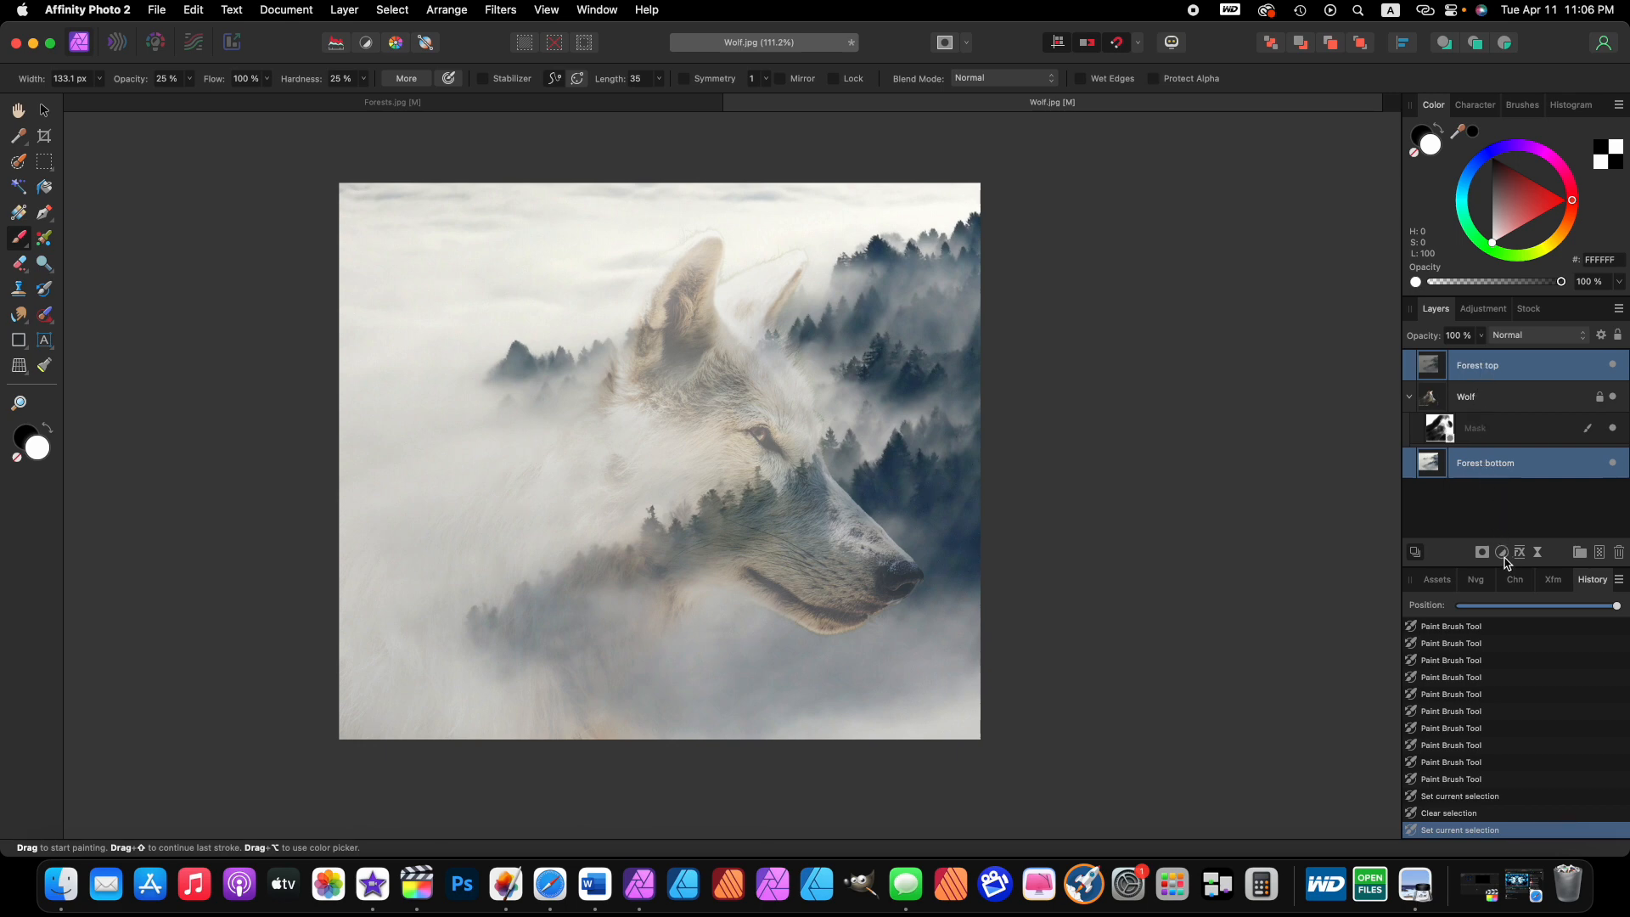
# Step: Add an HSL Shift adjustment and set its hue shift to 115°
pyautogui.click(1500, 552)
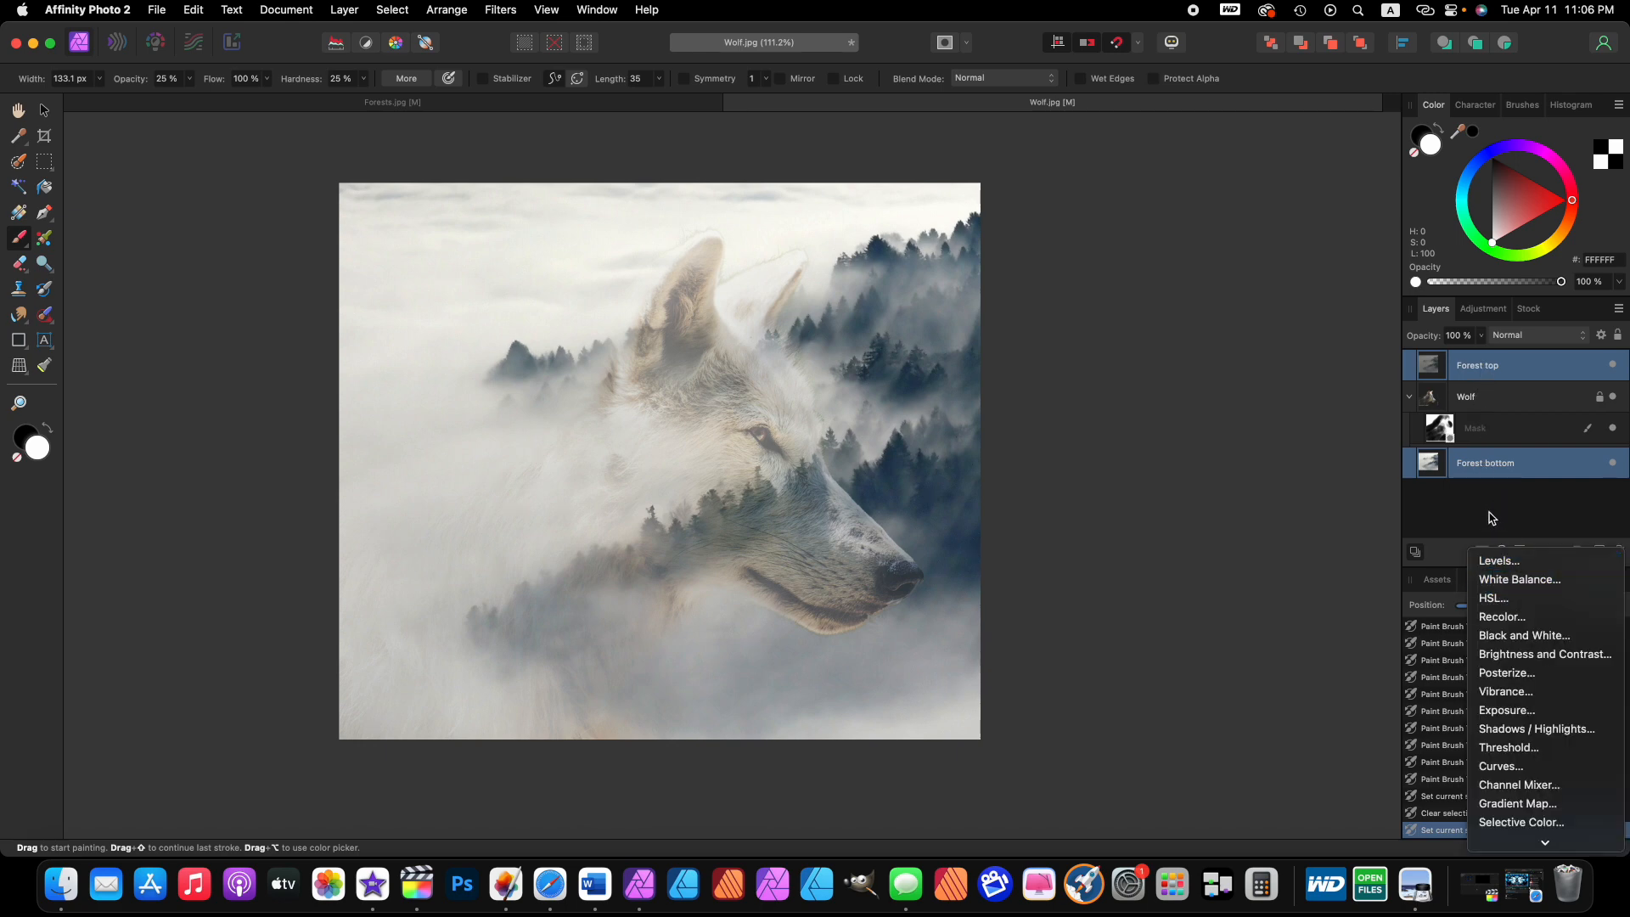
pyautogui.moveTo(1492, 597)
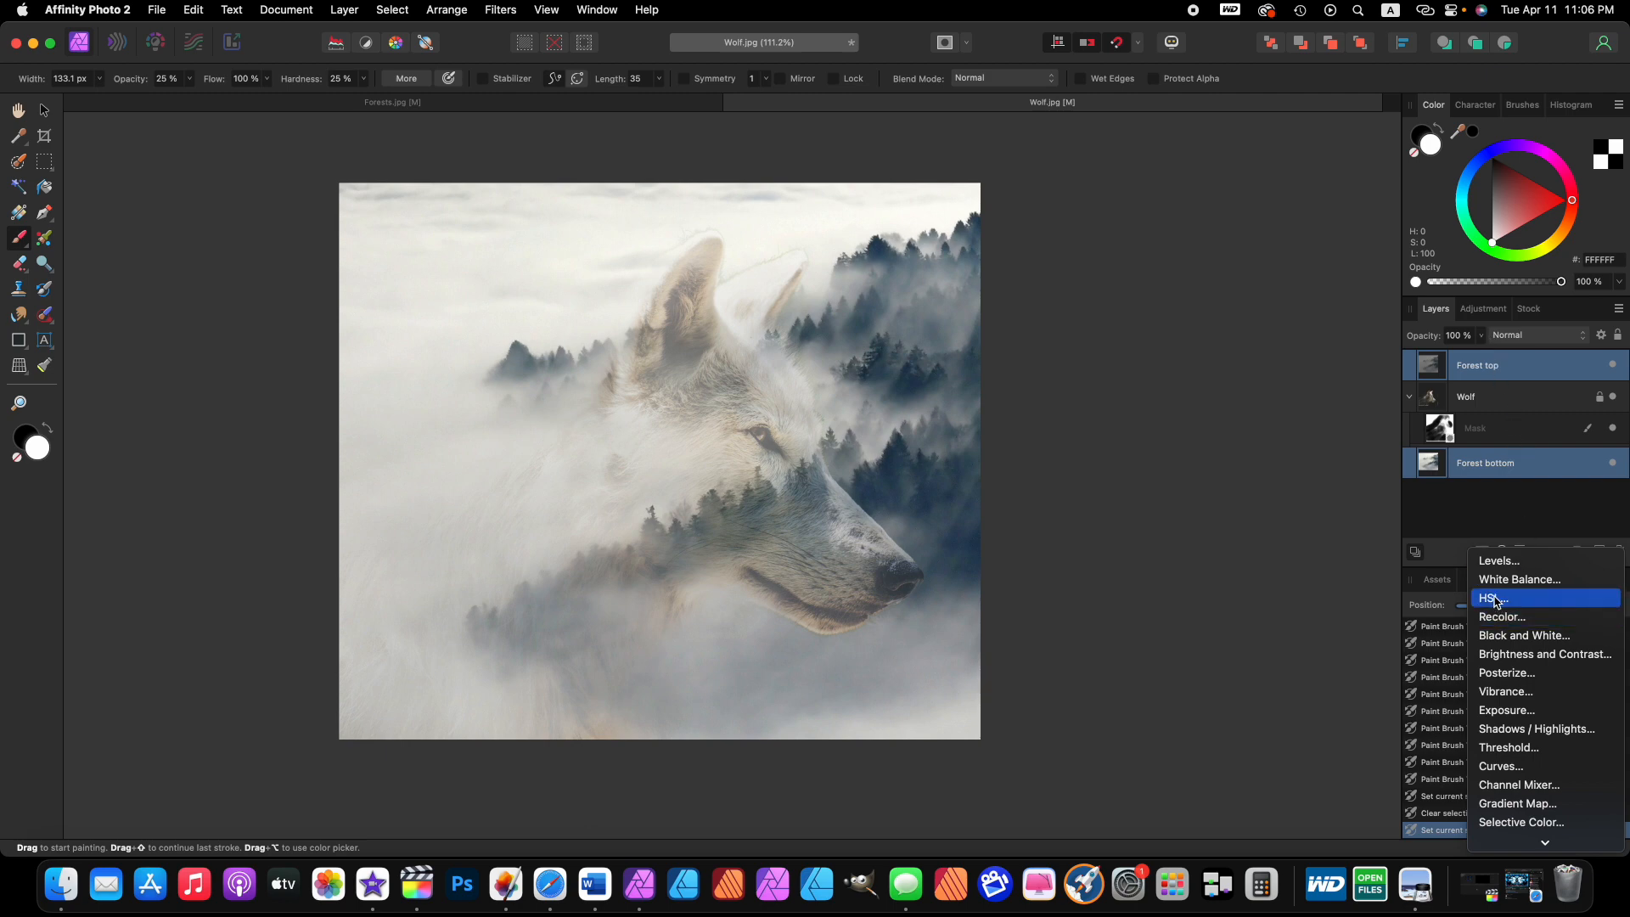
pyautogui.click(1490, 597)
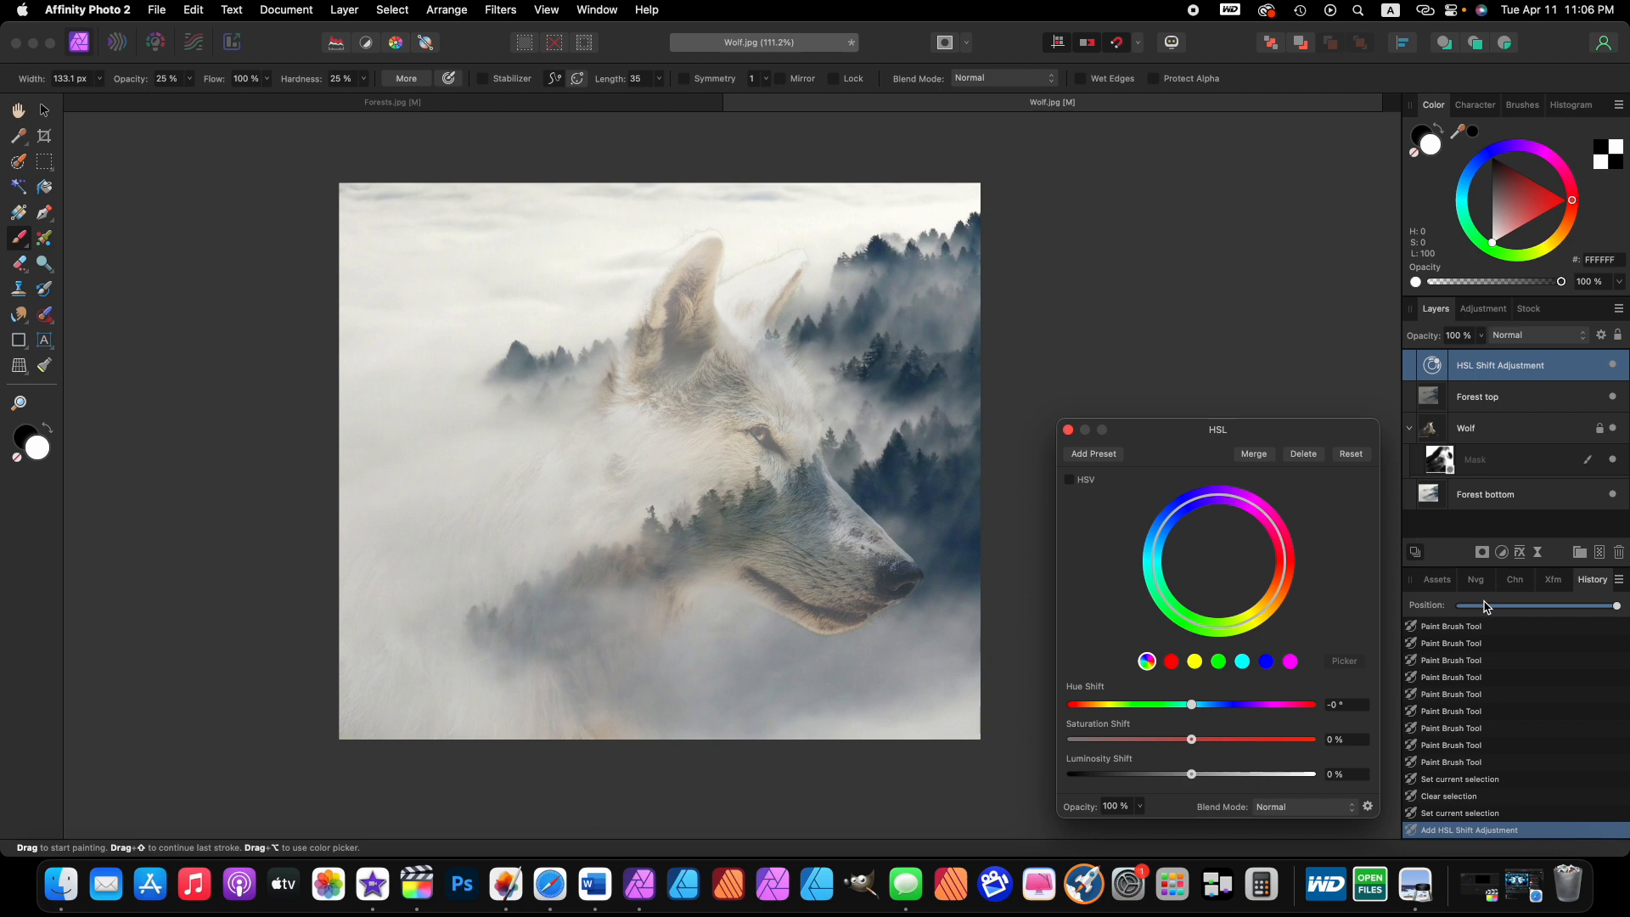
pyautogui.moveTo(1157, 514)
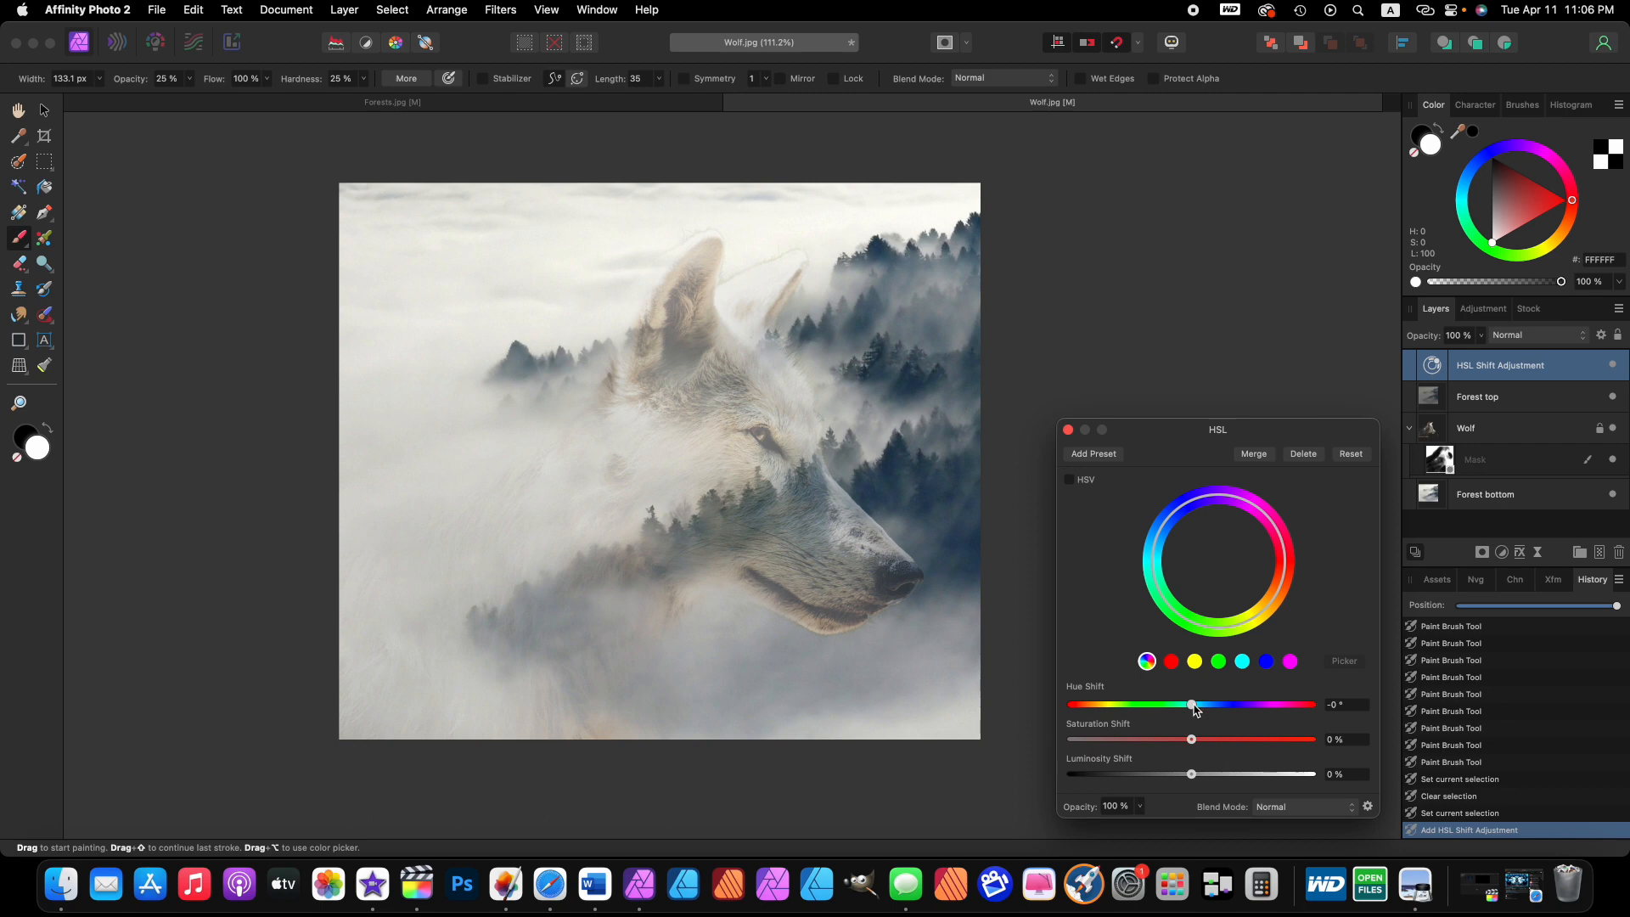
pyautogui.moveTo(1190, 704); pyautogui.dragTo(1212, 705)
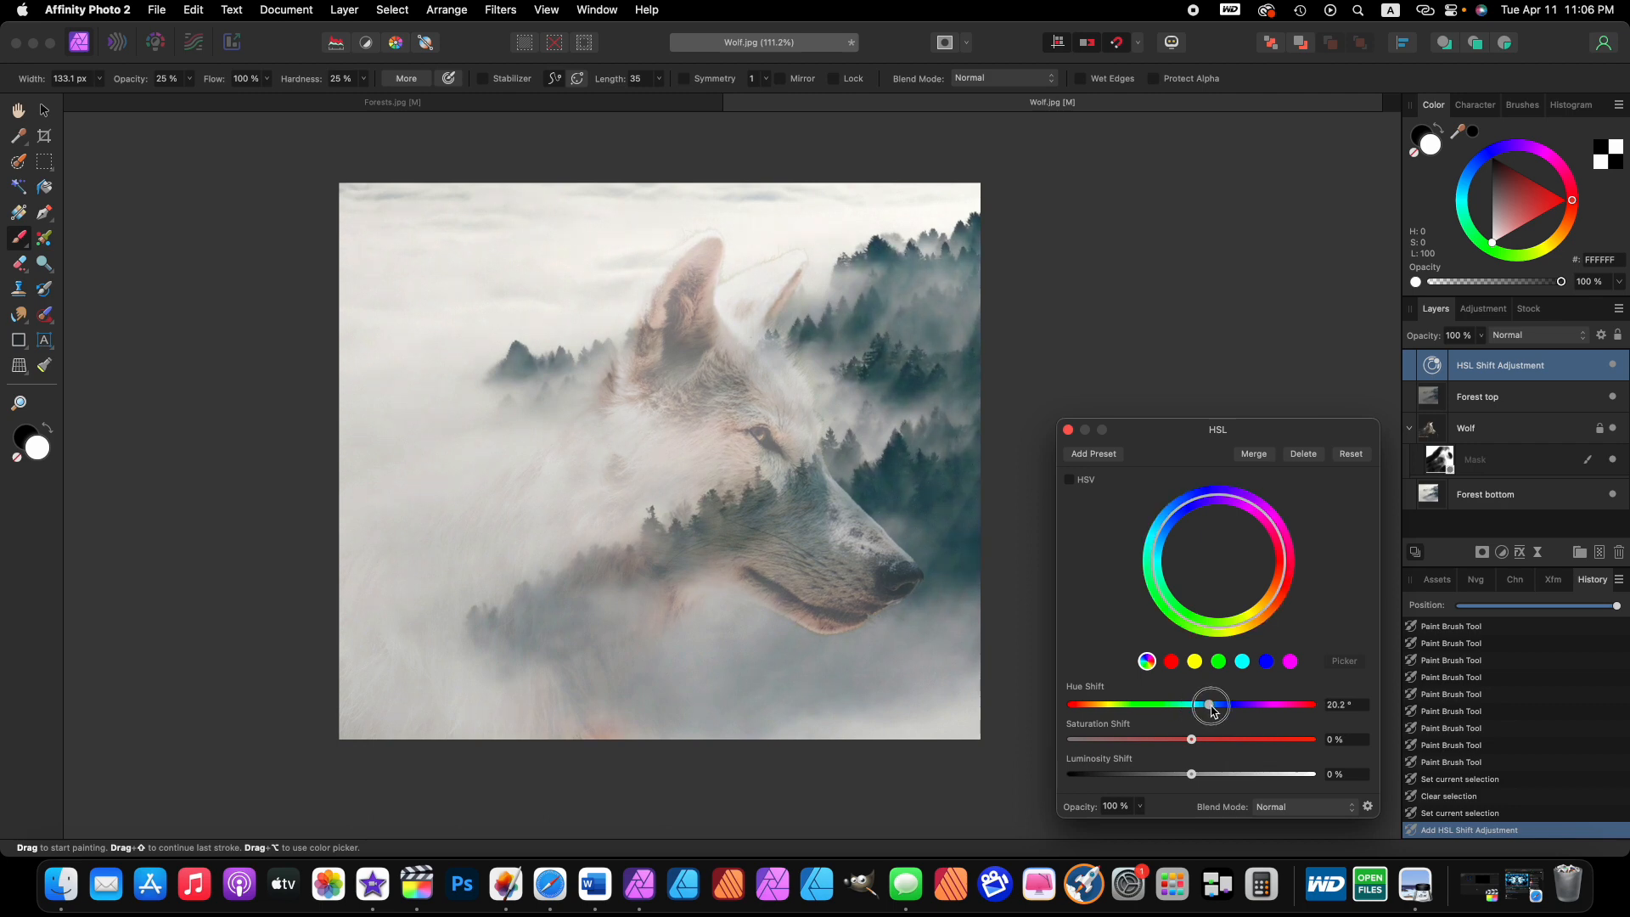
pyautogui.moveTo(1209, 705); pyautogui.dragTo(1265, 704)
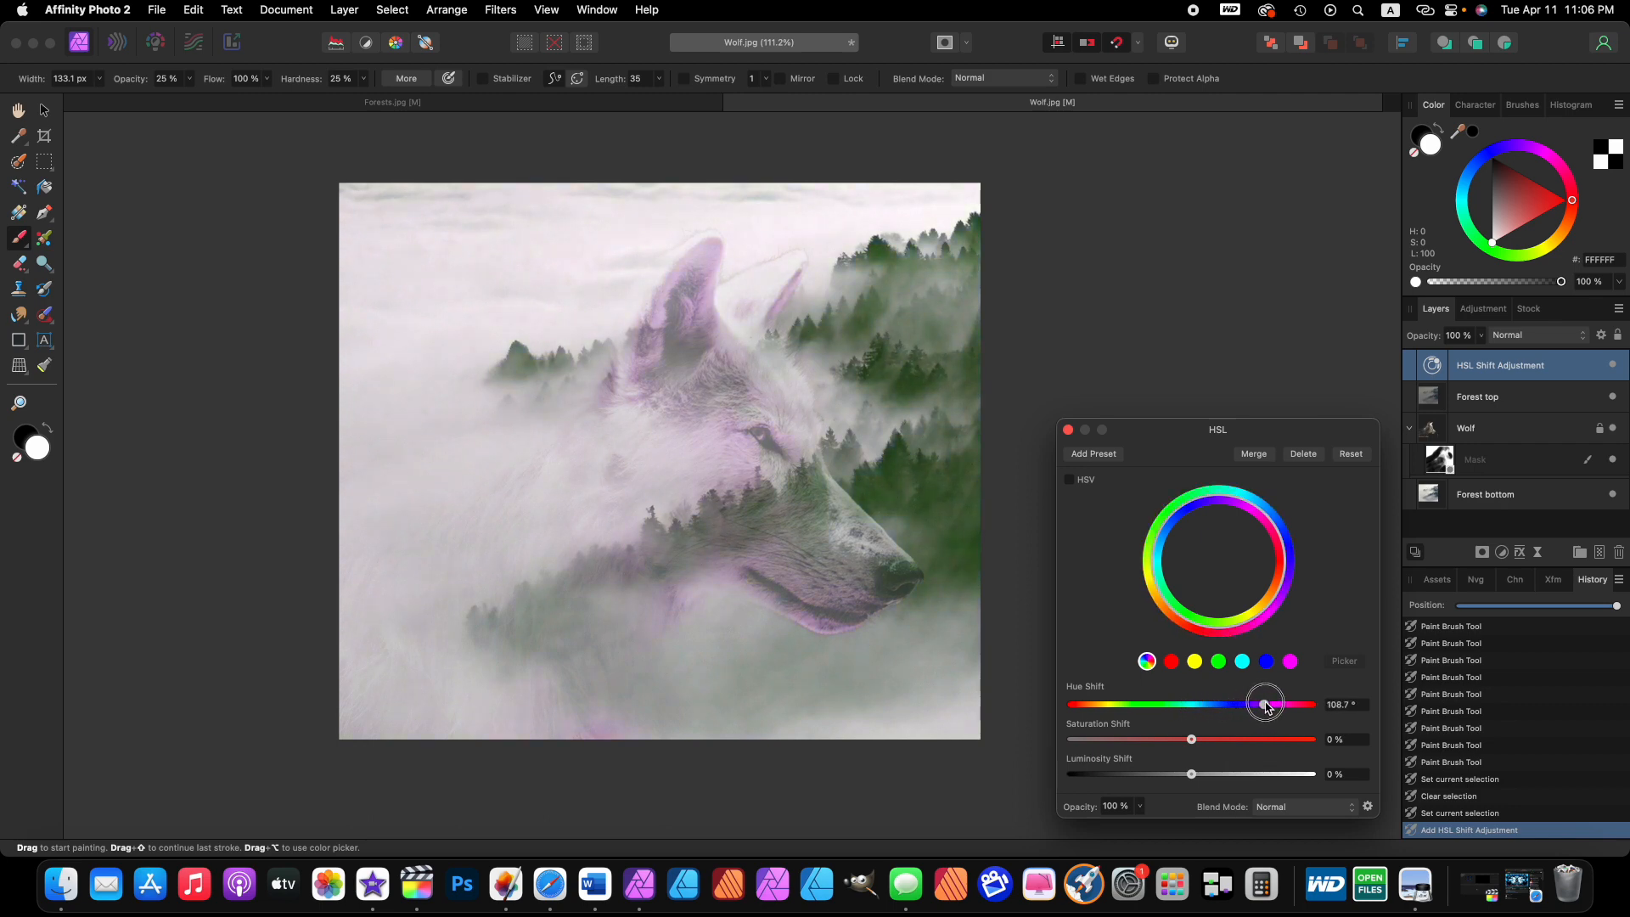
pyautogui.moveTo(1264, 703); pyautogui.dragTo(1267, 704)
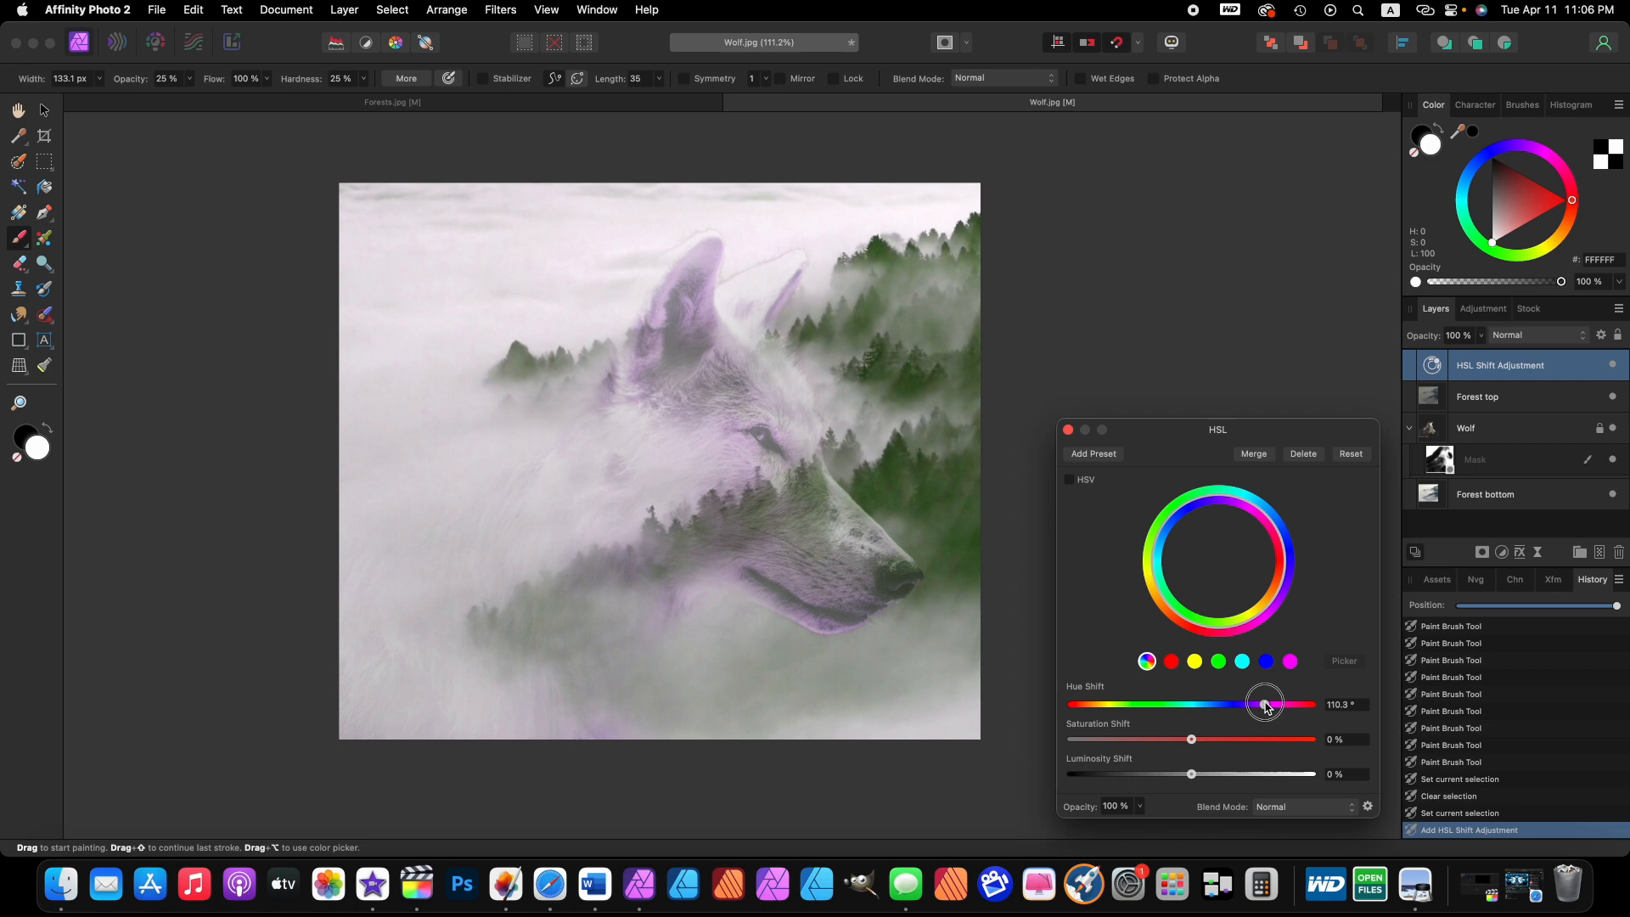
pyautogui.moveTo(1264, 704); pyautogui.dragTo(1269, 704)
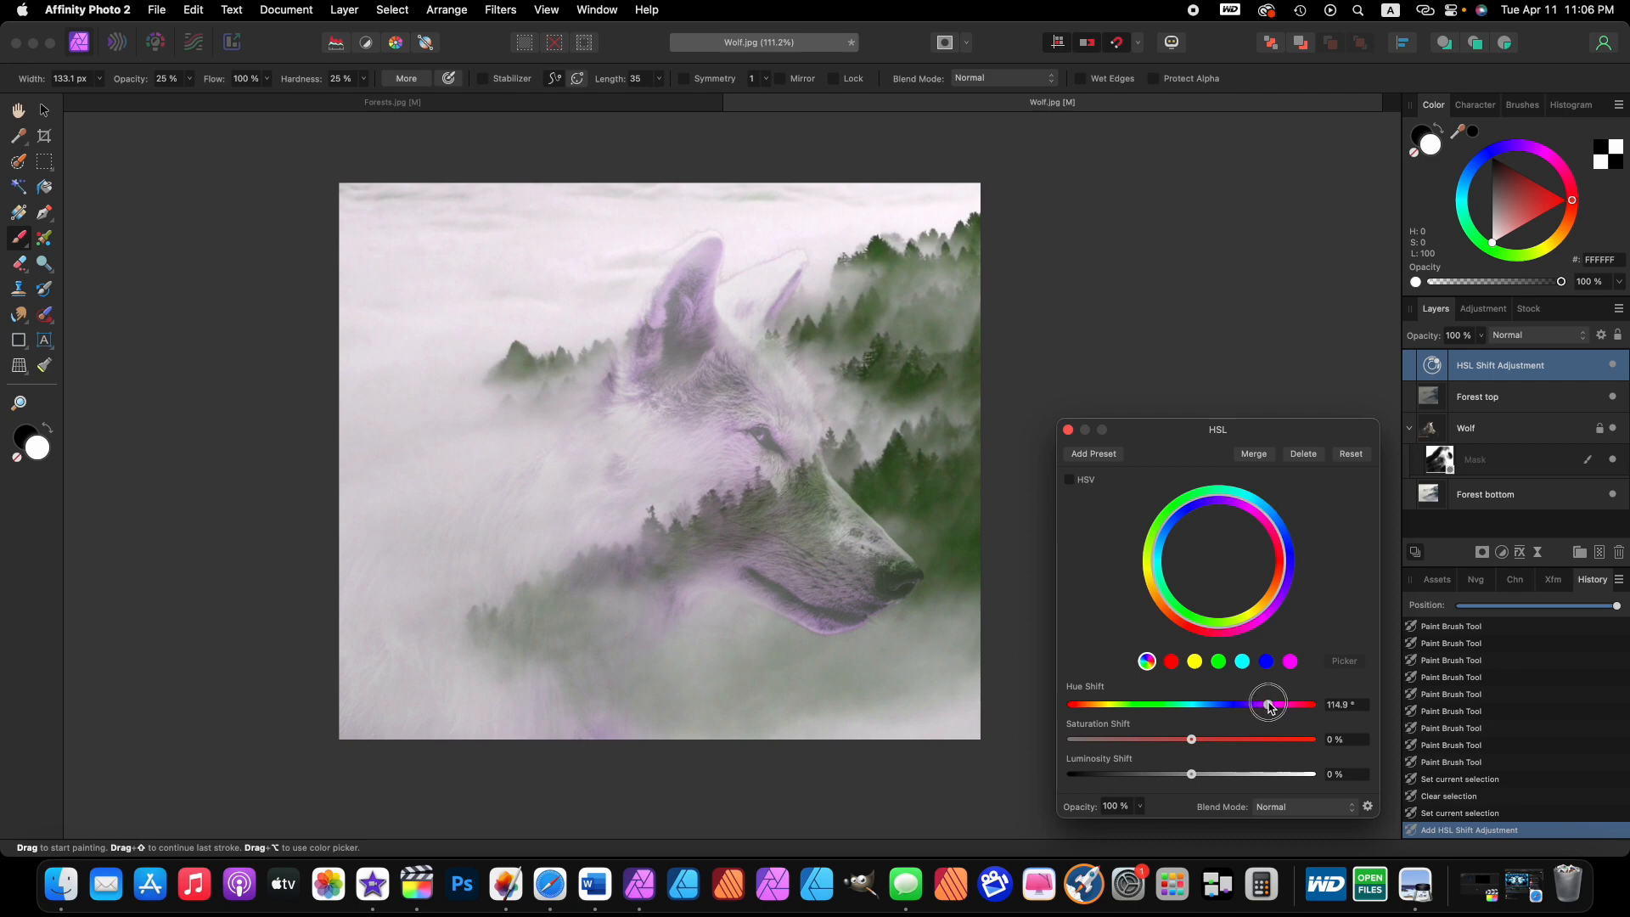
pyautogui.moveTo(1269, 704); pyautogui.dragTo(1237, 704)
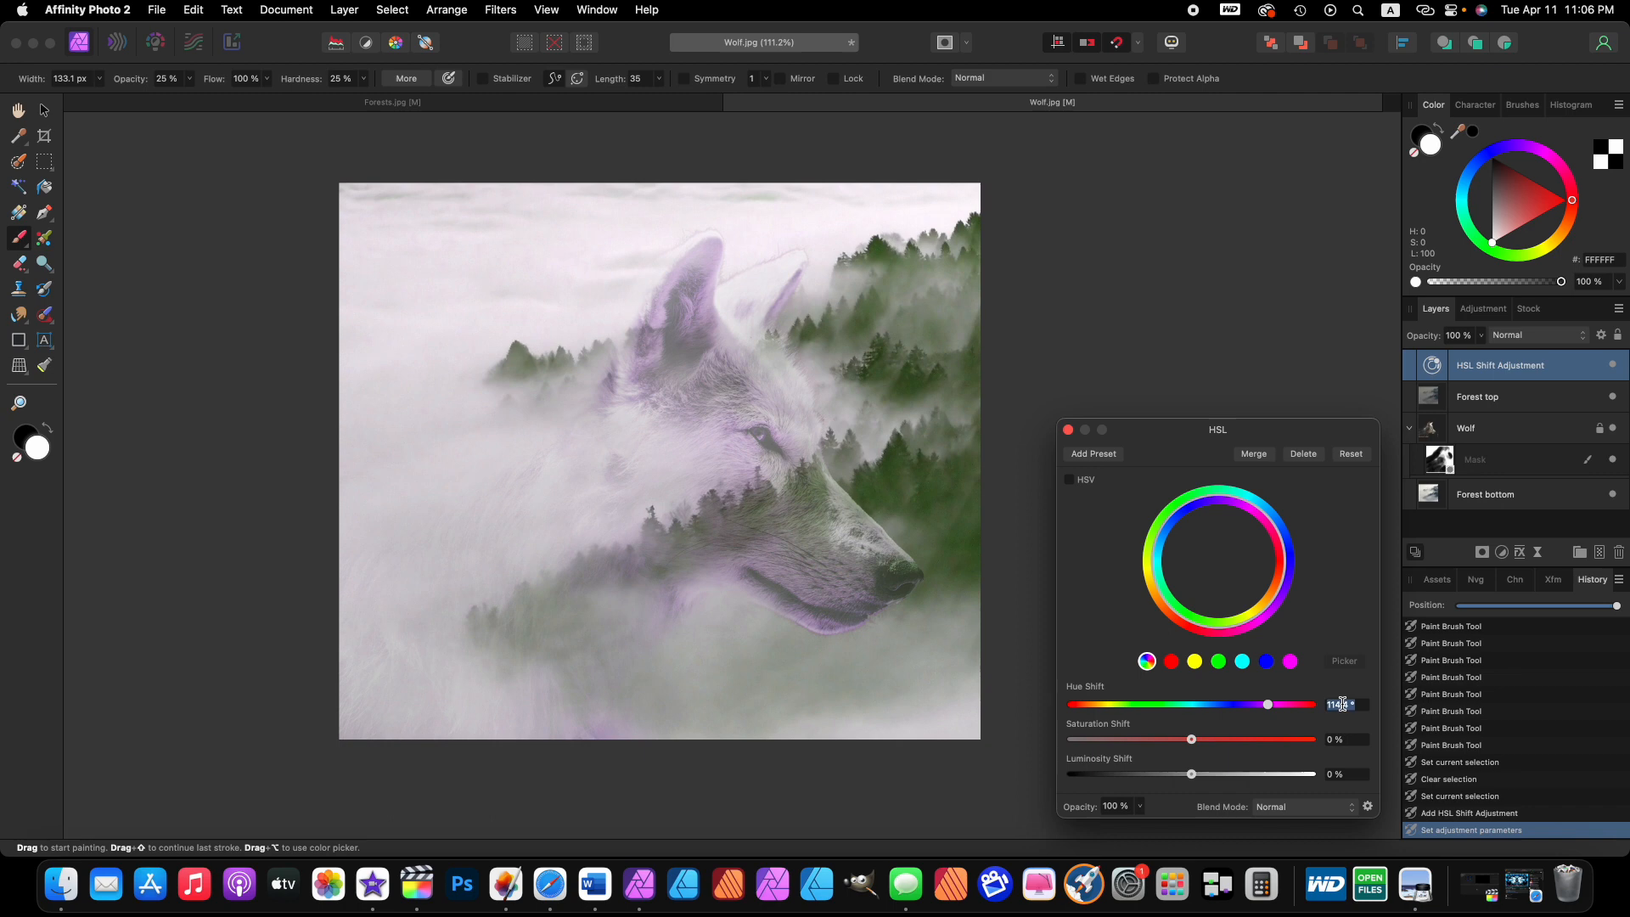
pyautogui.write('115')
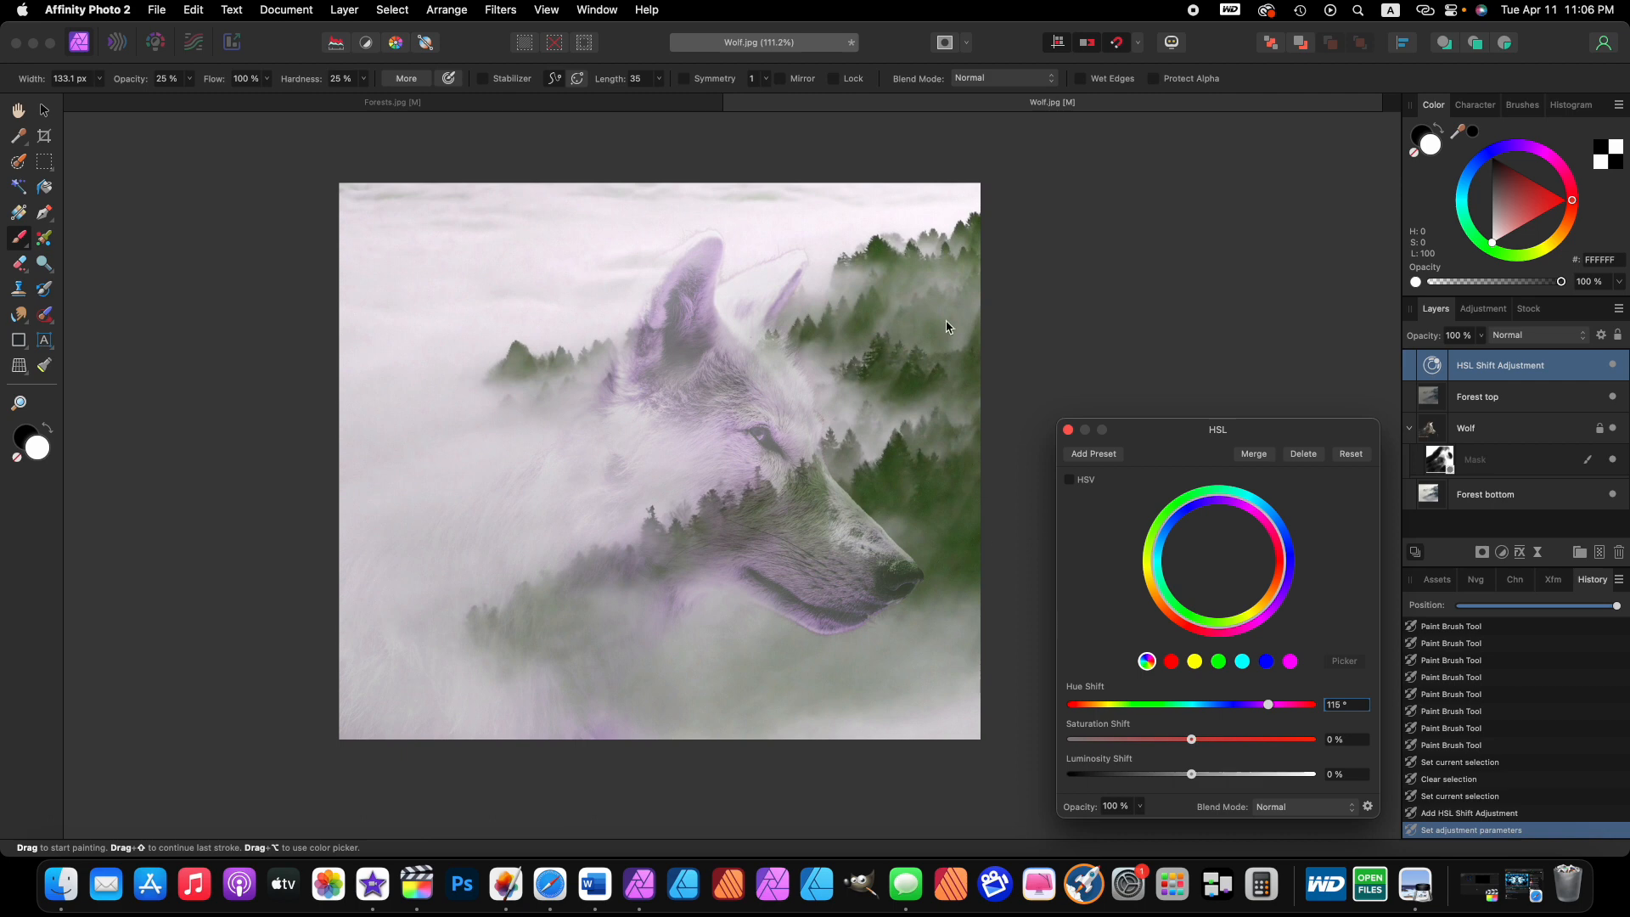
# Step: Set the HSL adjustment's Saturation Shift to 20%
pyautogui.moveTo(1191, 740); pyautogui.dragTo(1259, 740)
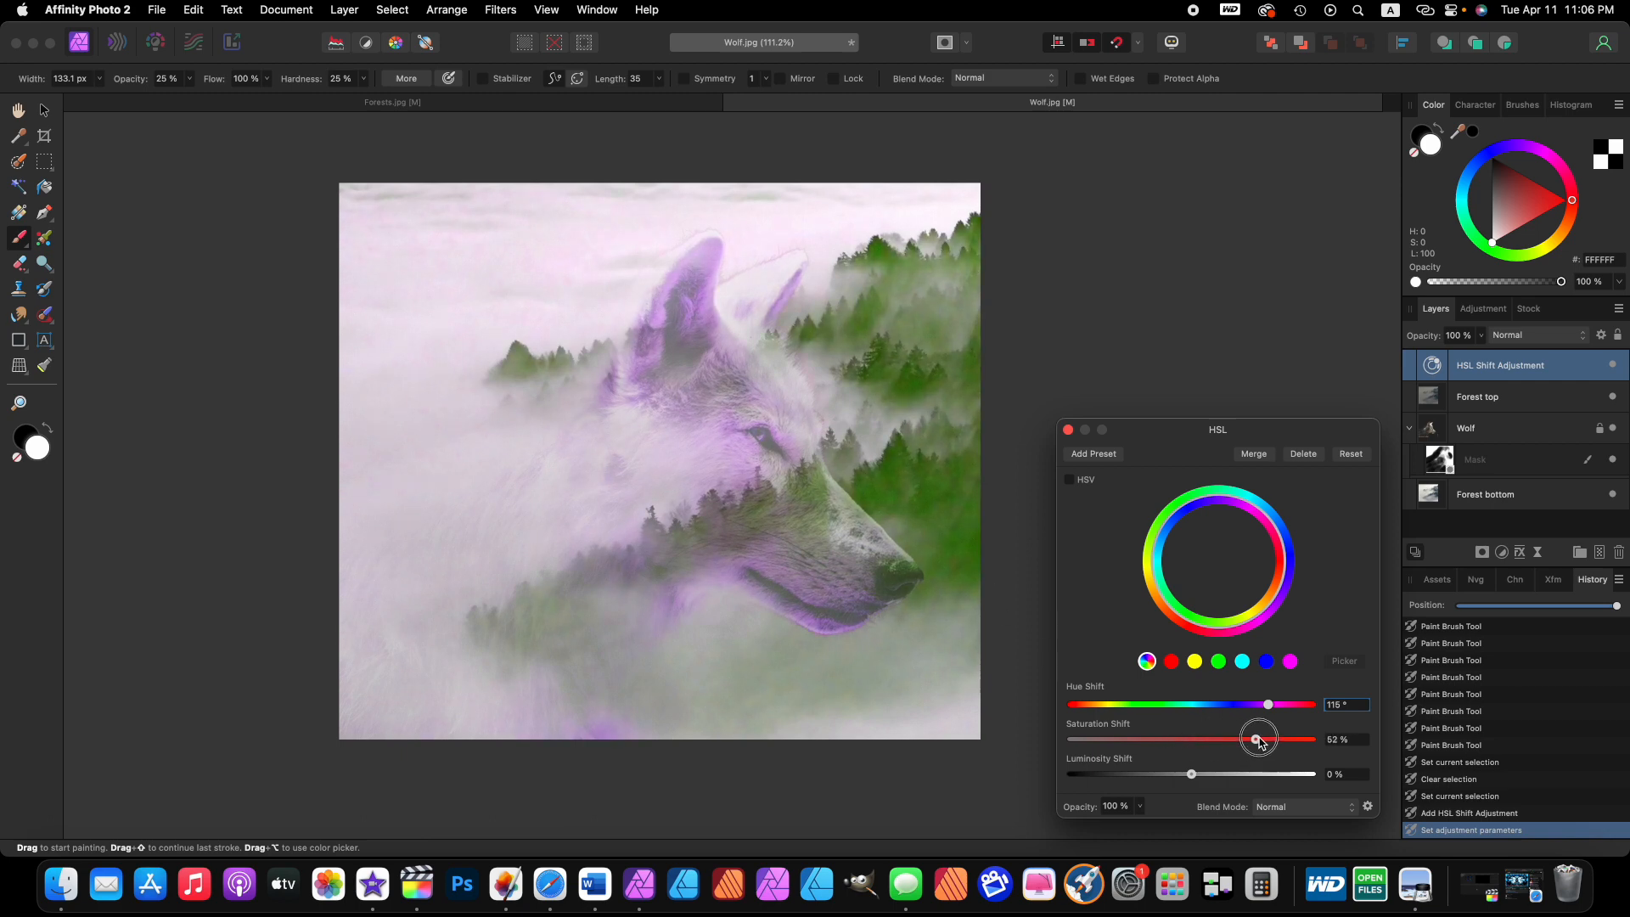
pyautogui.moveTo(1258, 739); pyautogui.dragTo(1264, 739)
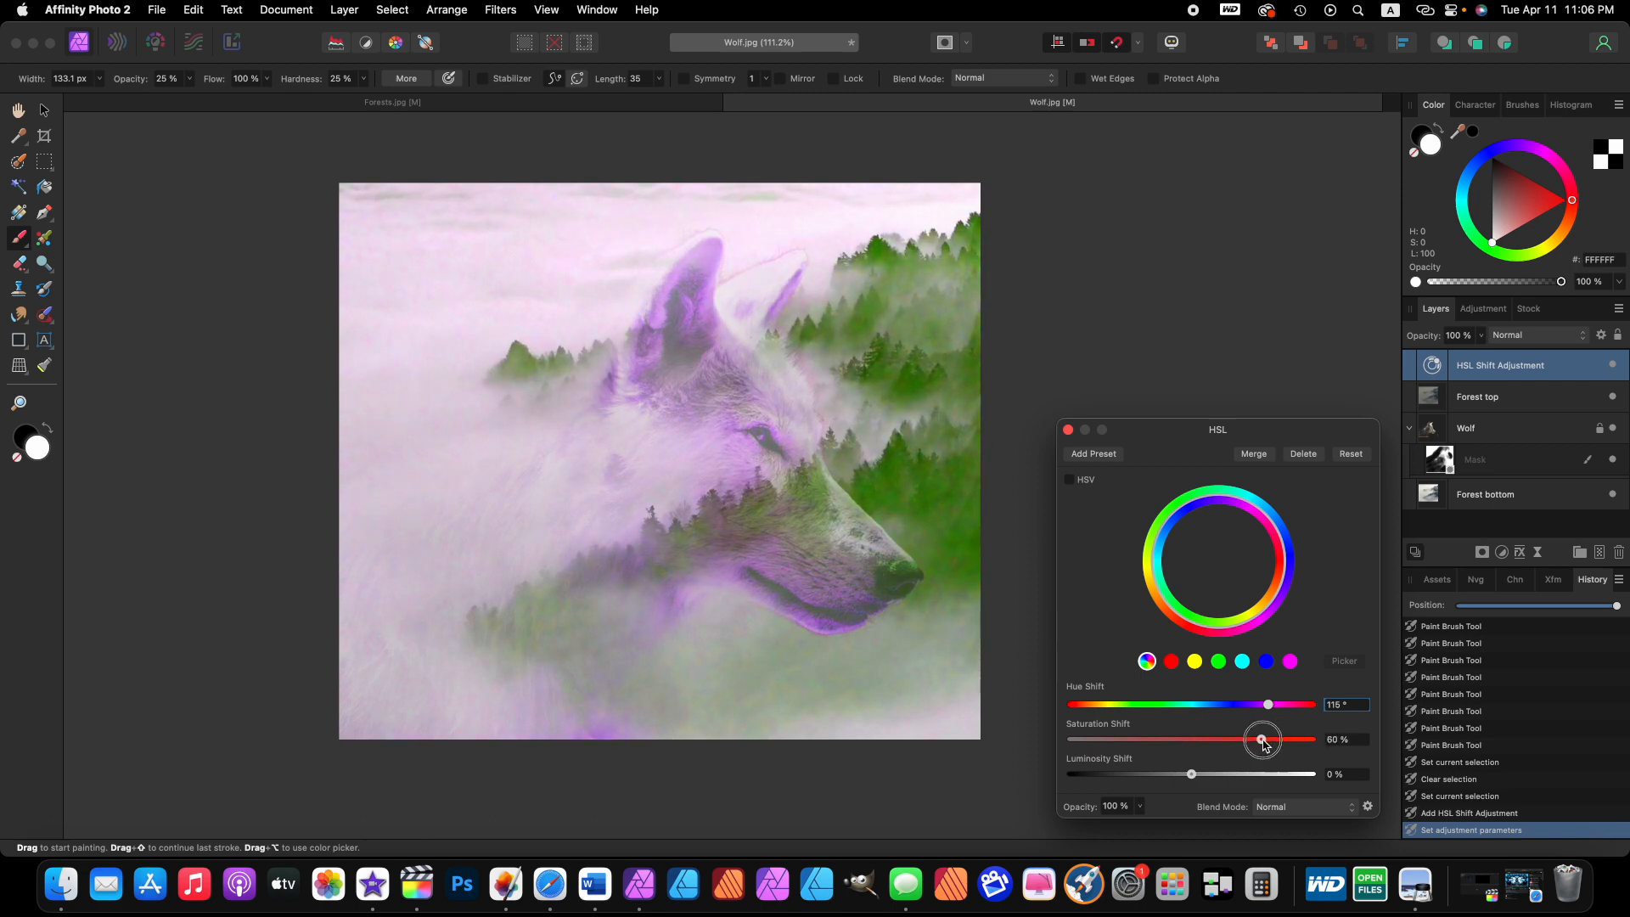
pyautogui.moveTo(1260, 740); pyautogui.dragTo(1131, 739)
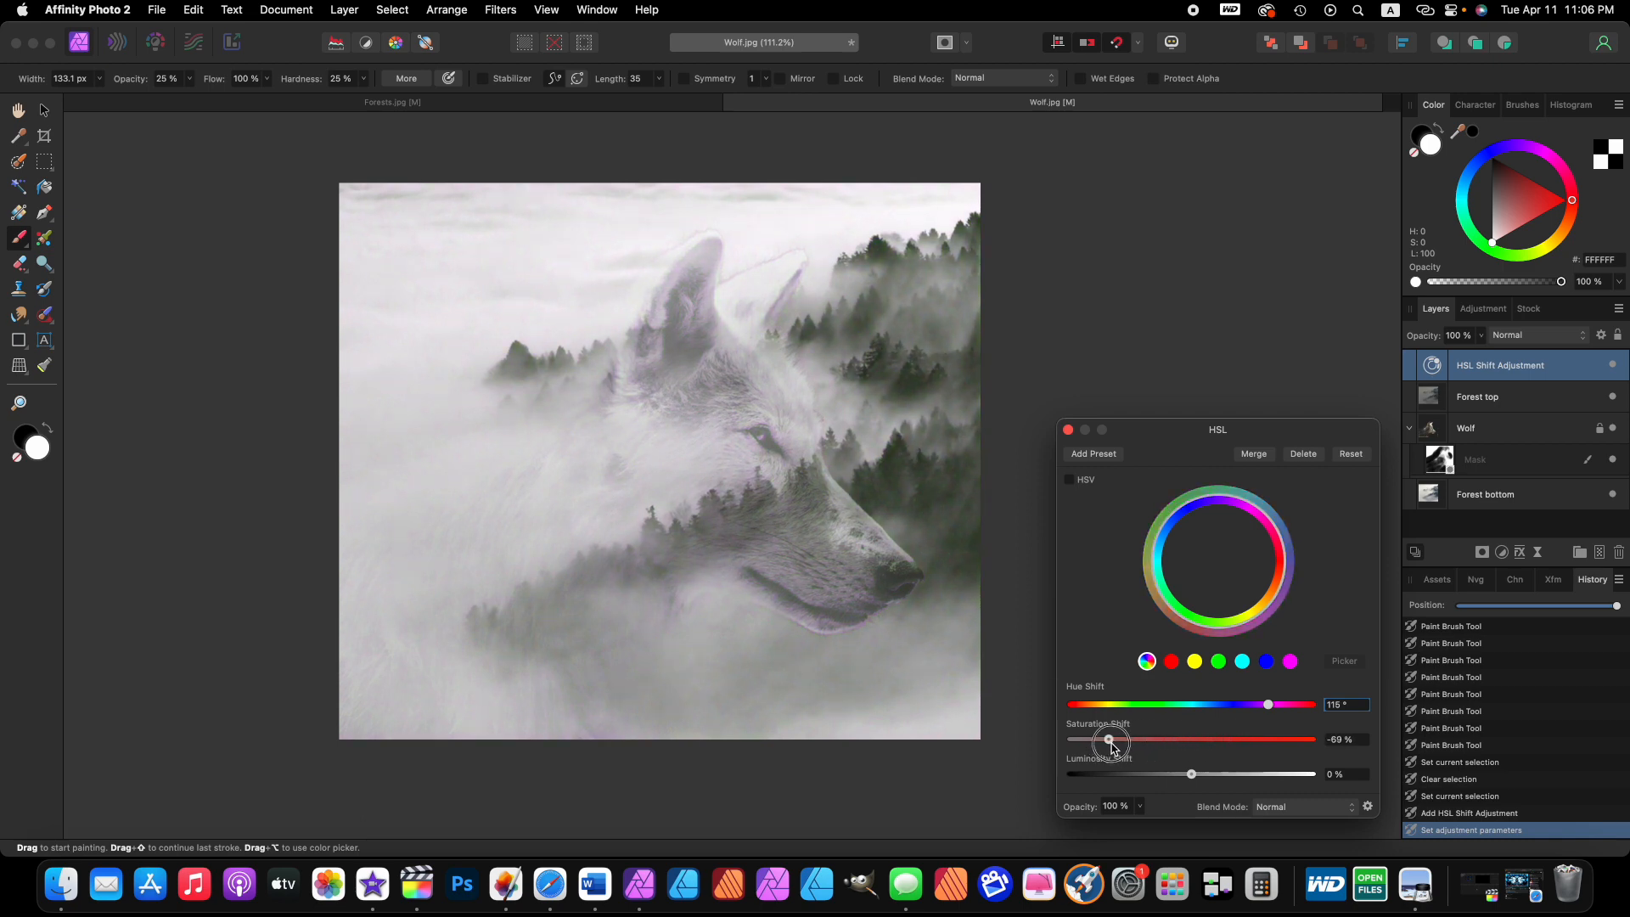
pyautogui.moveTo(1111, 740); pyautogui.dragTo(1202, 740)
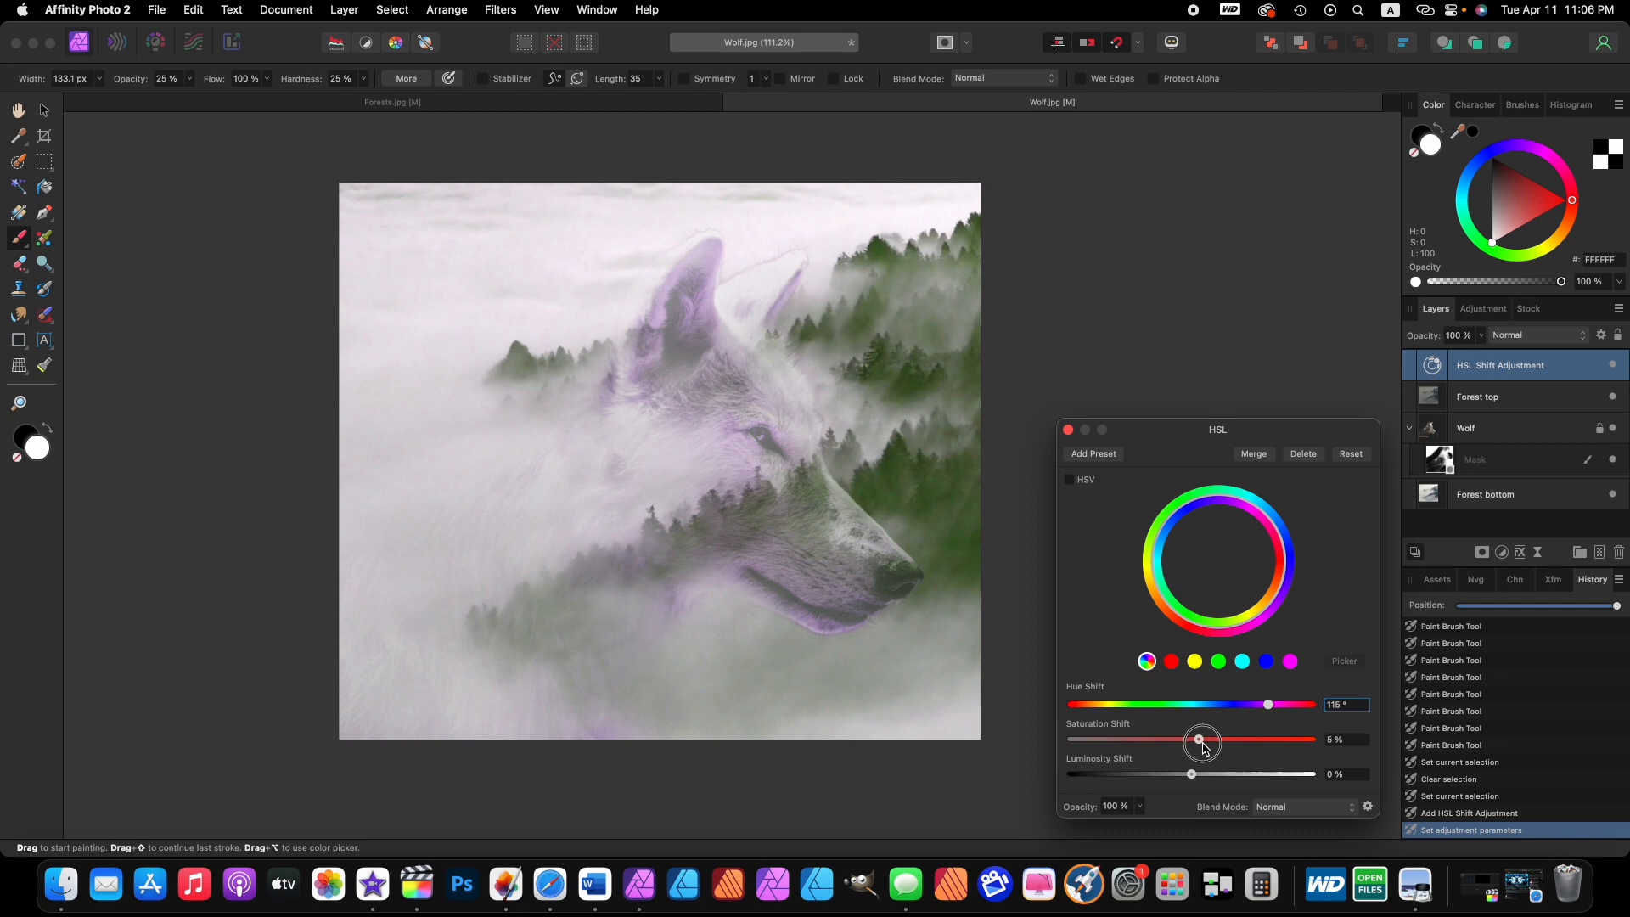
pyautogui.moveTo(1202, 739); pyautogui.dragTo(1214, 739)
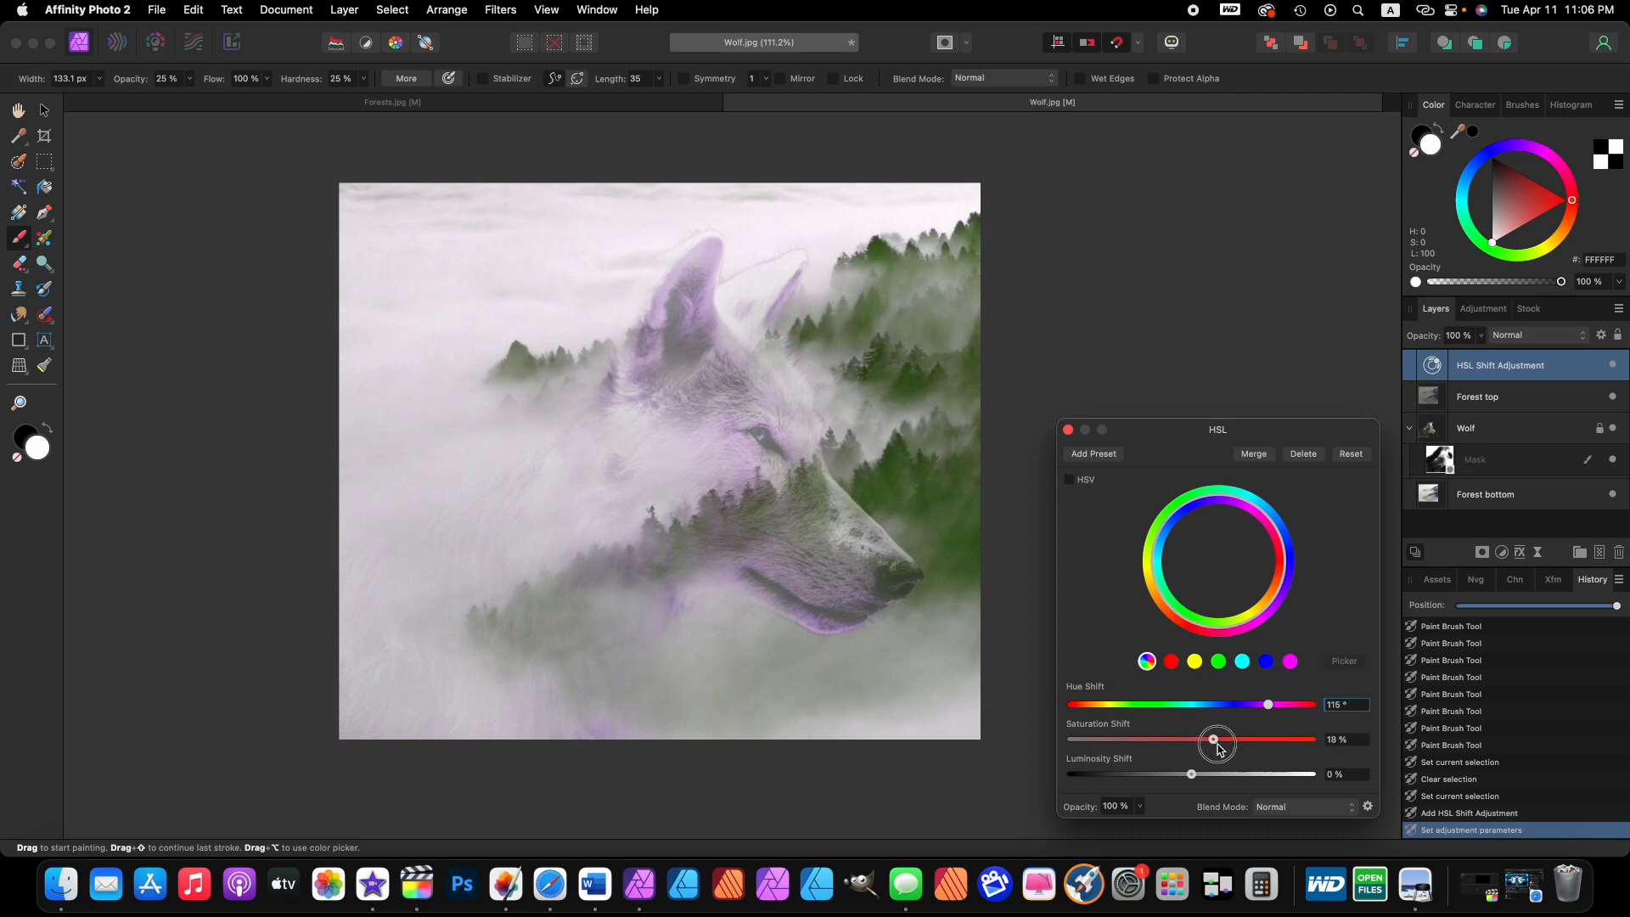
pyautogui.moveTo(1217, 740); pyautogui.dragTo(1217, 739)
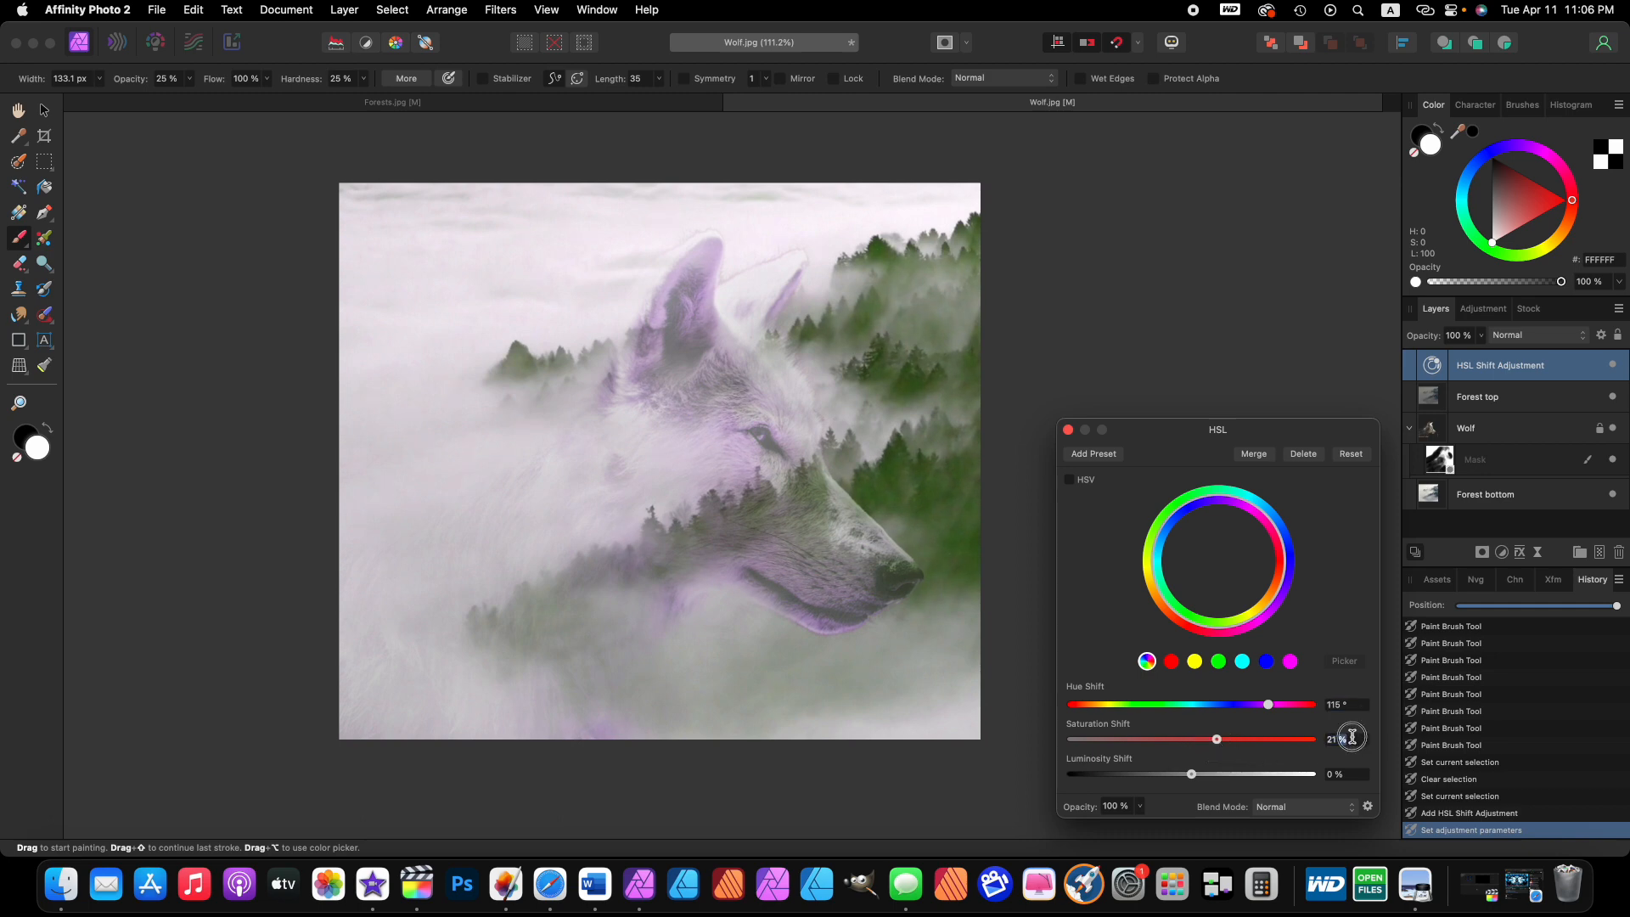
pyautogui.write('20')
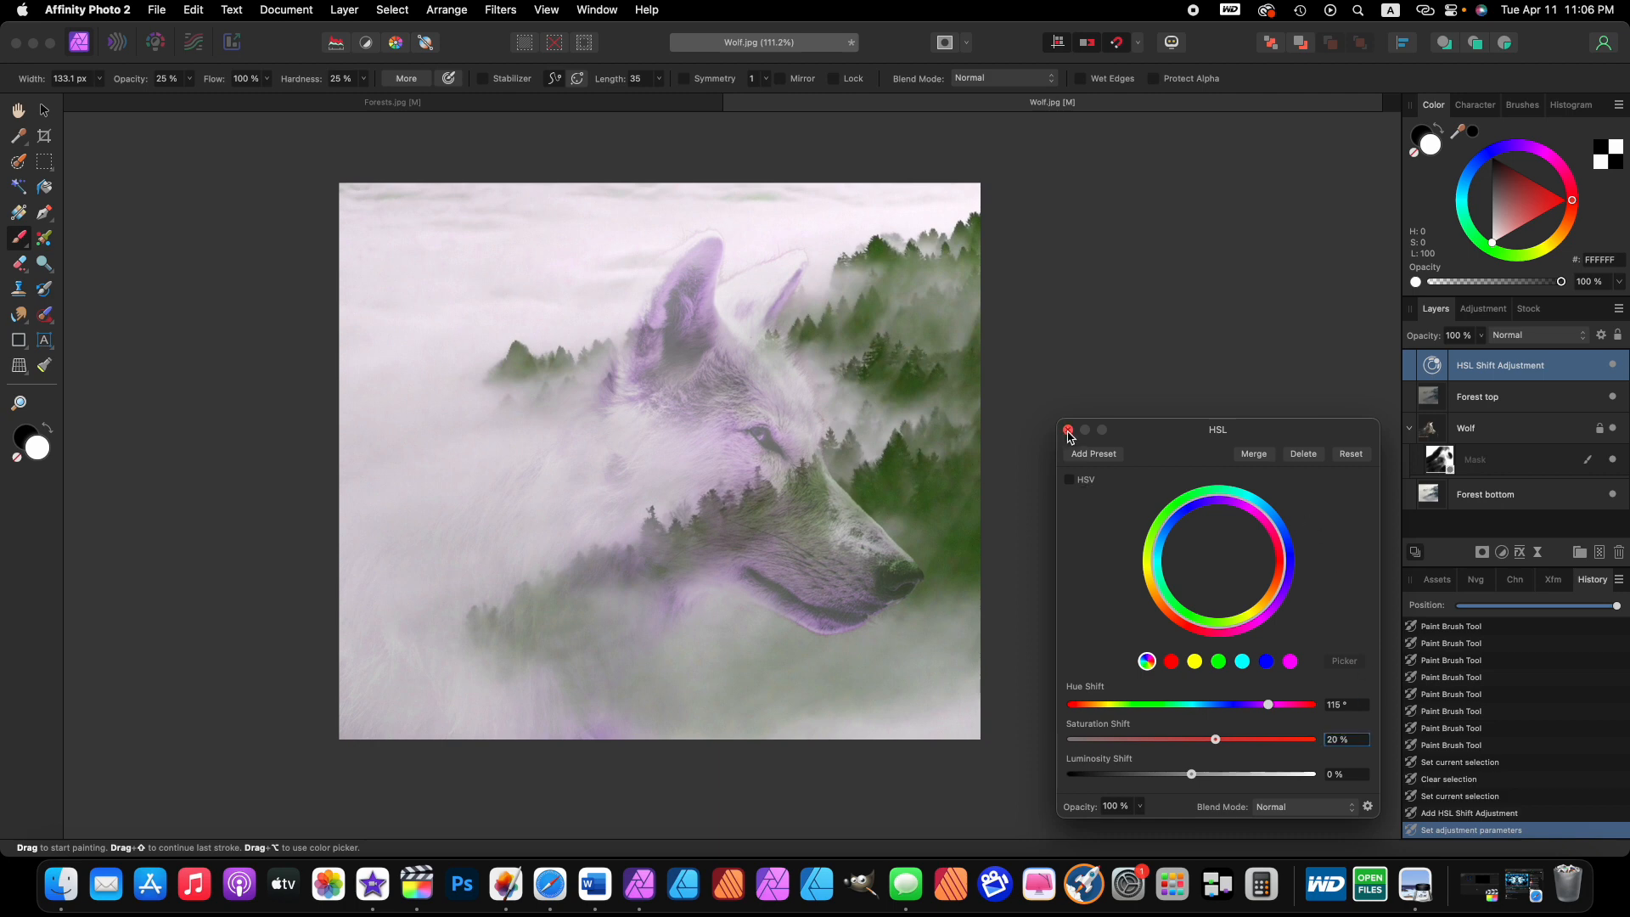
# Step: Close the HSL Shift adjustment settings dialog
pyautogui.click(1068, 430)
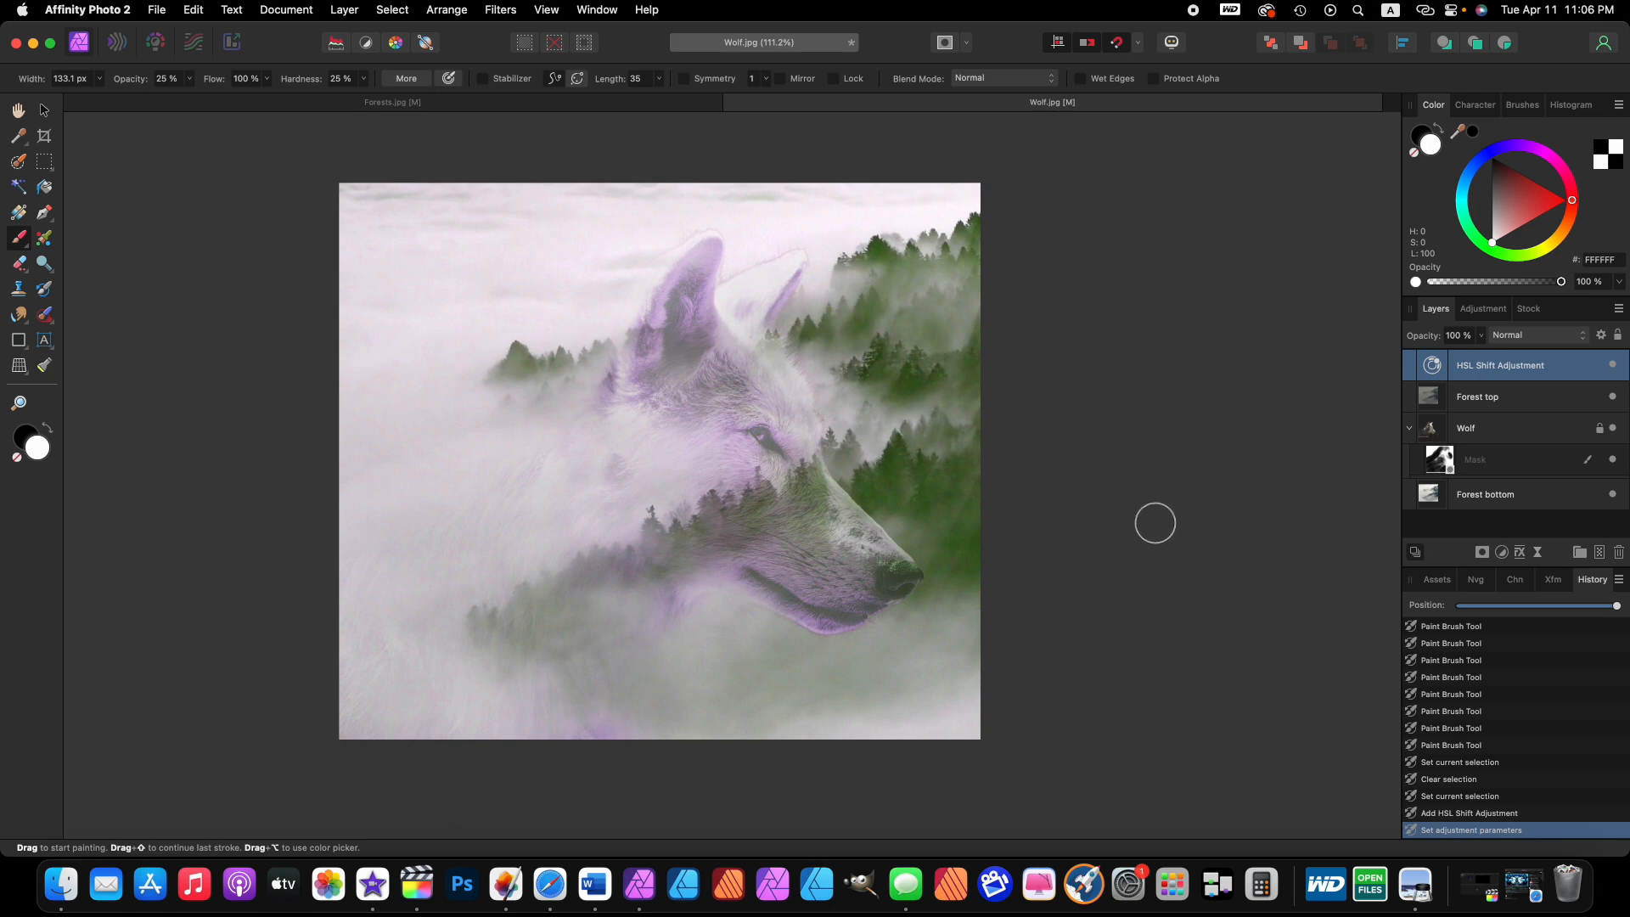
pyautogui.moveTo(1129, 522)
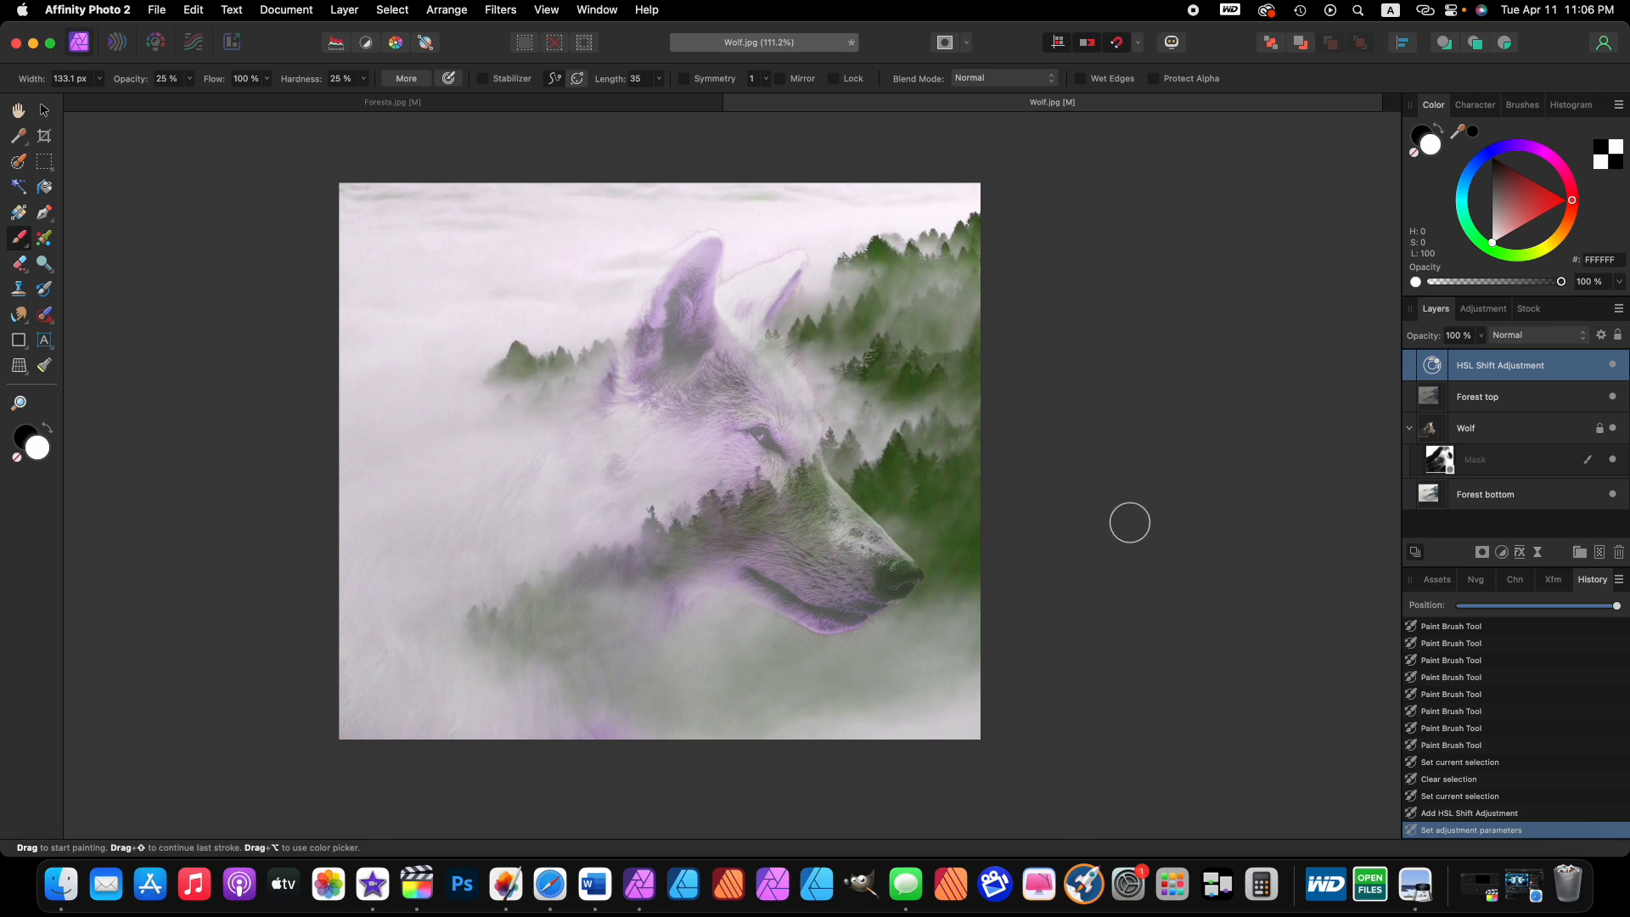
pyautogui.moveTo(1110, 527)
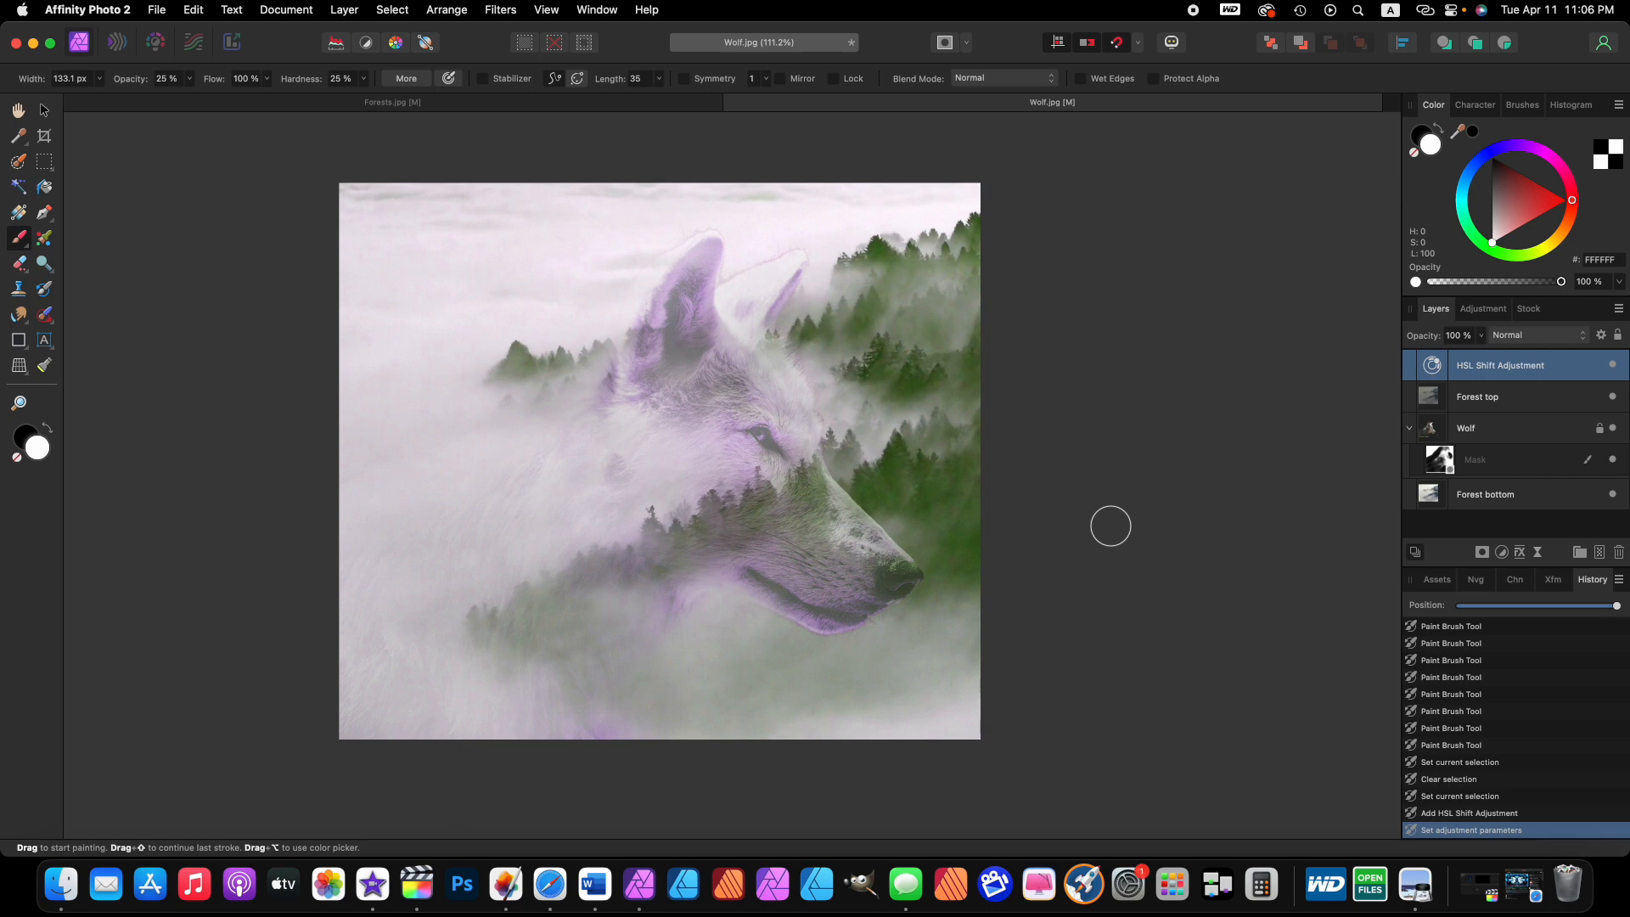
pyautogui.moveTo(1142, 514)
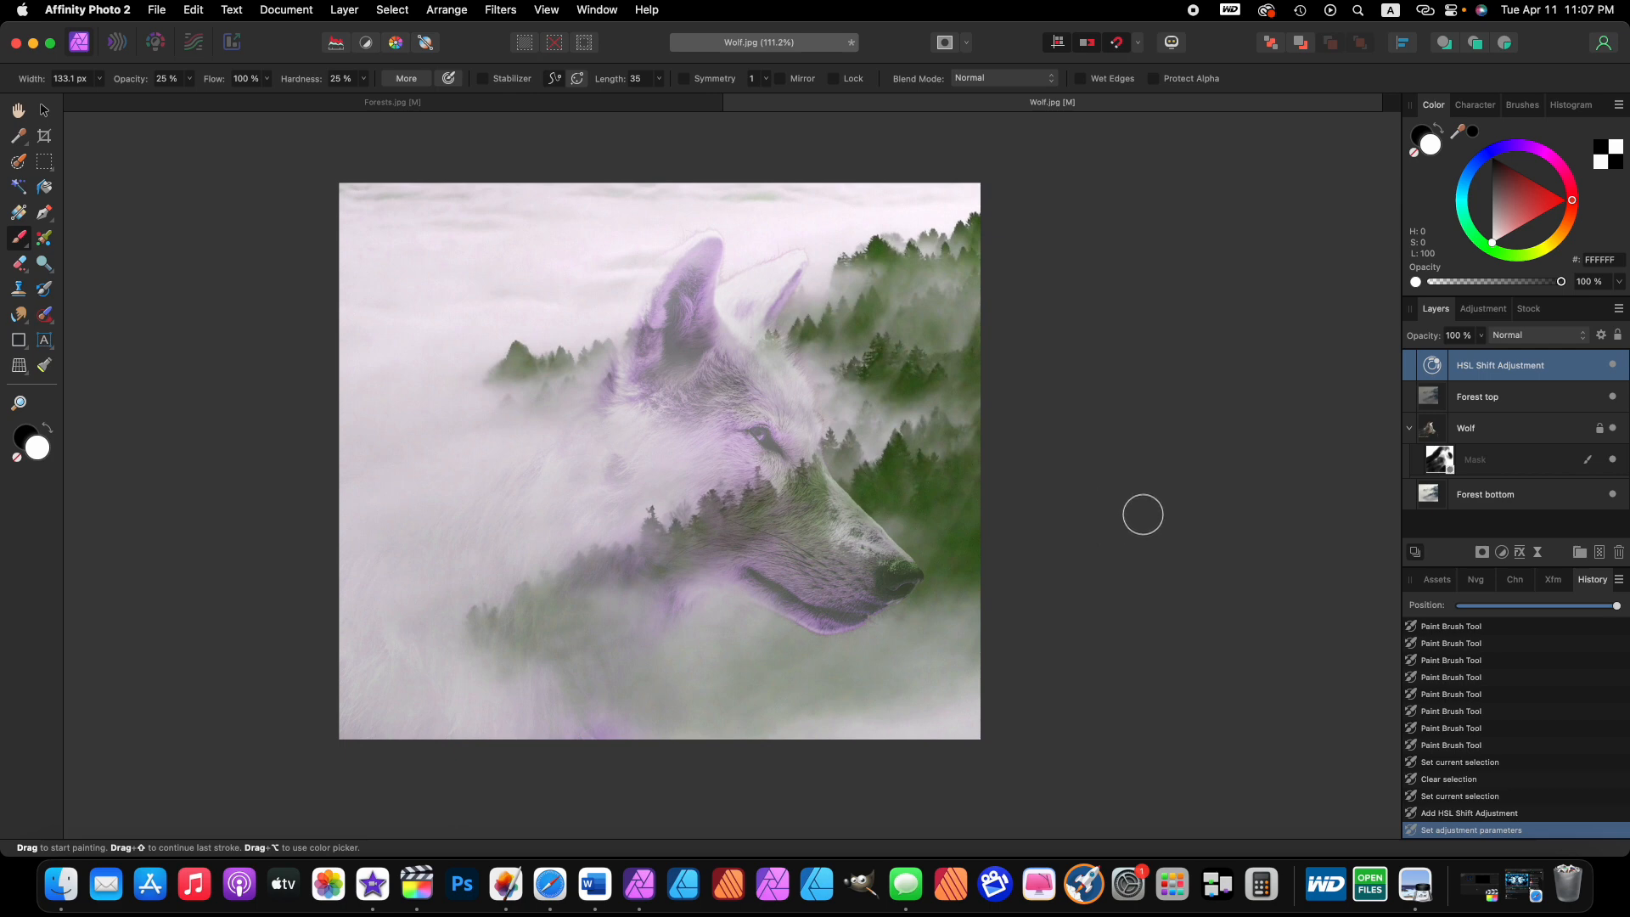
pyautogui.moveTo(1135, 586)
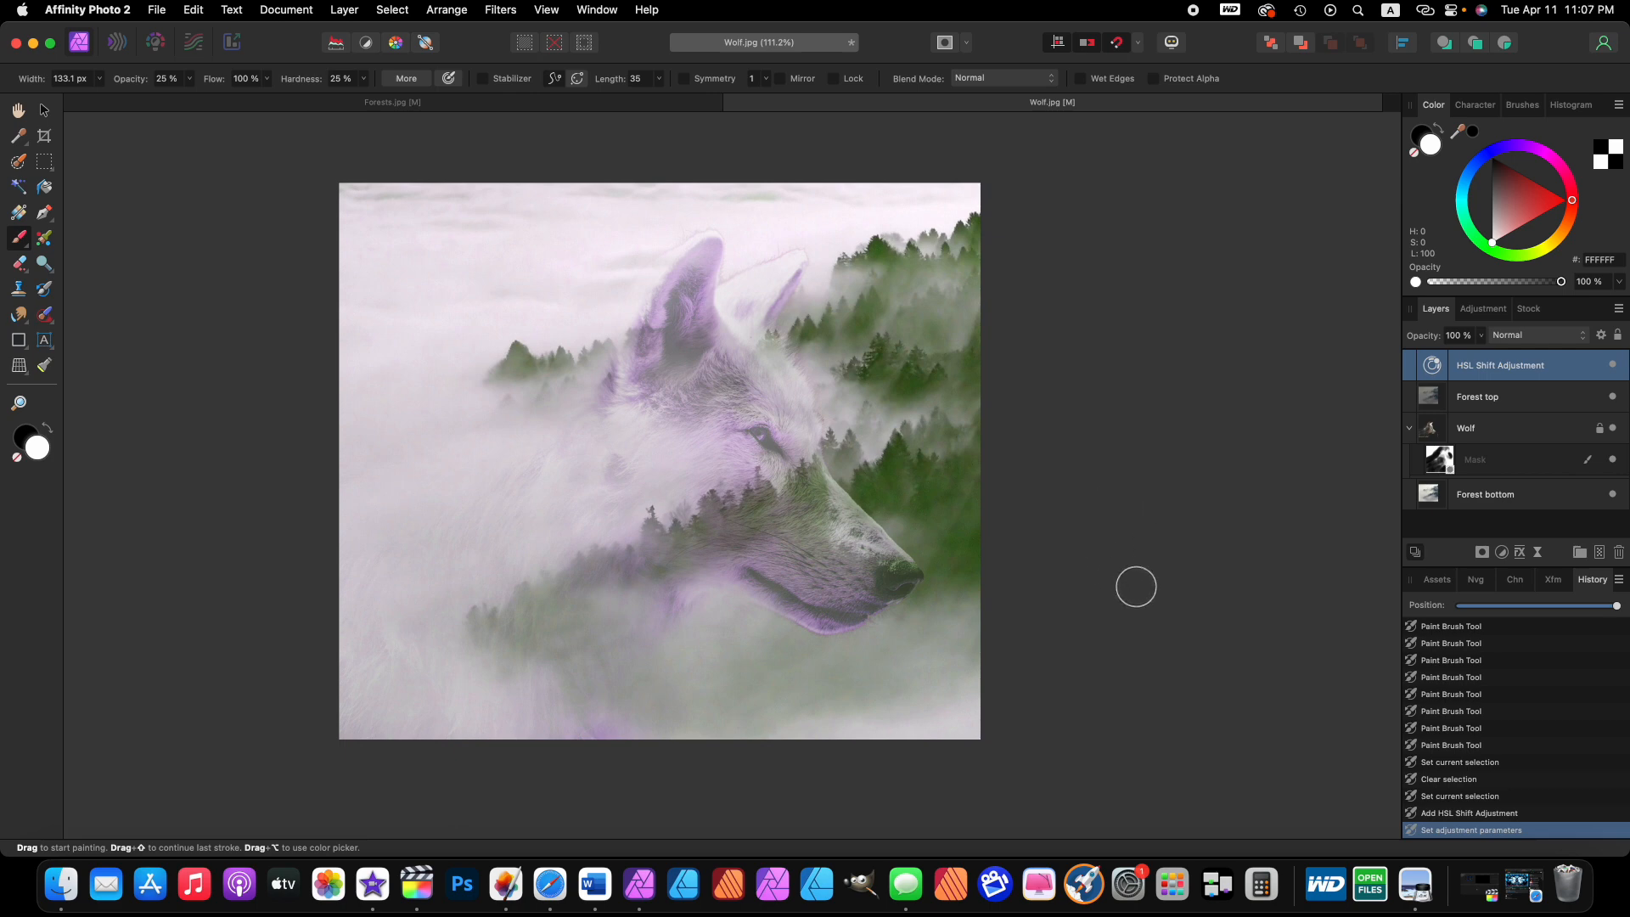
pyautogui.moveTo(1018, 497)
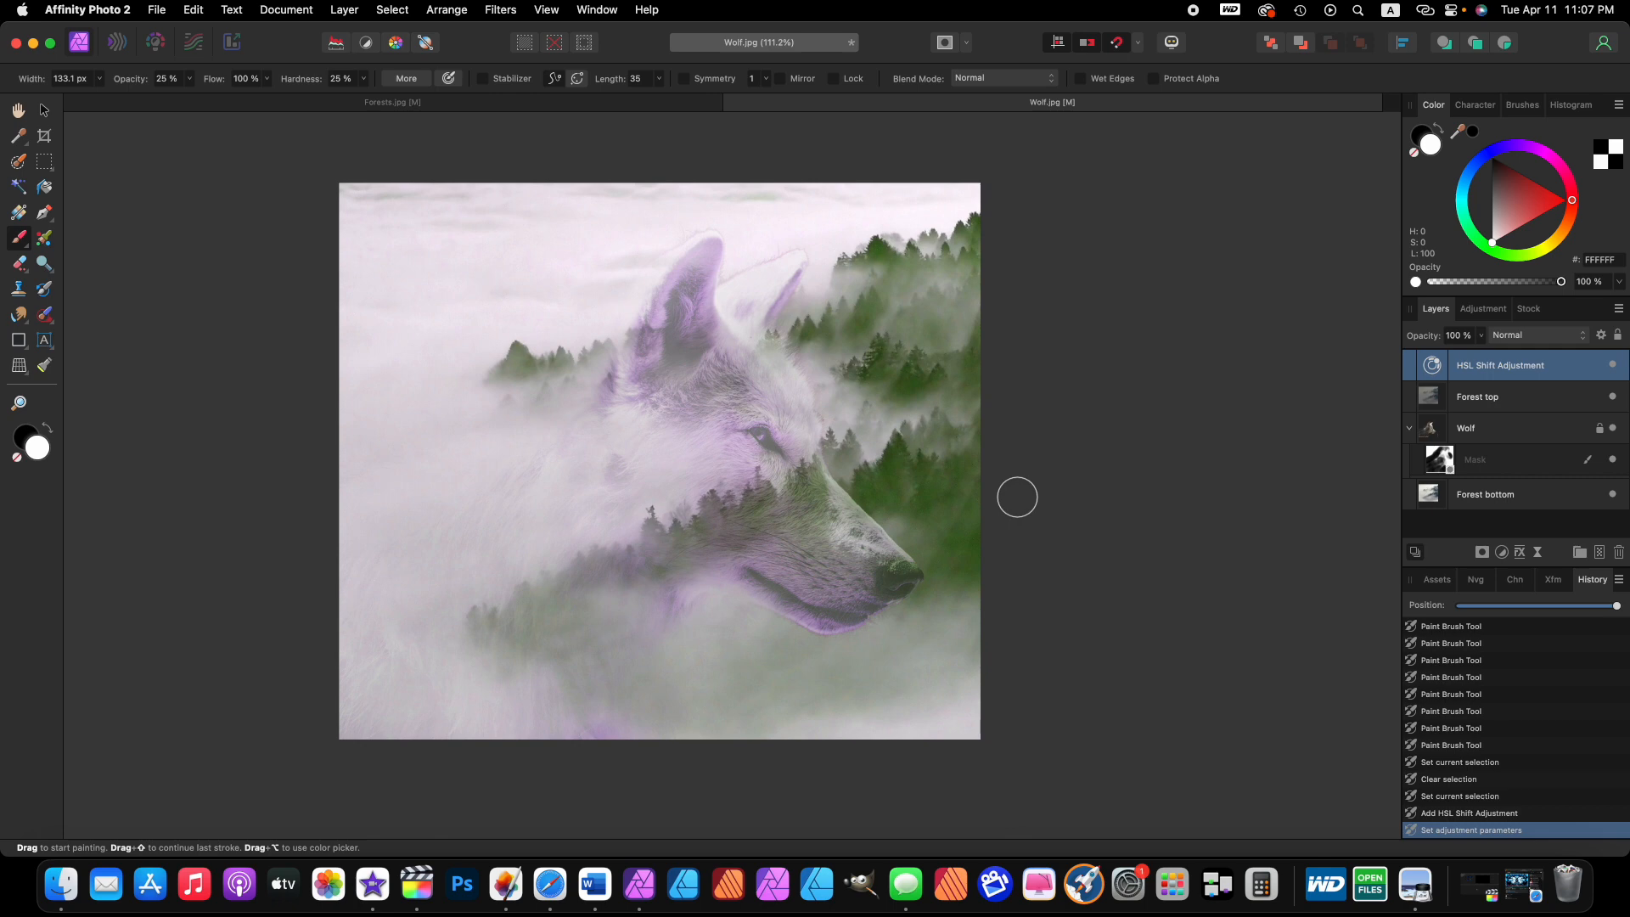
pyautogui.moveTo(1047, 514)
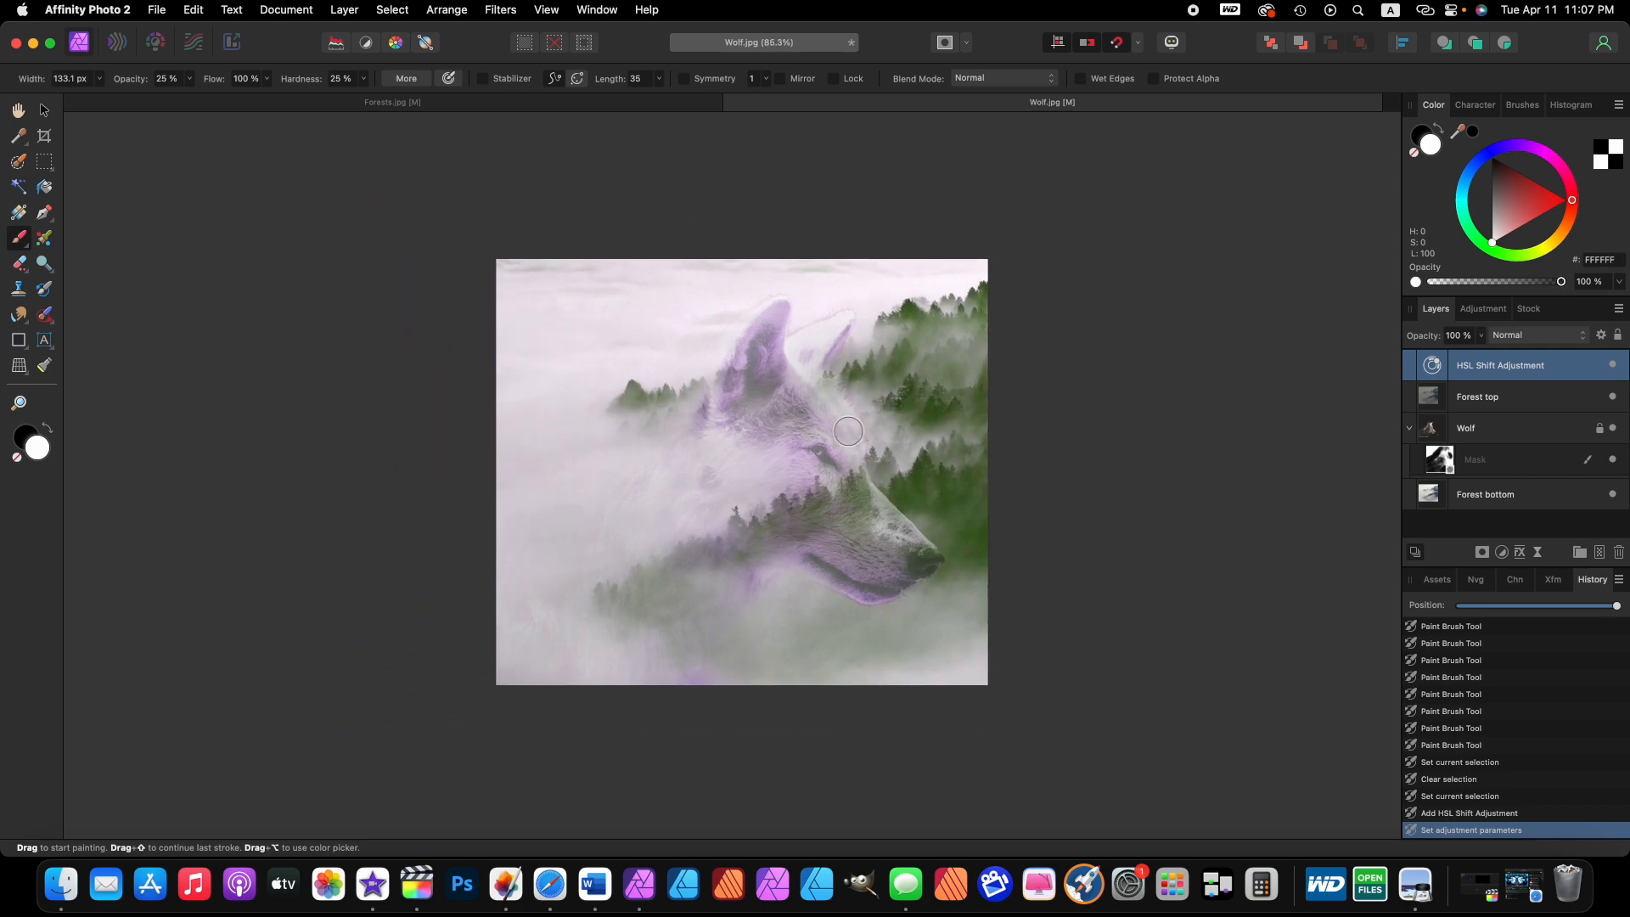
pyautogui.moveTo(982, 477)
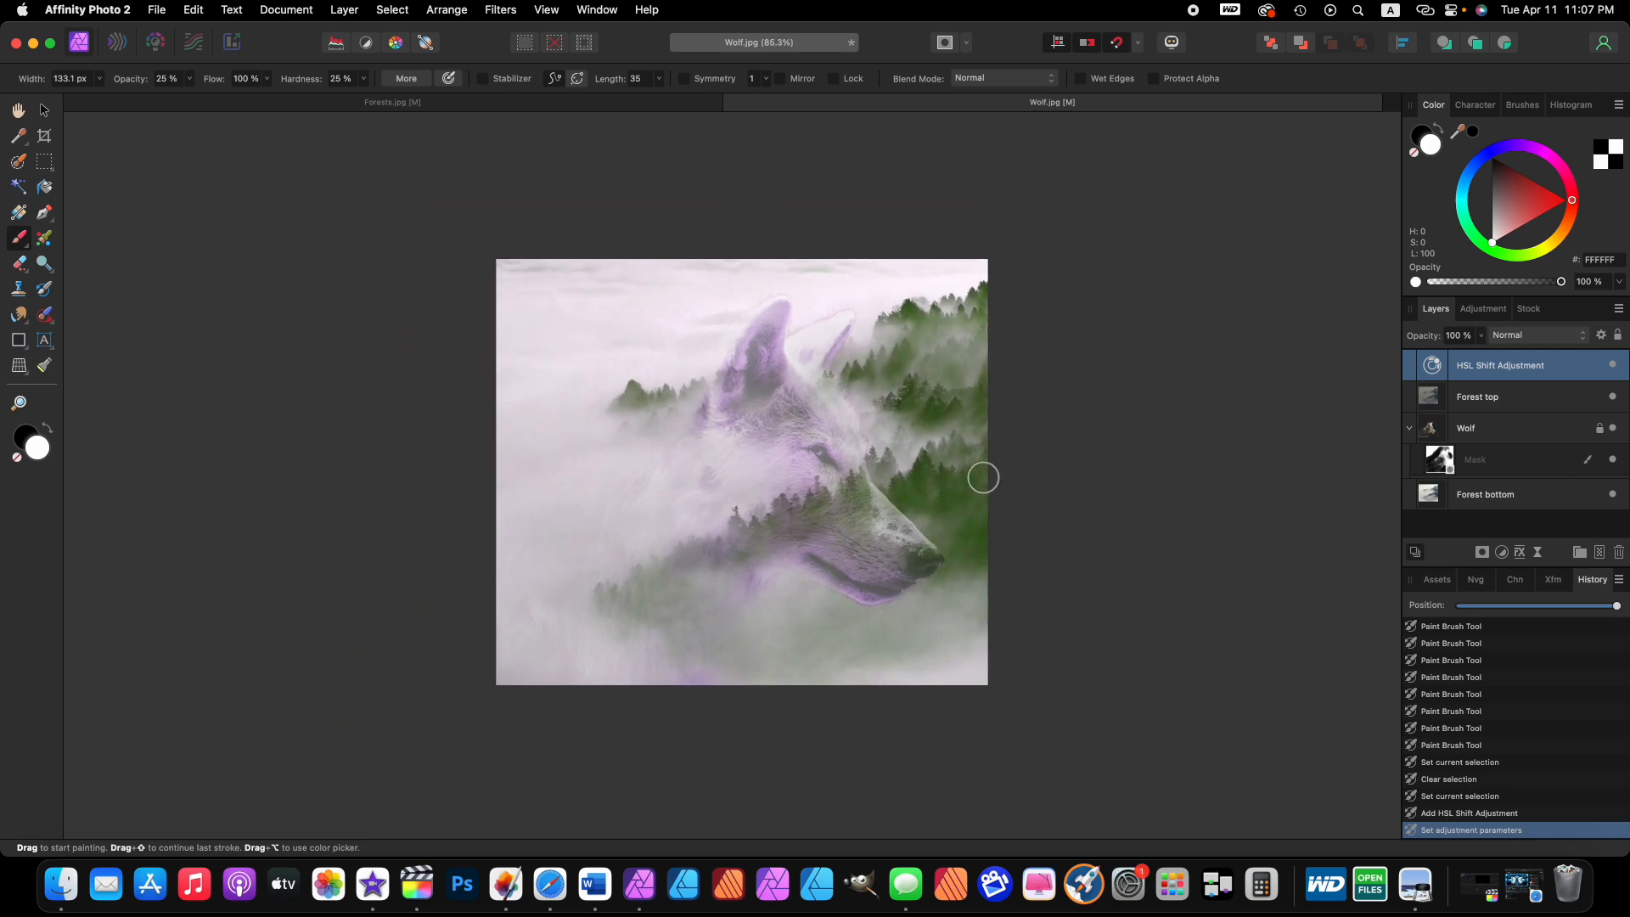